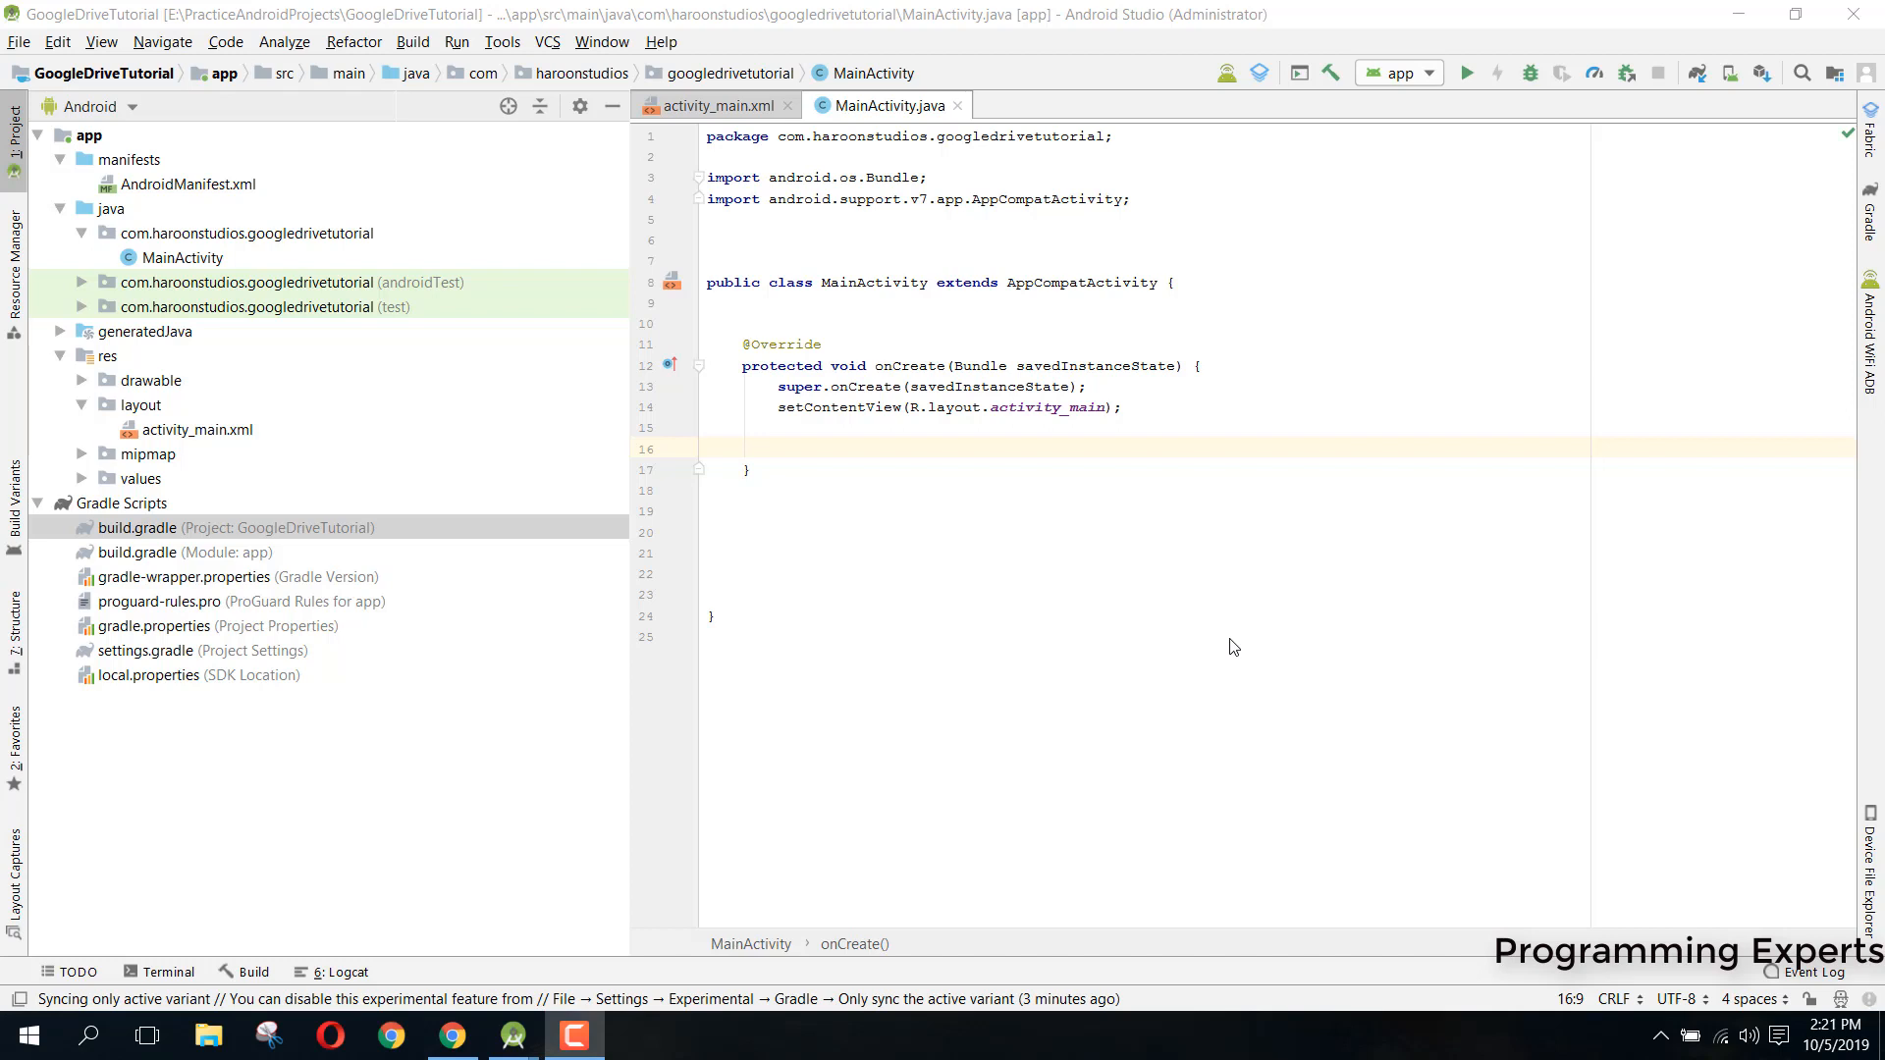
{"action": "mouse_move", "coordinate": [1118, 474]}
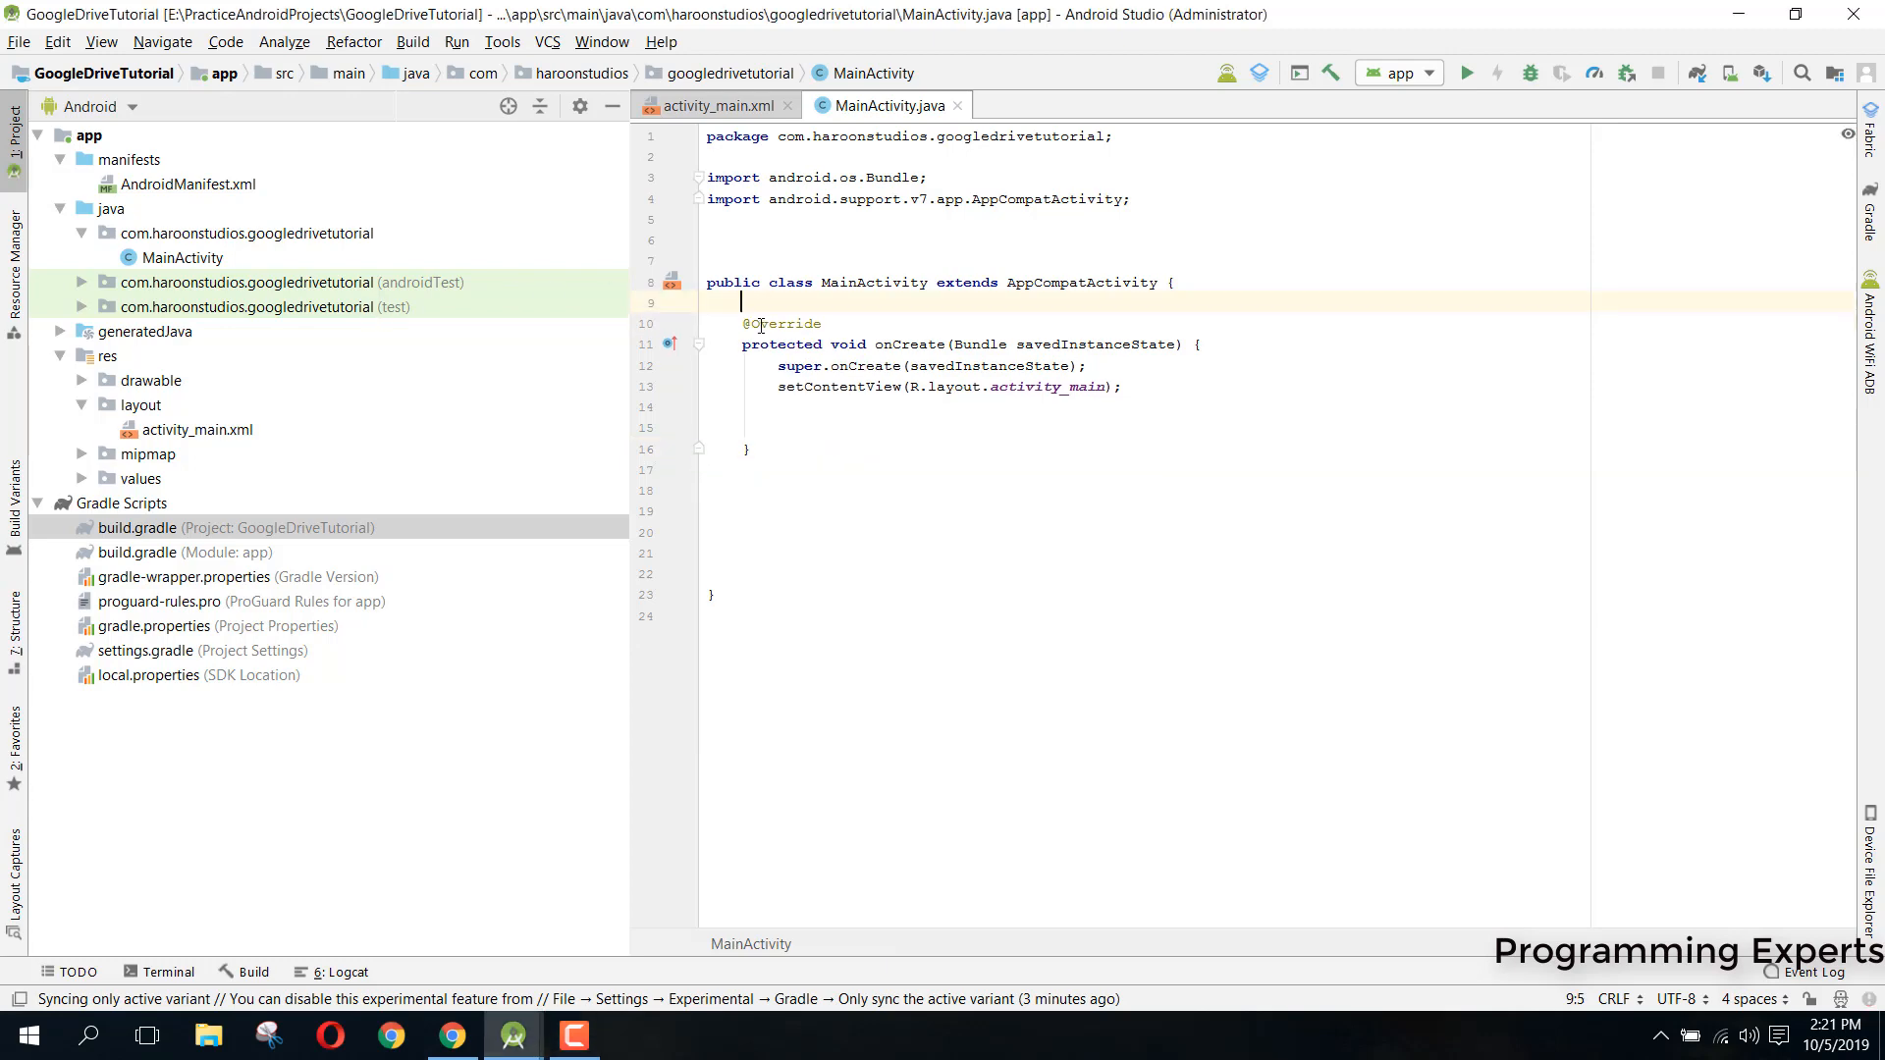
Bring up the app module's build.gradle from Gradle Scripts
{"action": "double_click", "coordinate": [165, 552]}
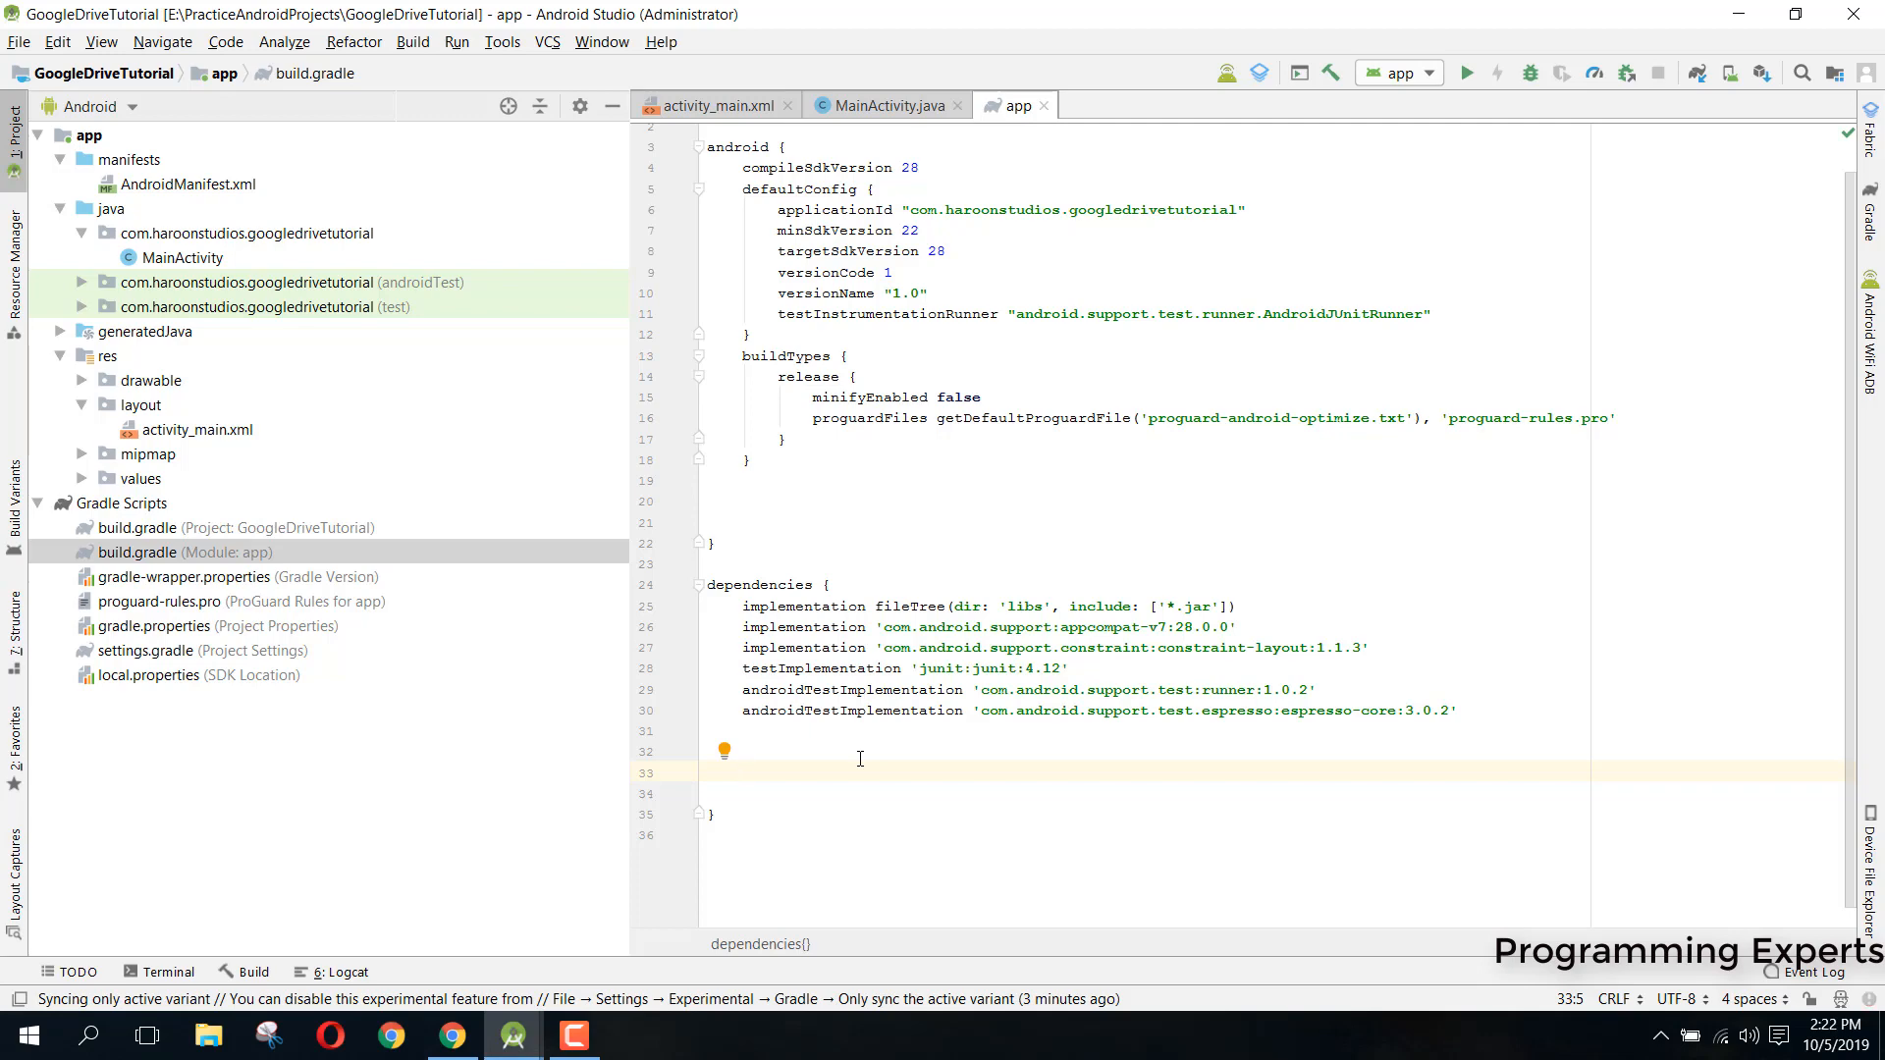
Declare implementation 'com.google.android.gms:play-services-auth:16.0.1' in the dependencies block
{"action": "type", "text": "implementation '"}
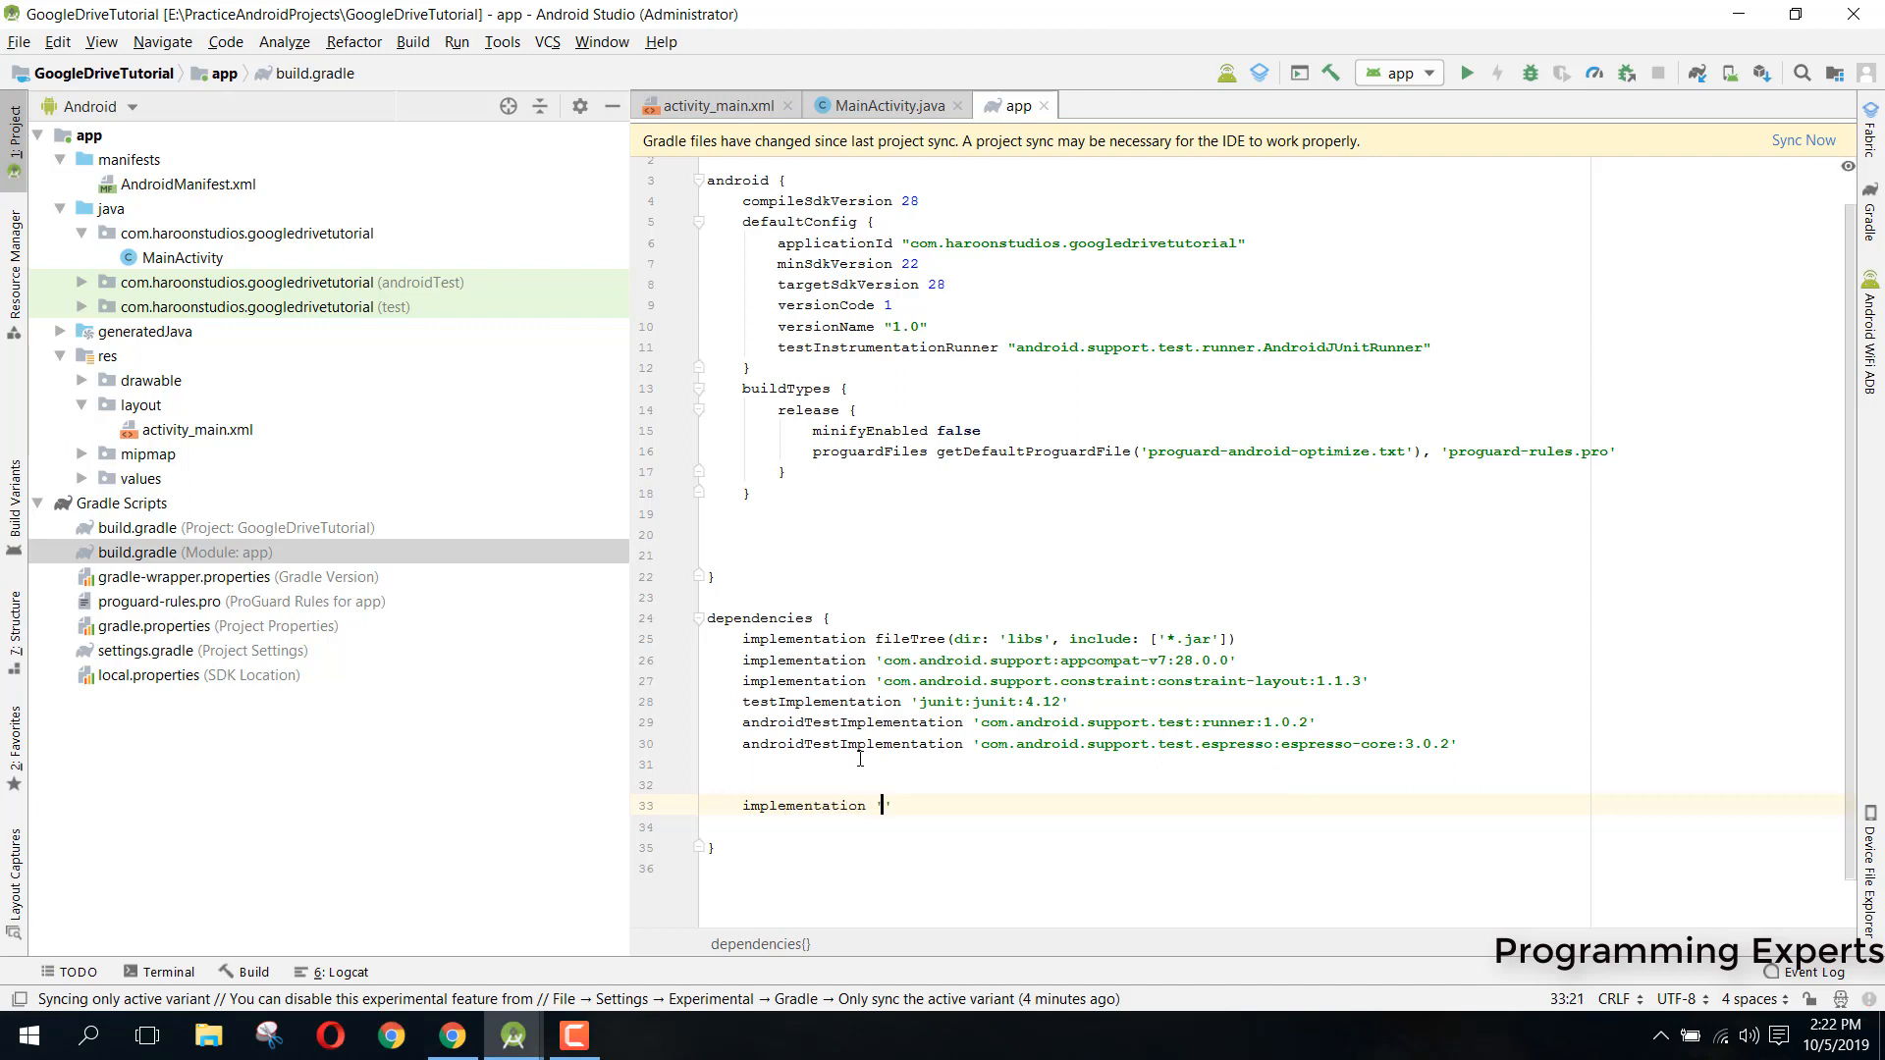
{"action": "type", "text": "com."}
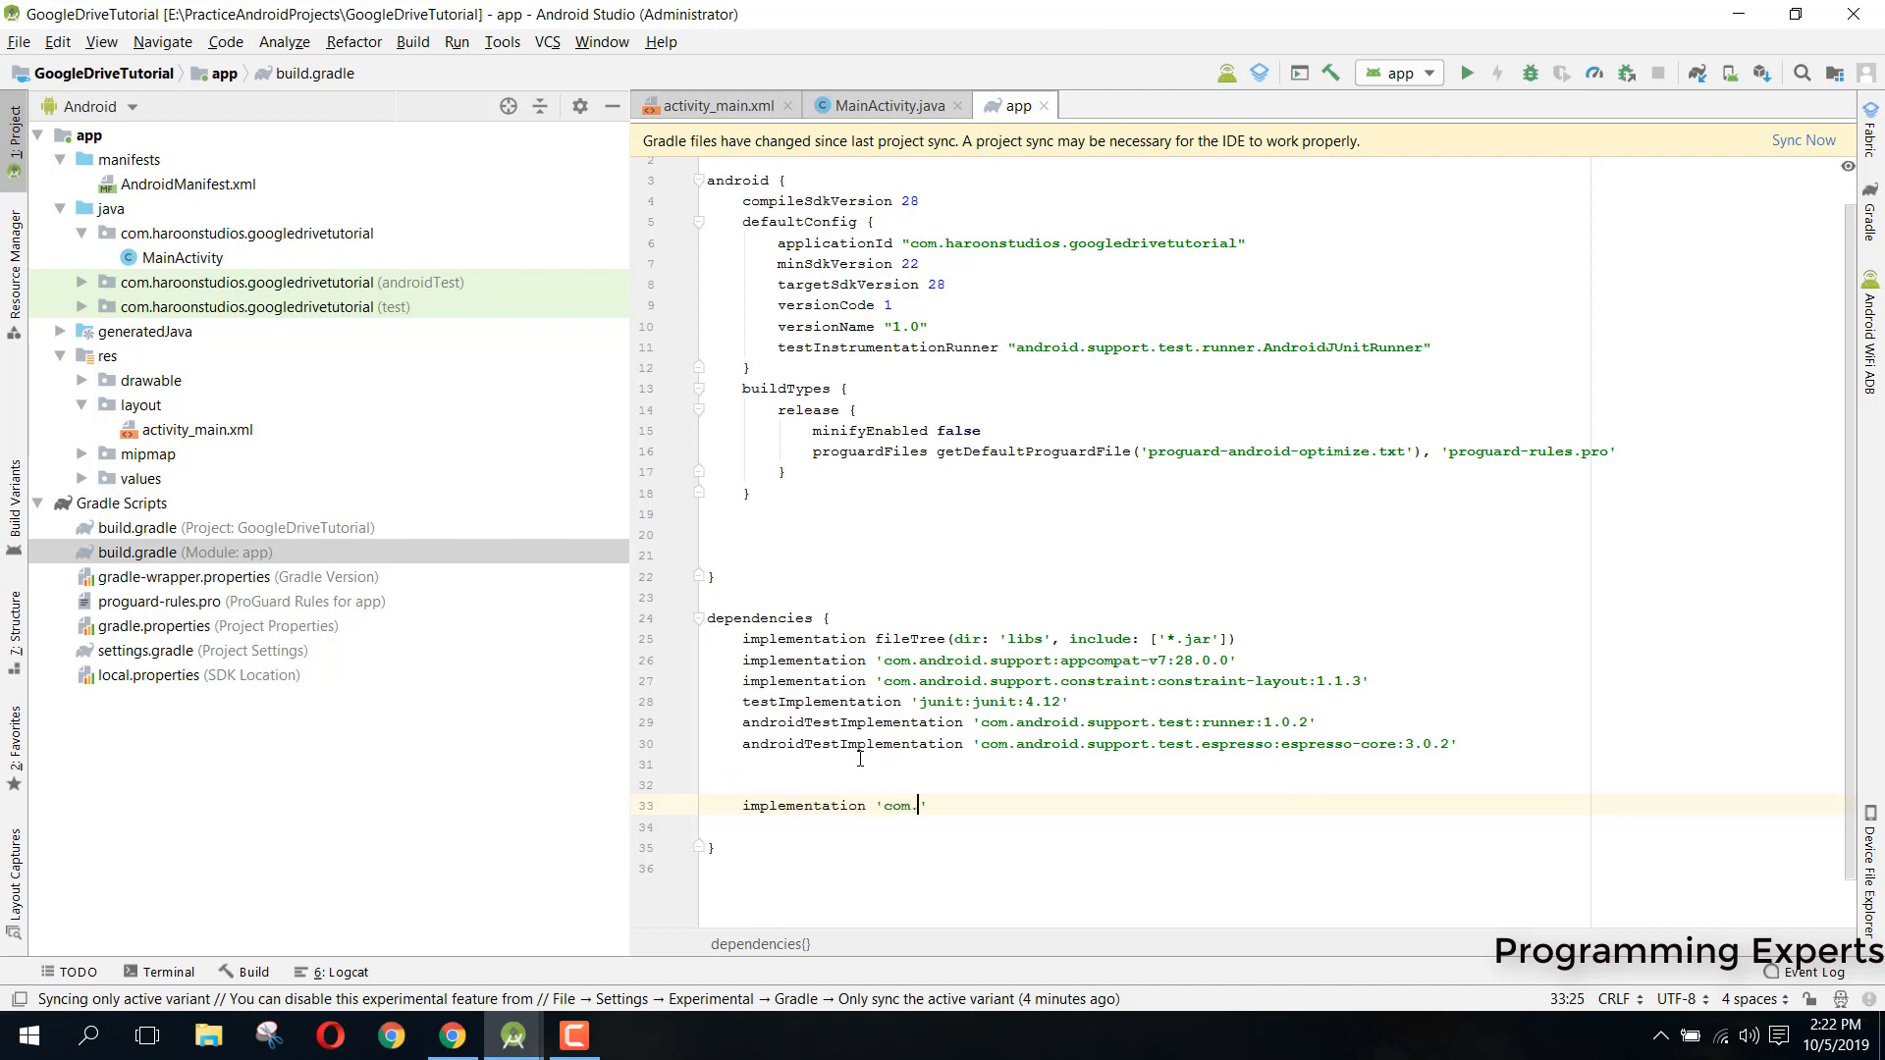
{"action": "type", "text": "google."}
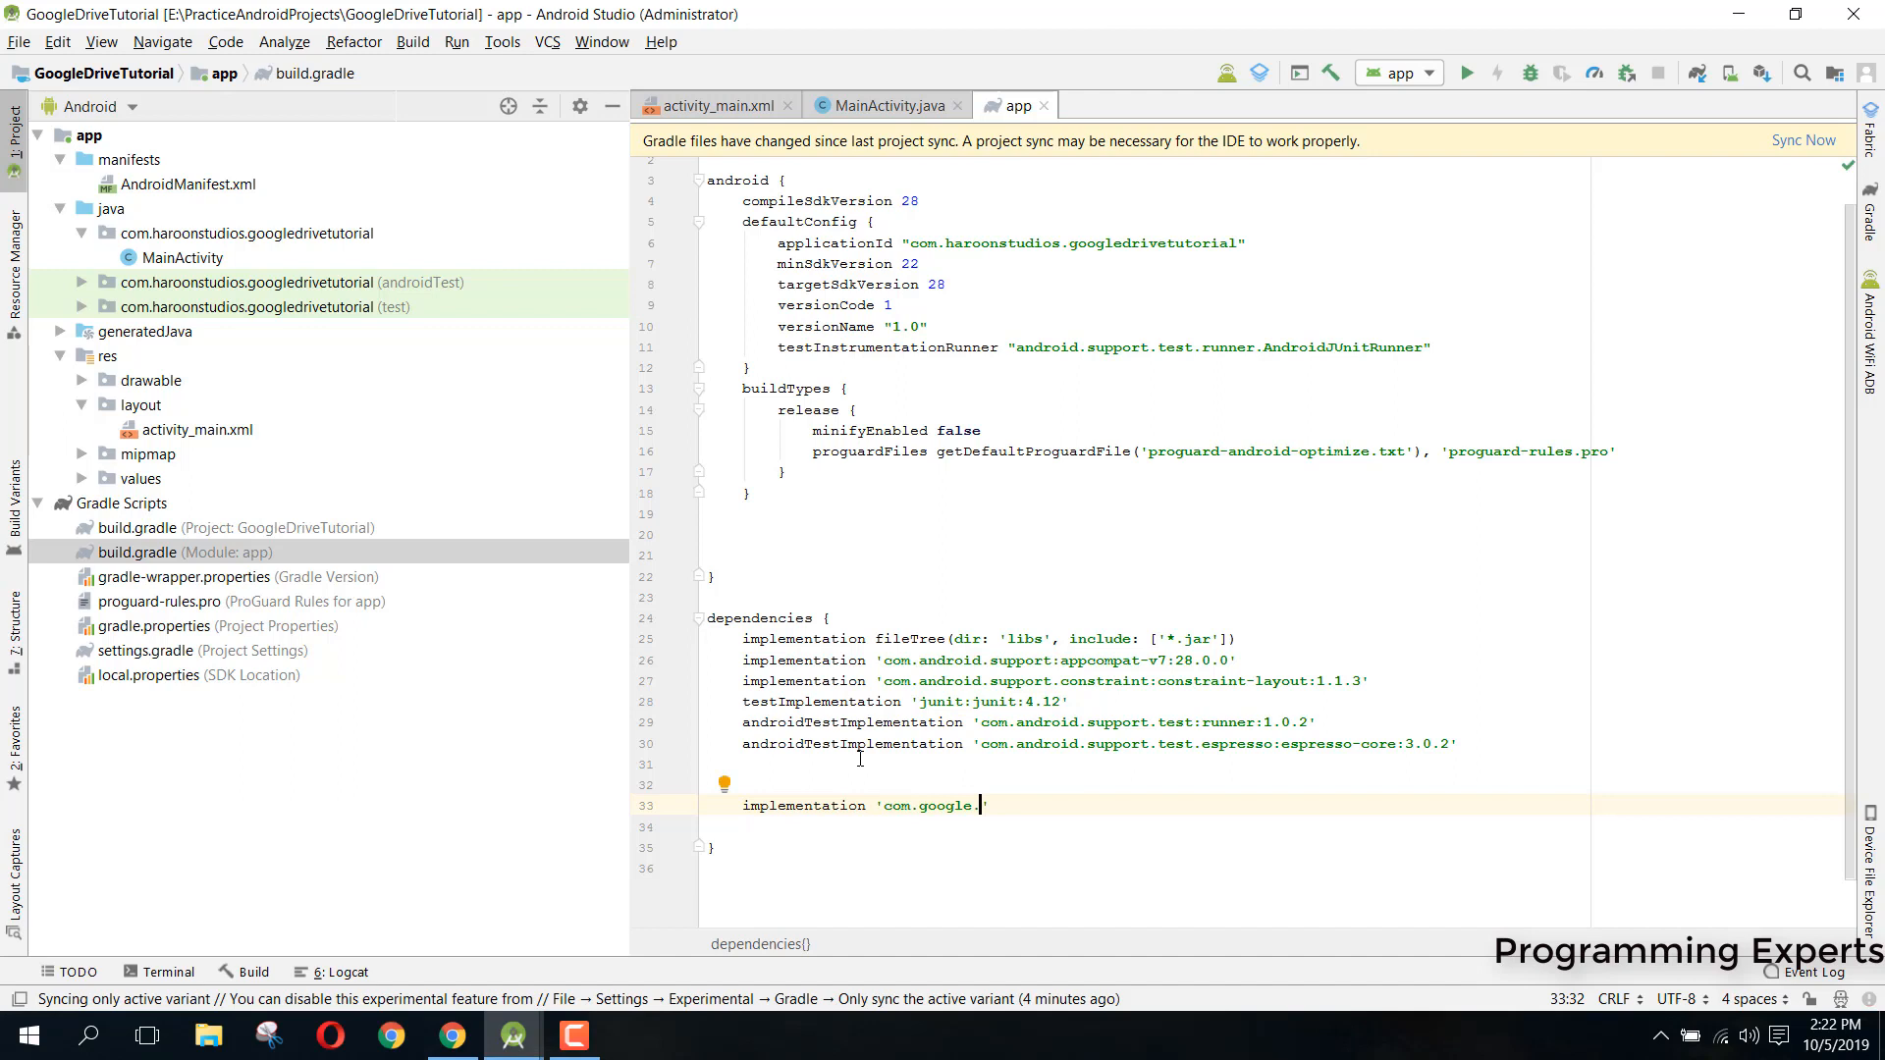
{"action": "type", "text": "android."}
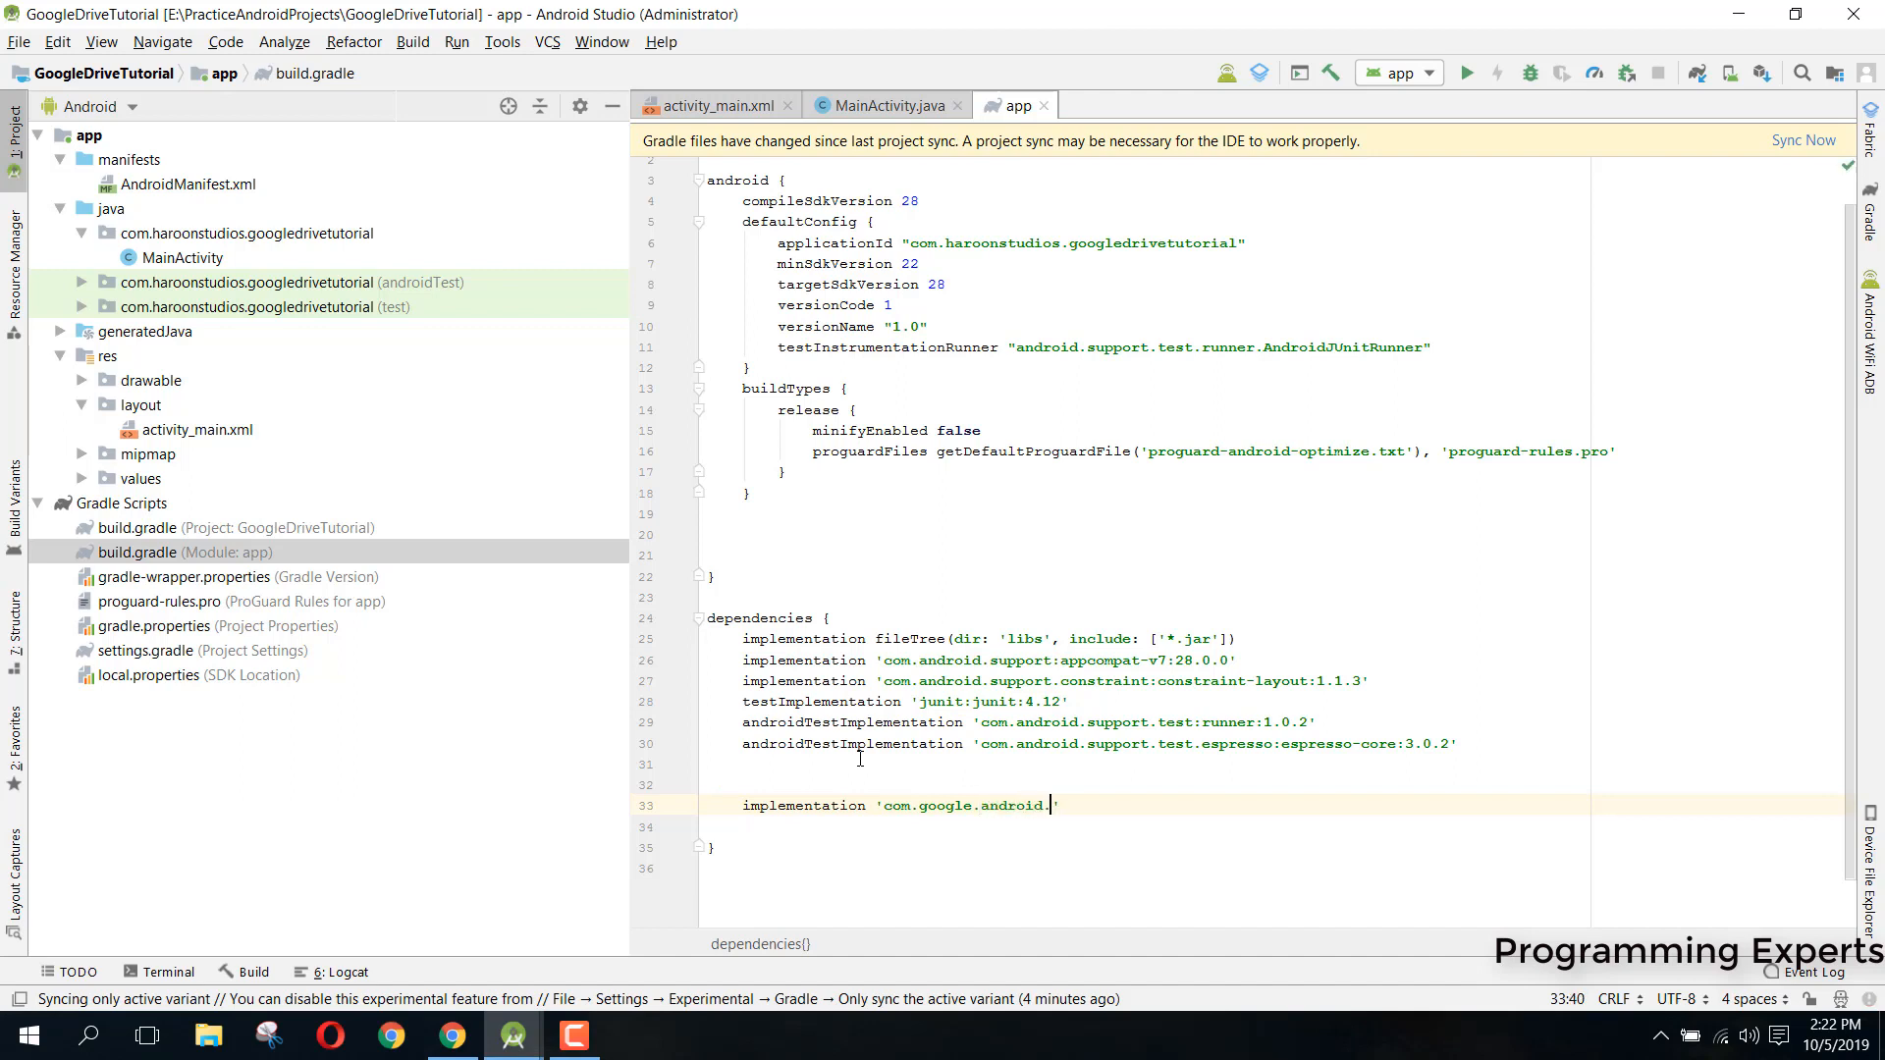
{"action": "type", "text": "gms:"}
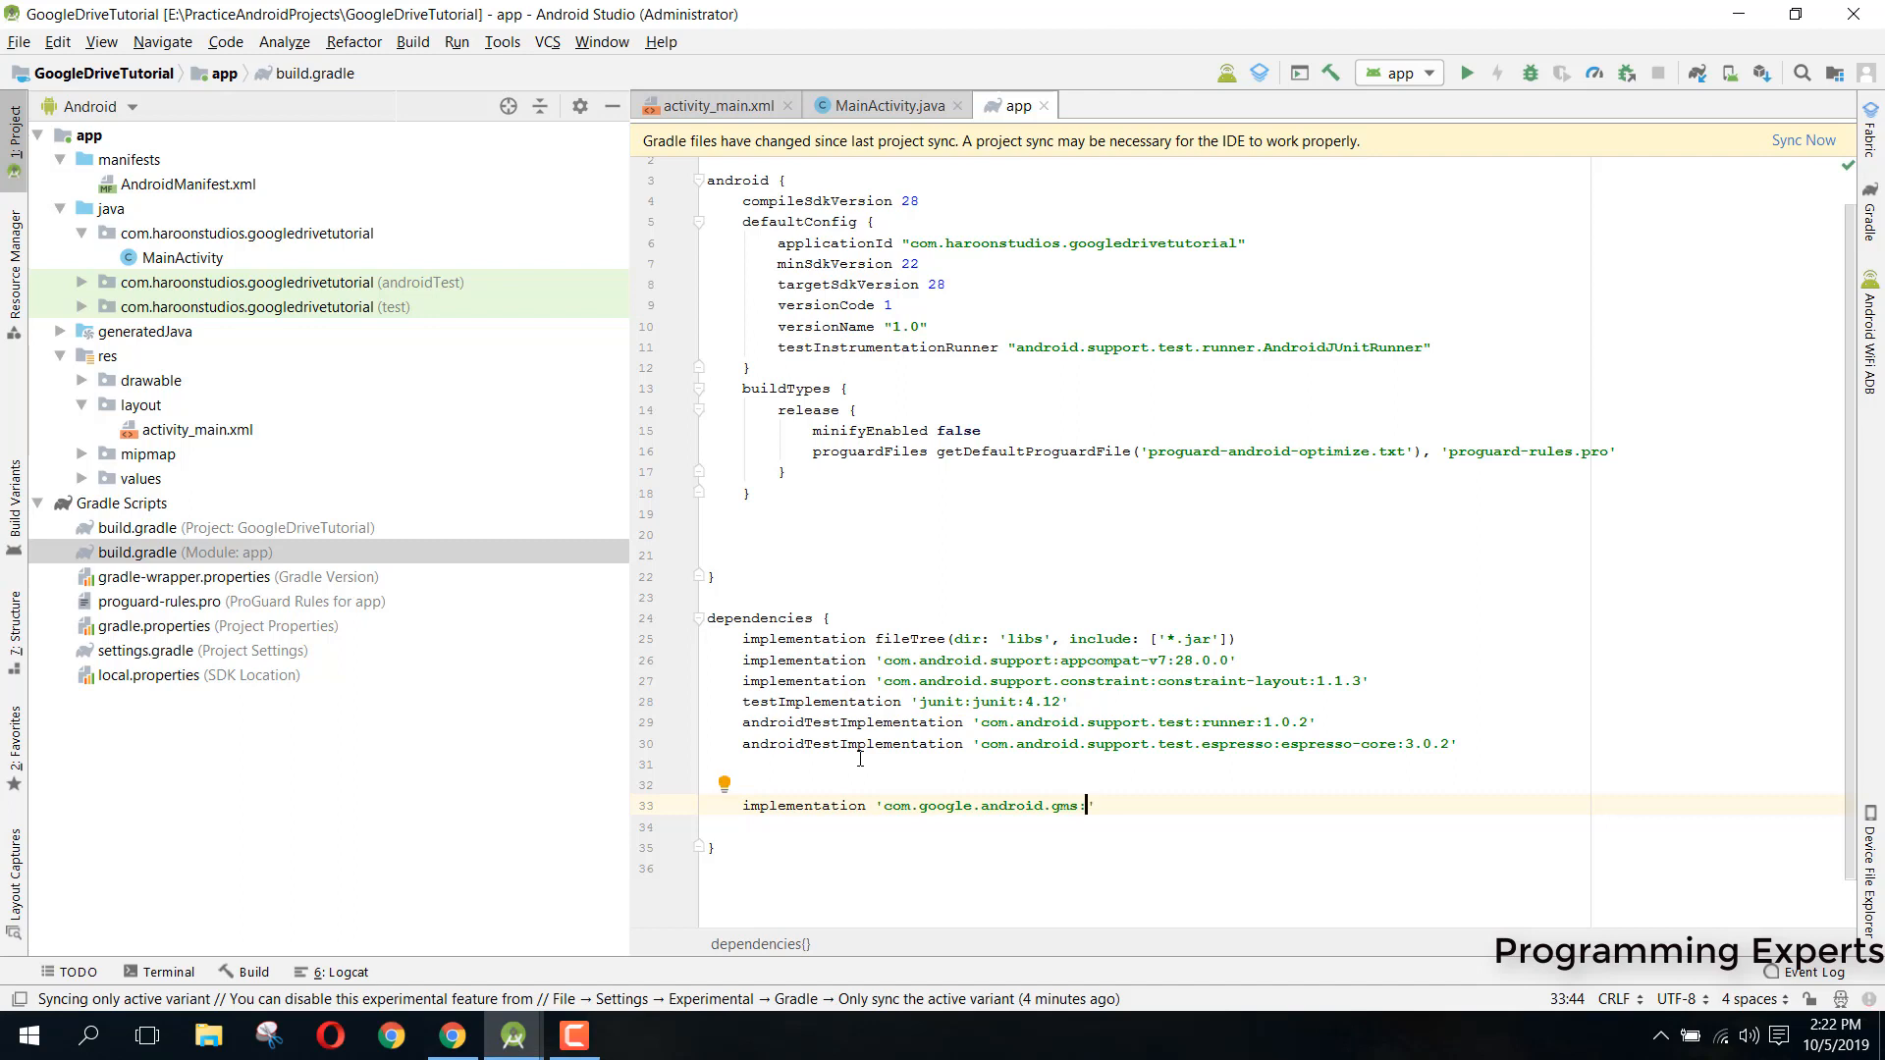
{"action": "type", "text": ":play-ser"}
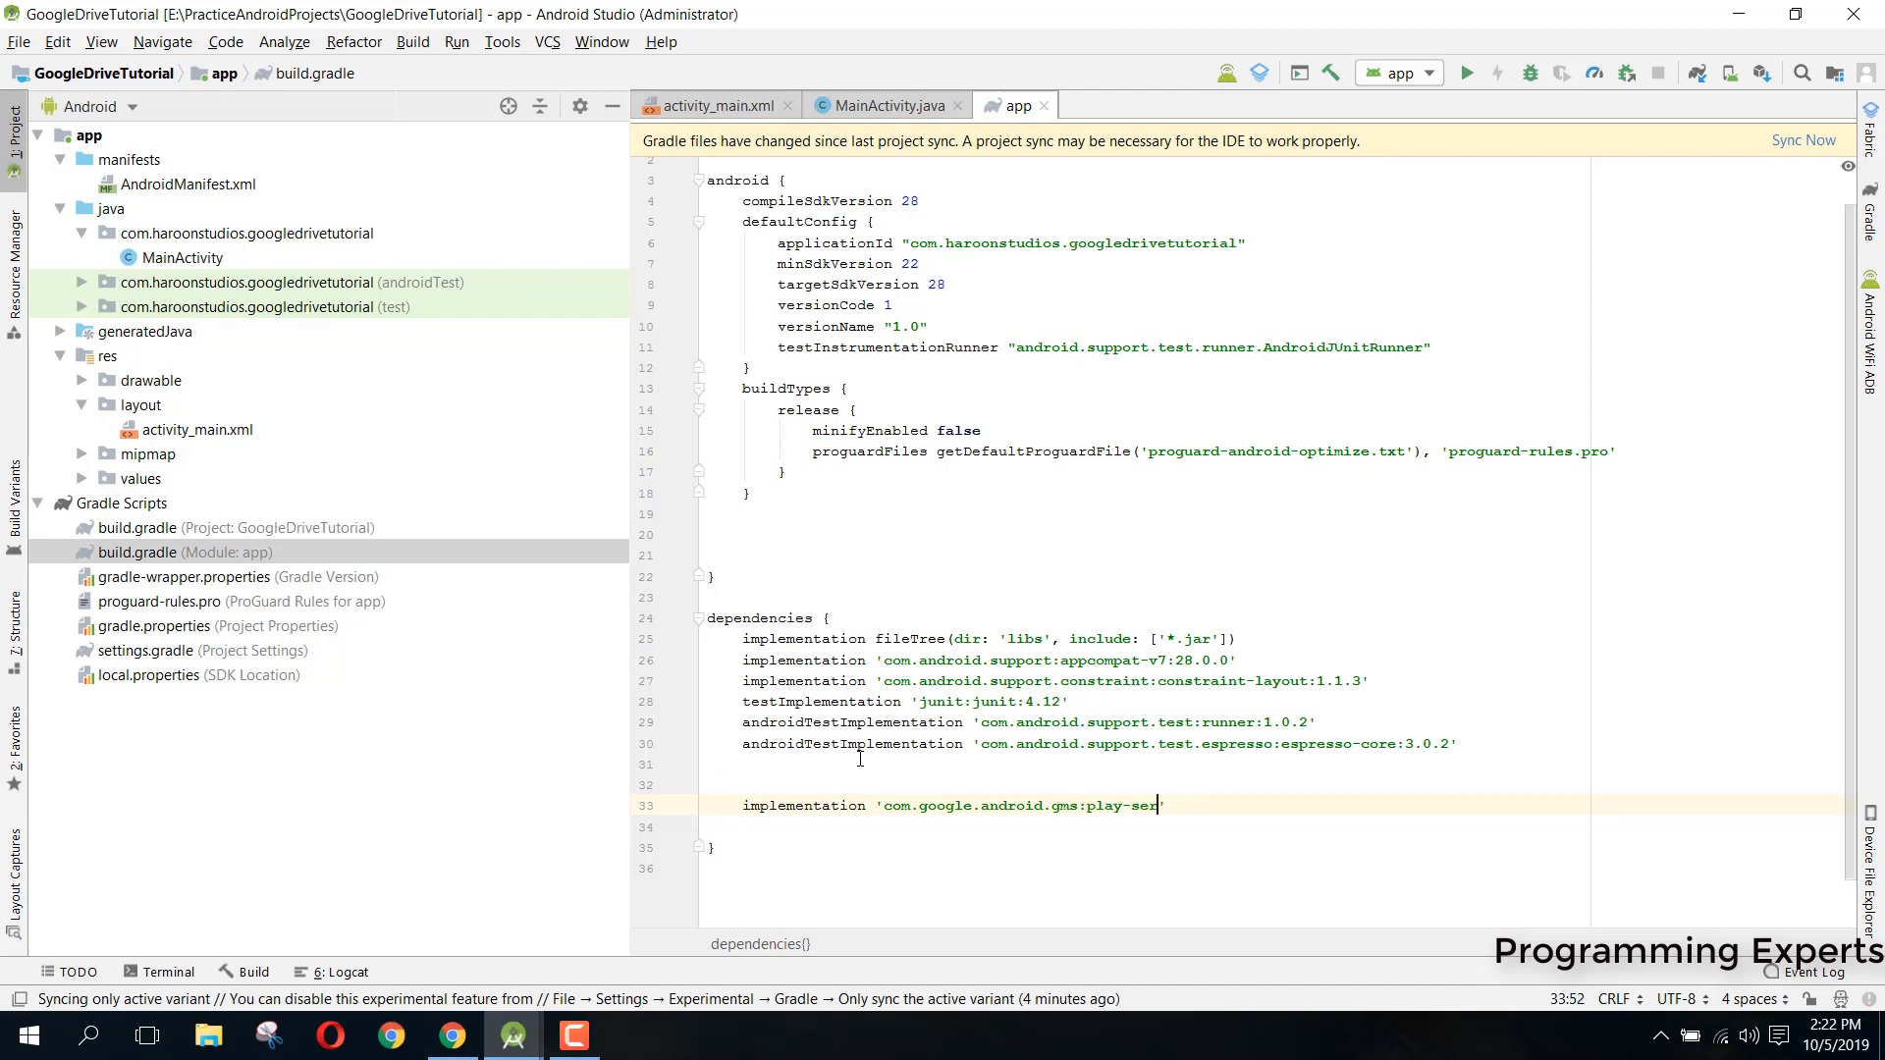
{"action": "type", "text": "vices"}
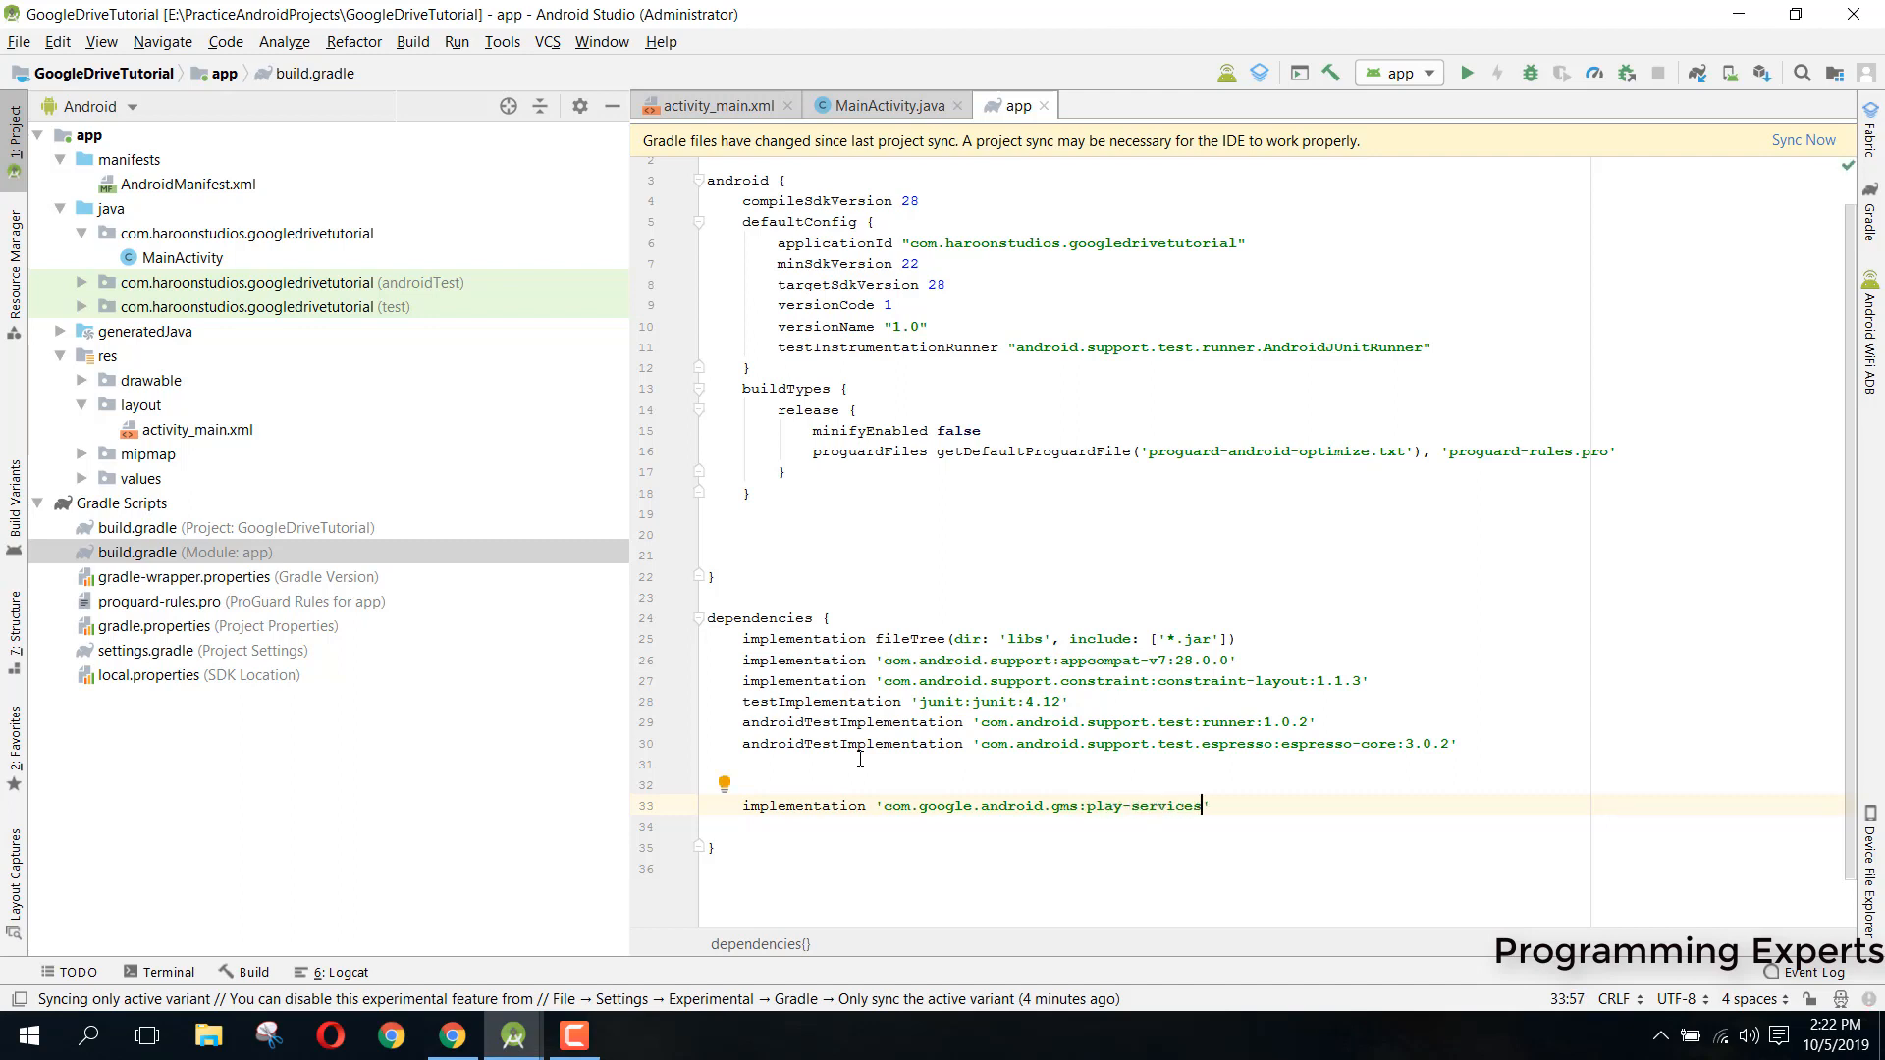
{"action": "type", "text": "-auth:"}
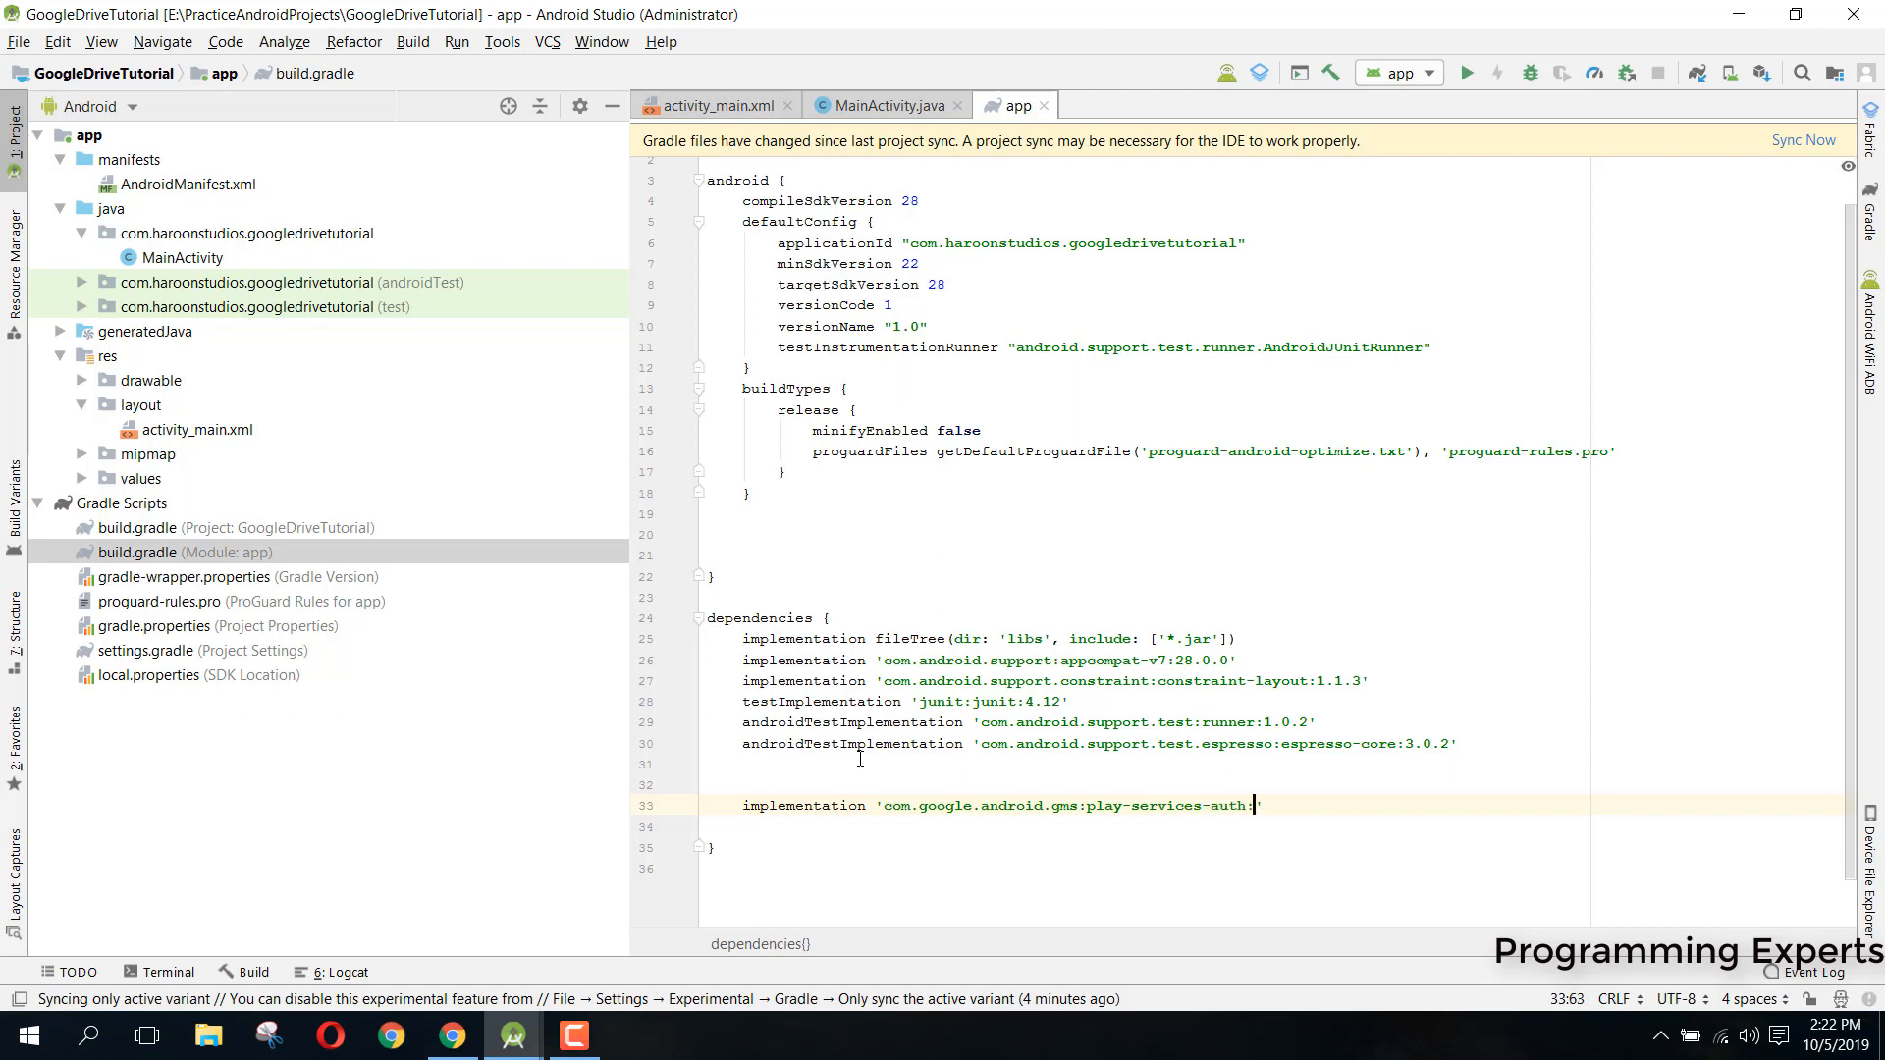
{"action": "type", "text": ":16.0.1"}
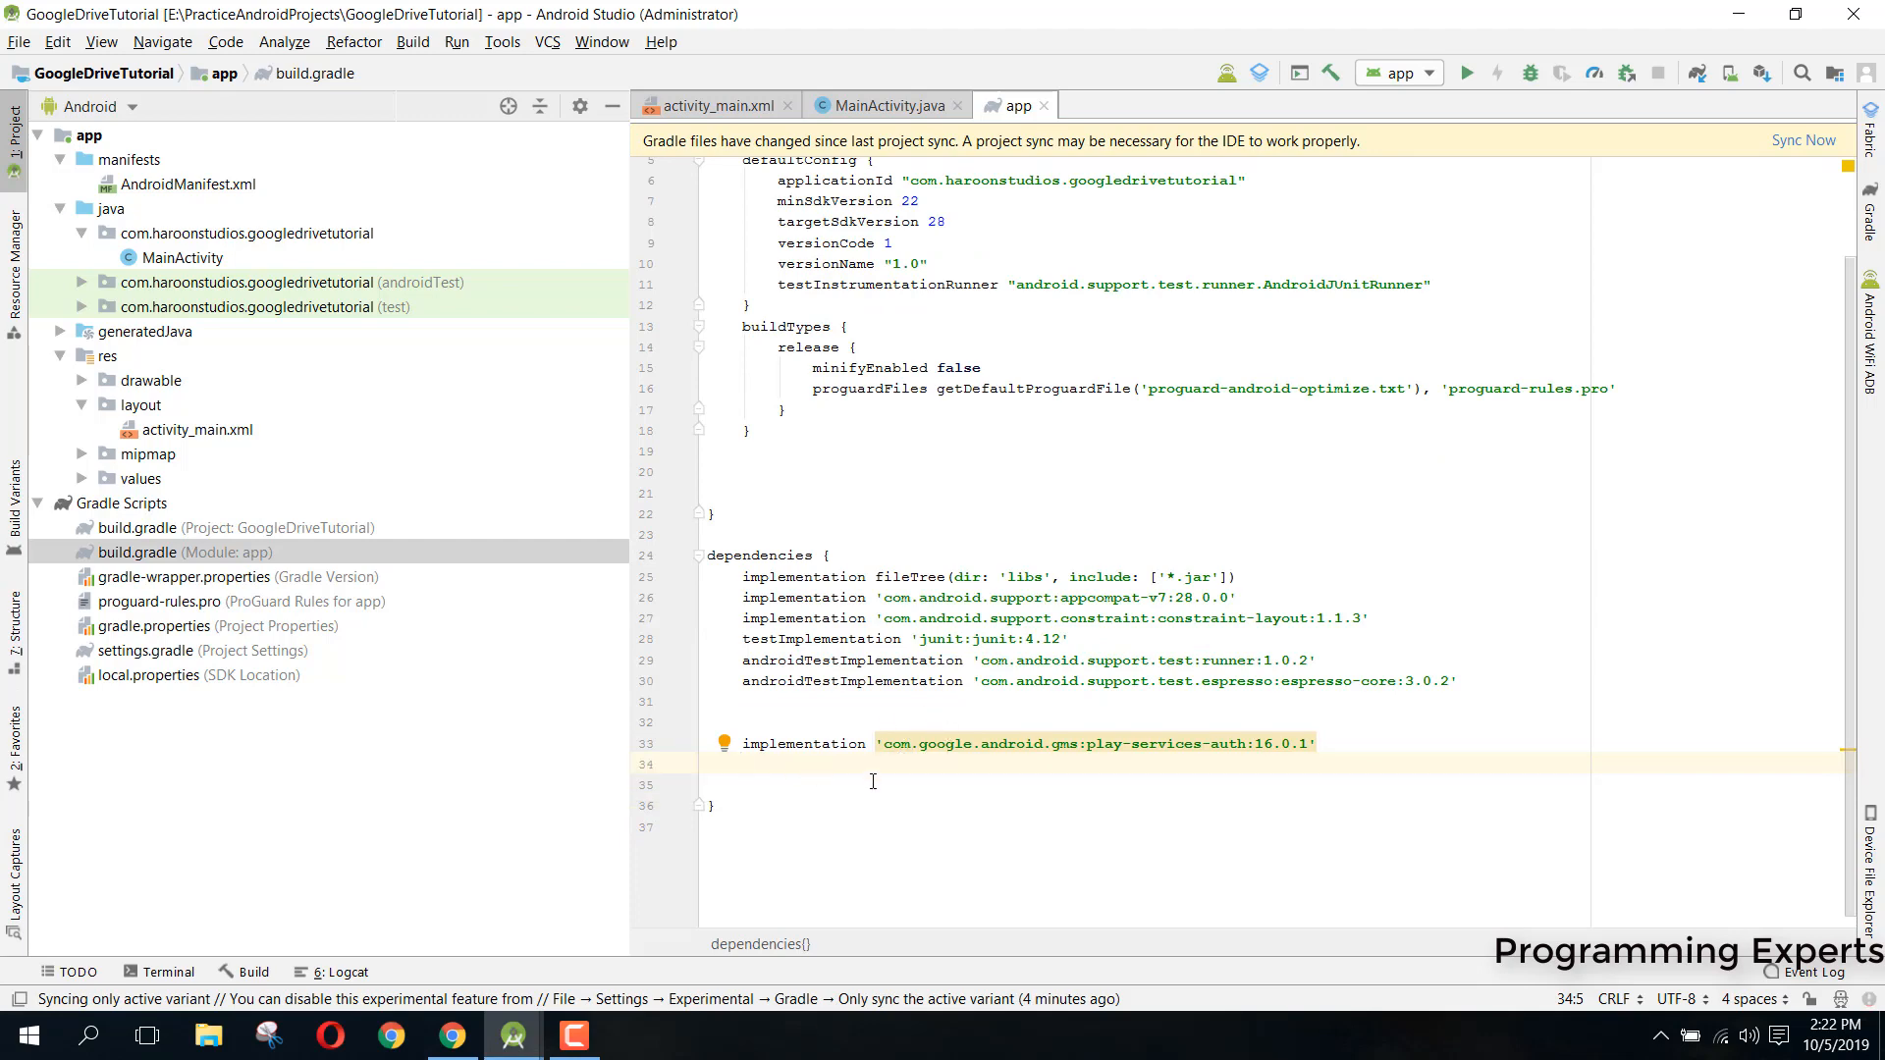
Start a new implementation line with group com.google.apis and artifact google-api-services
{"action": "type", "text": "imp"}
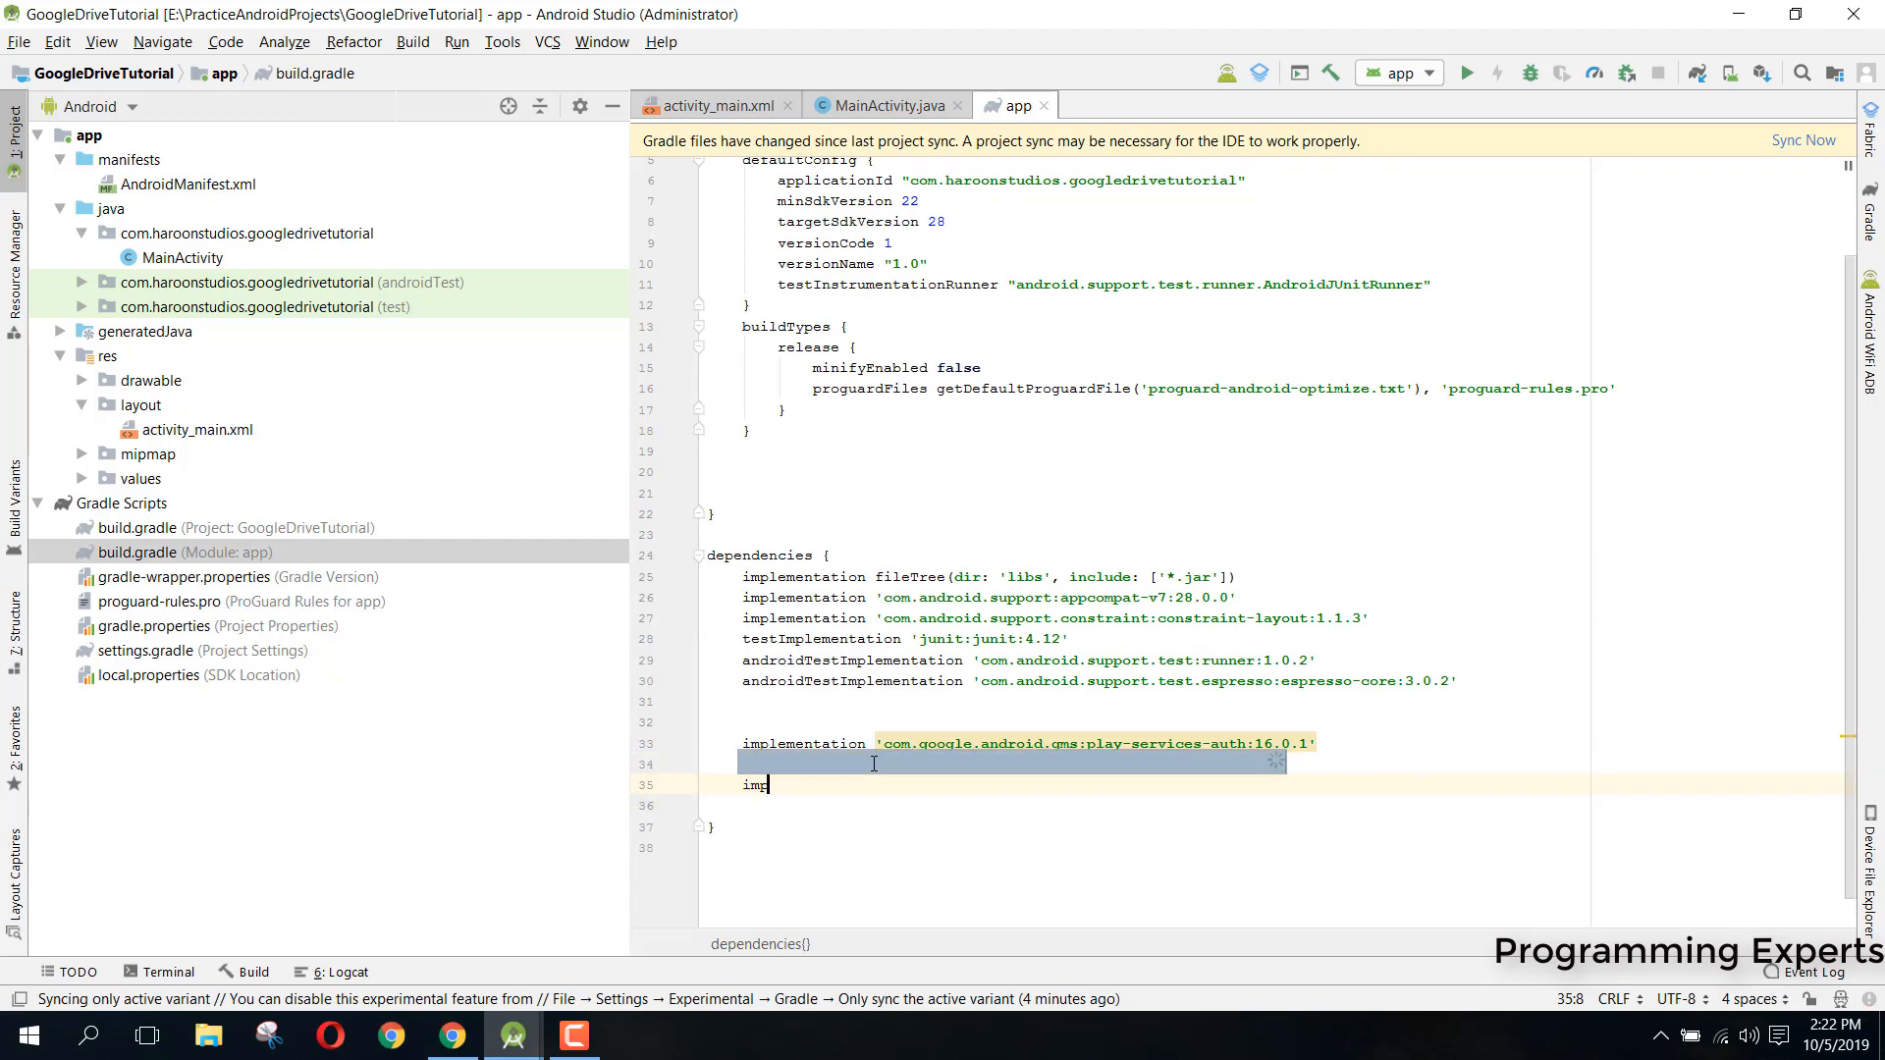
{"action": "key", "text": "Backspace"}
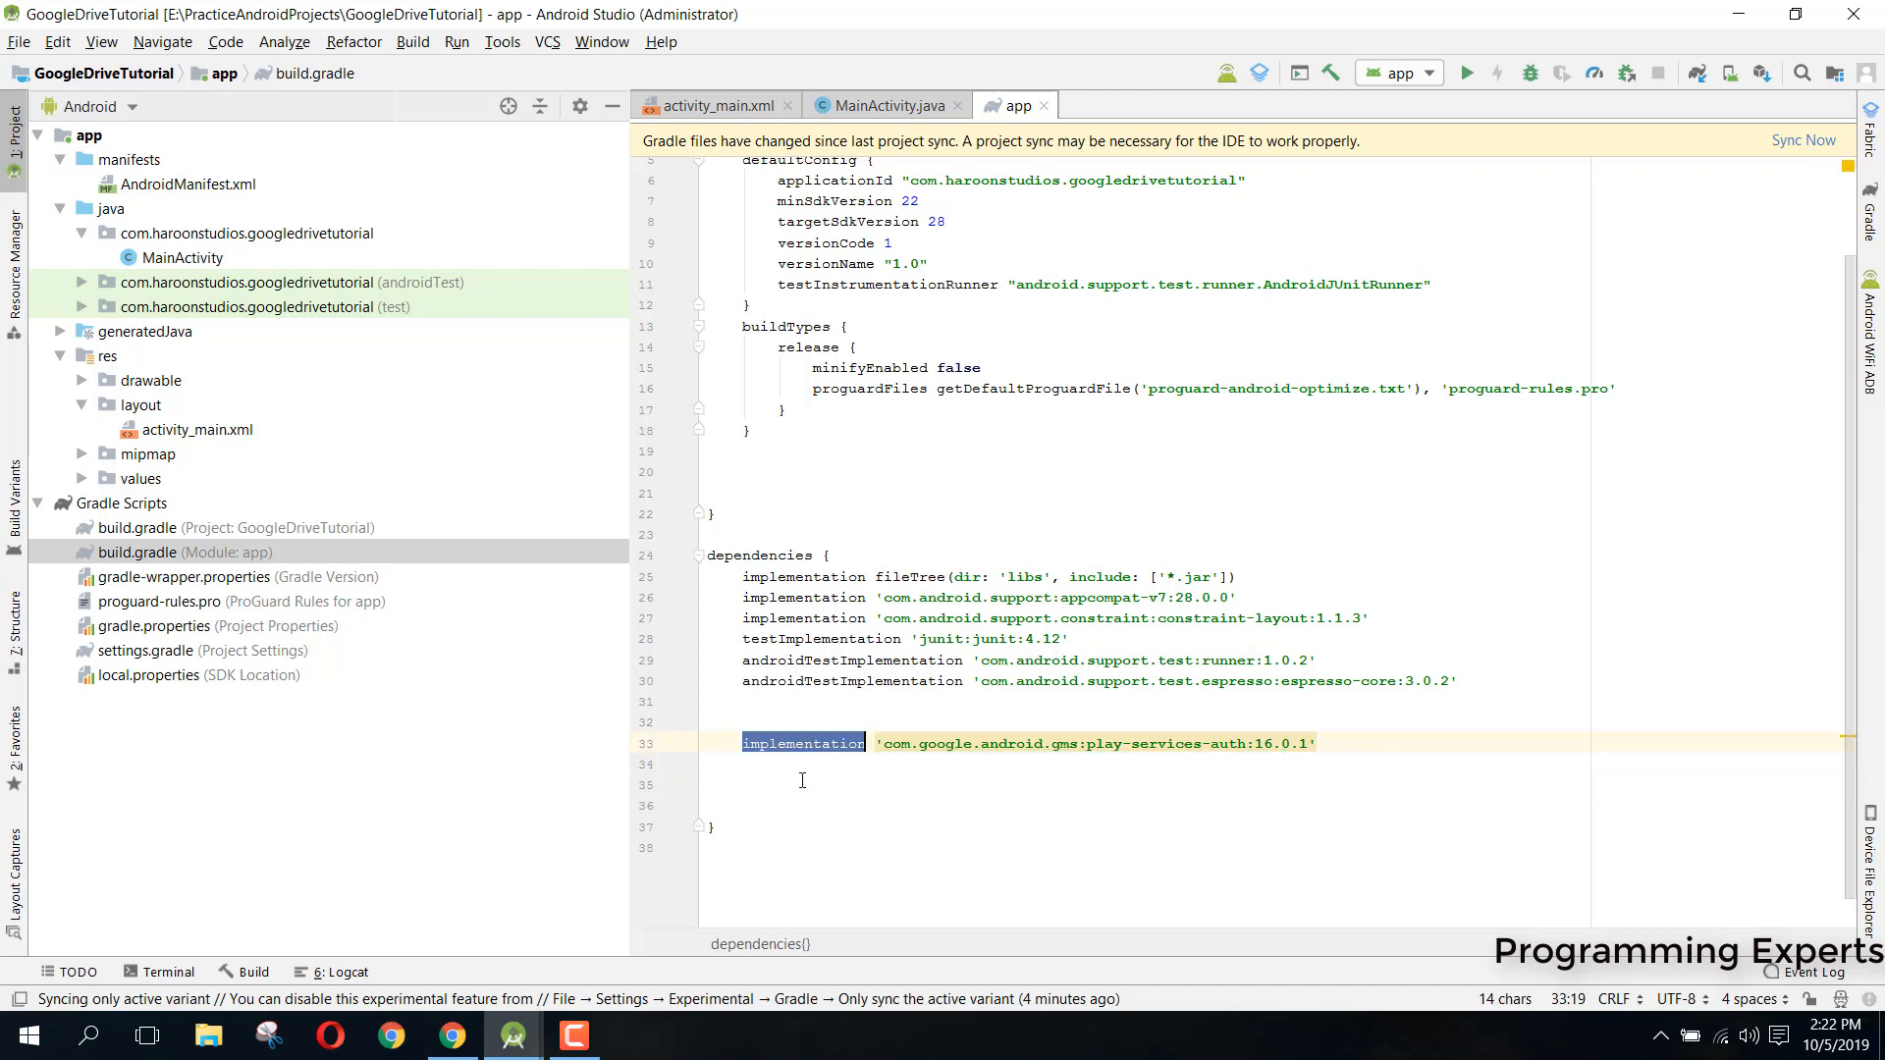
{"action": "type", "text": "implementation ''"}
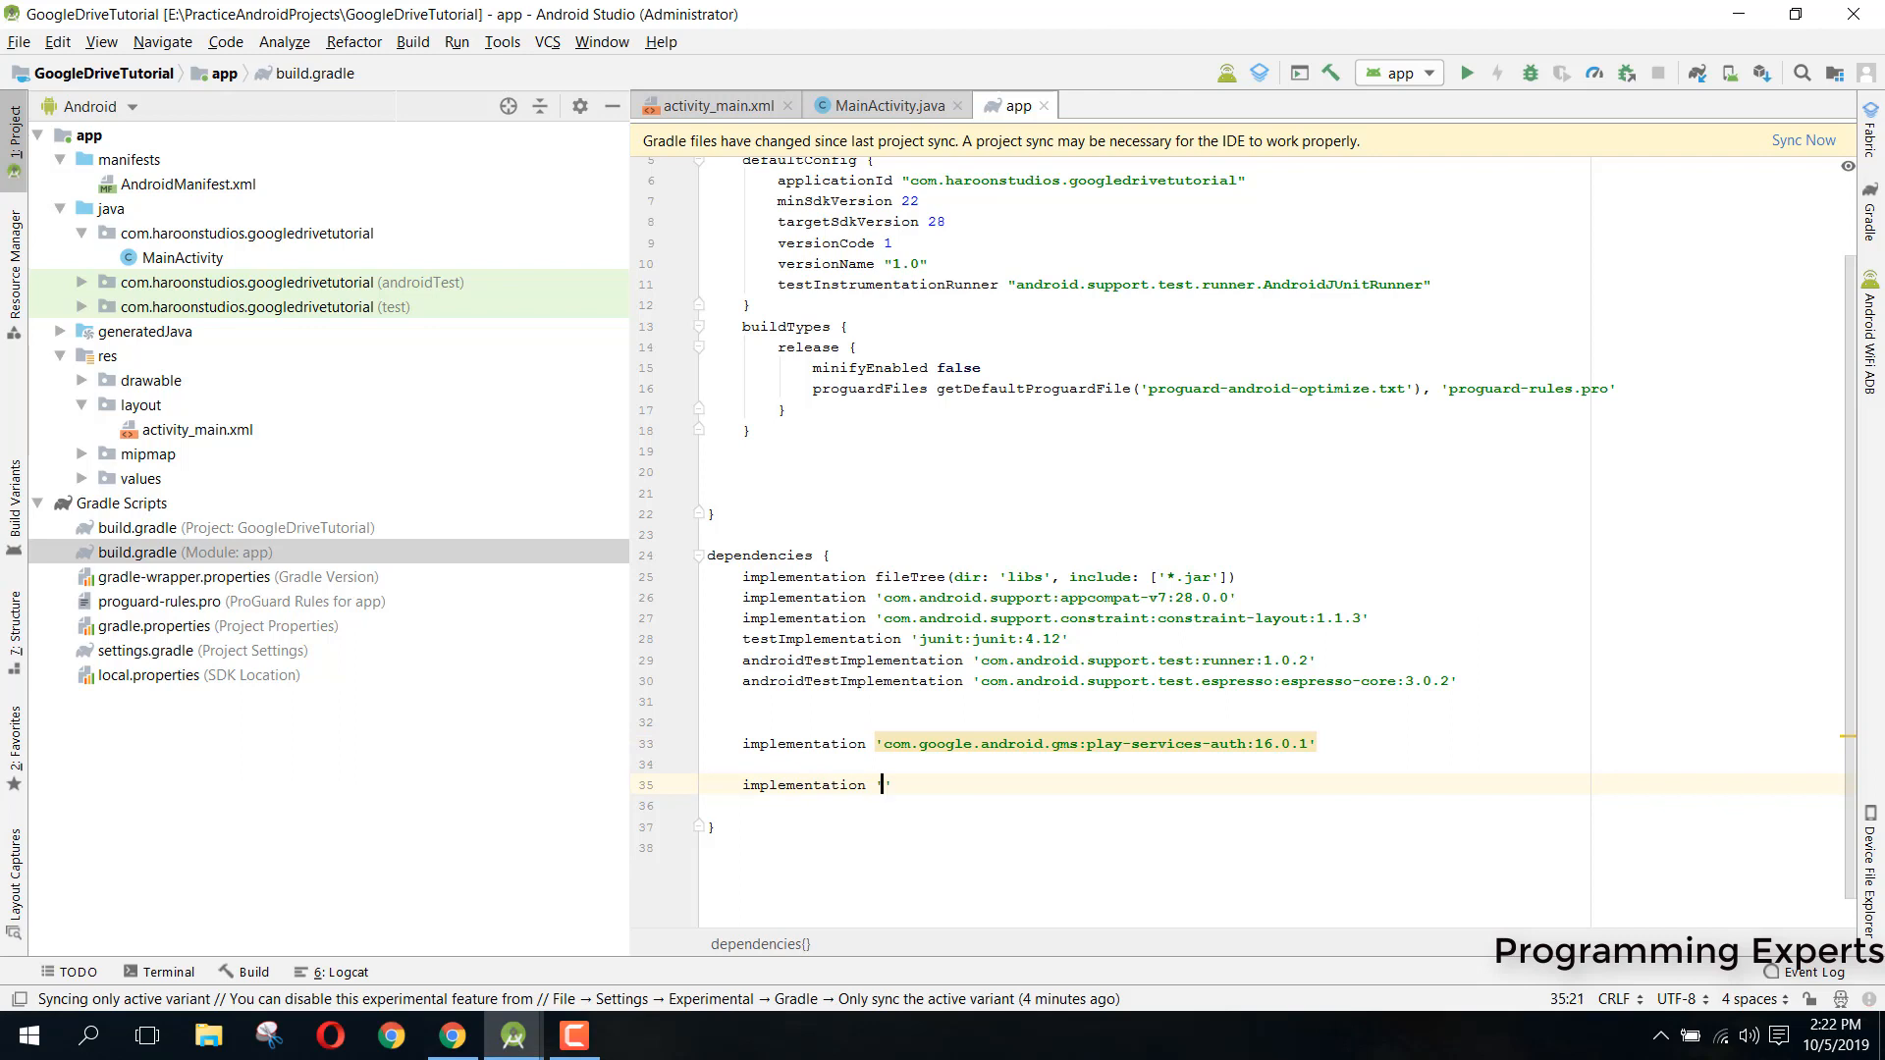
{"action": "type", "text": "'"}
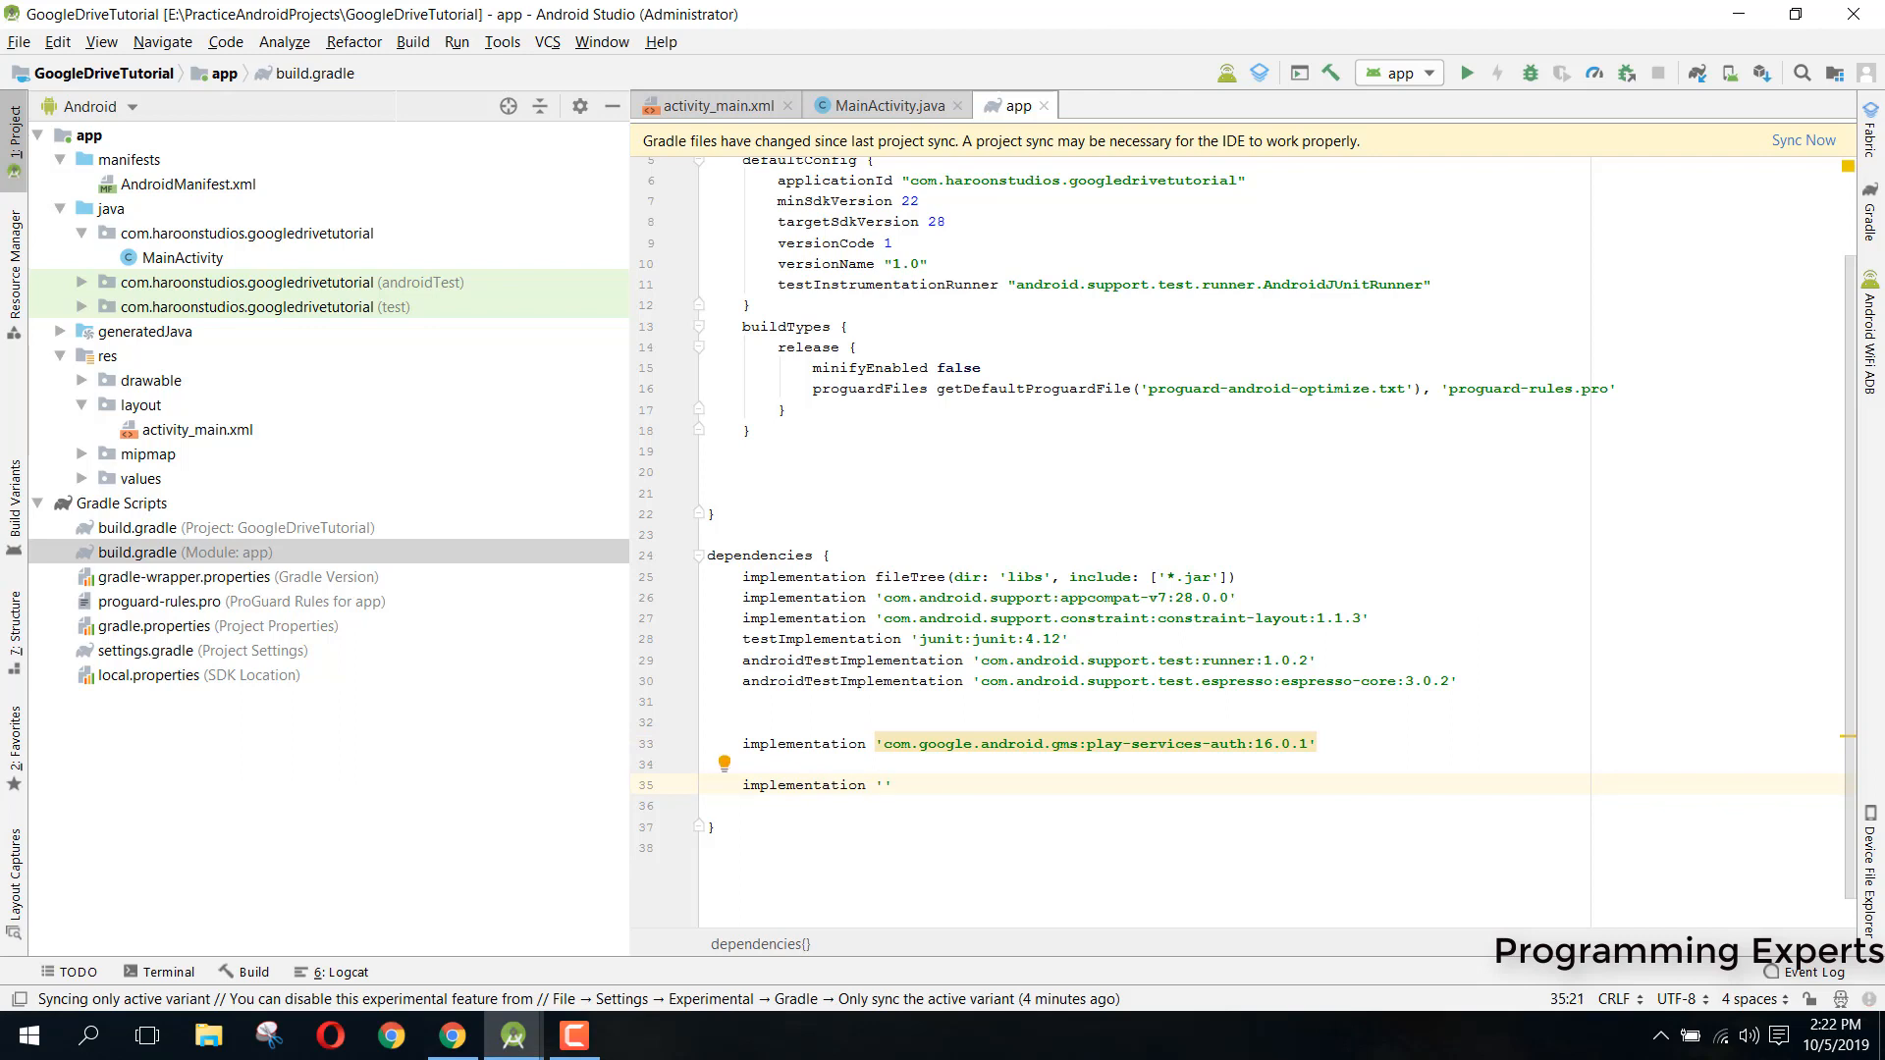
{"action": "type", "text": "com."}
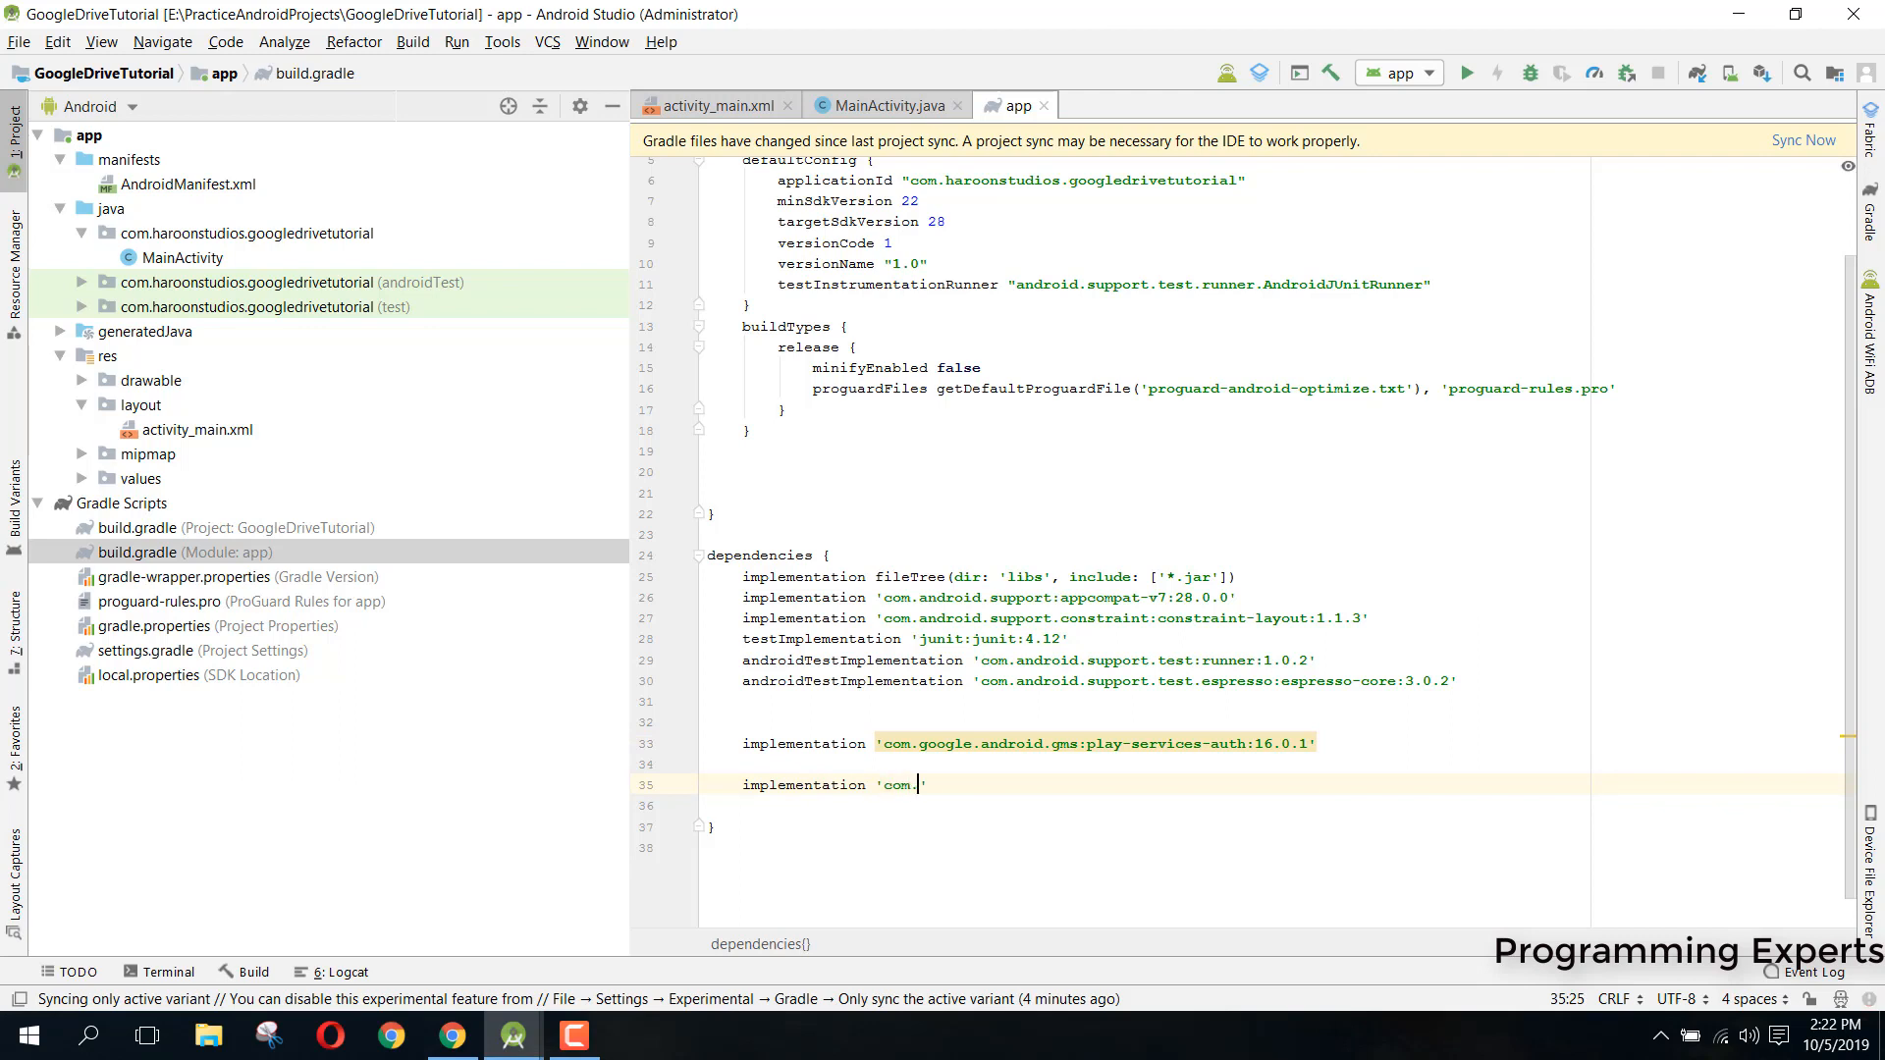
{"action": "type", "text": "google."}
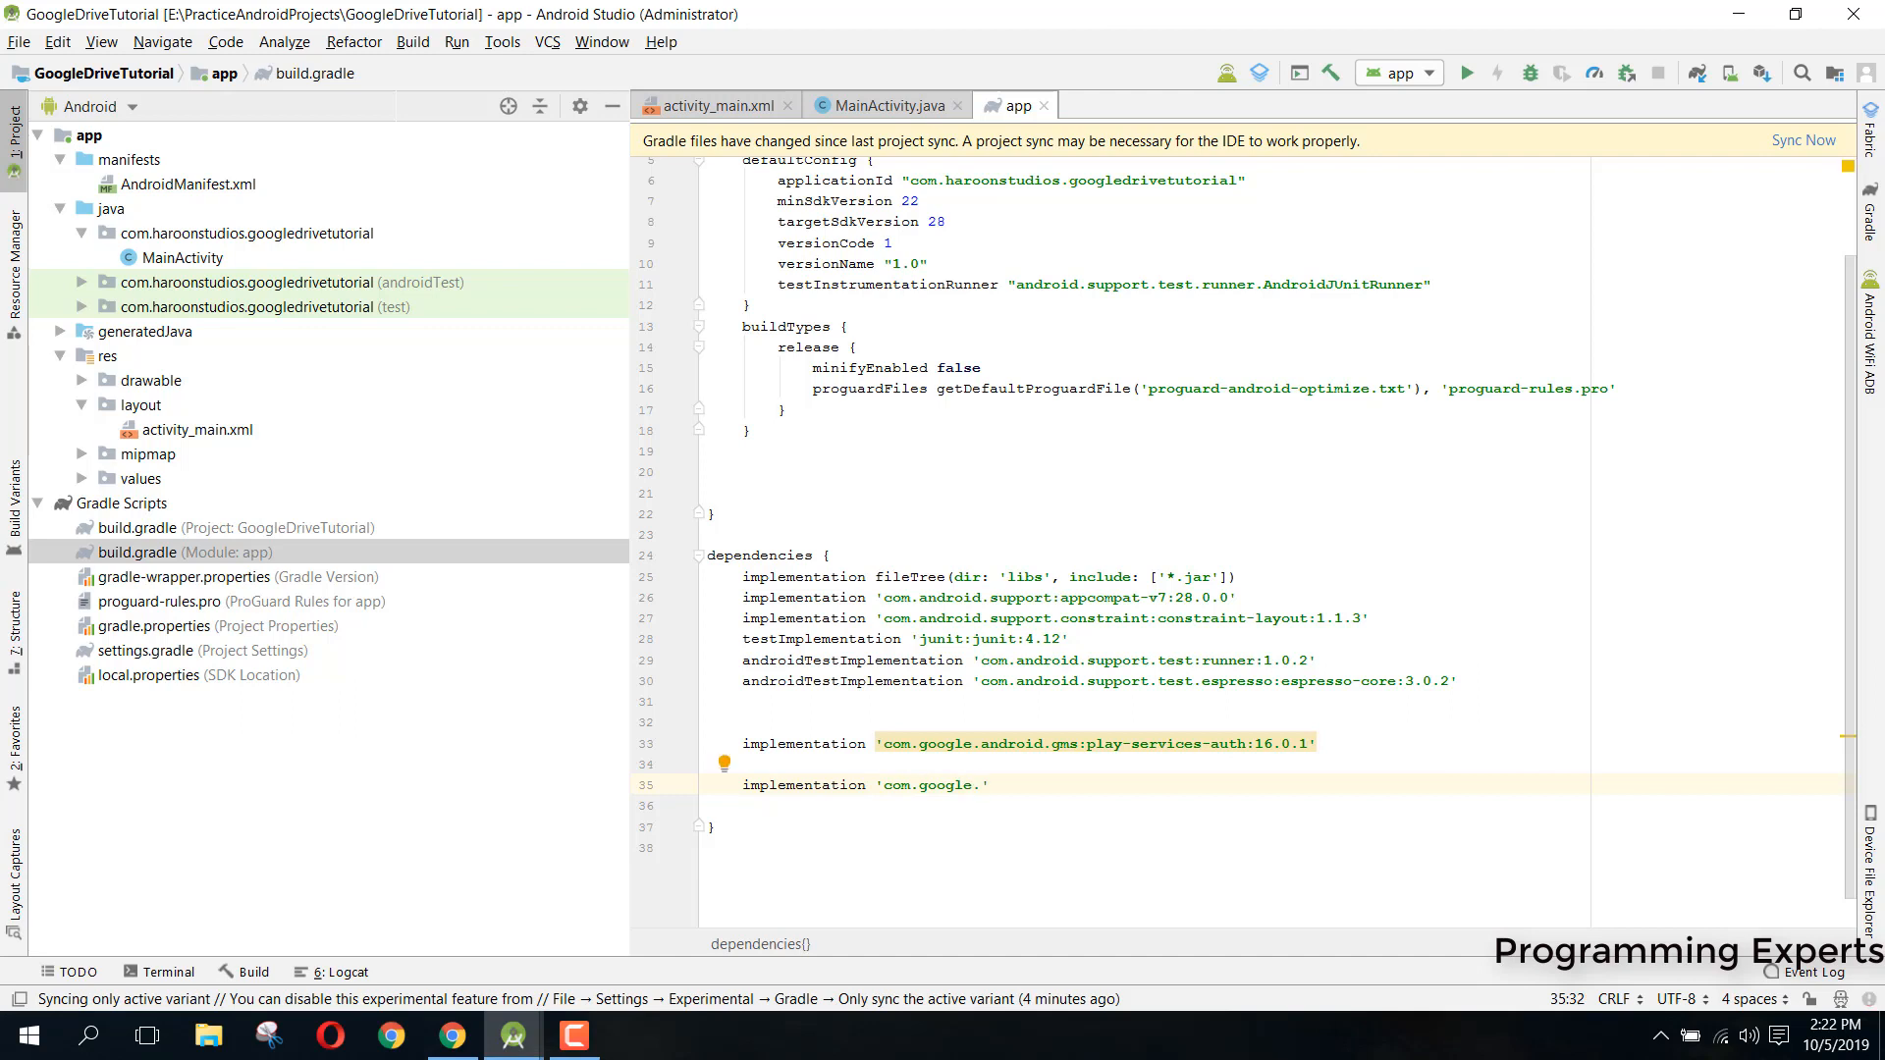
{"action": "type", "text": "apis"}
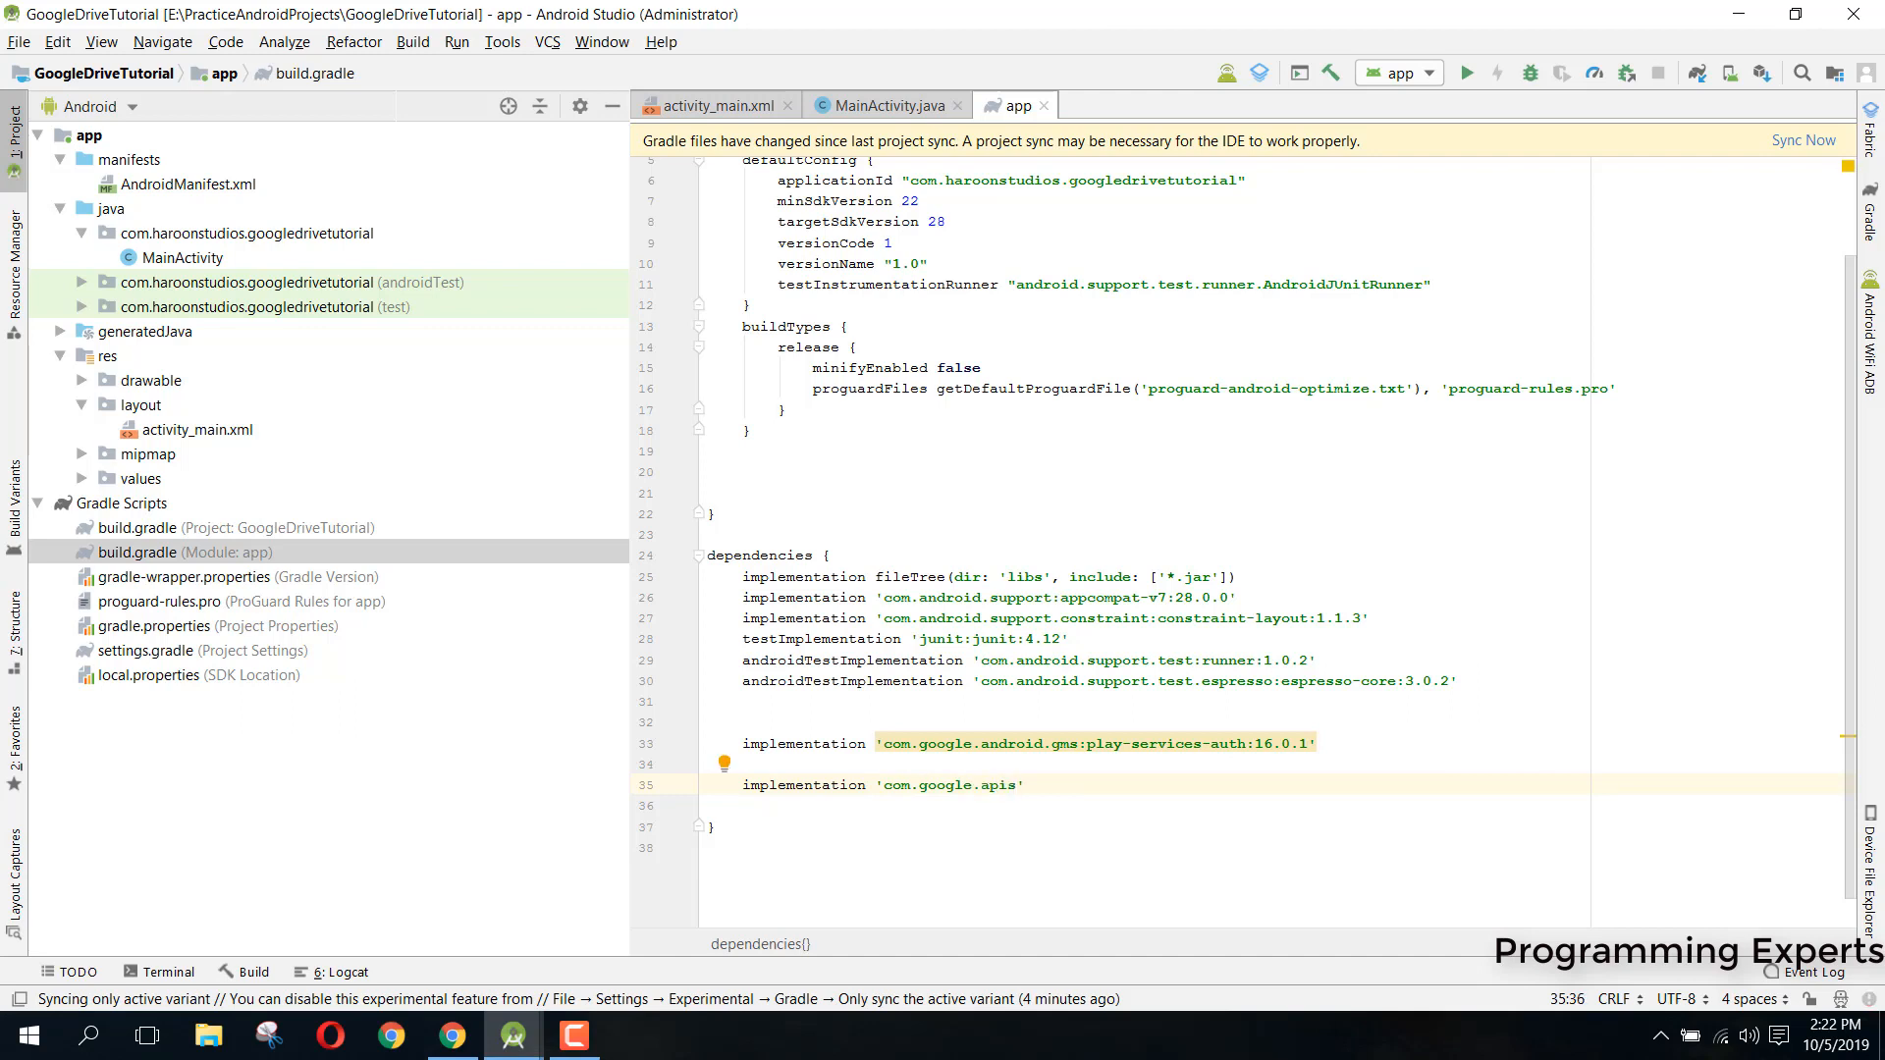
{"action": "type", "text": ":google"}
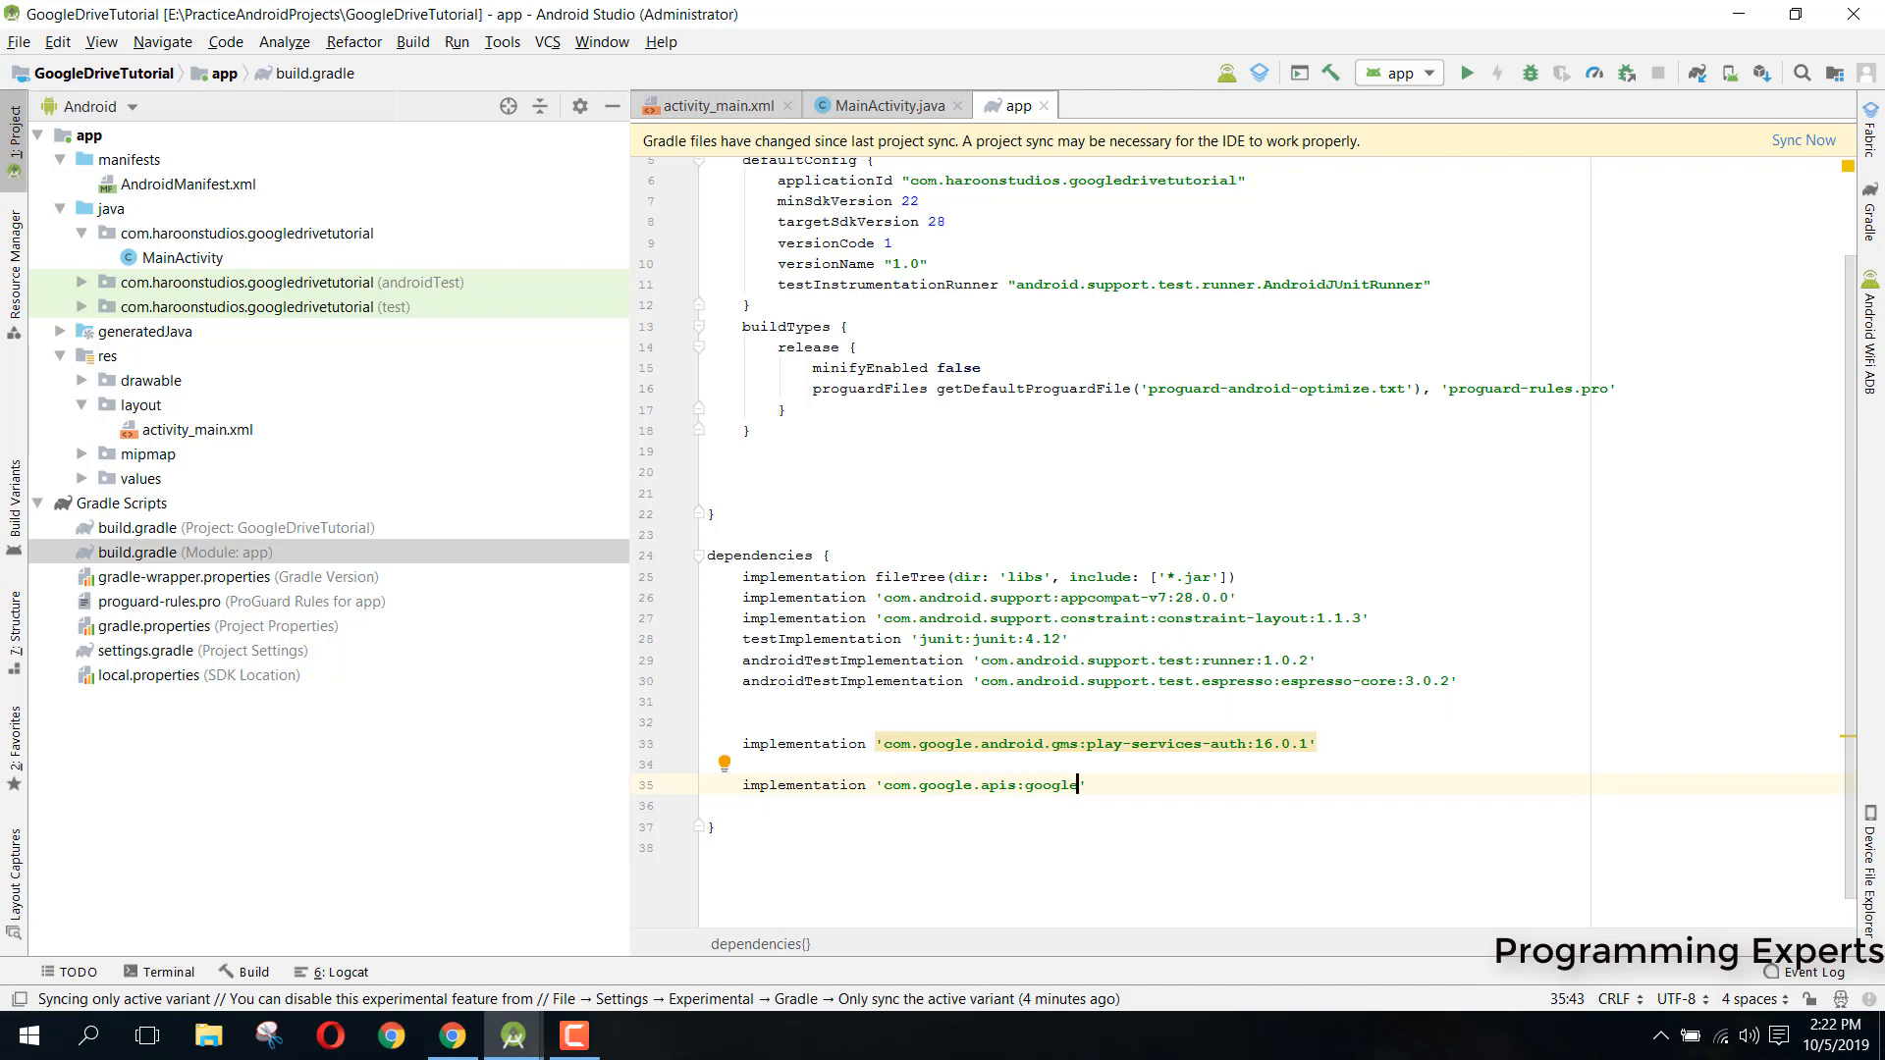
{"action": "type", "text": "-api-"}
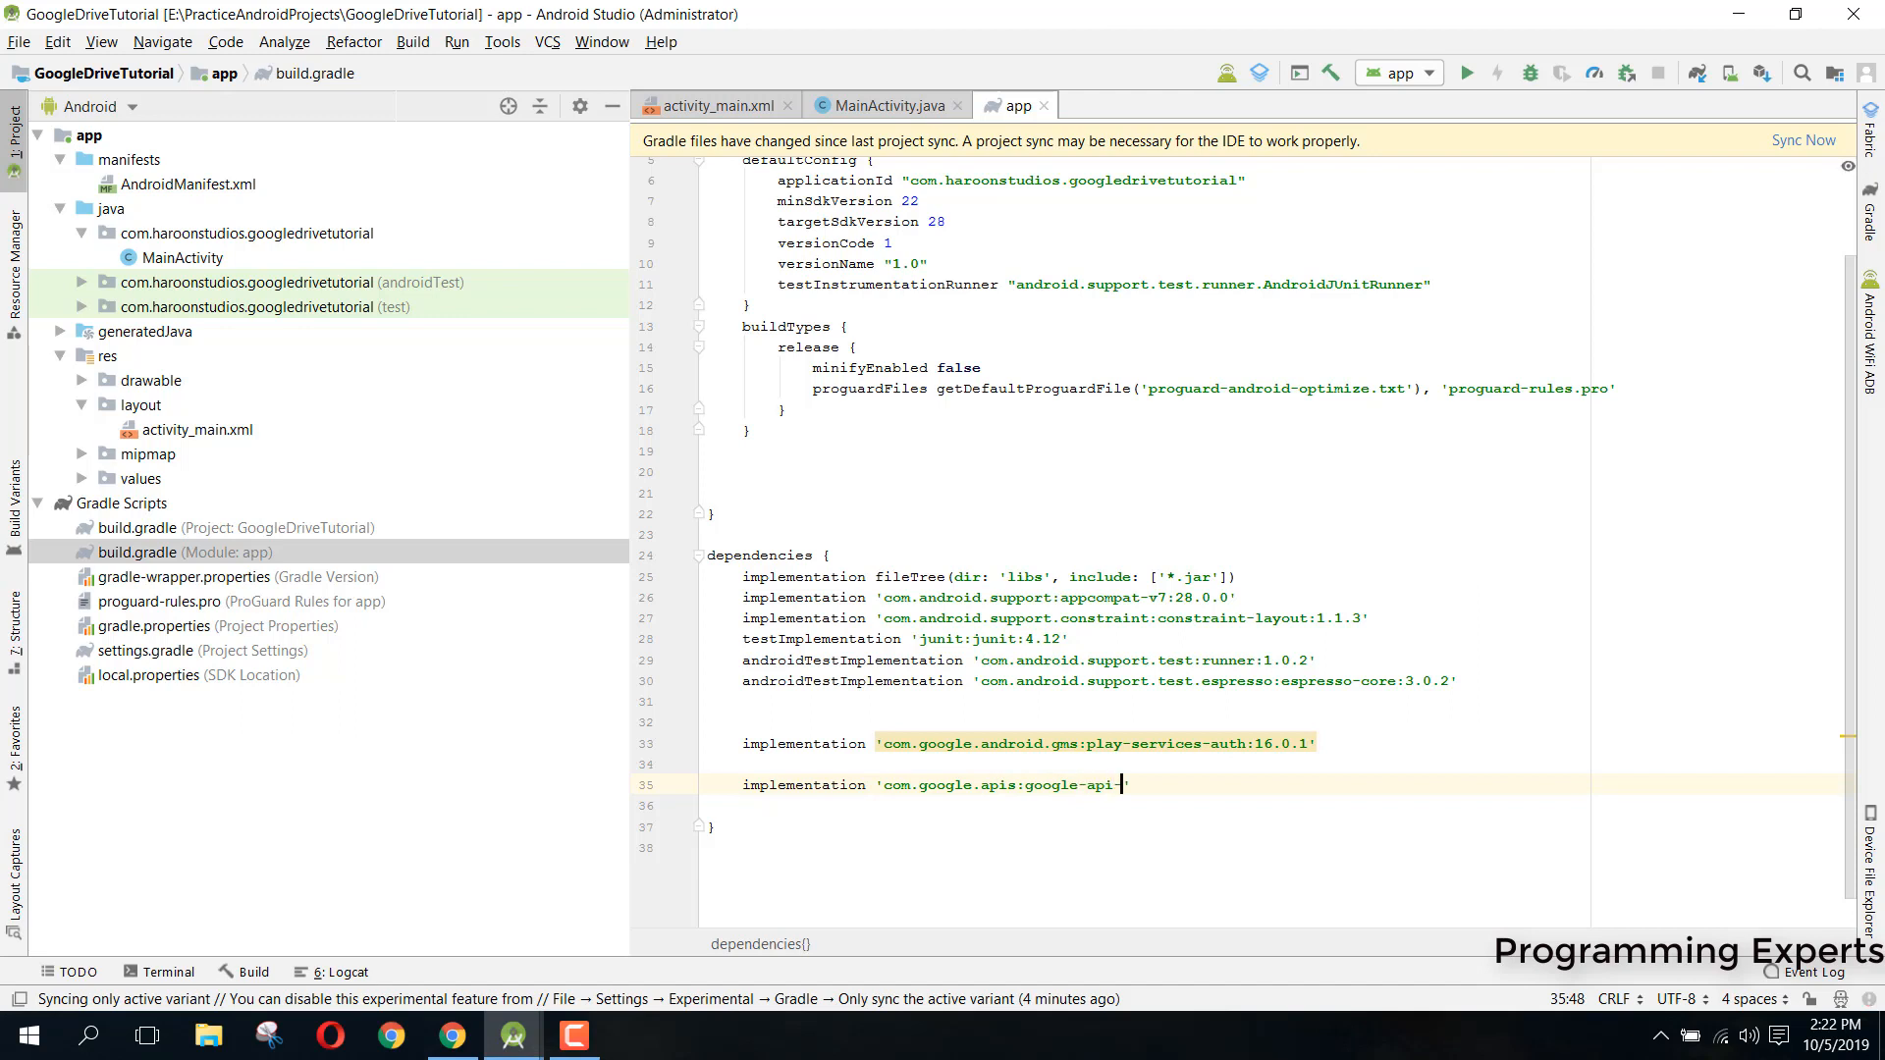
{"action": "type", "text": "services"}
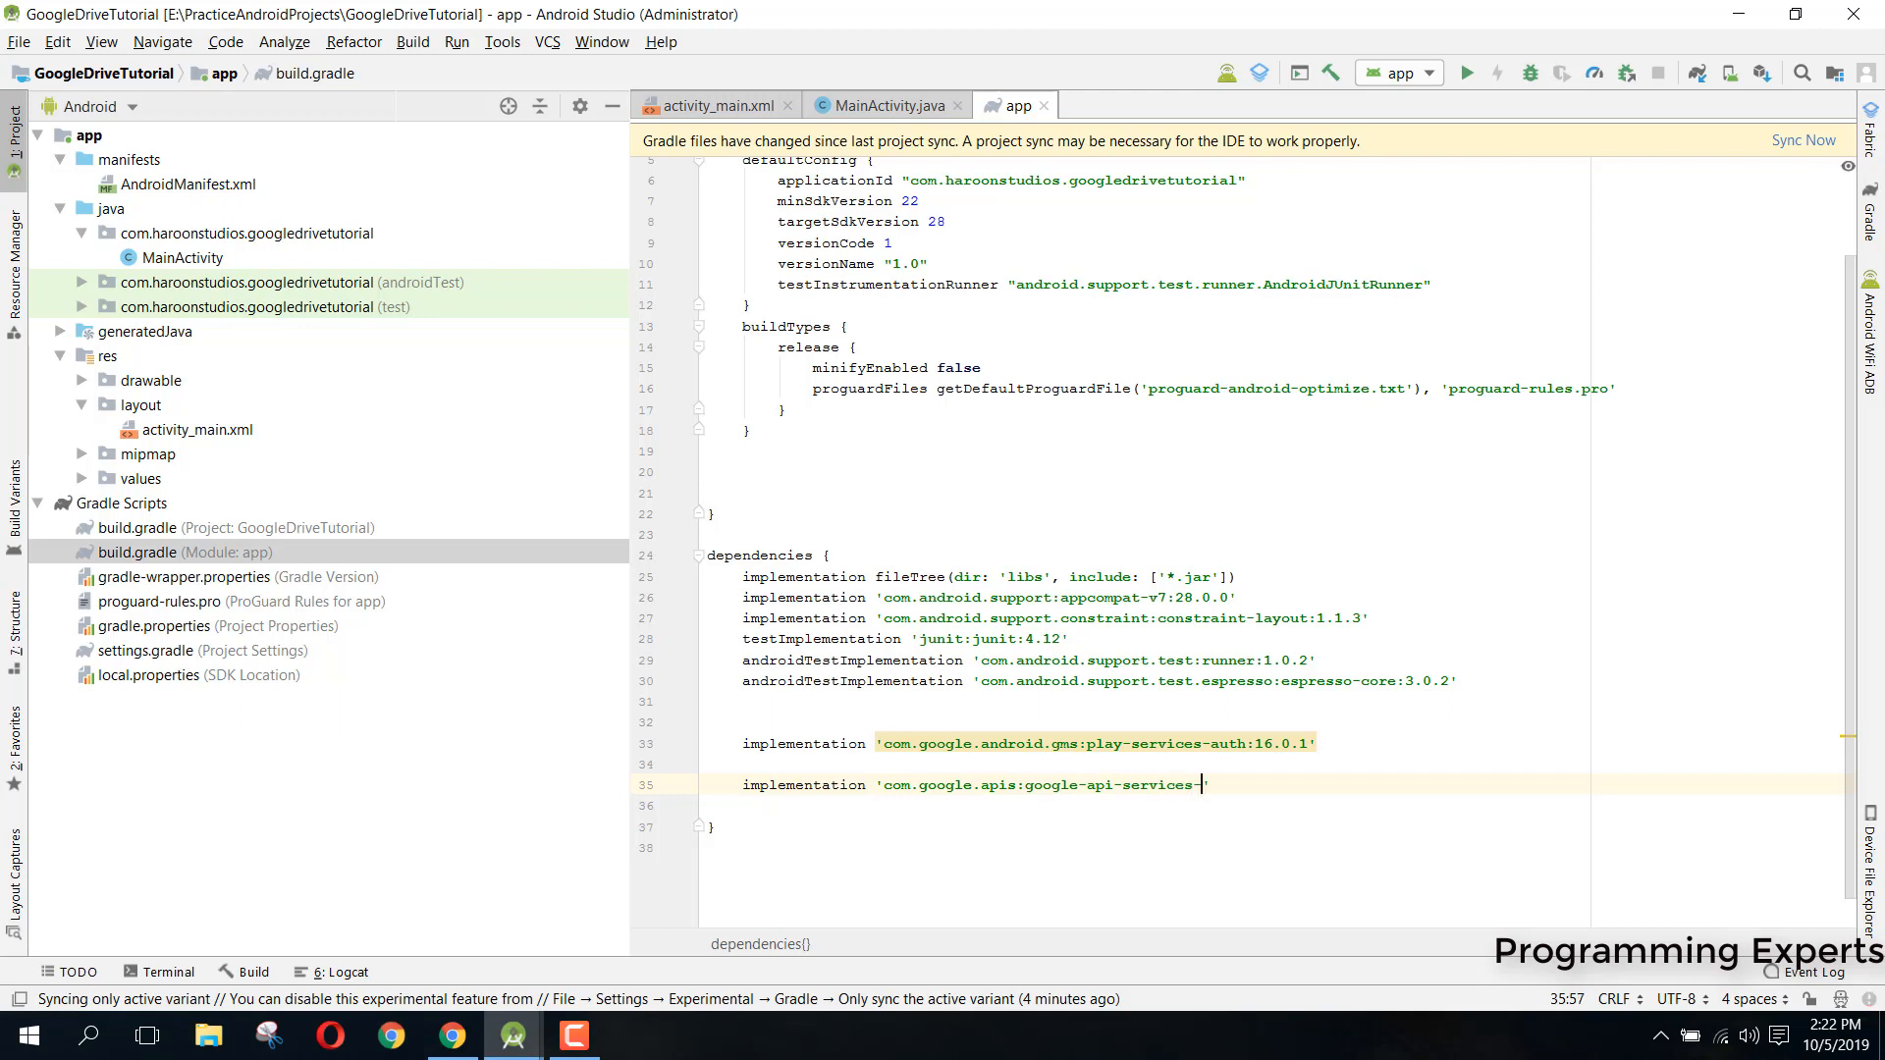
Complete the artifact as google-api-services-drive:v3-rev136-1.25.0
{"action": "type", "text": "-drive"}
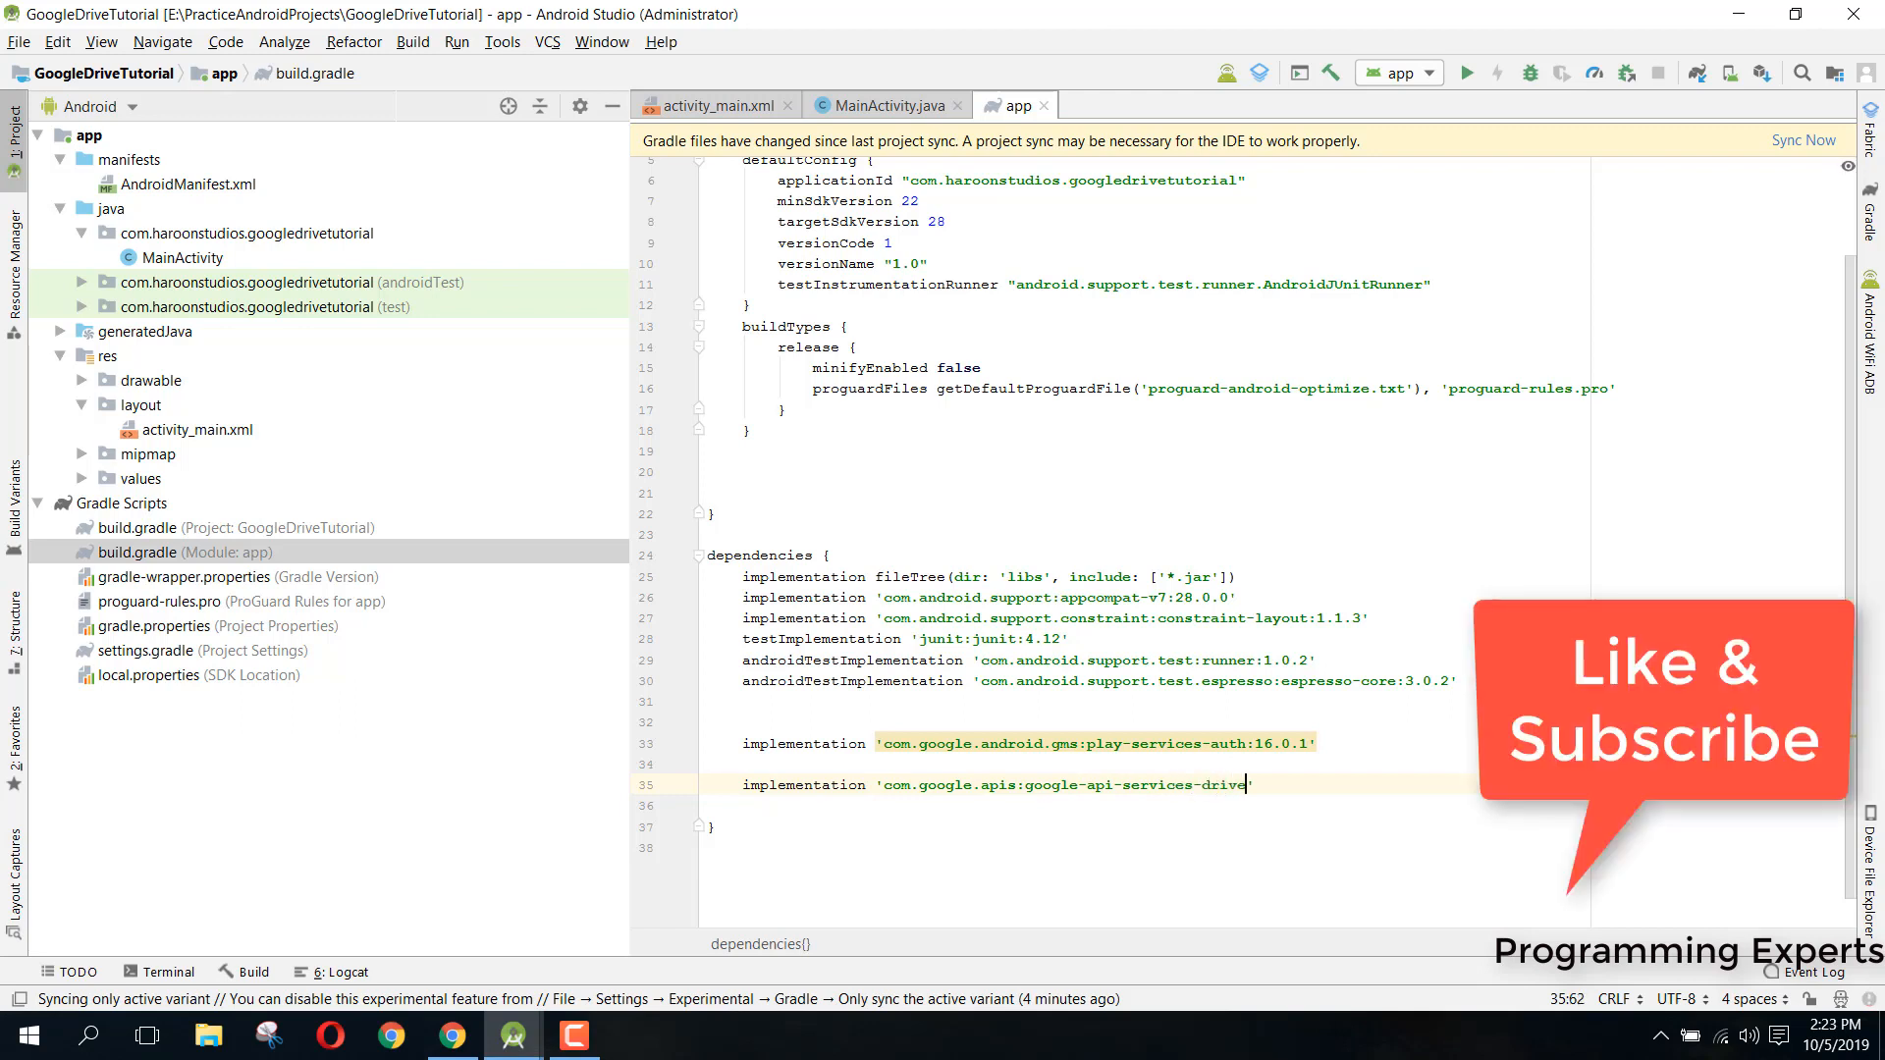
{"action": "type", "text": ":v3"}
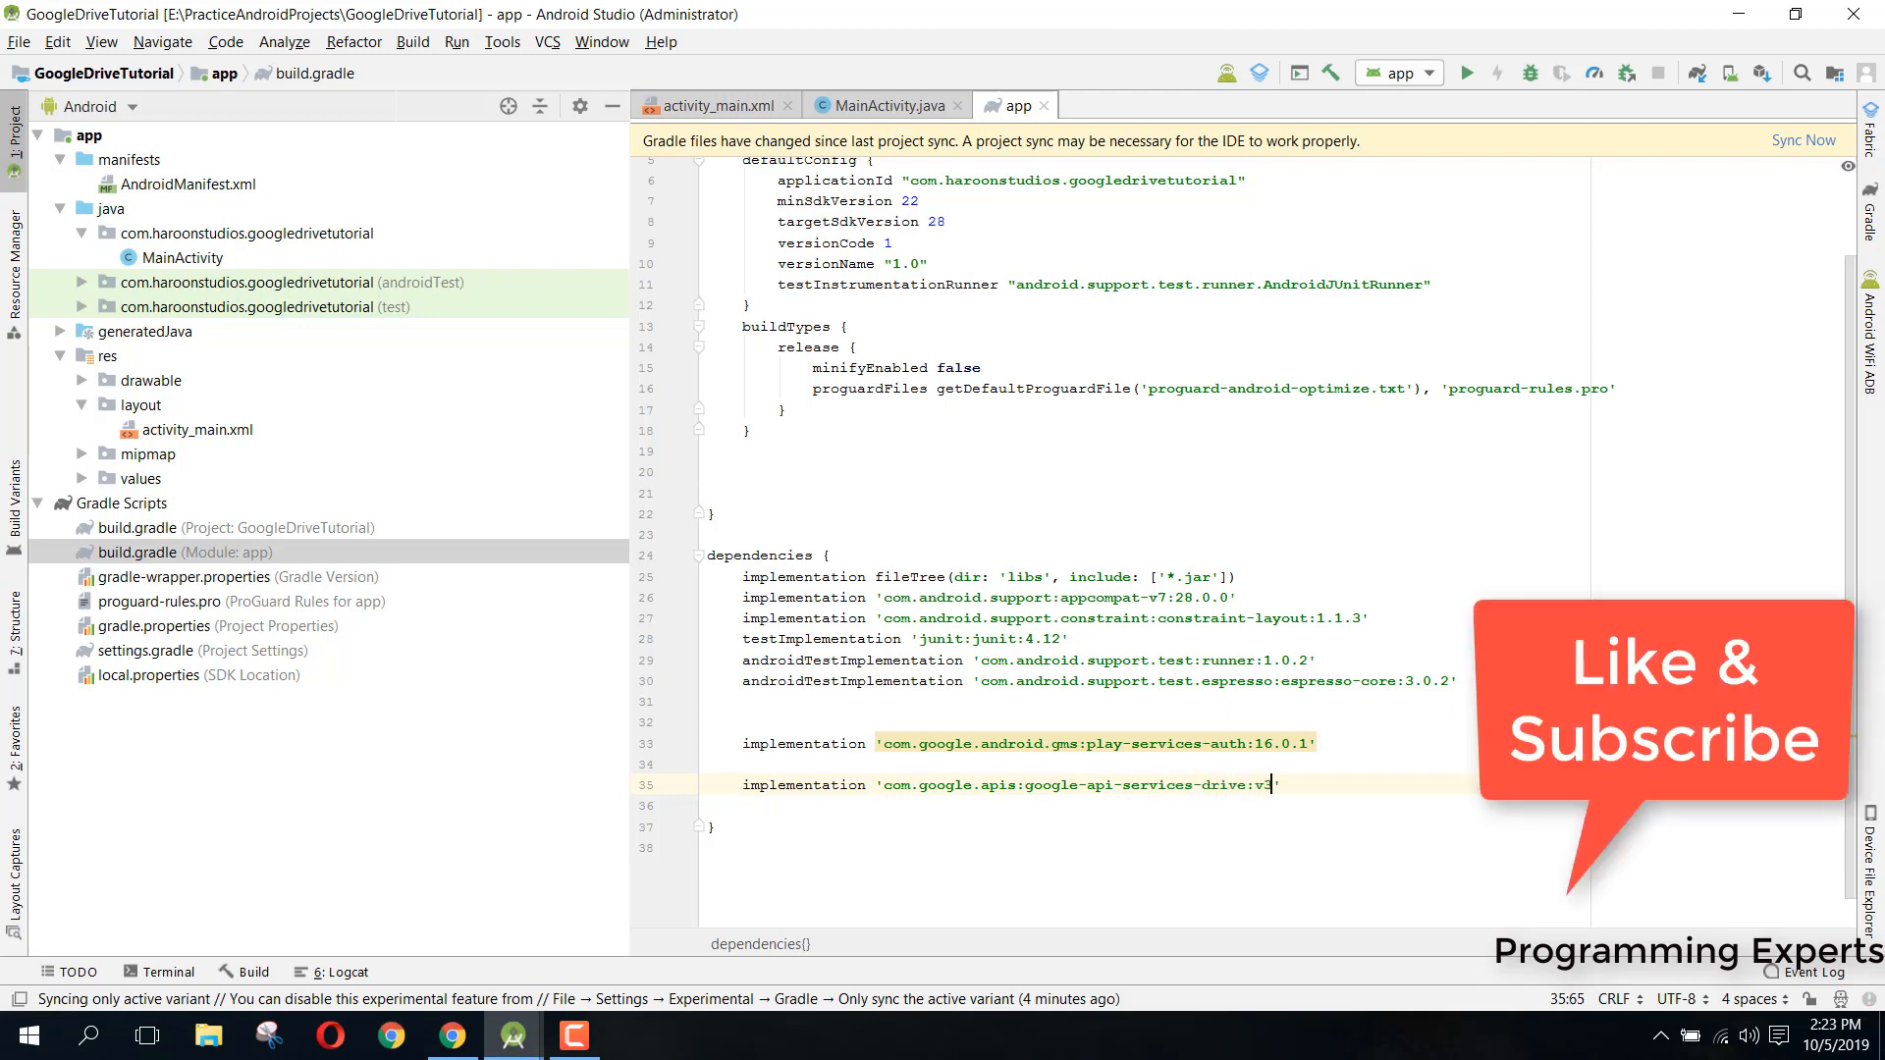
{"action": "type", "text": "-"}
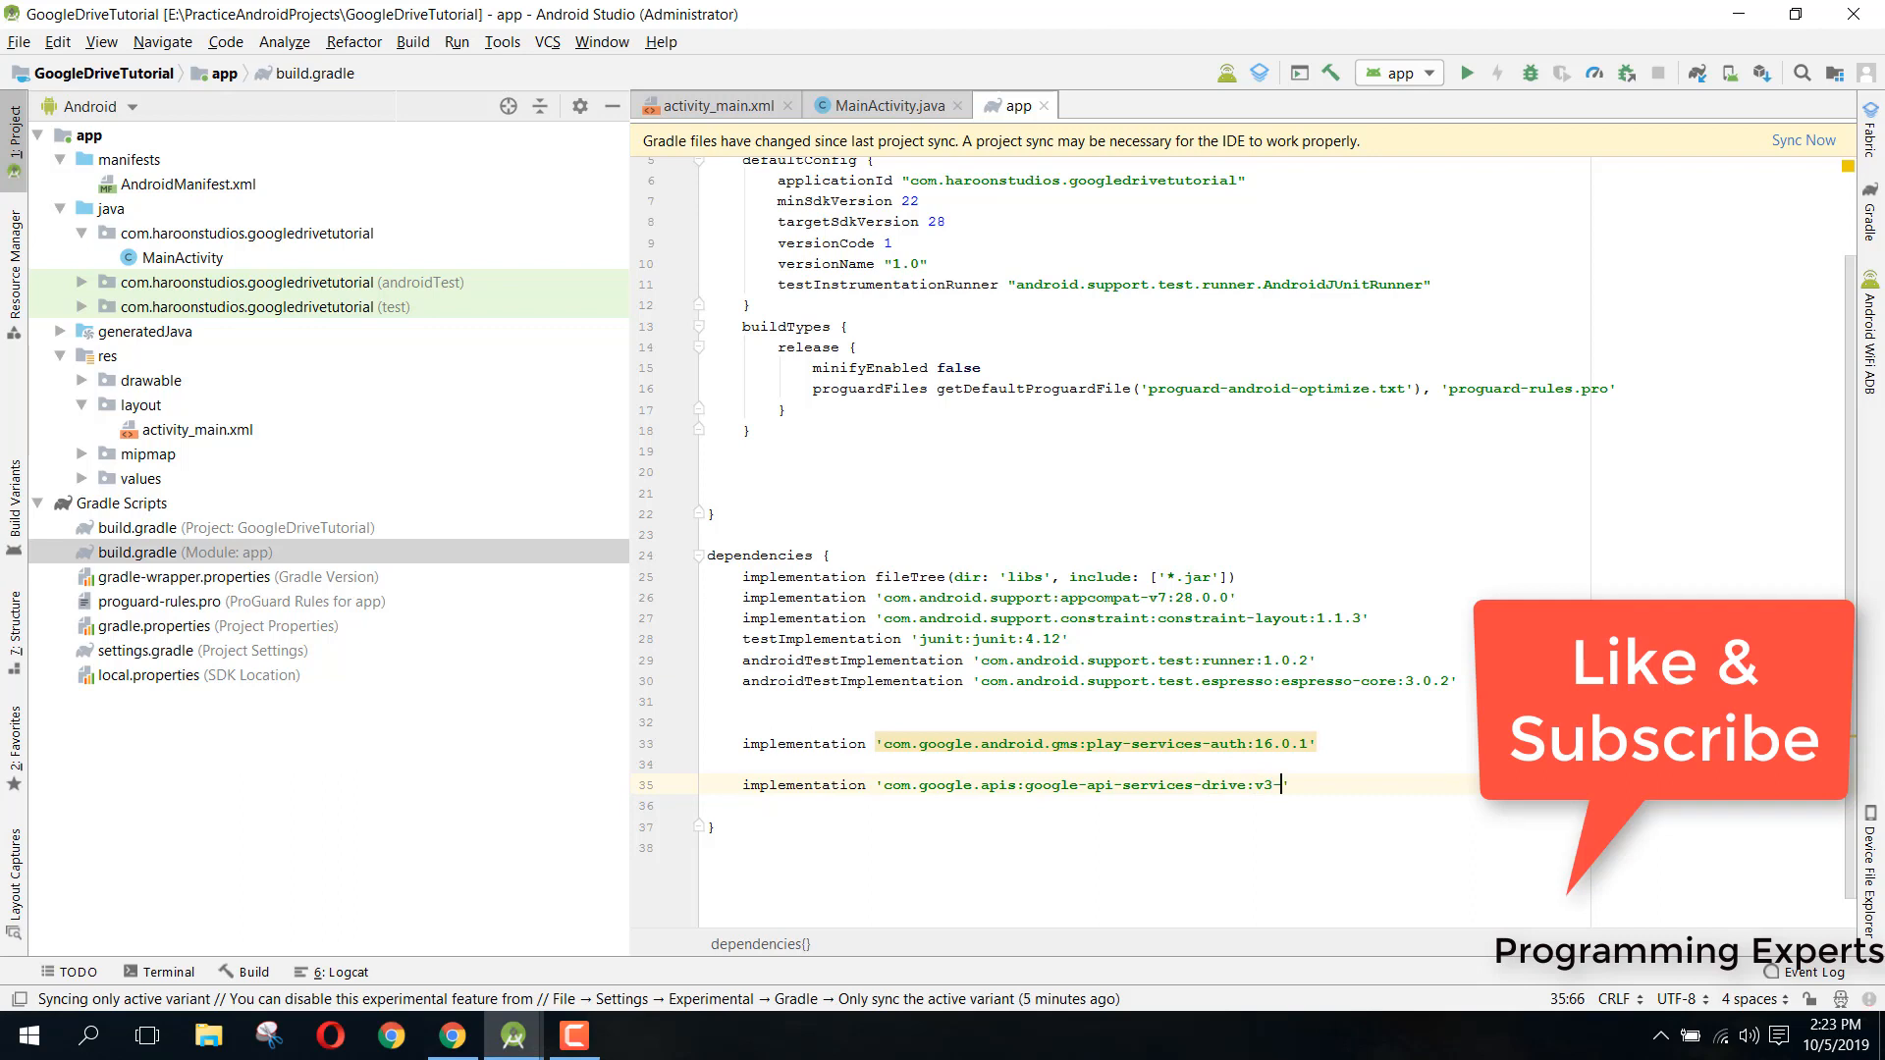
{"action": "type", "text": "rev12"}
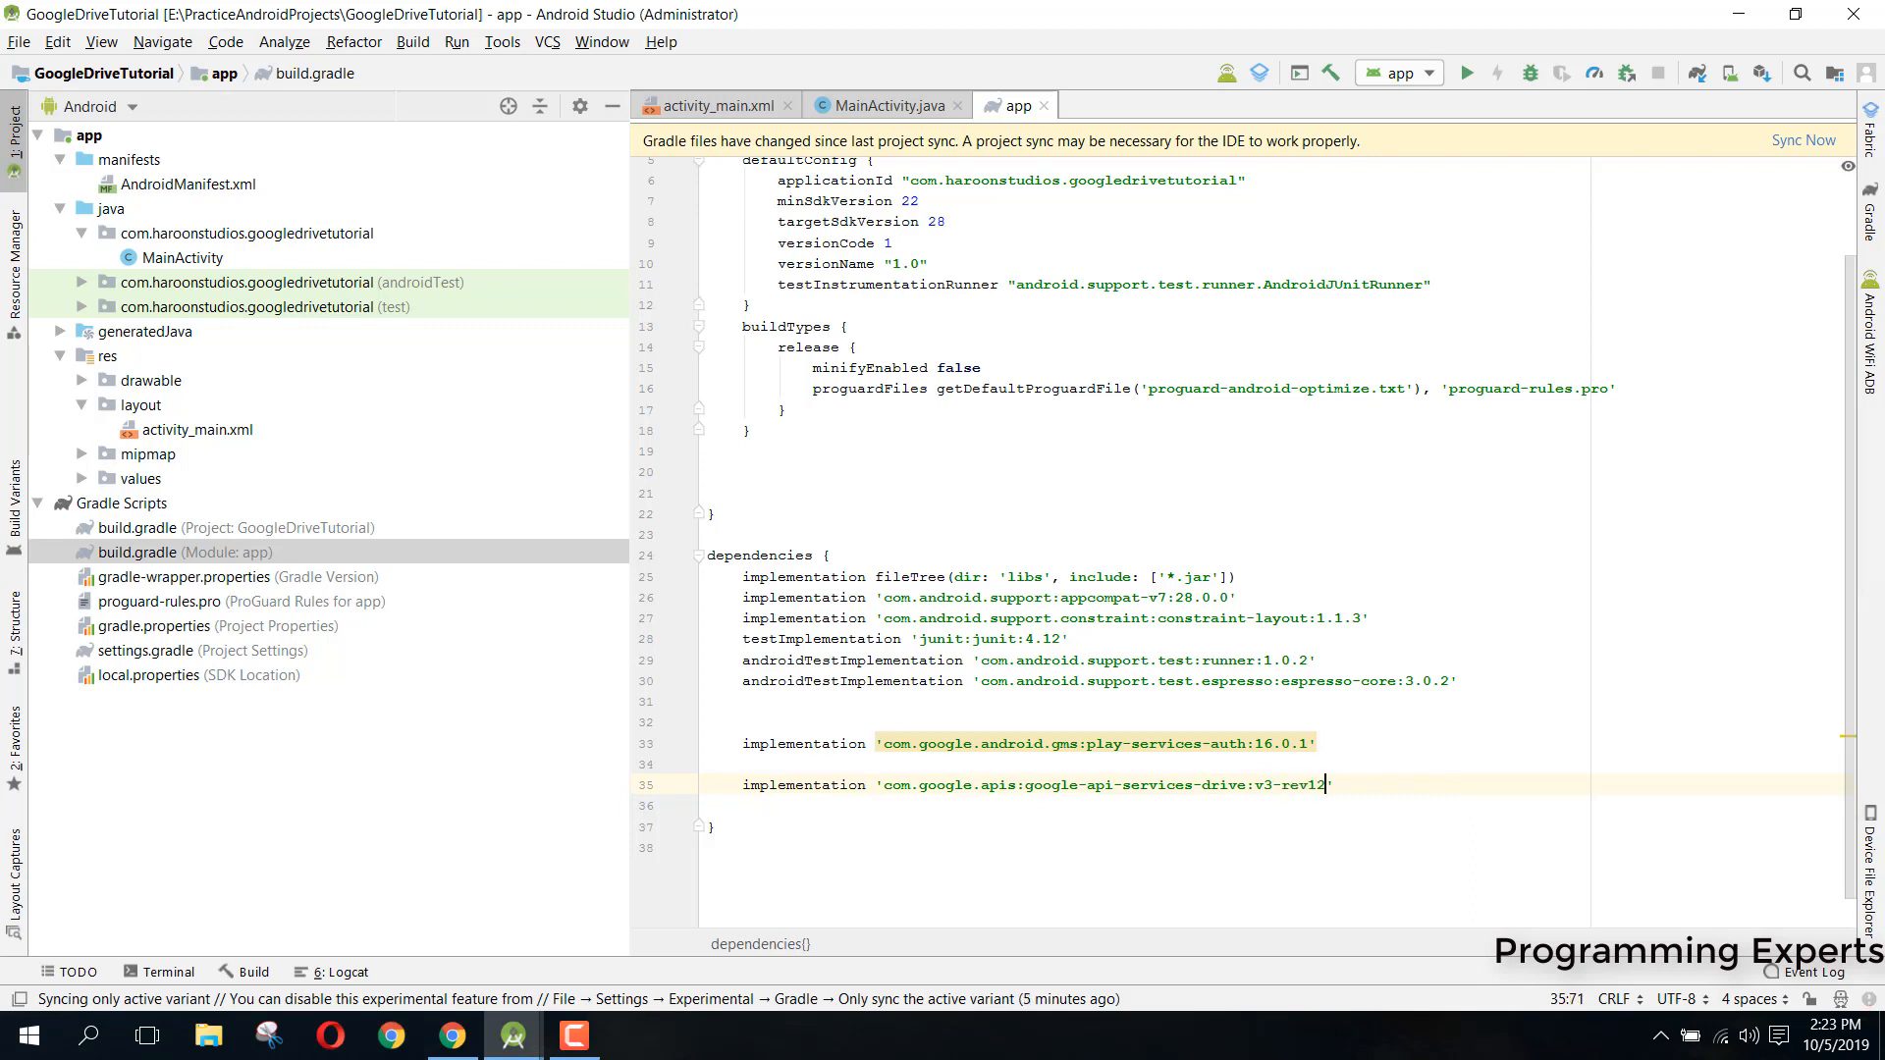
{"action": "type", "text": "36"}
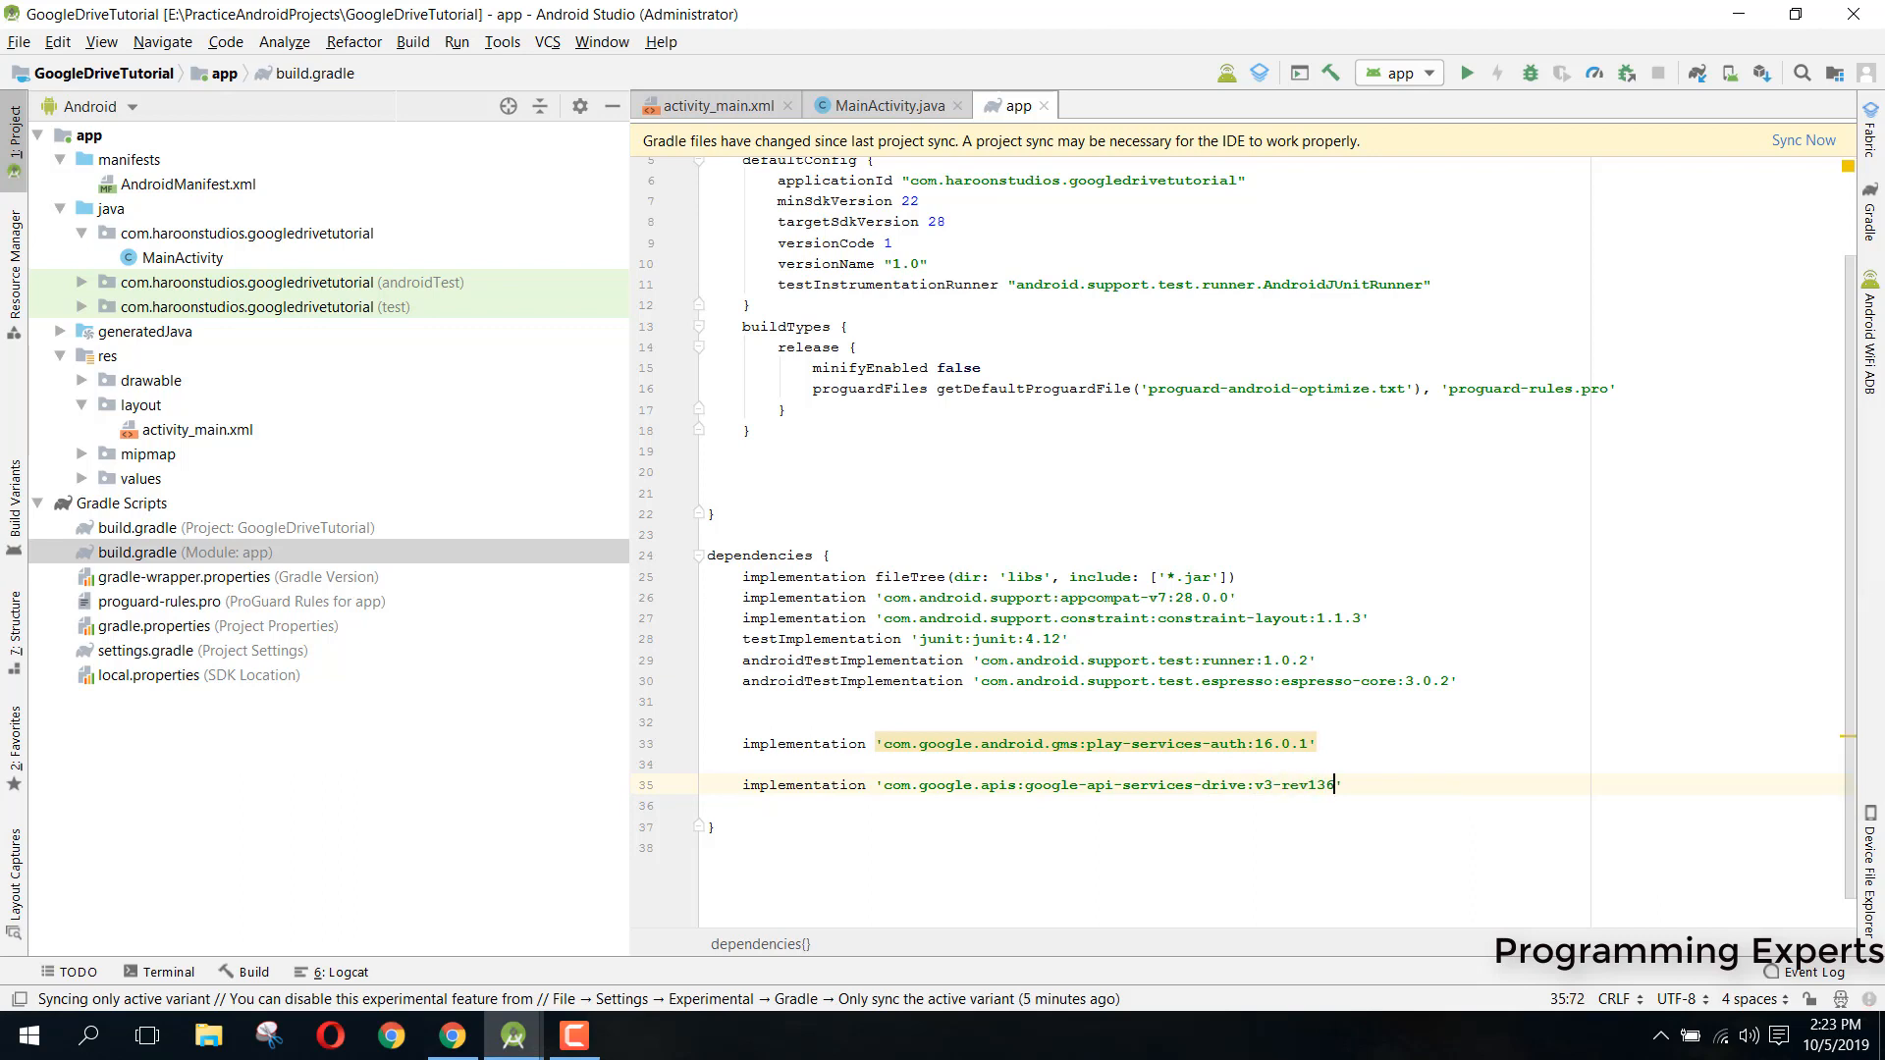
{"action": "type", "text": "-1"}
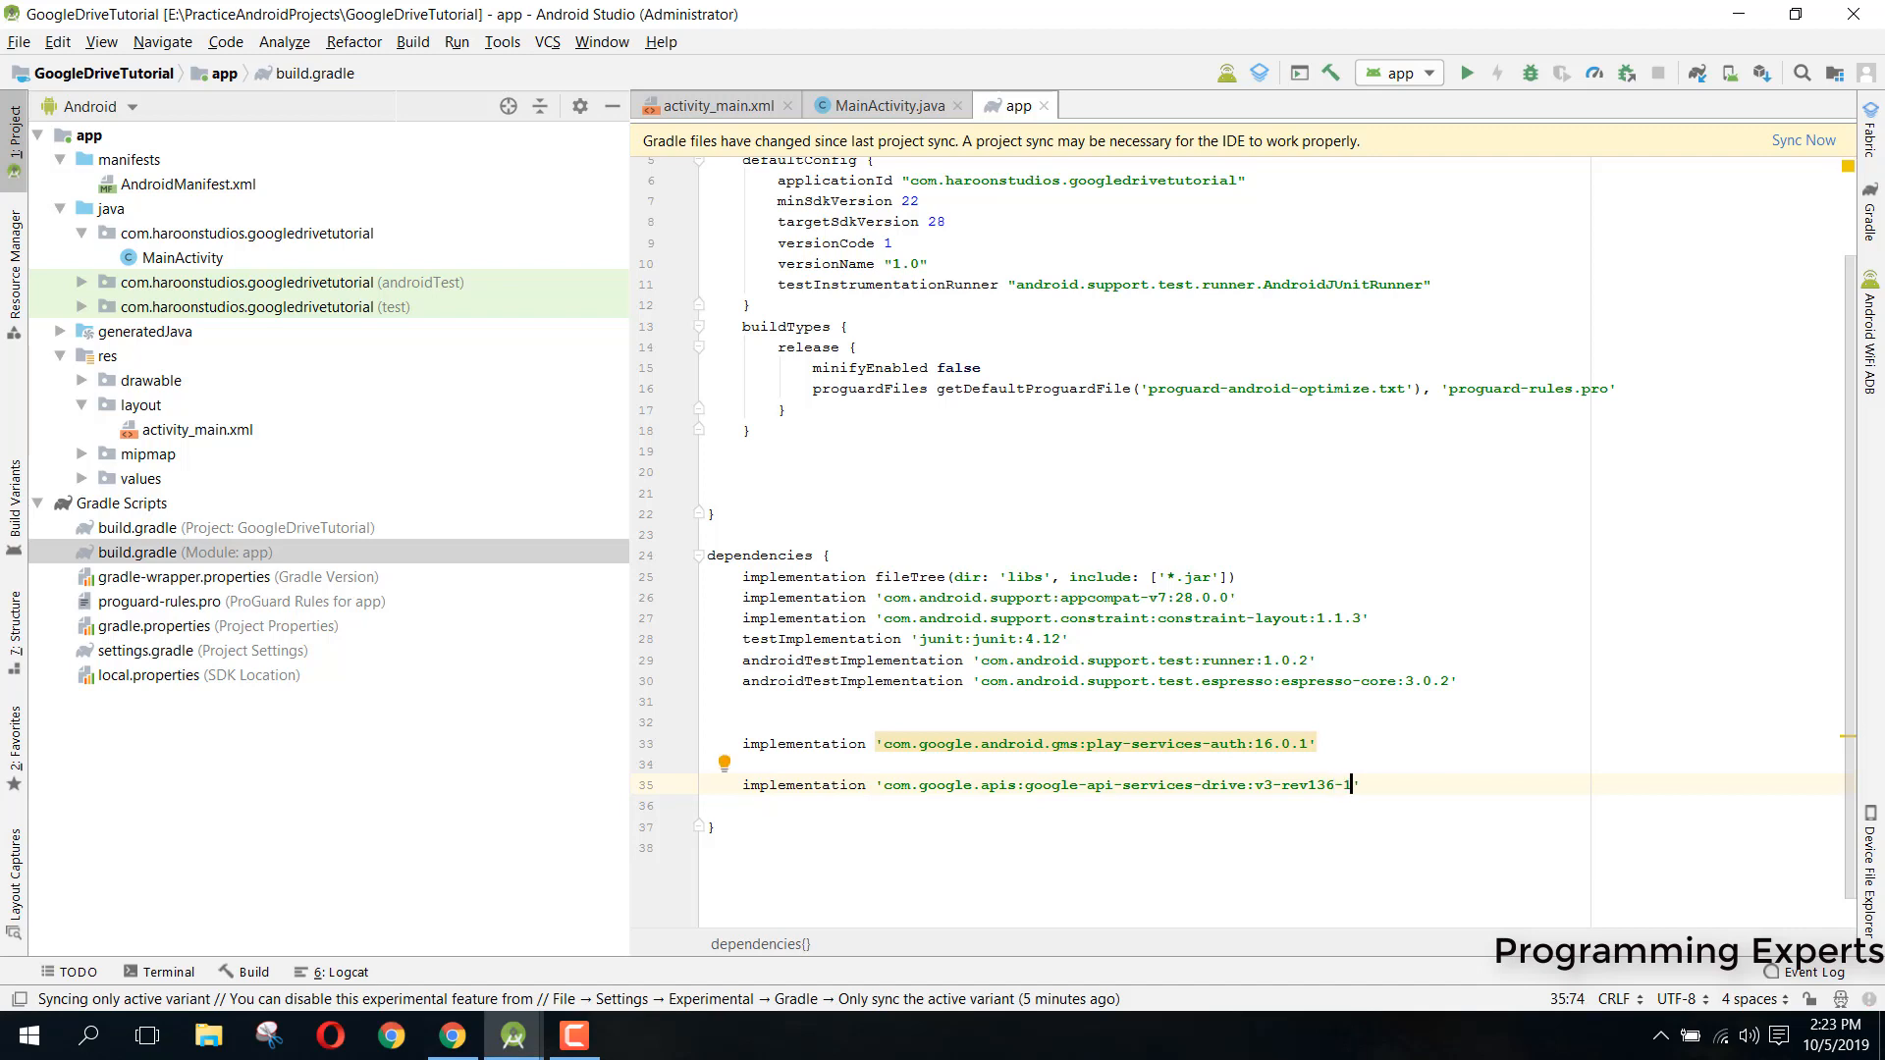
{"action": "type", "text": ".25.0"}
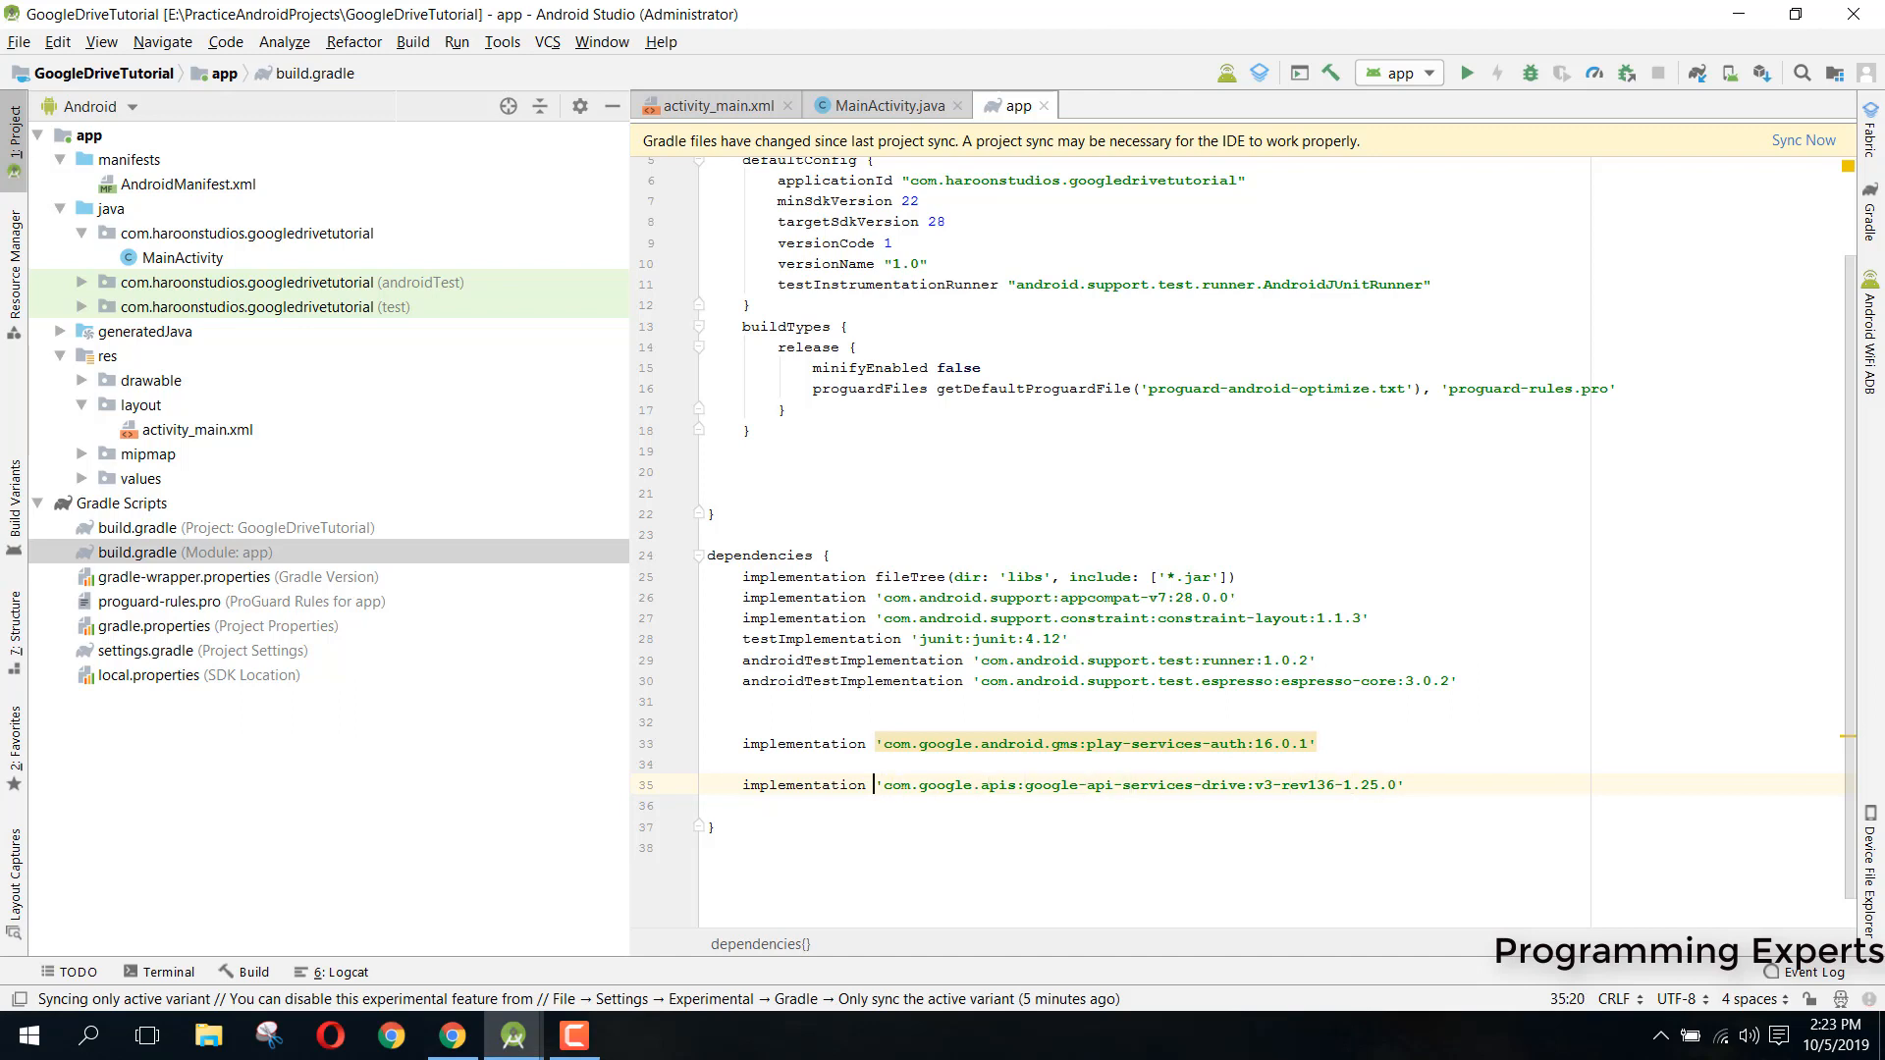
Wrap the Drive dependency in a block with exclude group: 'org.apache.httpcomponents'
{"action": "type", "text": "("}
{"action": "type", "text": "{"}
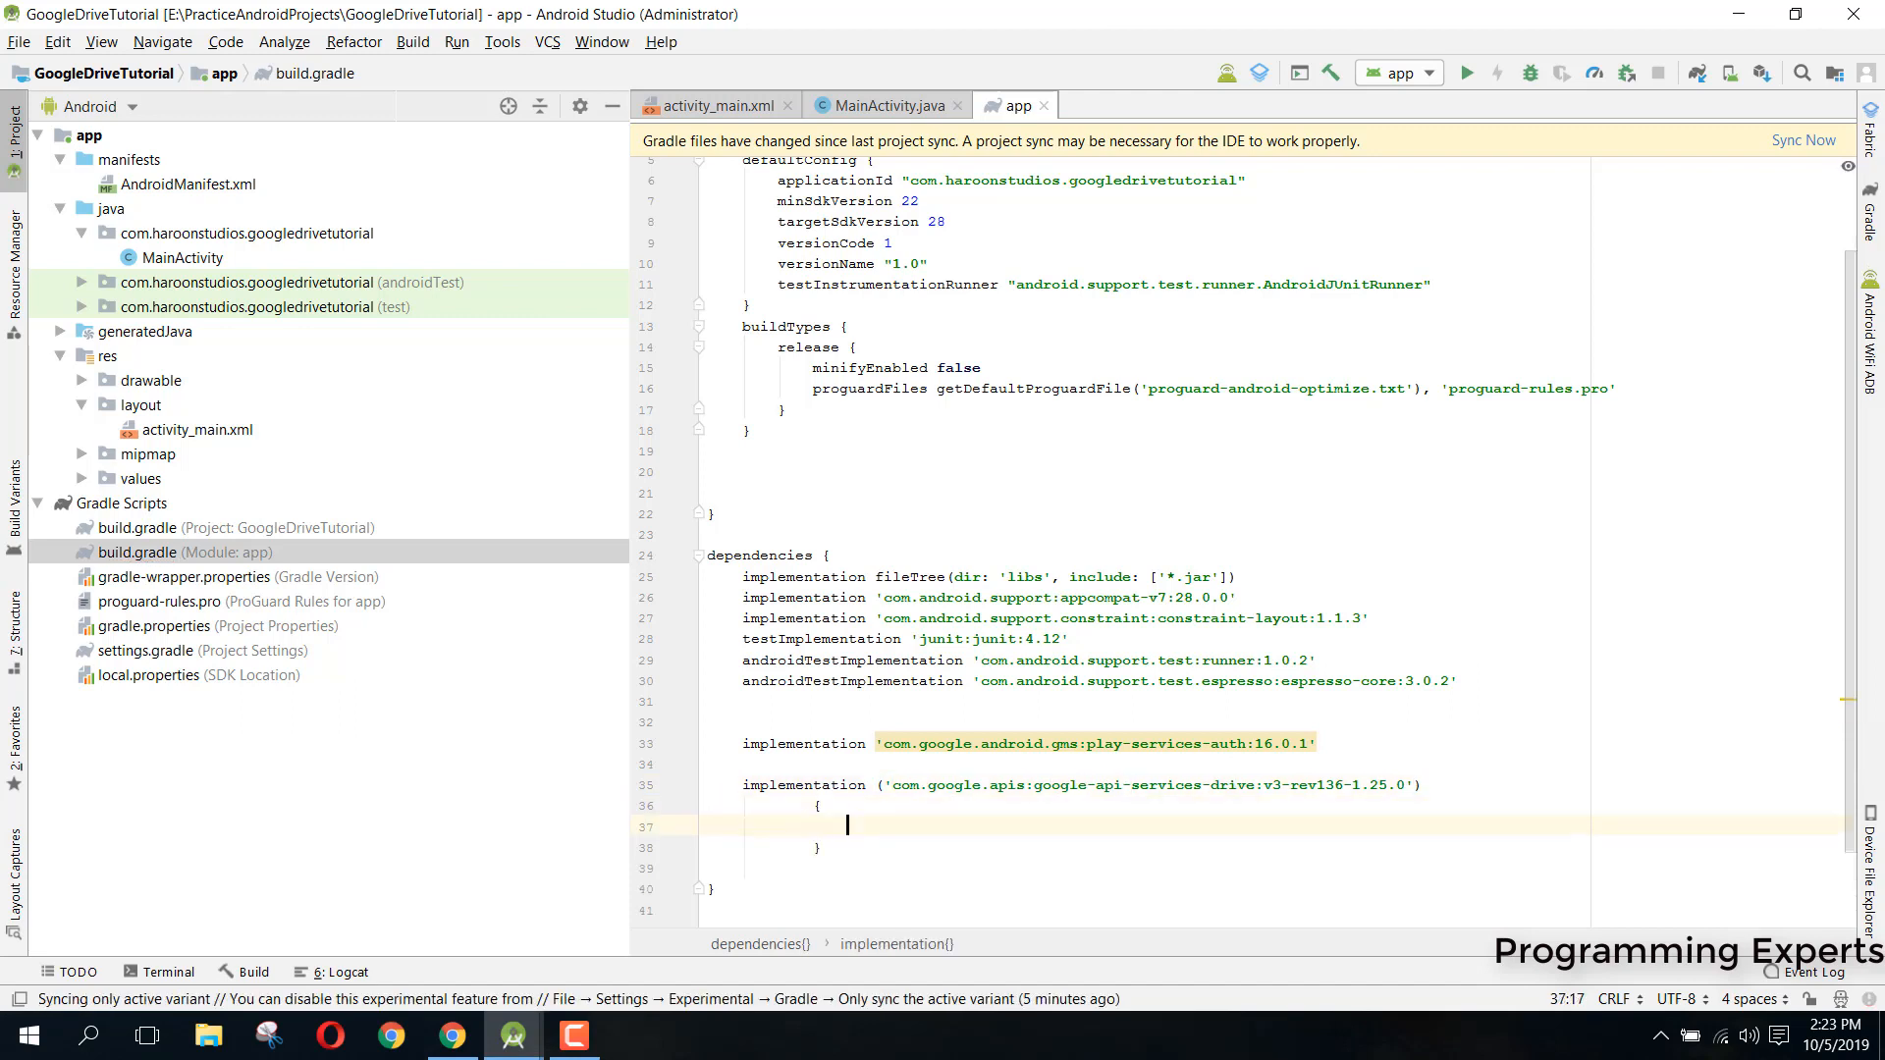
{"action": "type", "text": "exclude group:"}
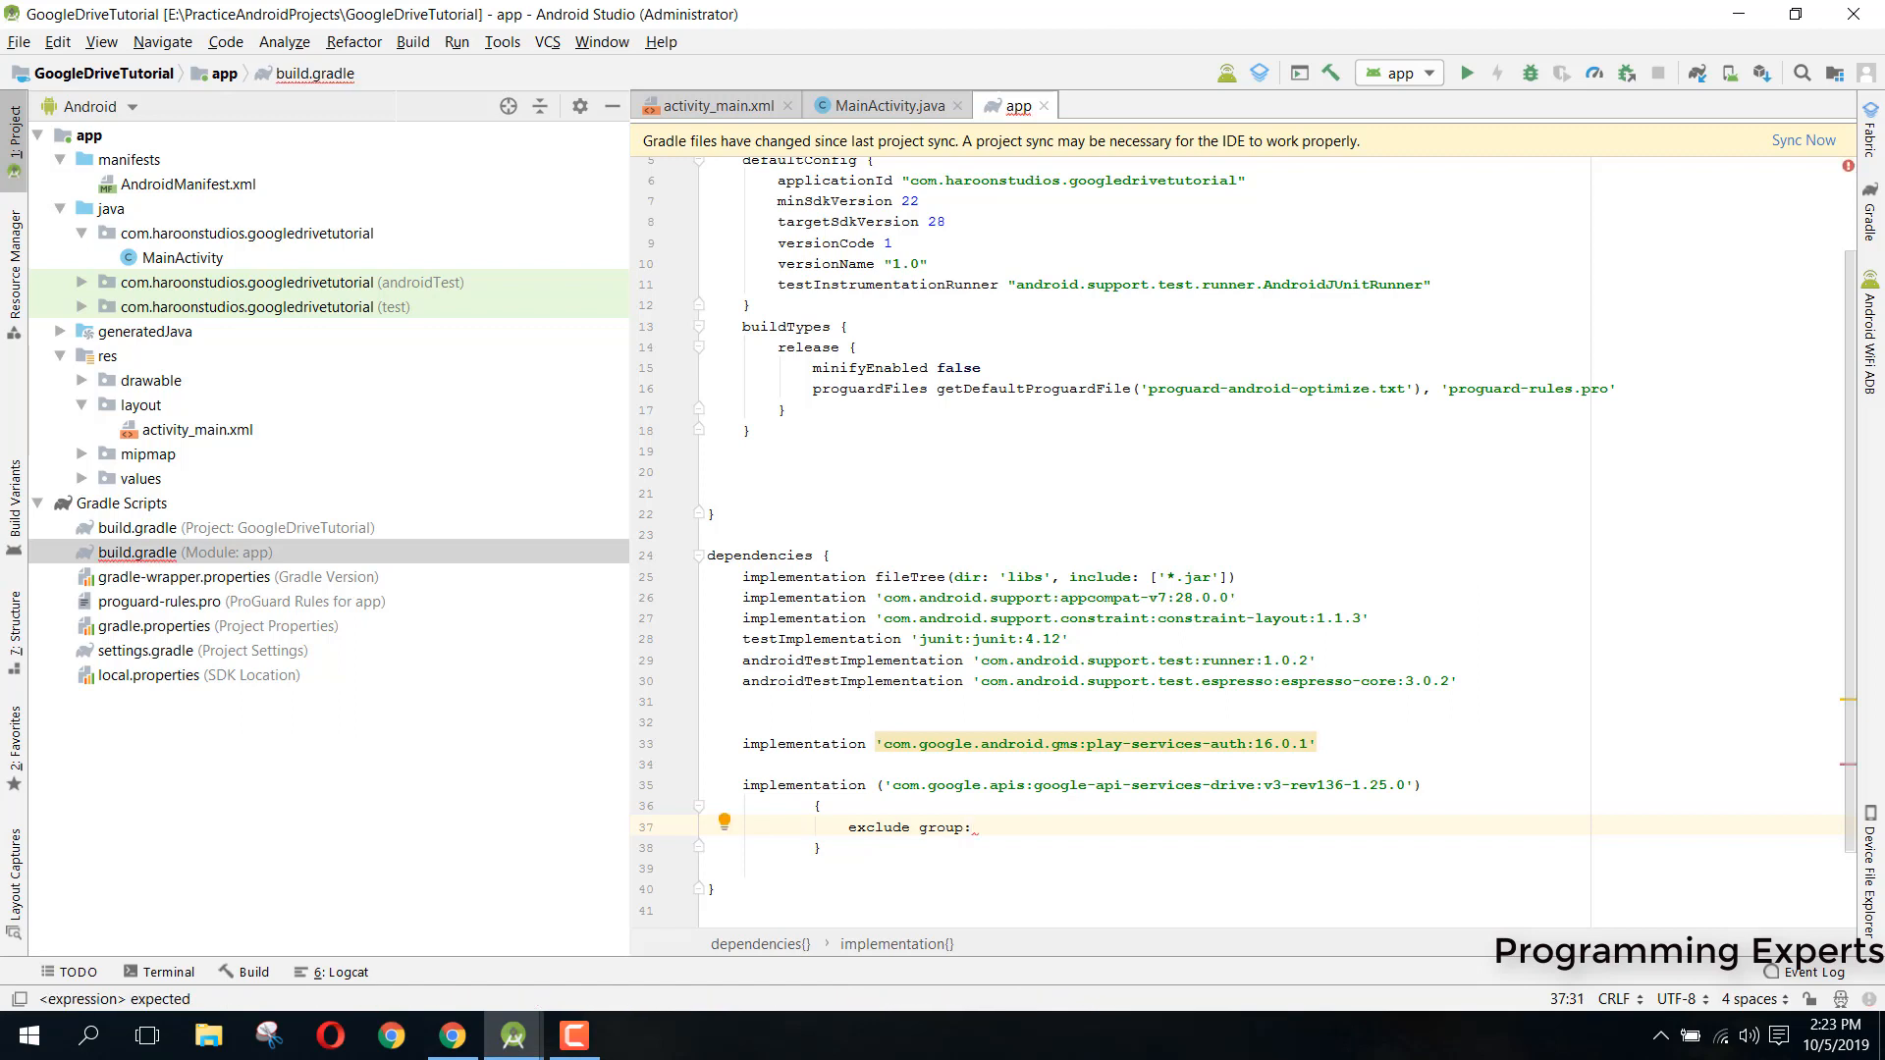
{"action": "type", "text": "org."}
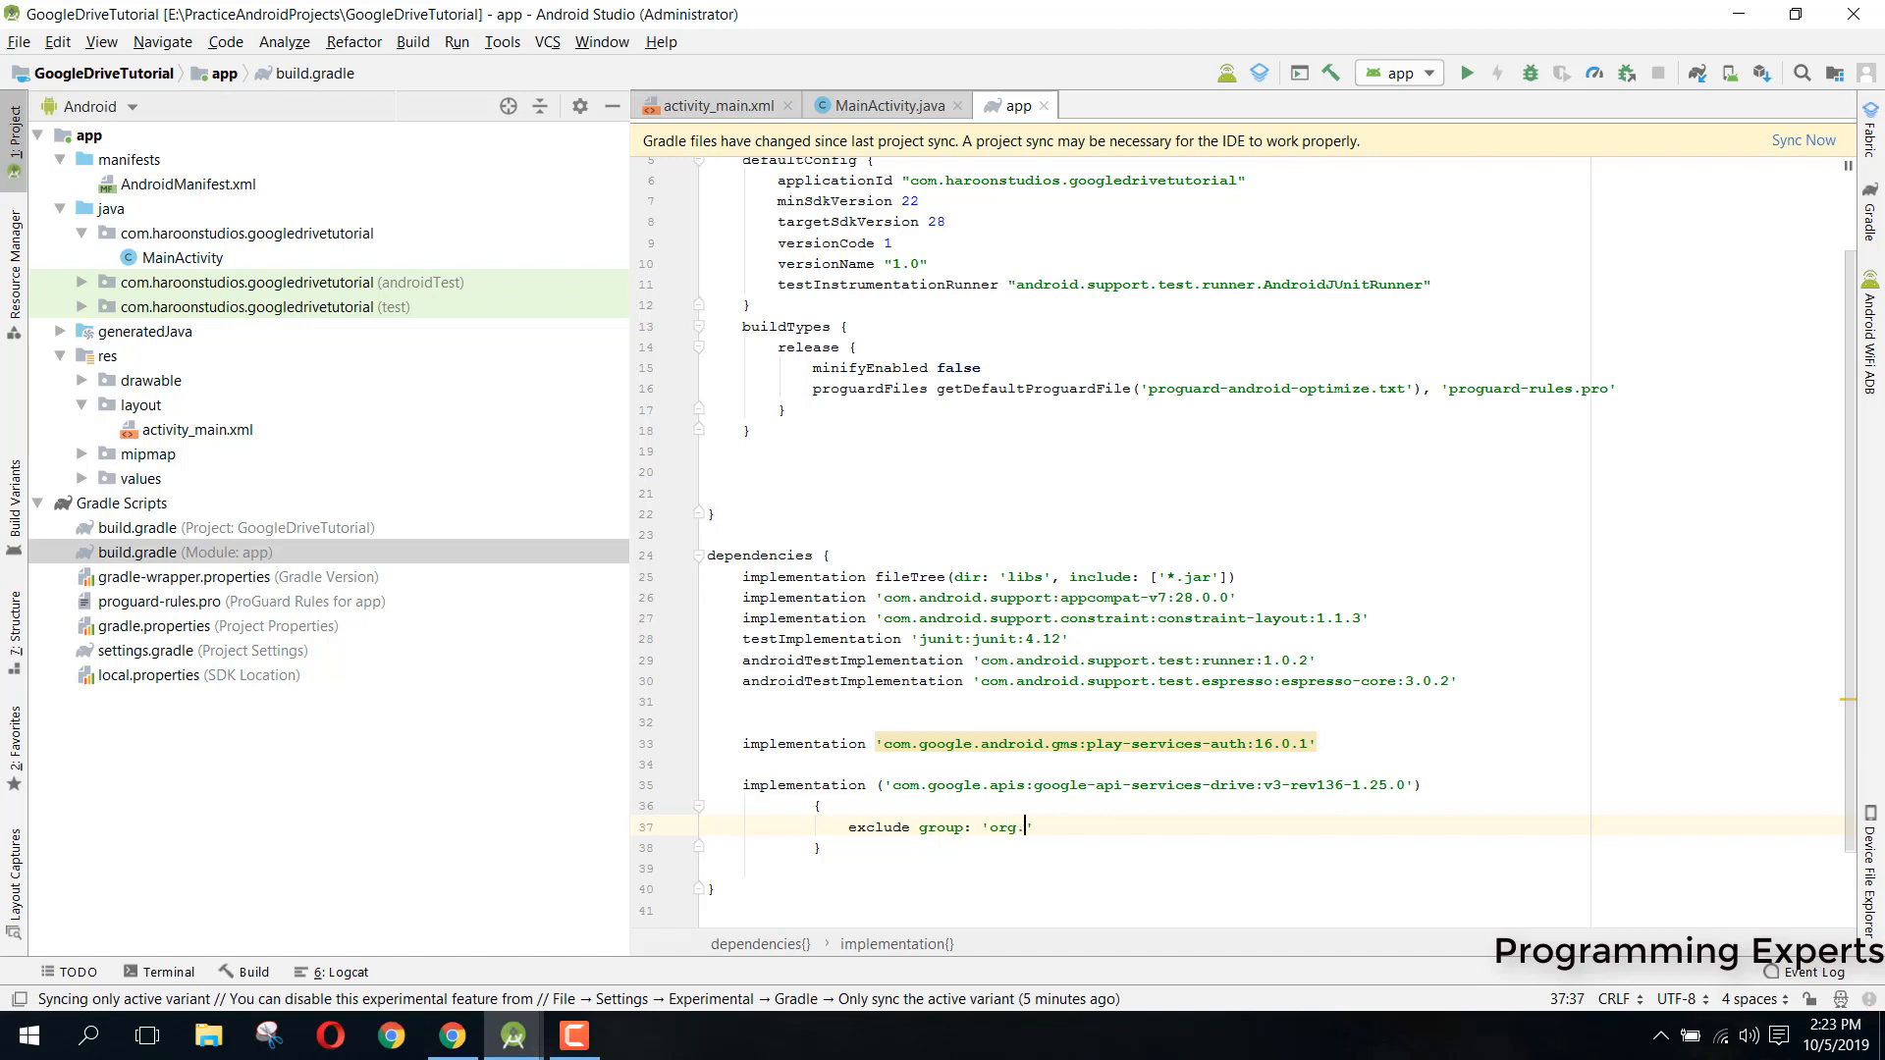
{"action": "type", "text": "apache"}
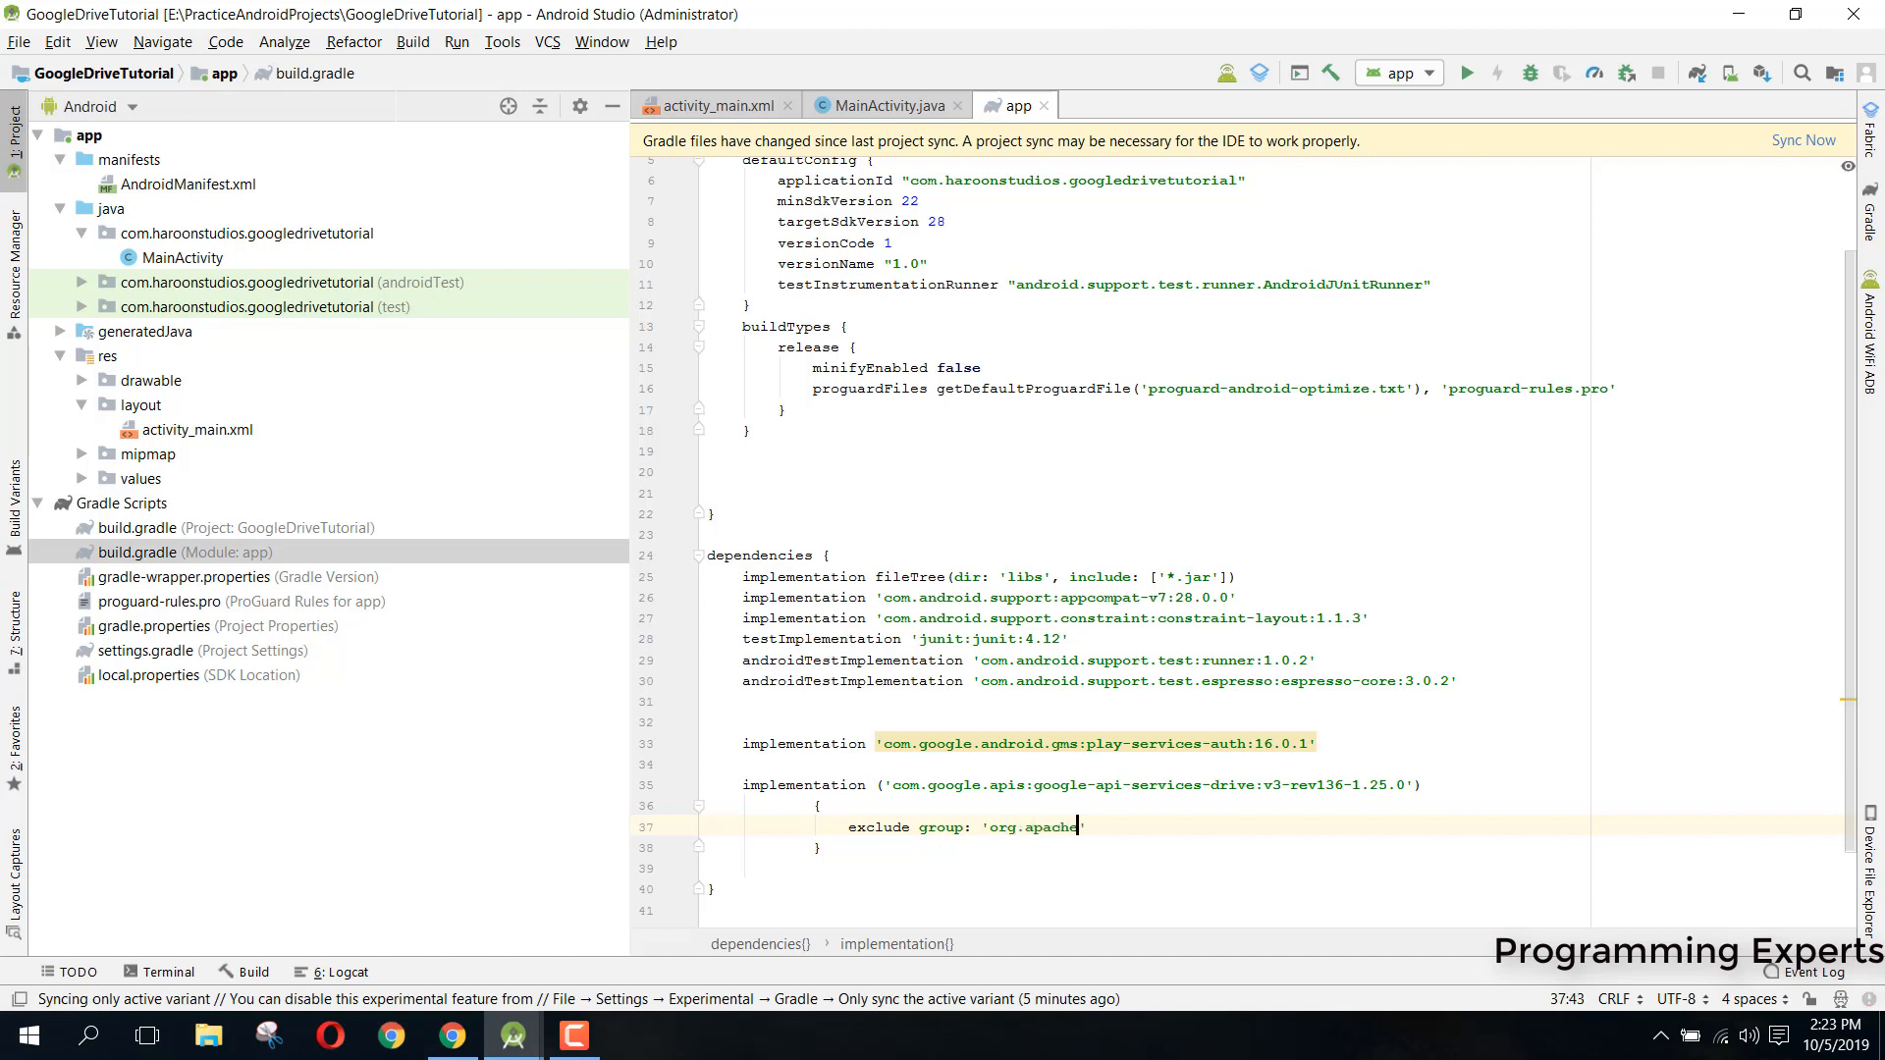
{"action": "type", "text": ".http"}
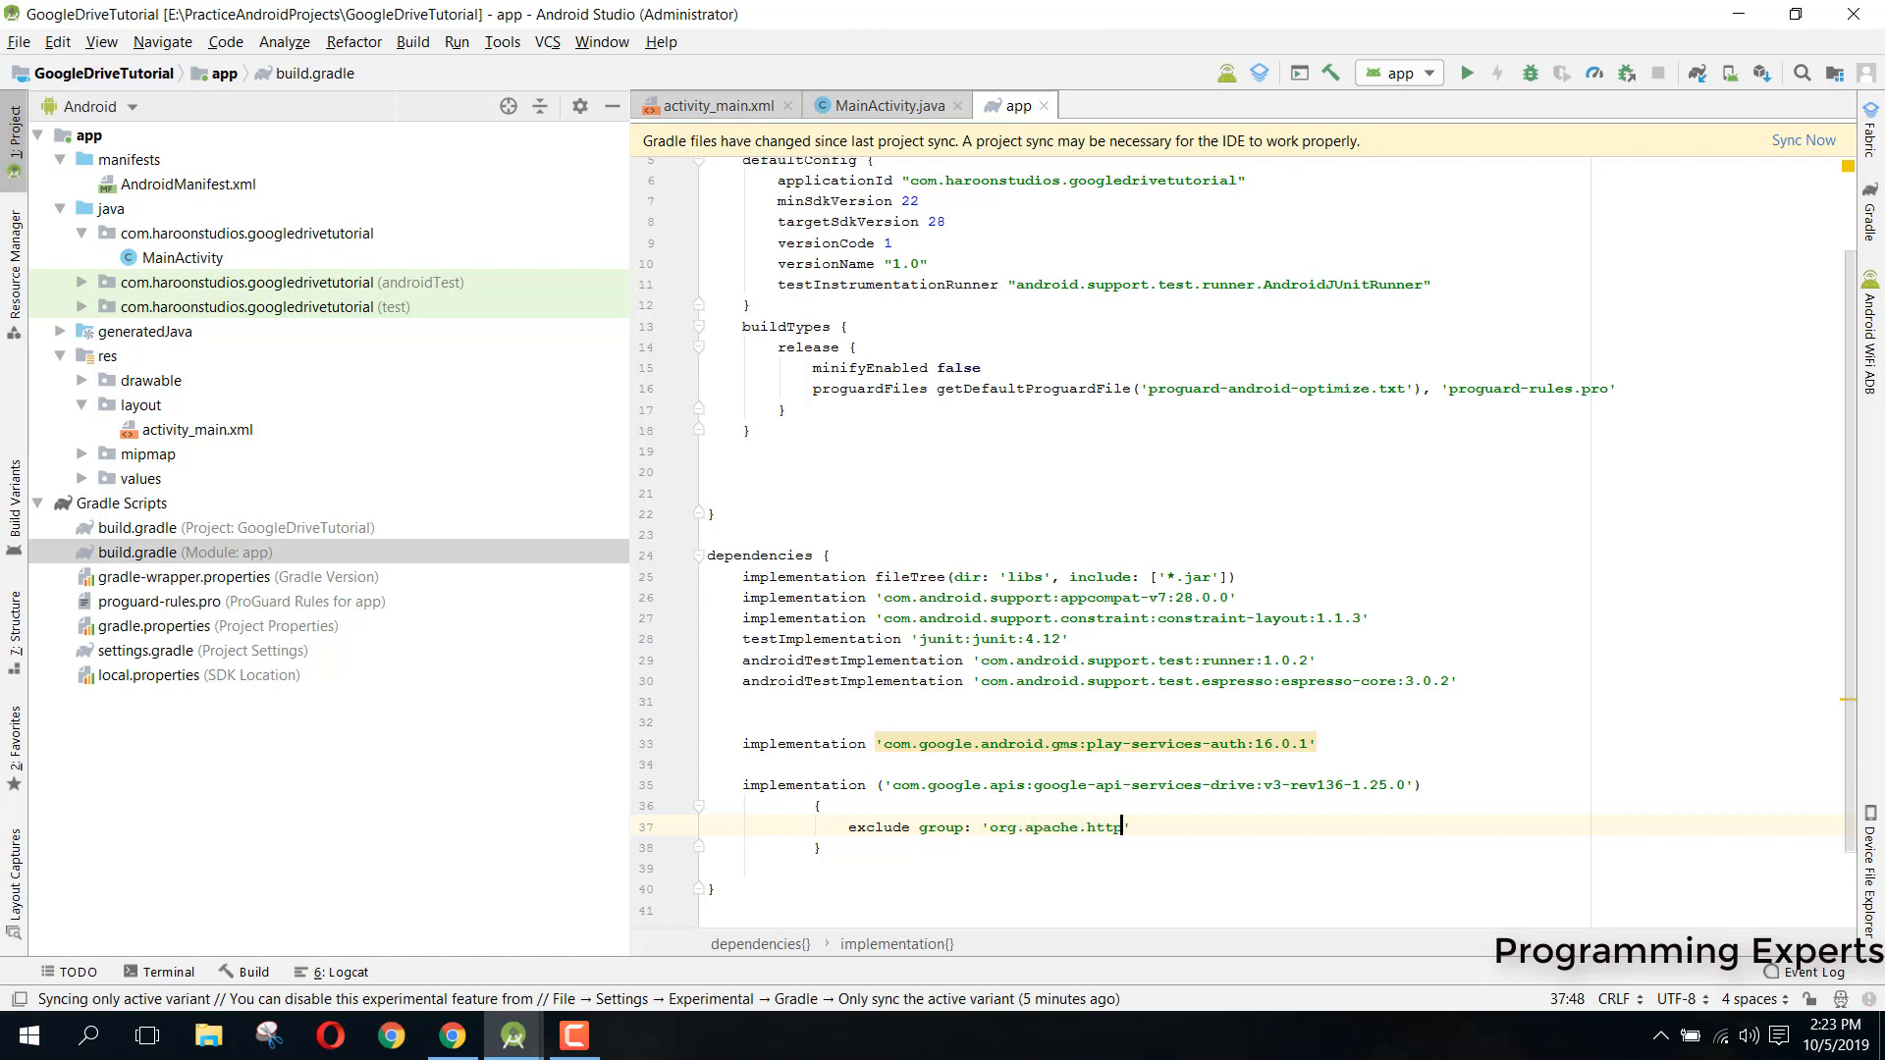
{"action": "type", "text": "com"}
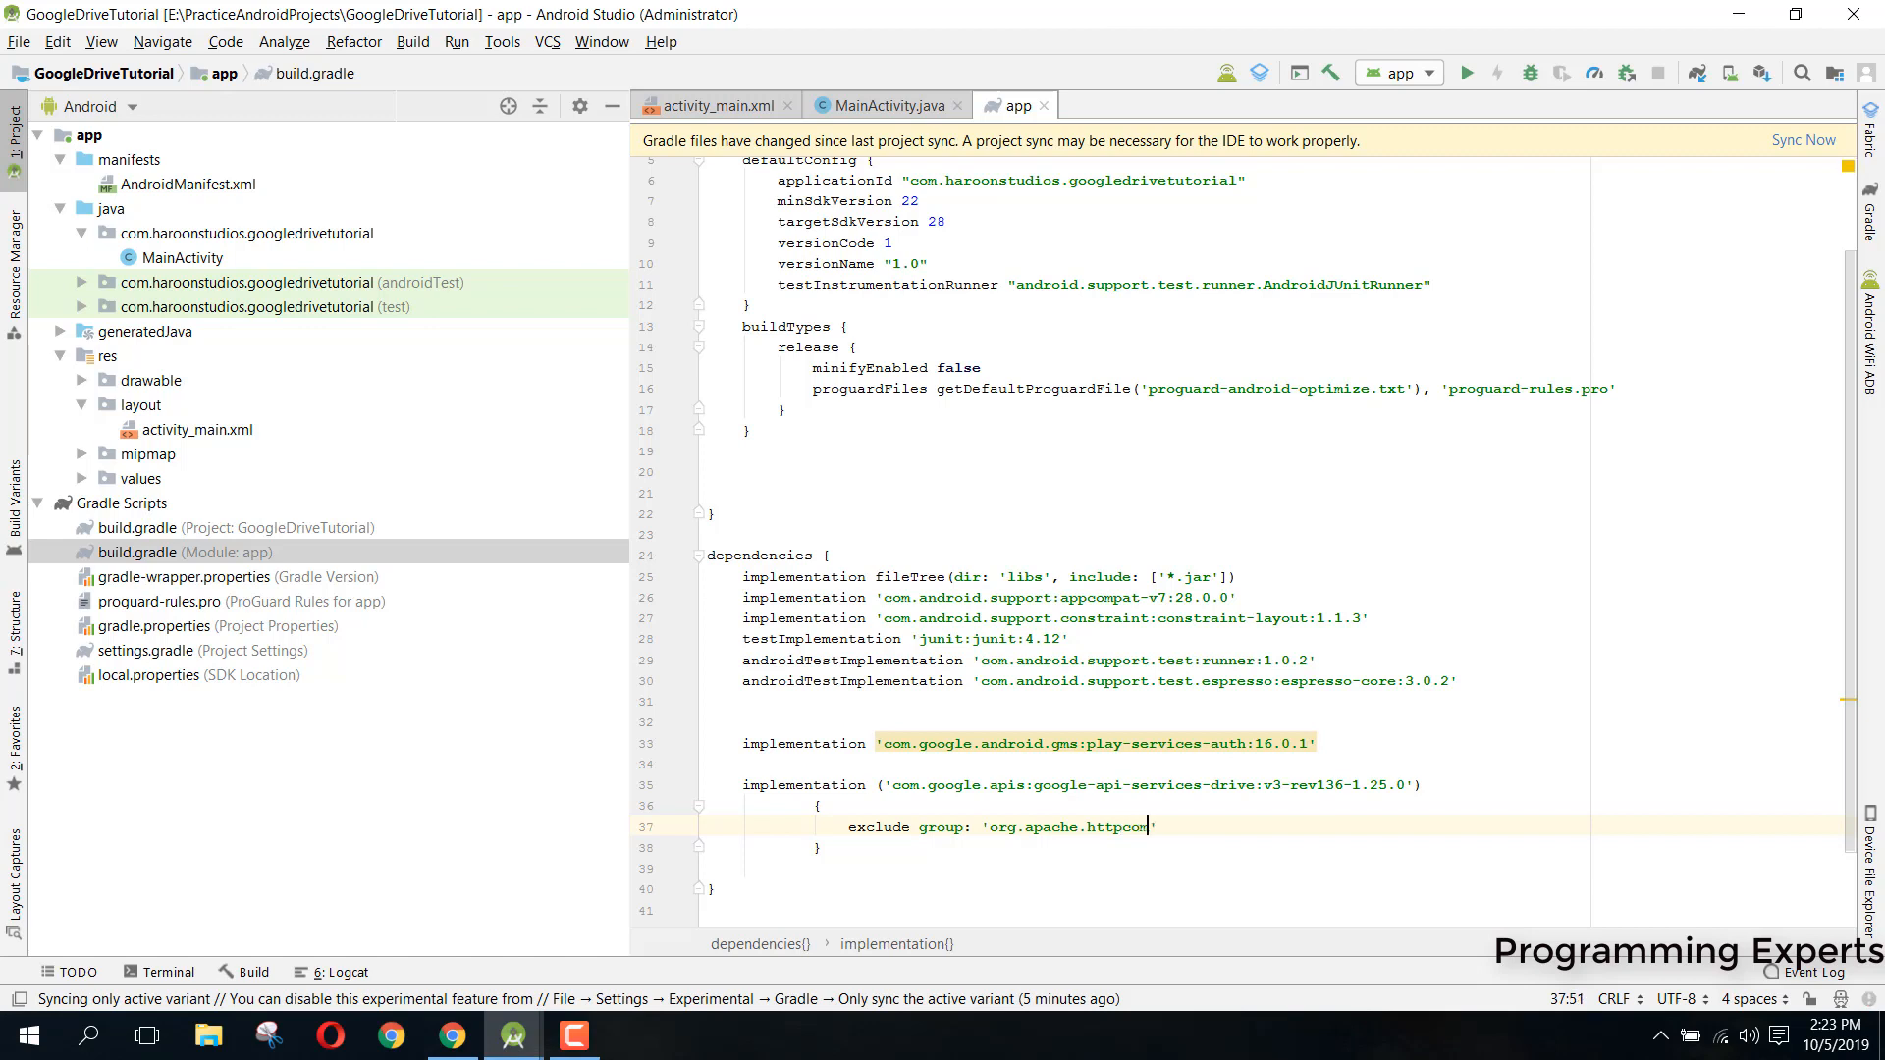
{"action": "type", "text": "ponents"}
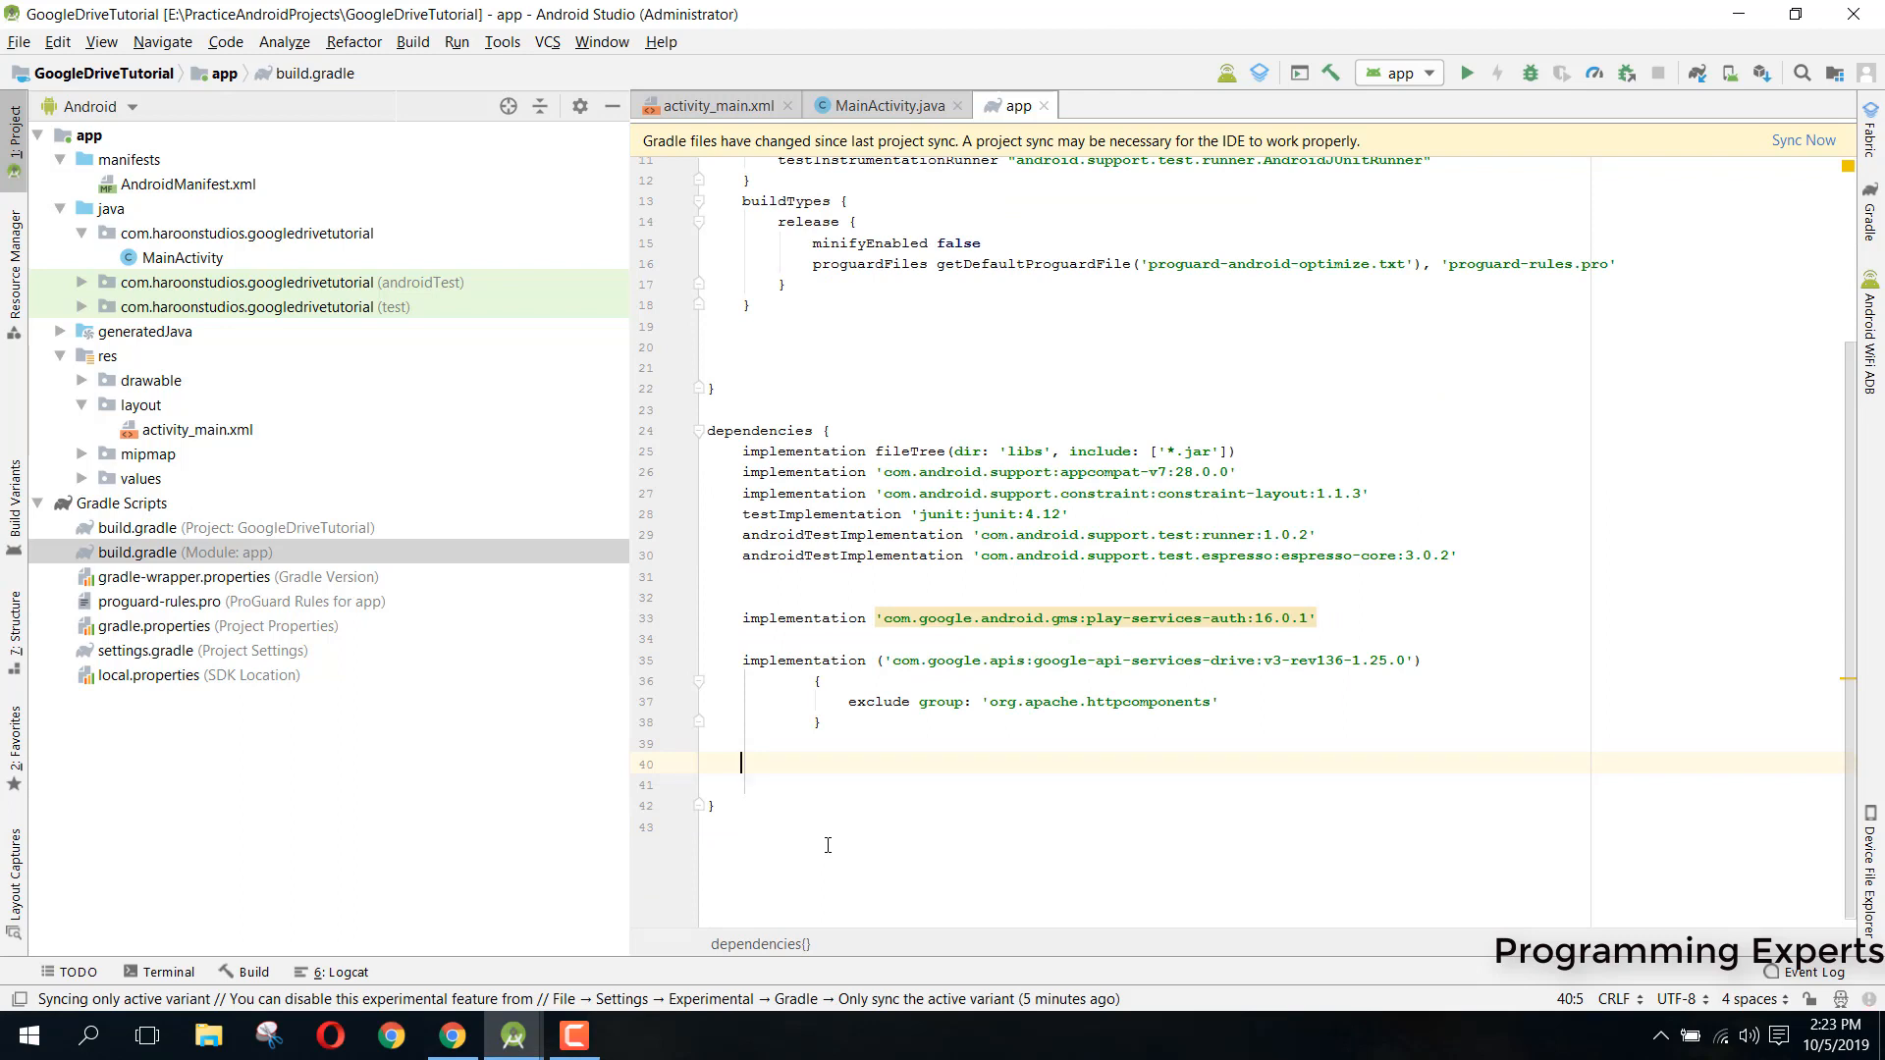
Declare implementation ('com.google.api-client:google-api-client-android:1.26.0'), correcting the mistyped group
{"action": "type", "text": "implementation"}
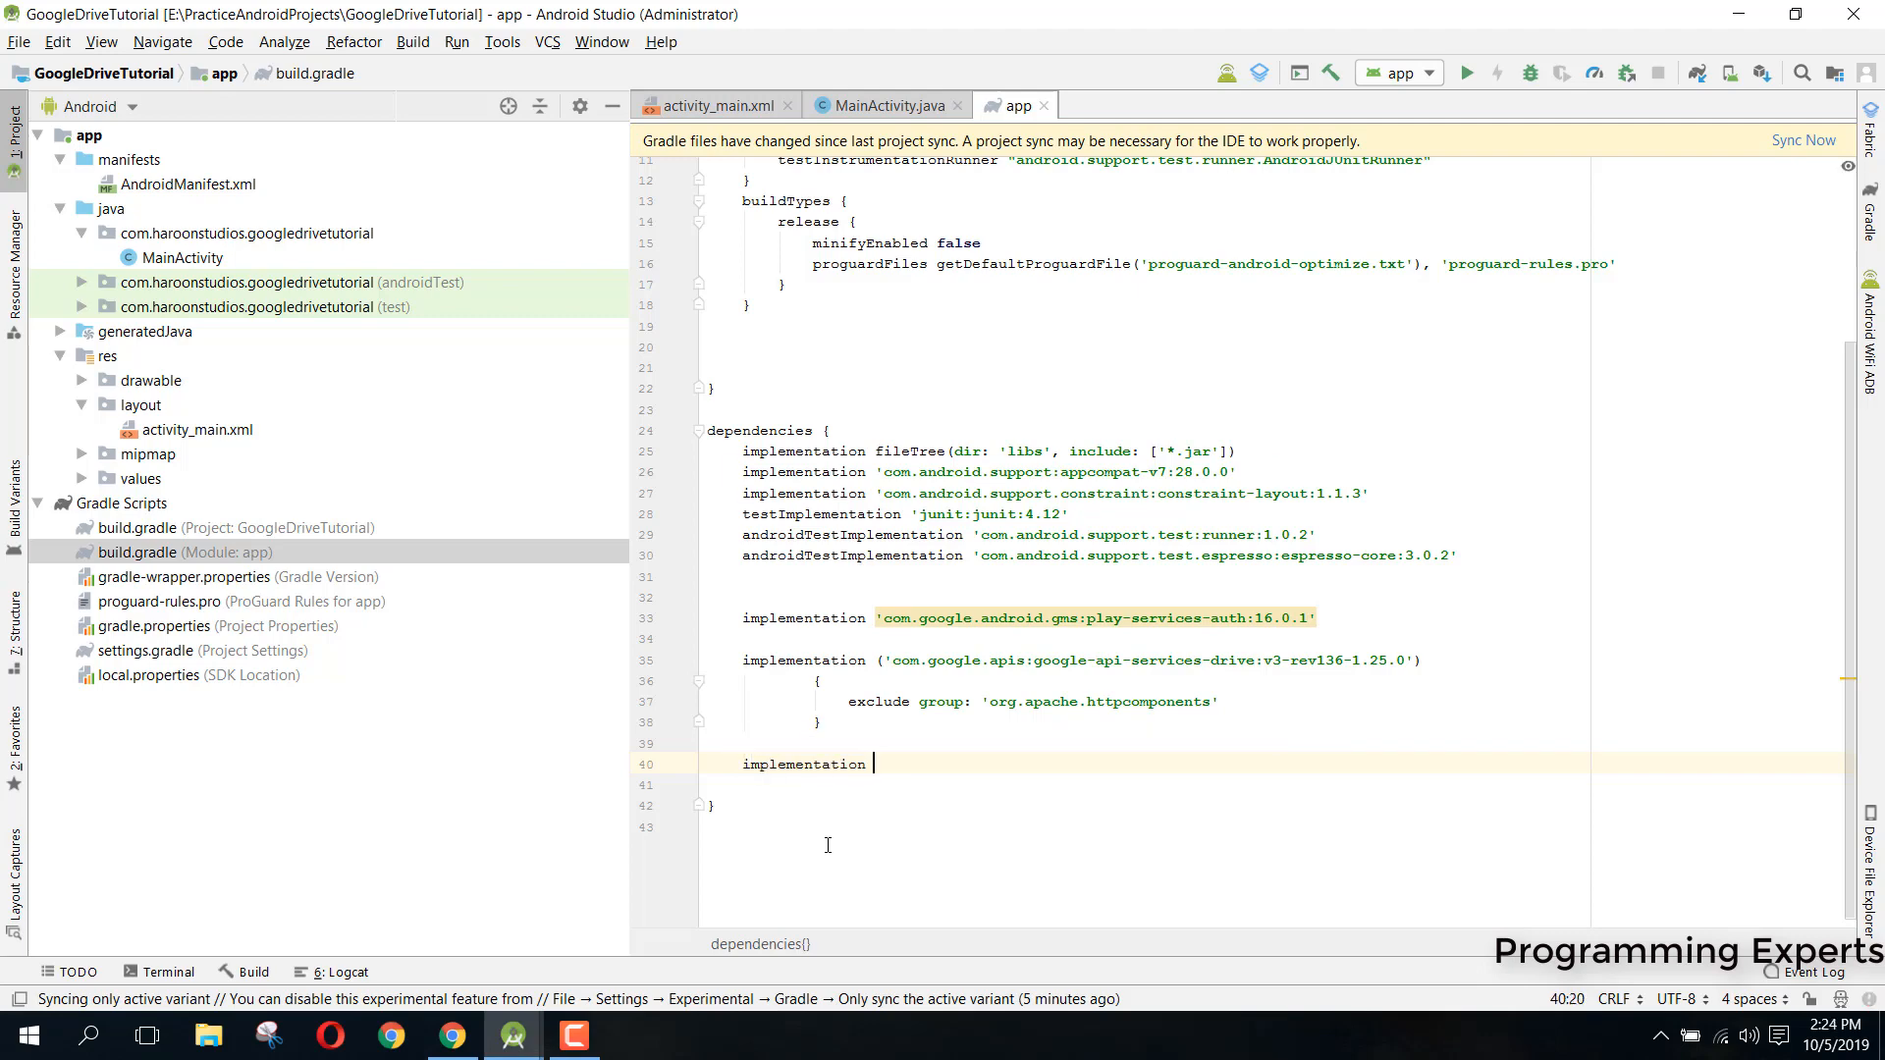
{"action": "type", "text": "()"}
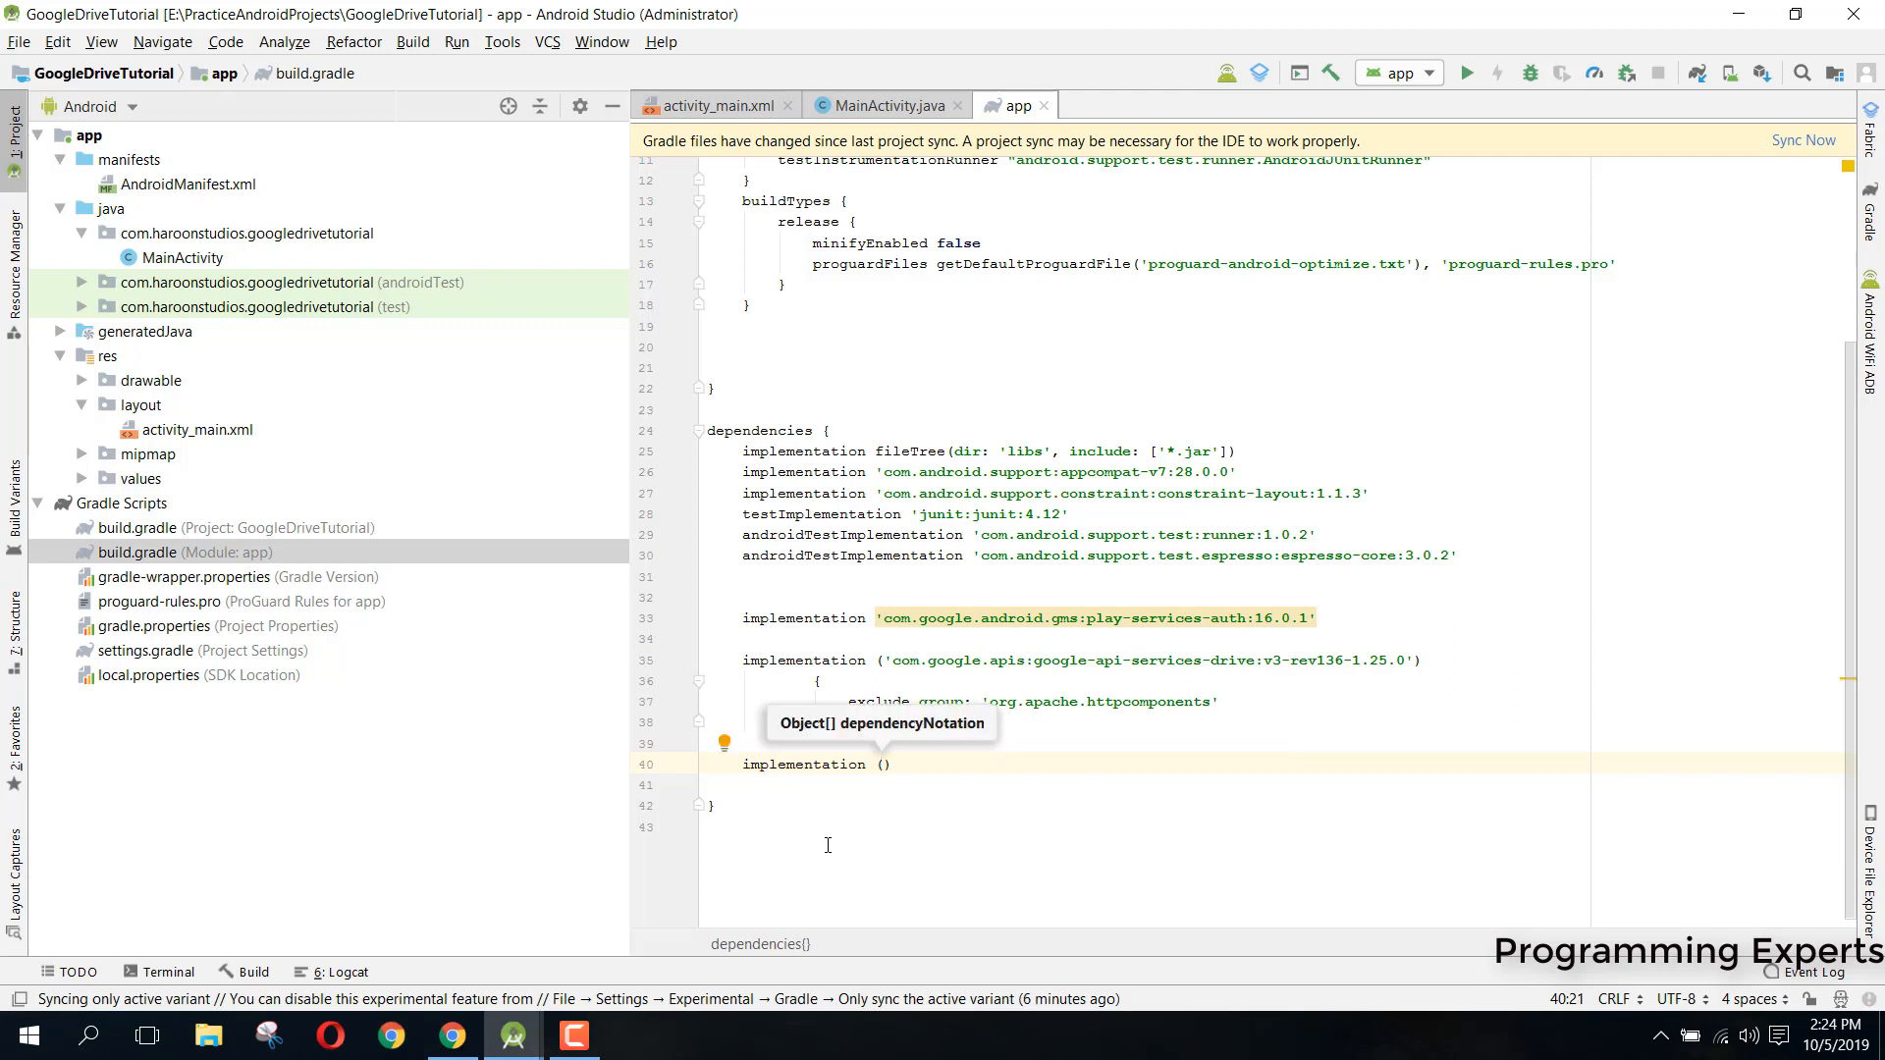
{"action": "type", "text": "'com.goog'"}
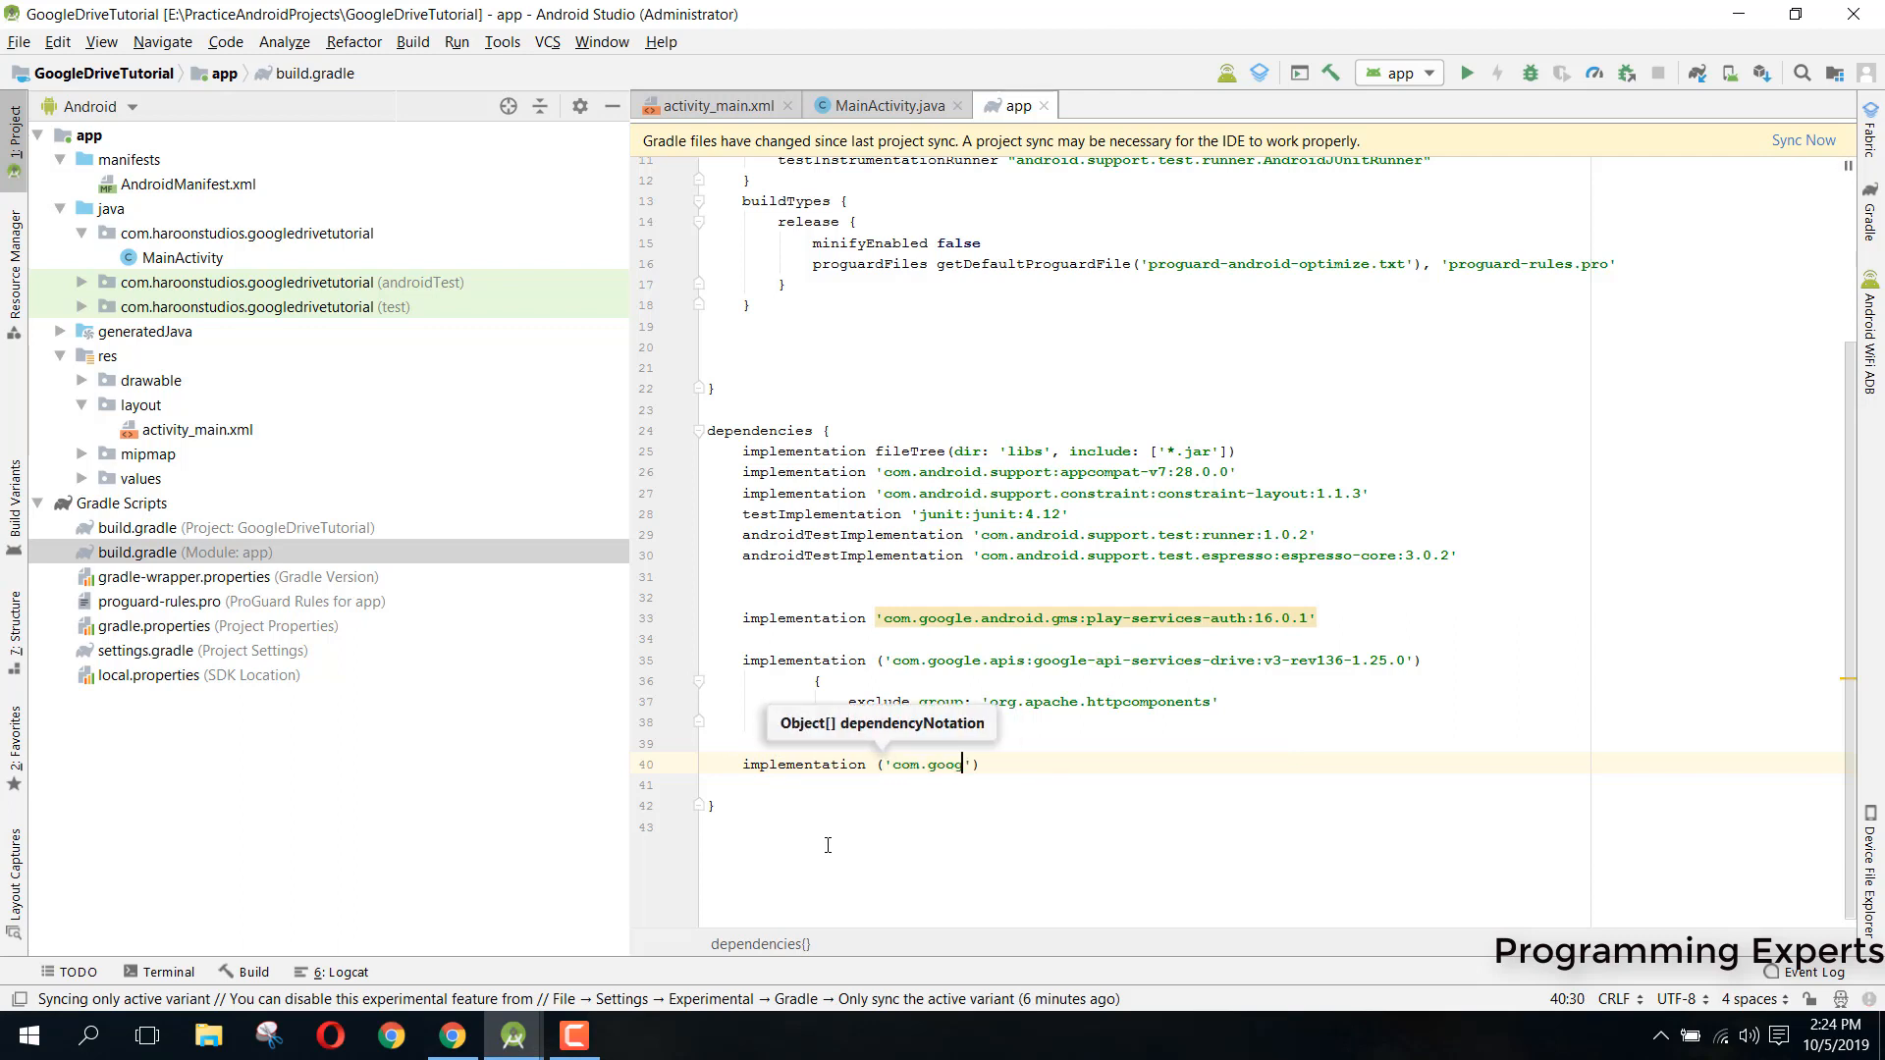
{"action": "type", "text": "le.android."}
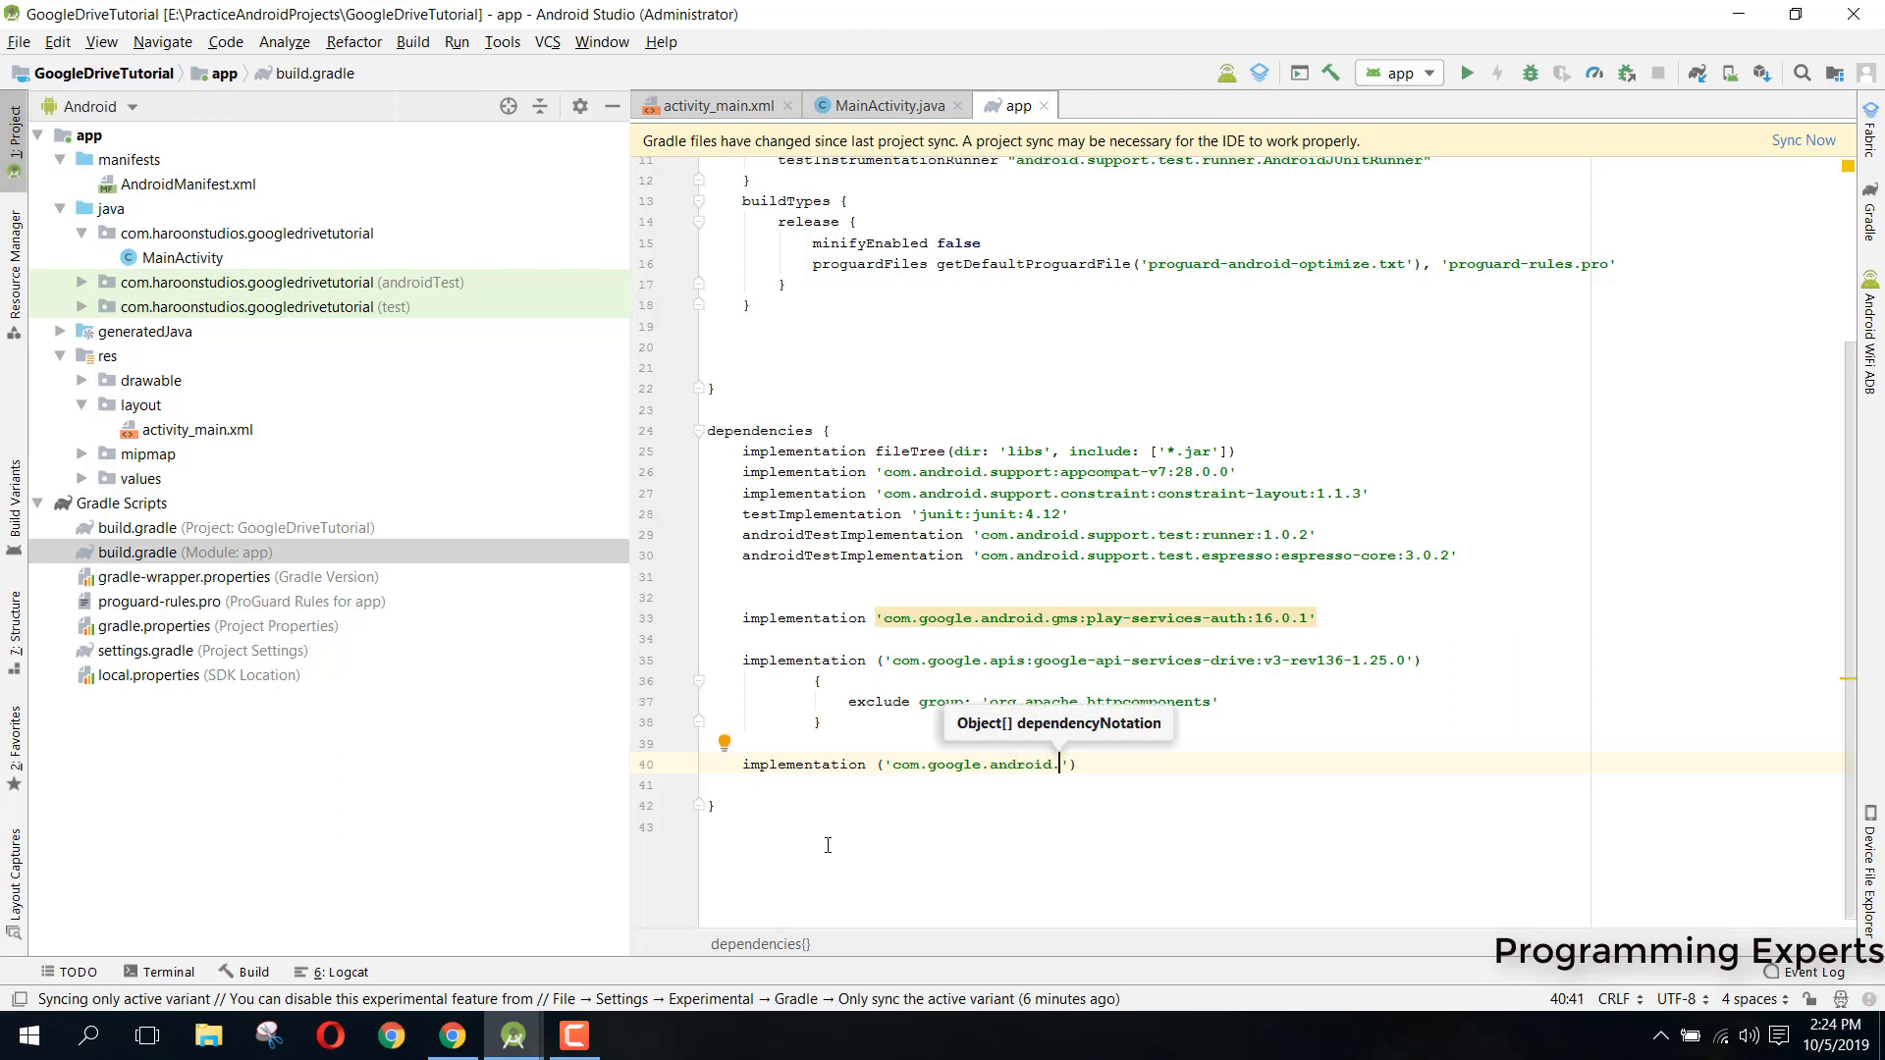
{"action": "key", "text": "Backspace"}
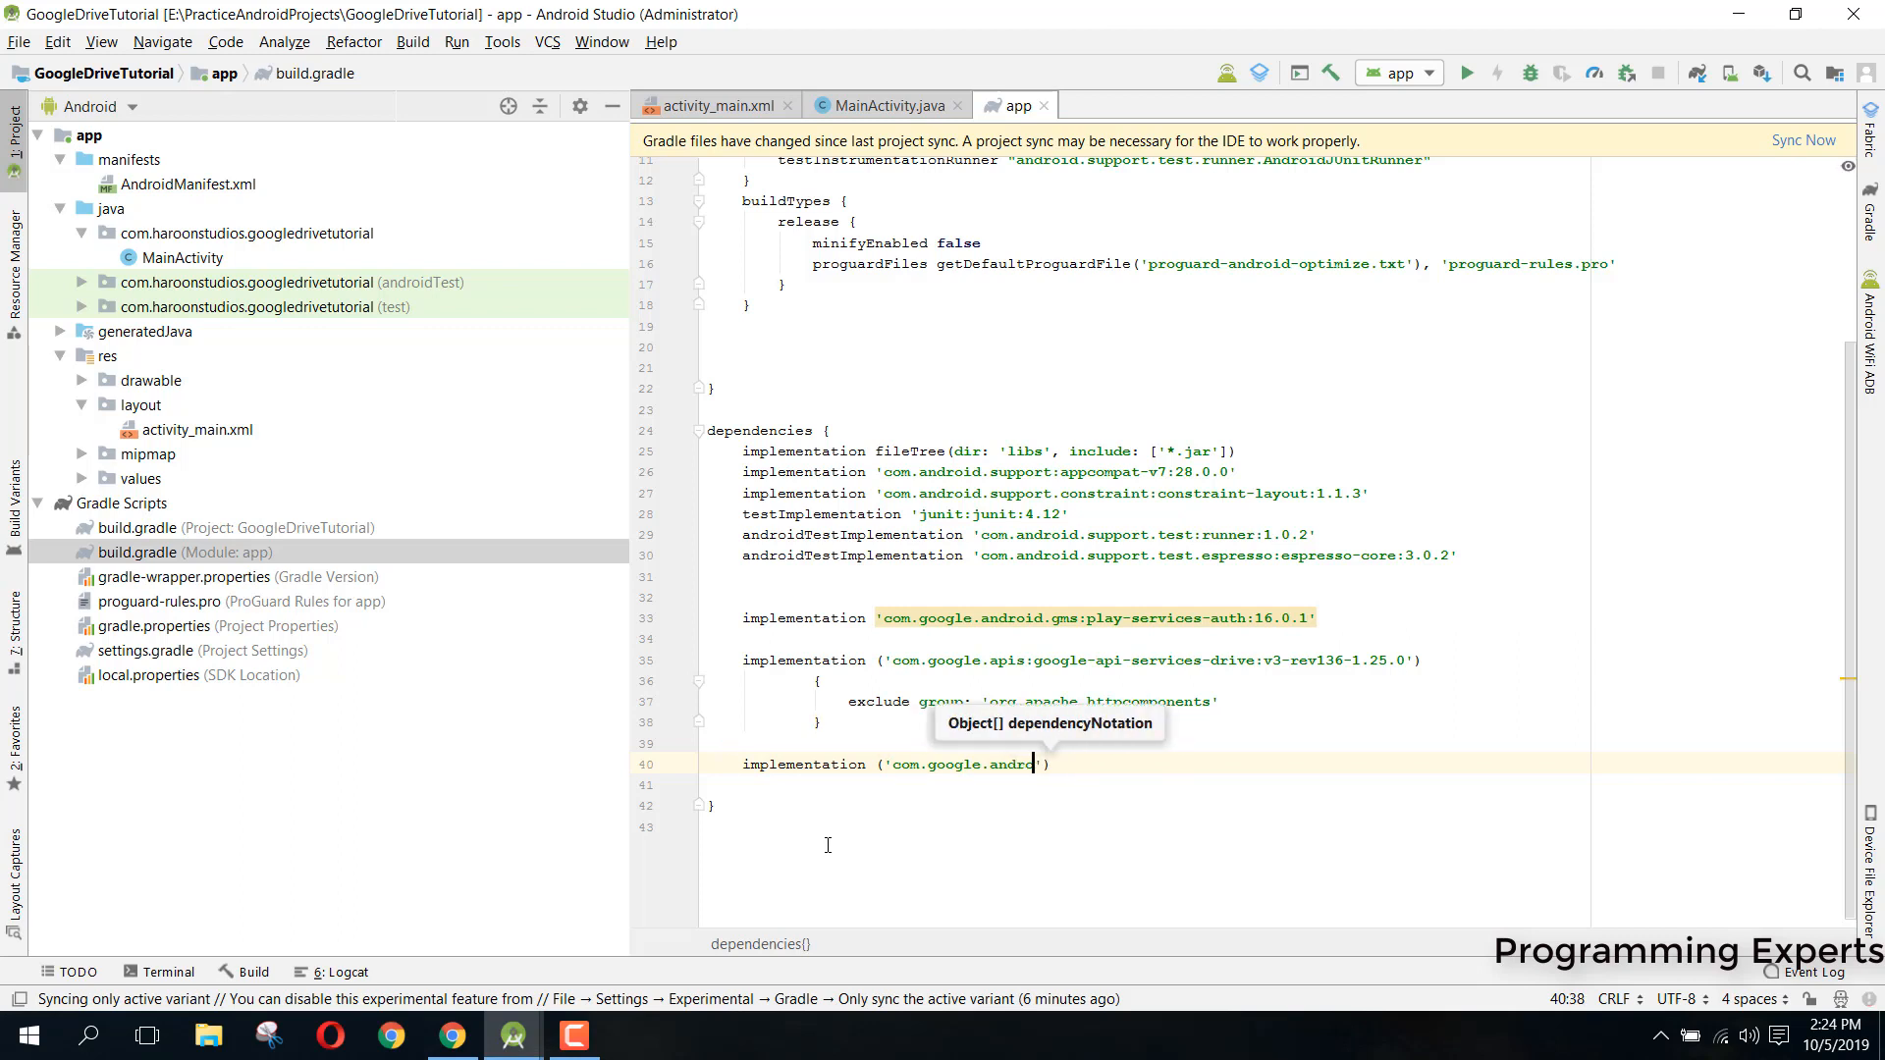
{"action": "key", "text": "backspace"}
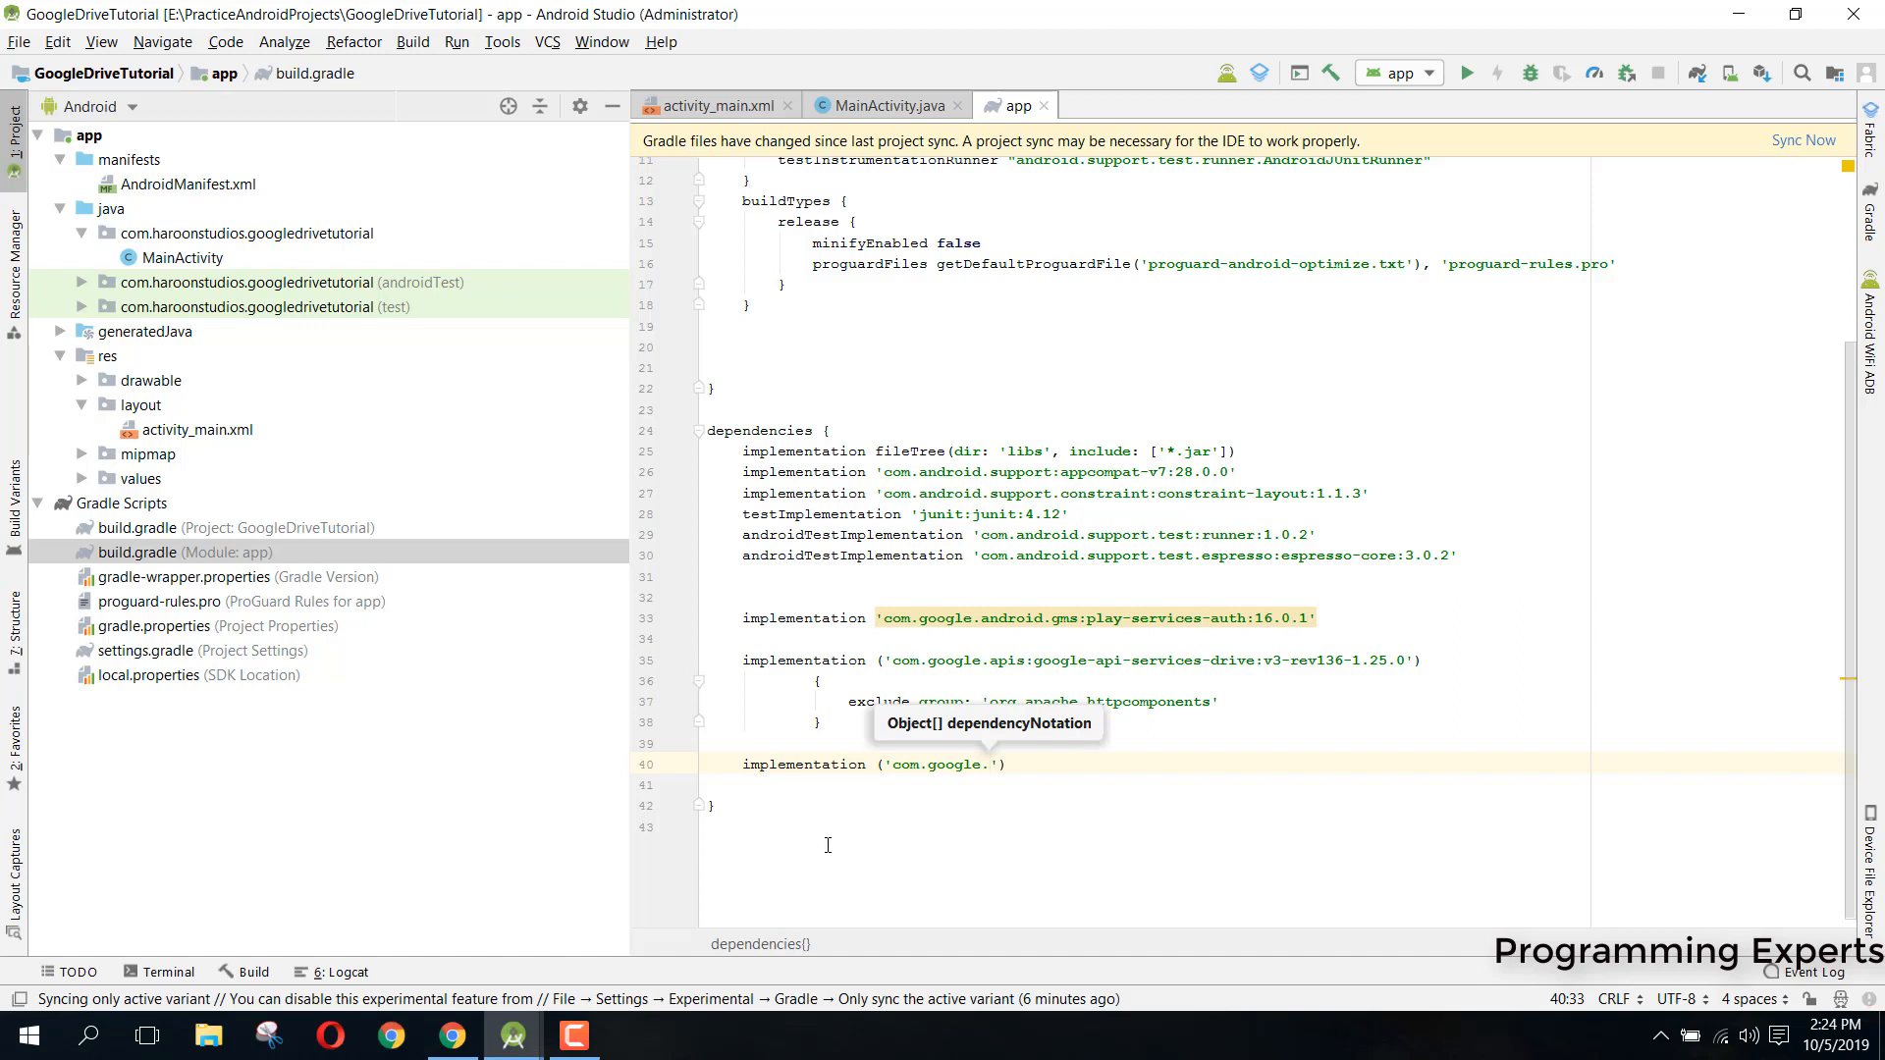
{"action": "type", "text": "api"}
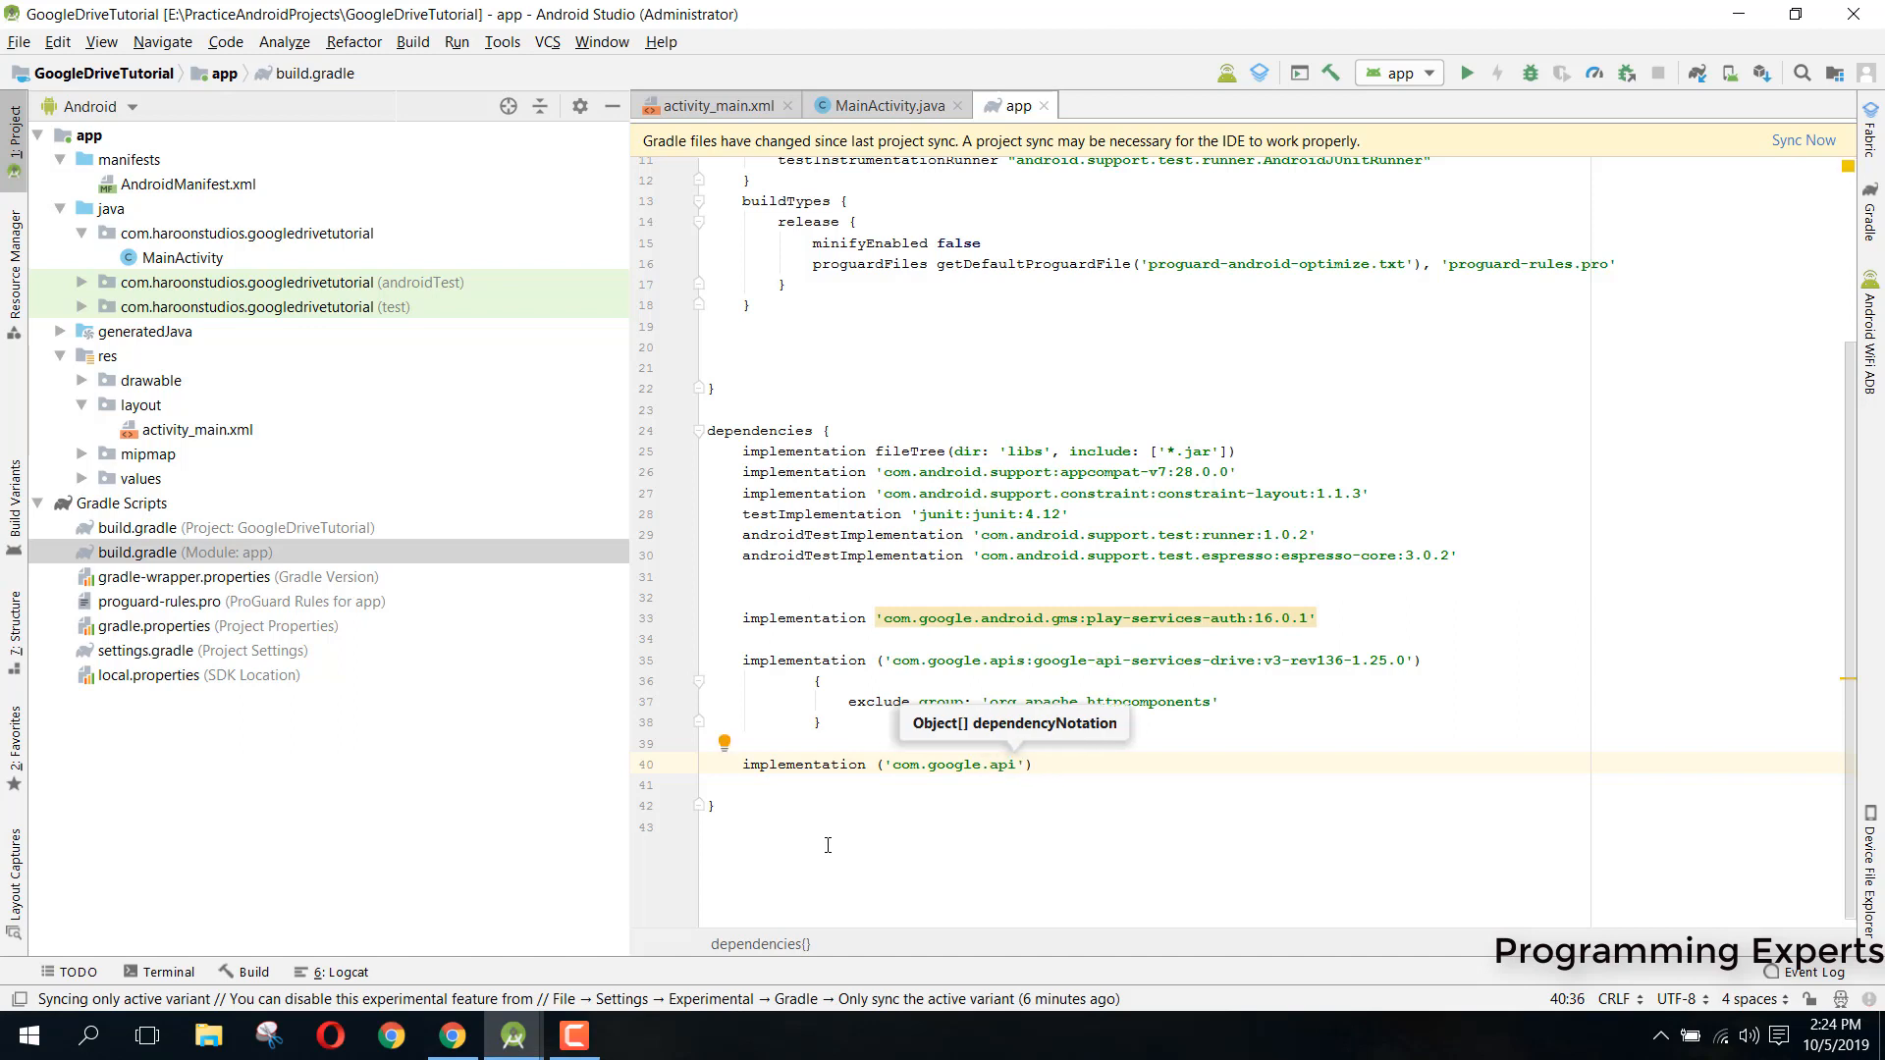
{"action": "type", "text": "-client"}
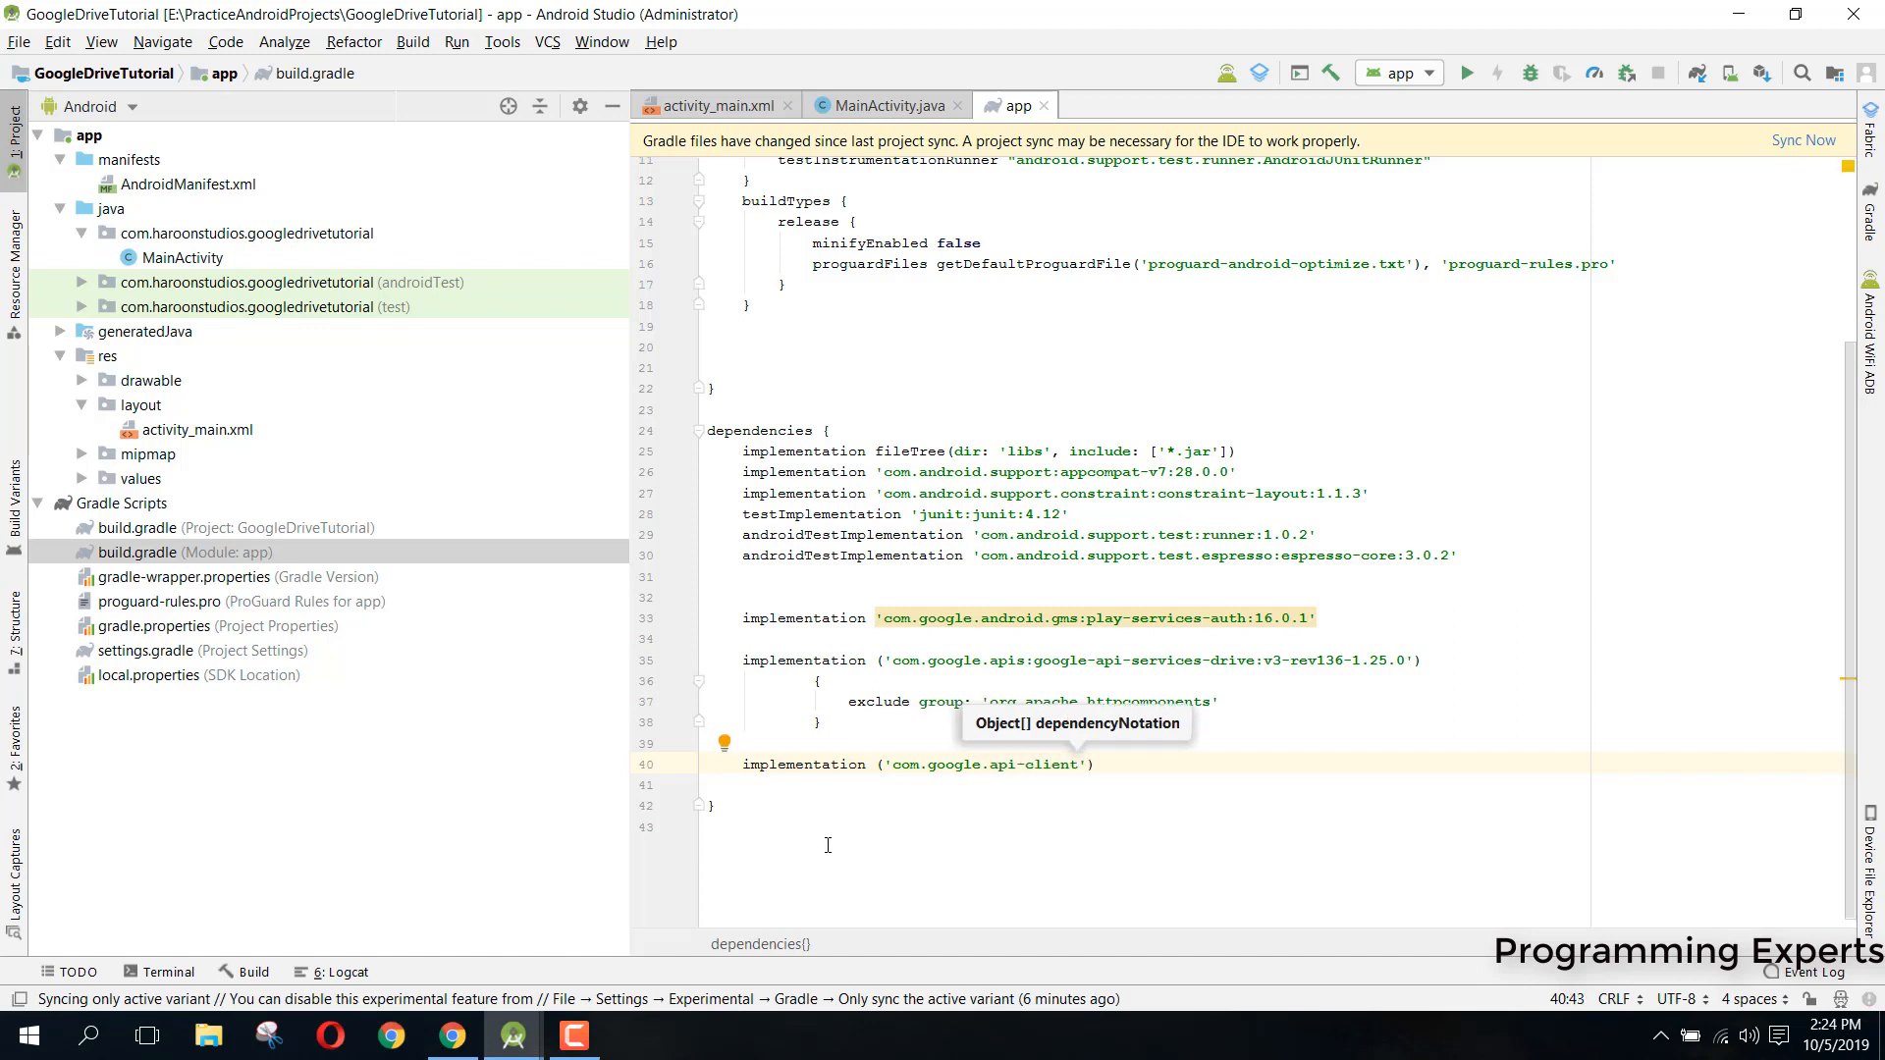
{"action": "type", "text": ":google"}
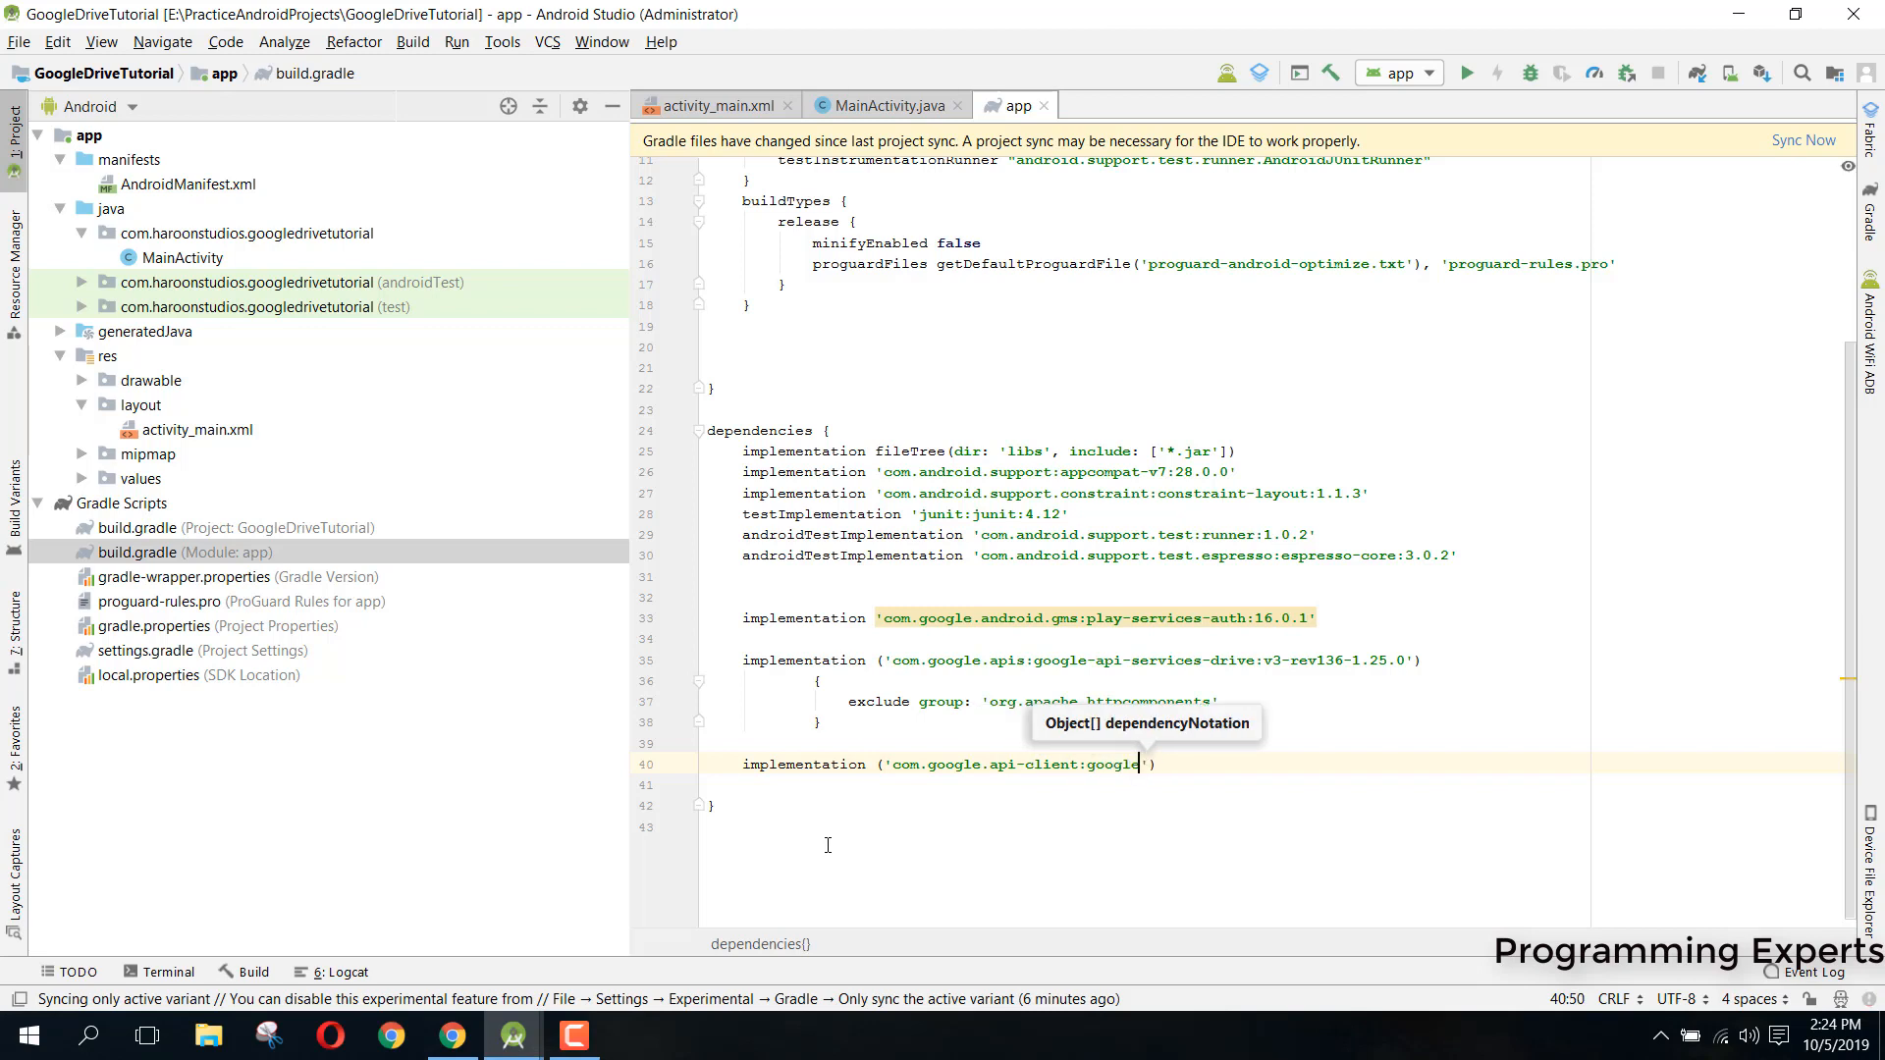
{"action": "type", "text": "-apiclient-"}
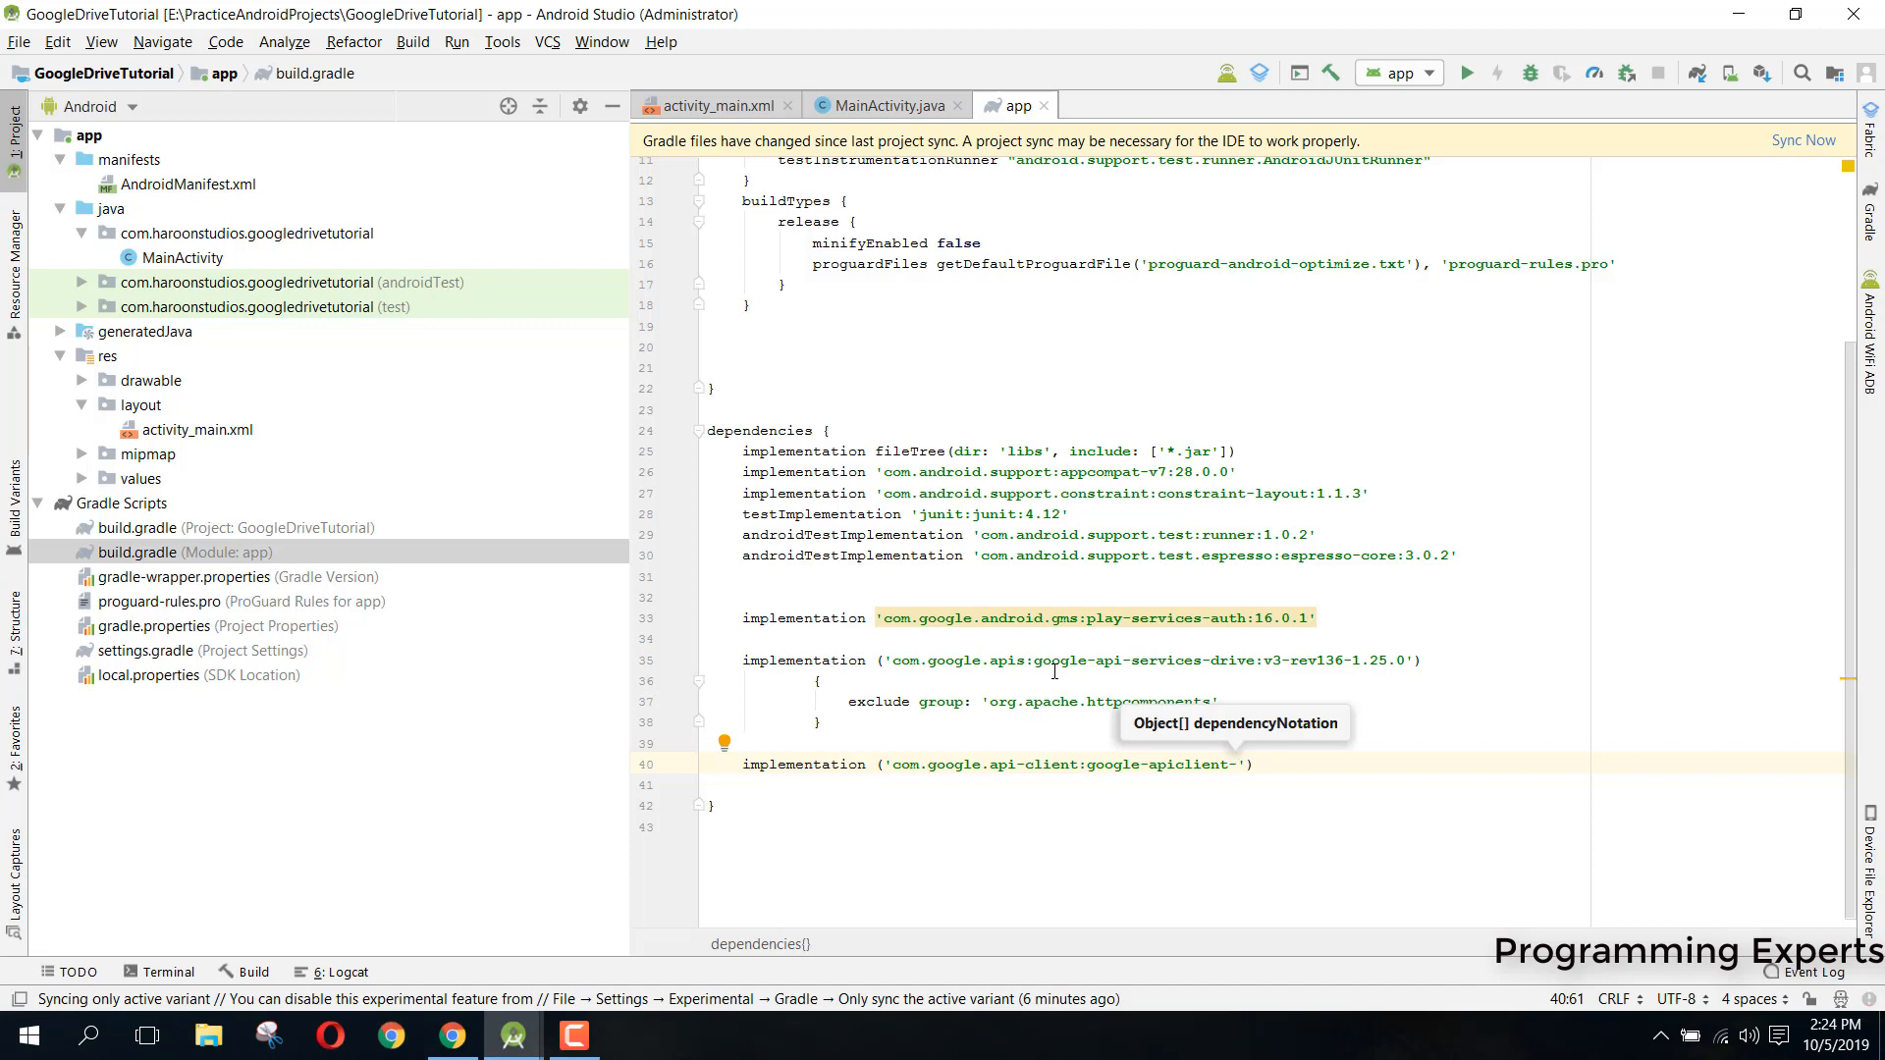
{"action": "key", "text": "Backspace"}
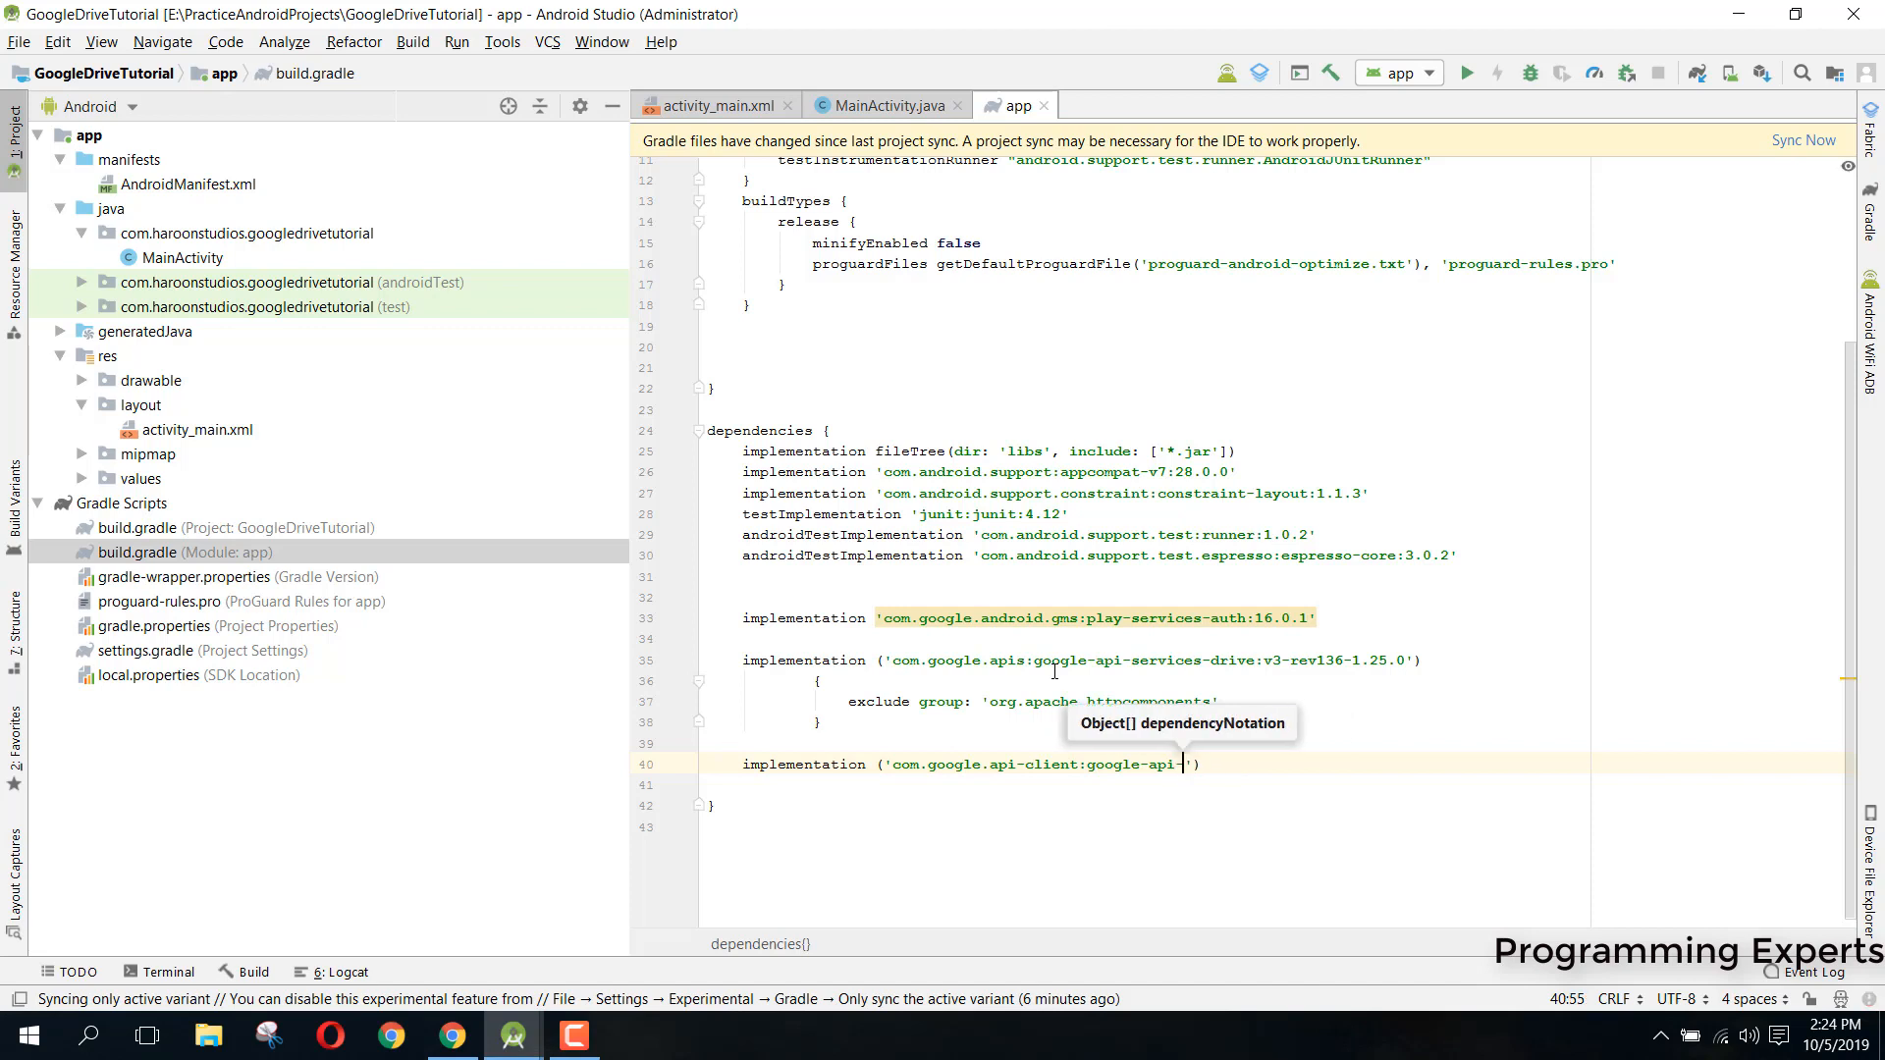
{"action": "type", "text": "client-"}
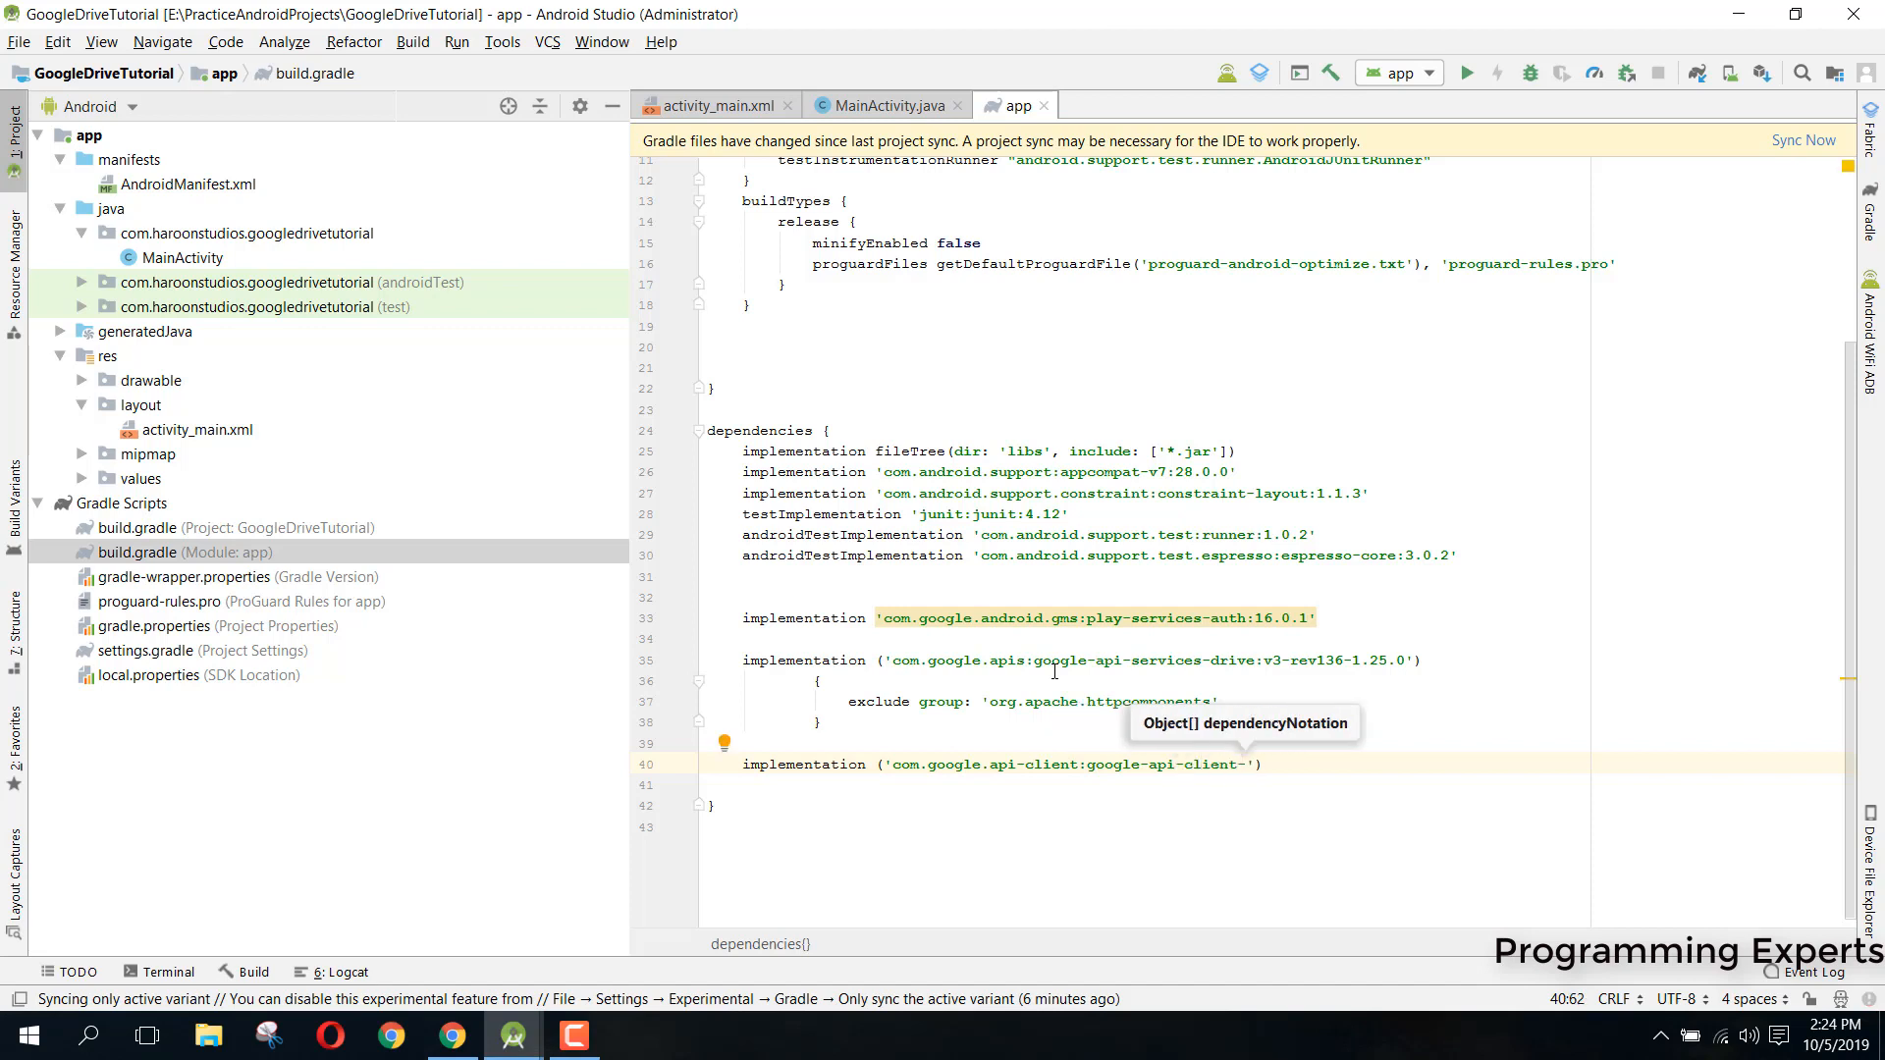
{"action": "type", "text": "android:"}
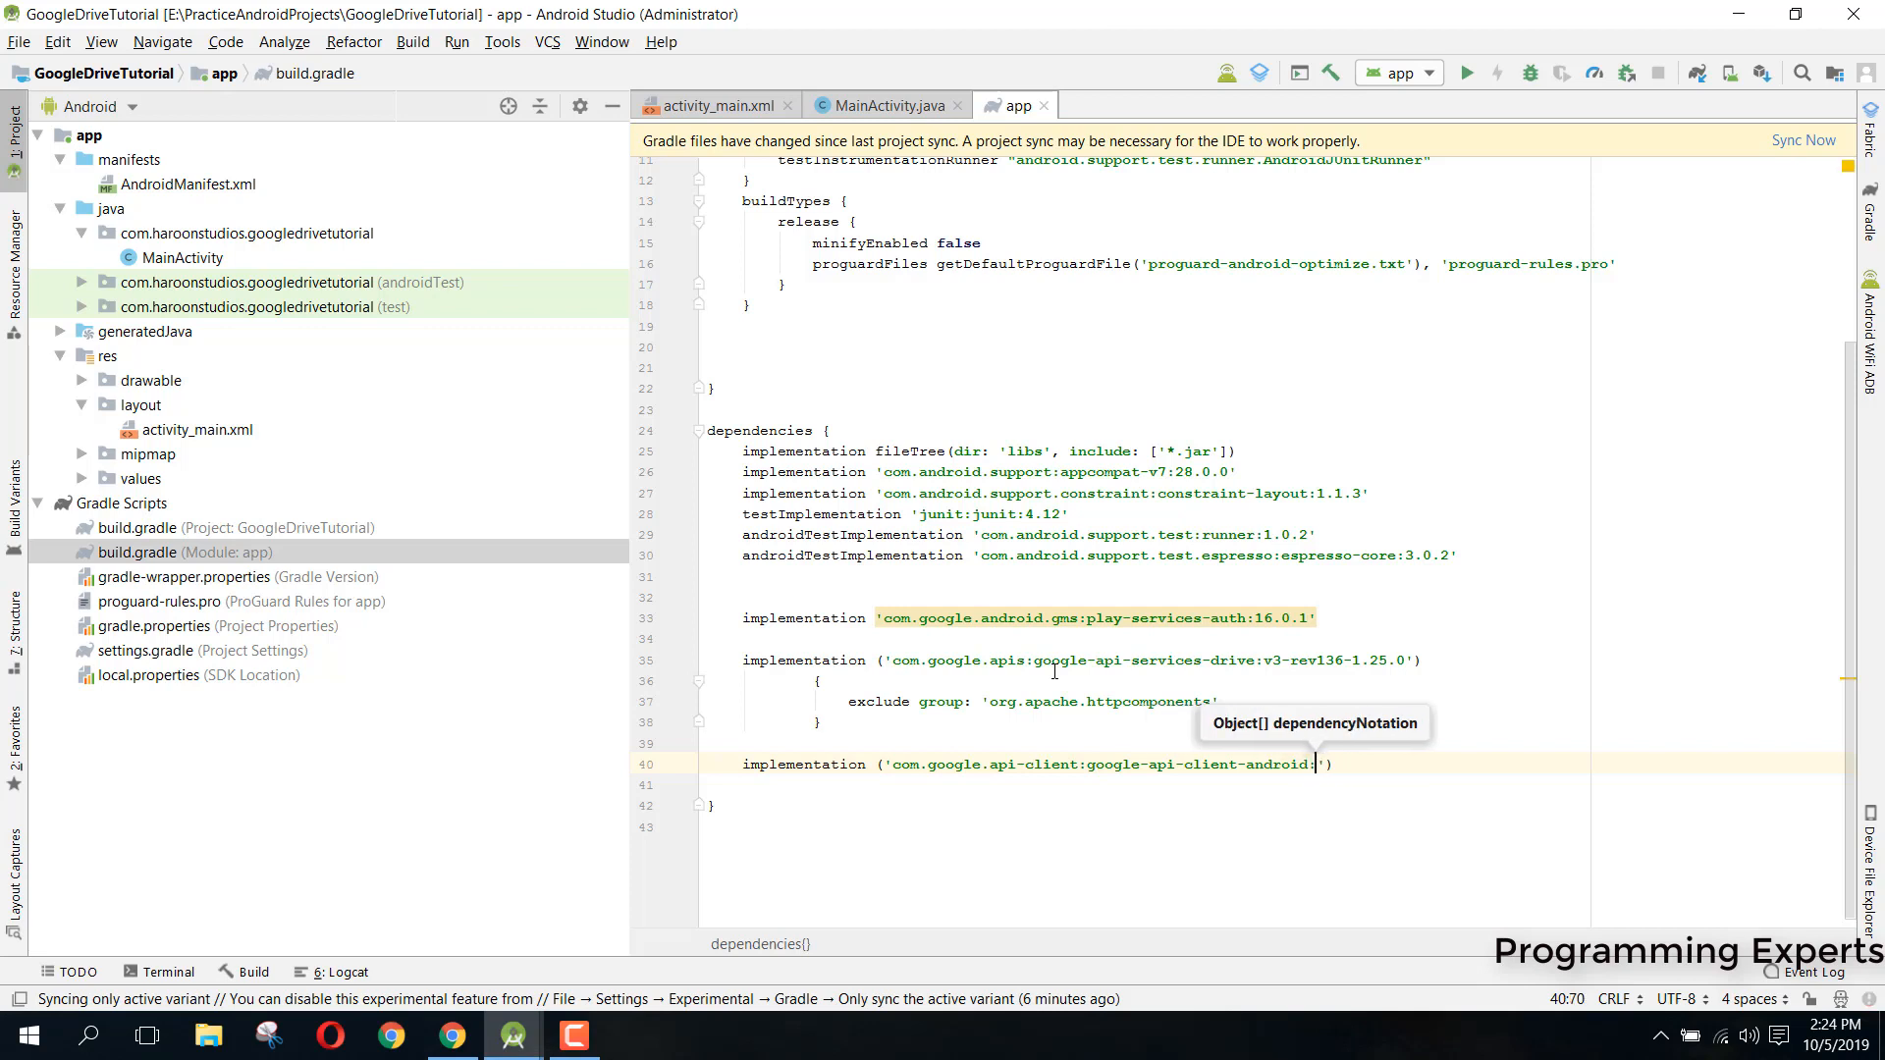
{"action": "type", "text": "1.26.0"}
{"action": "type", "text": "exclude group:"}
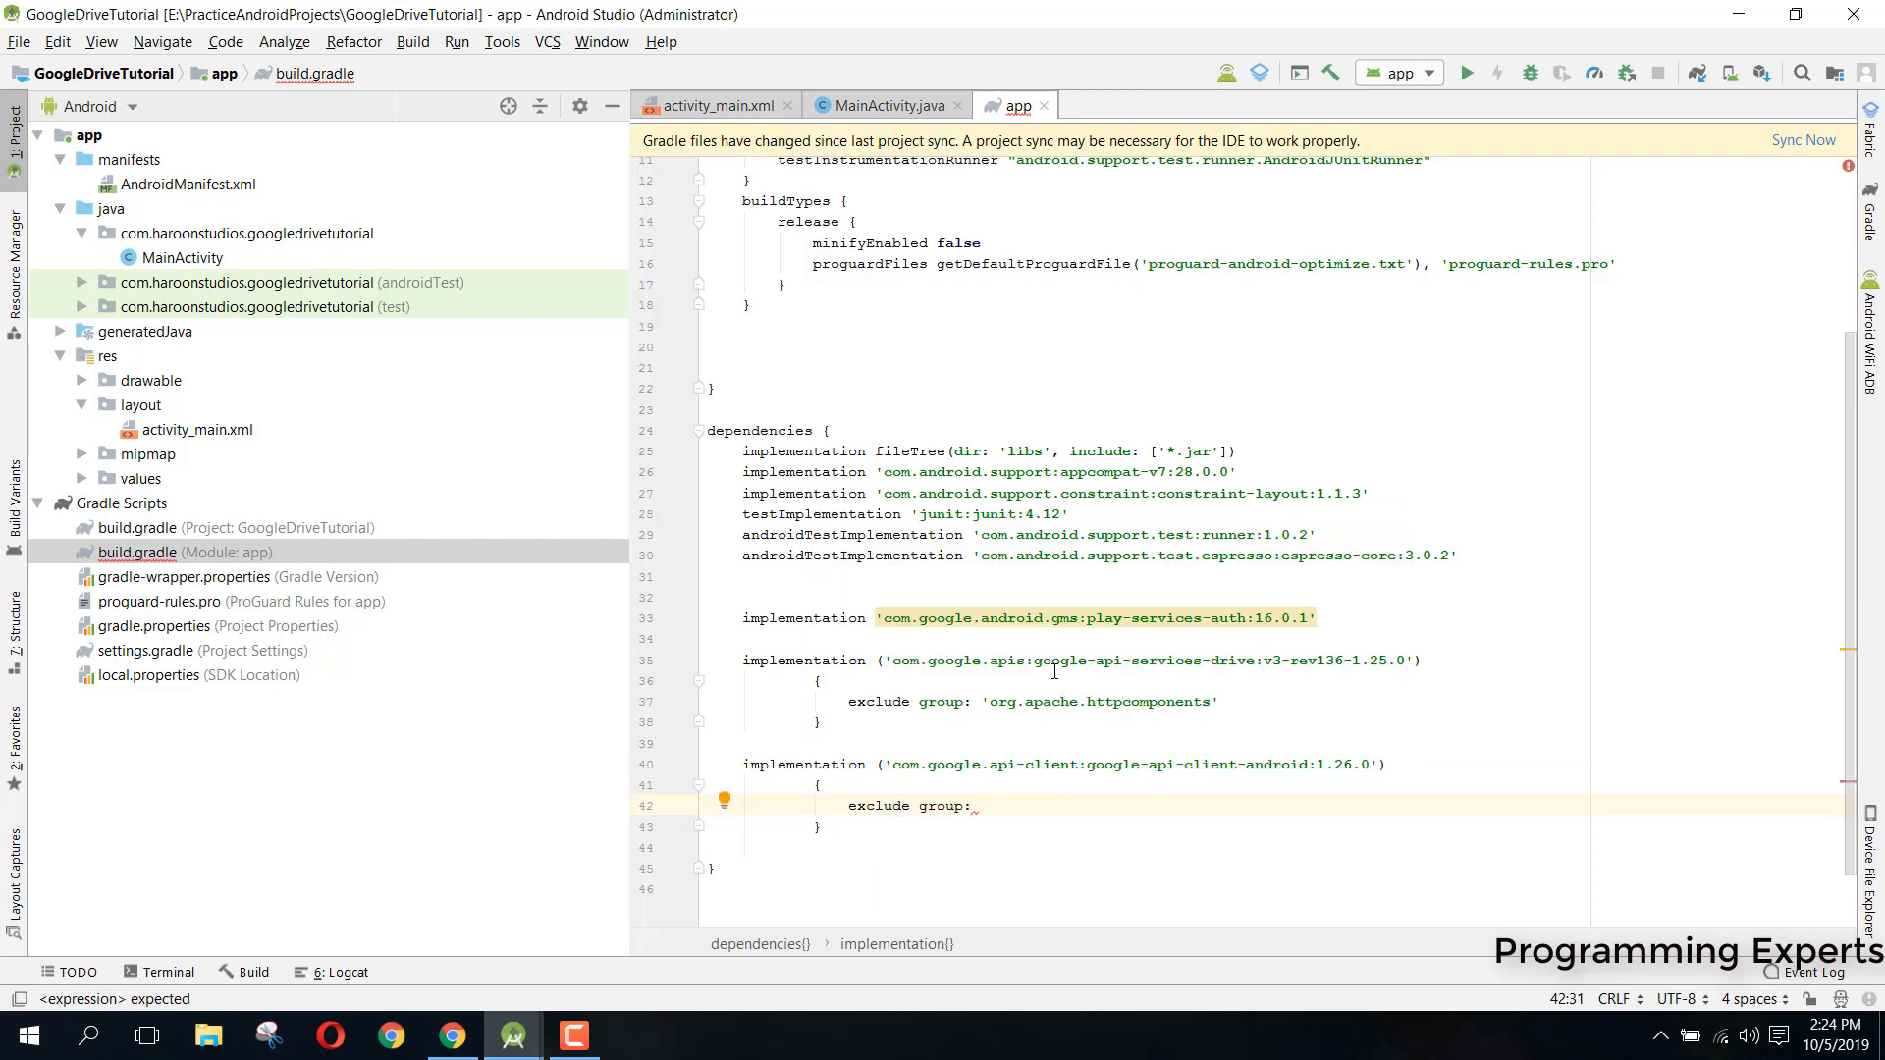
Add exclude group: 'org.apache.httpcomponents' inside this dependency's block
{"action": "type", "text": "'or'"}
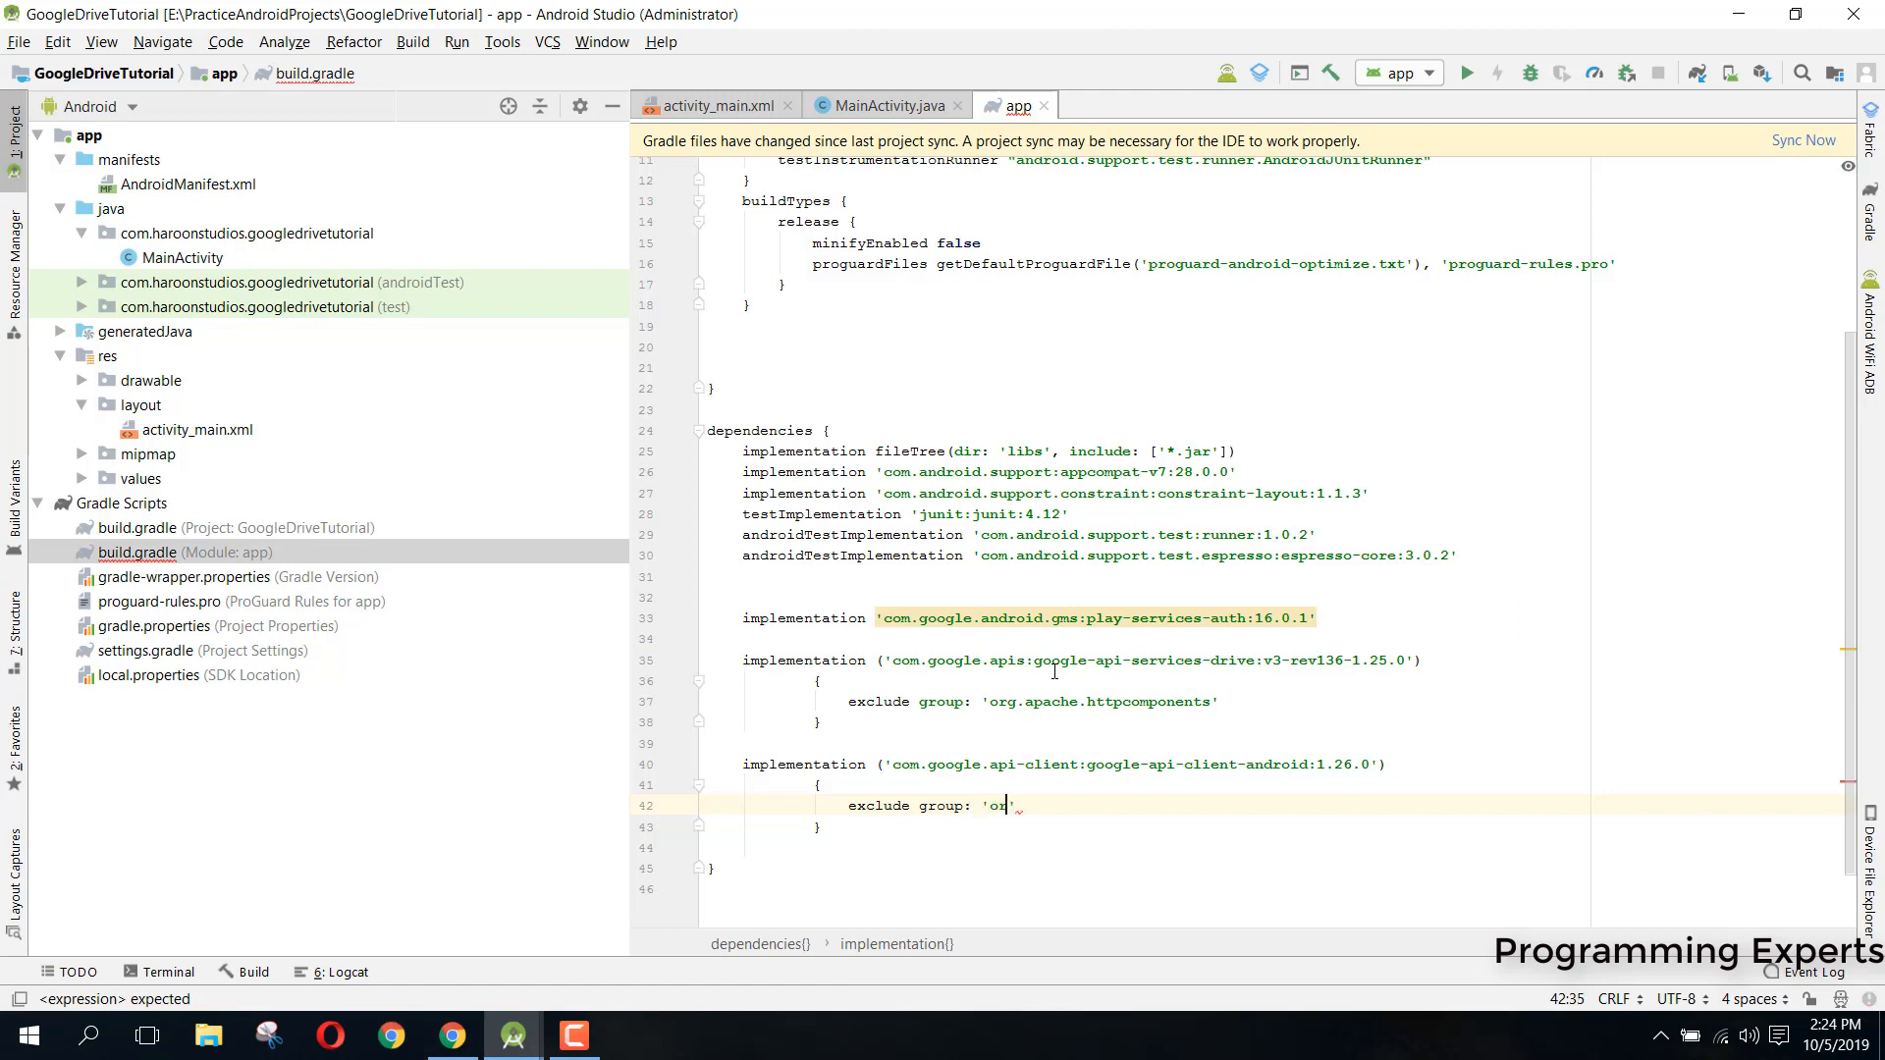
{"action": "type", "text": "rg.apac"}
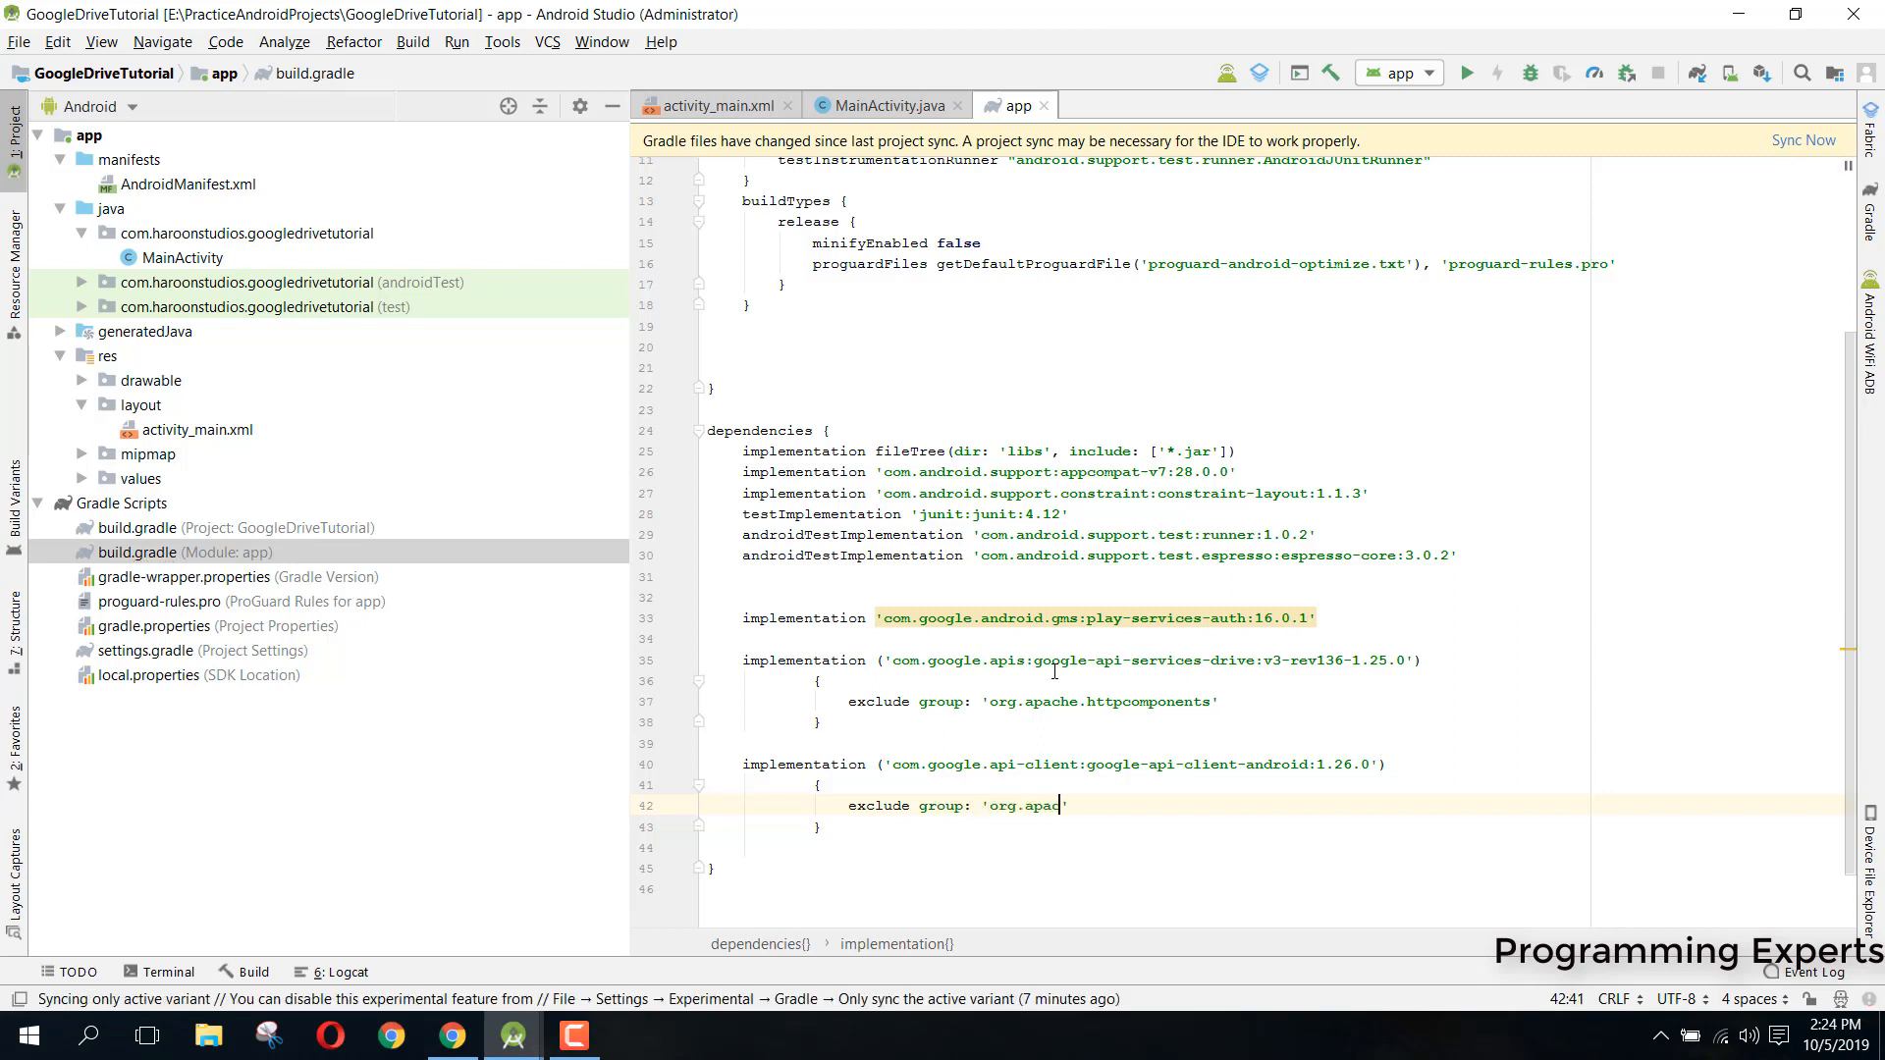
{"action": "type", "text": "he.ht"}
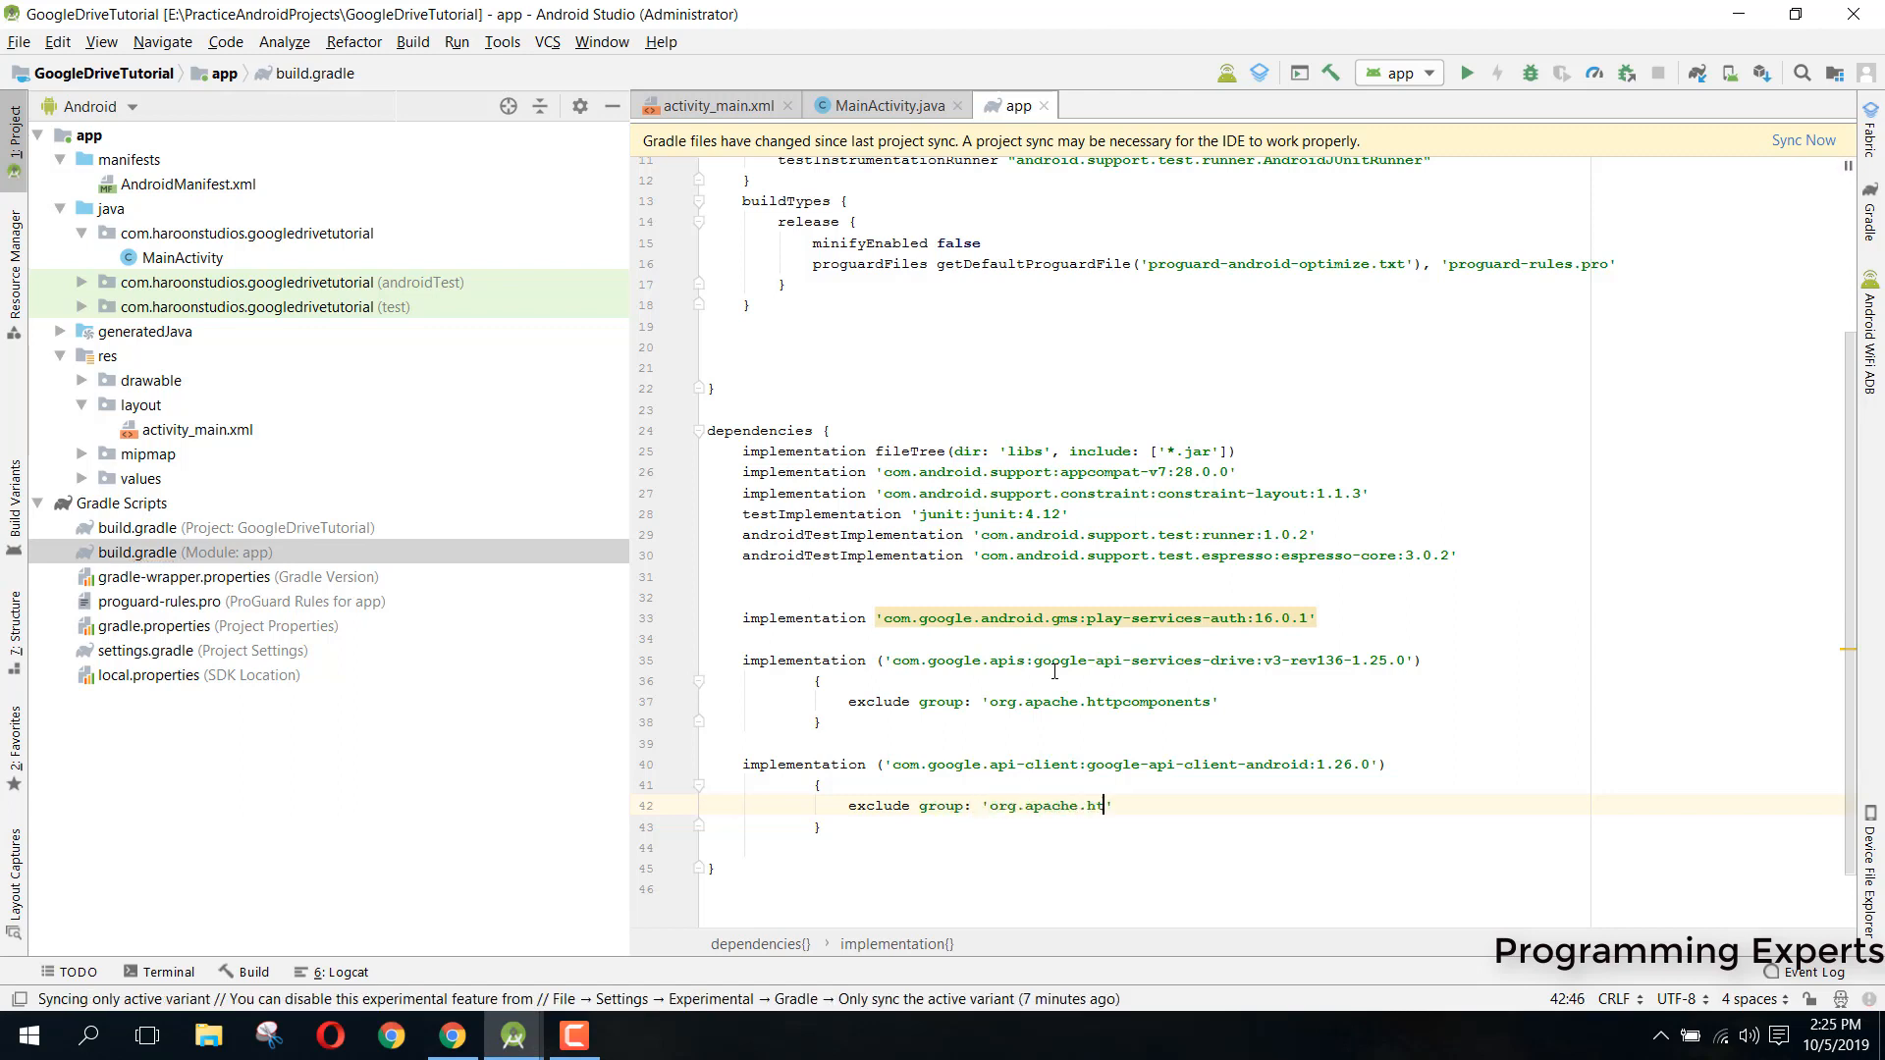
{"action": "type", "text": "tpcomponen"}
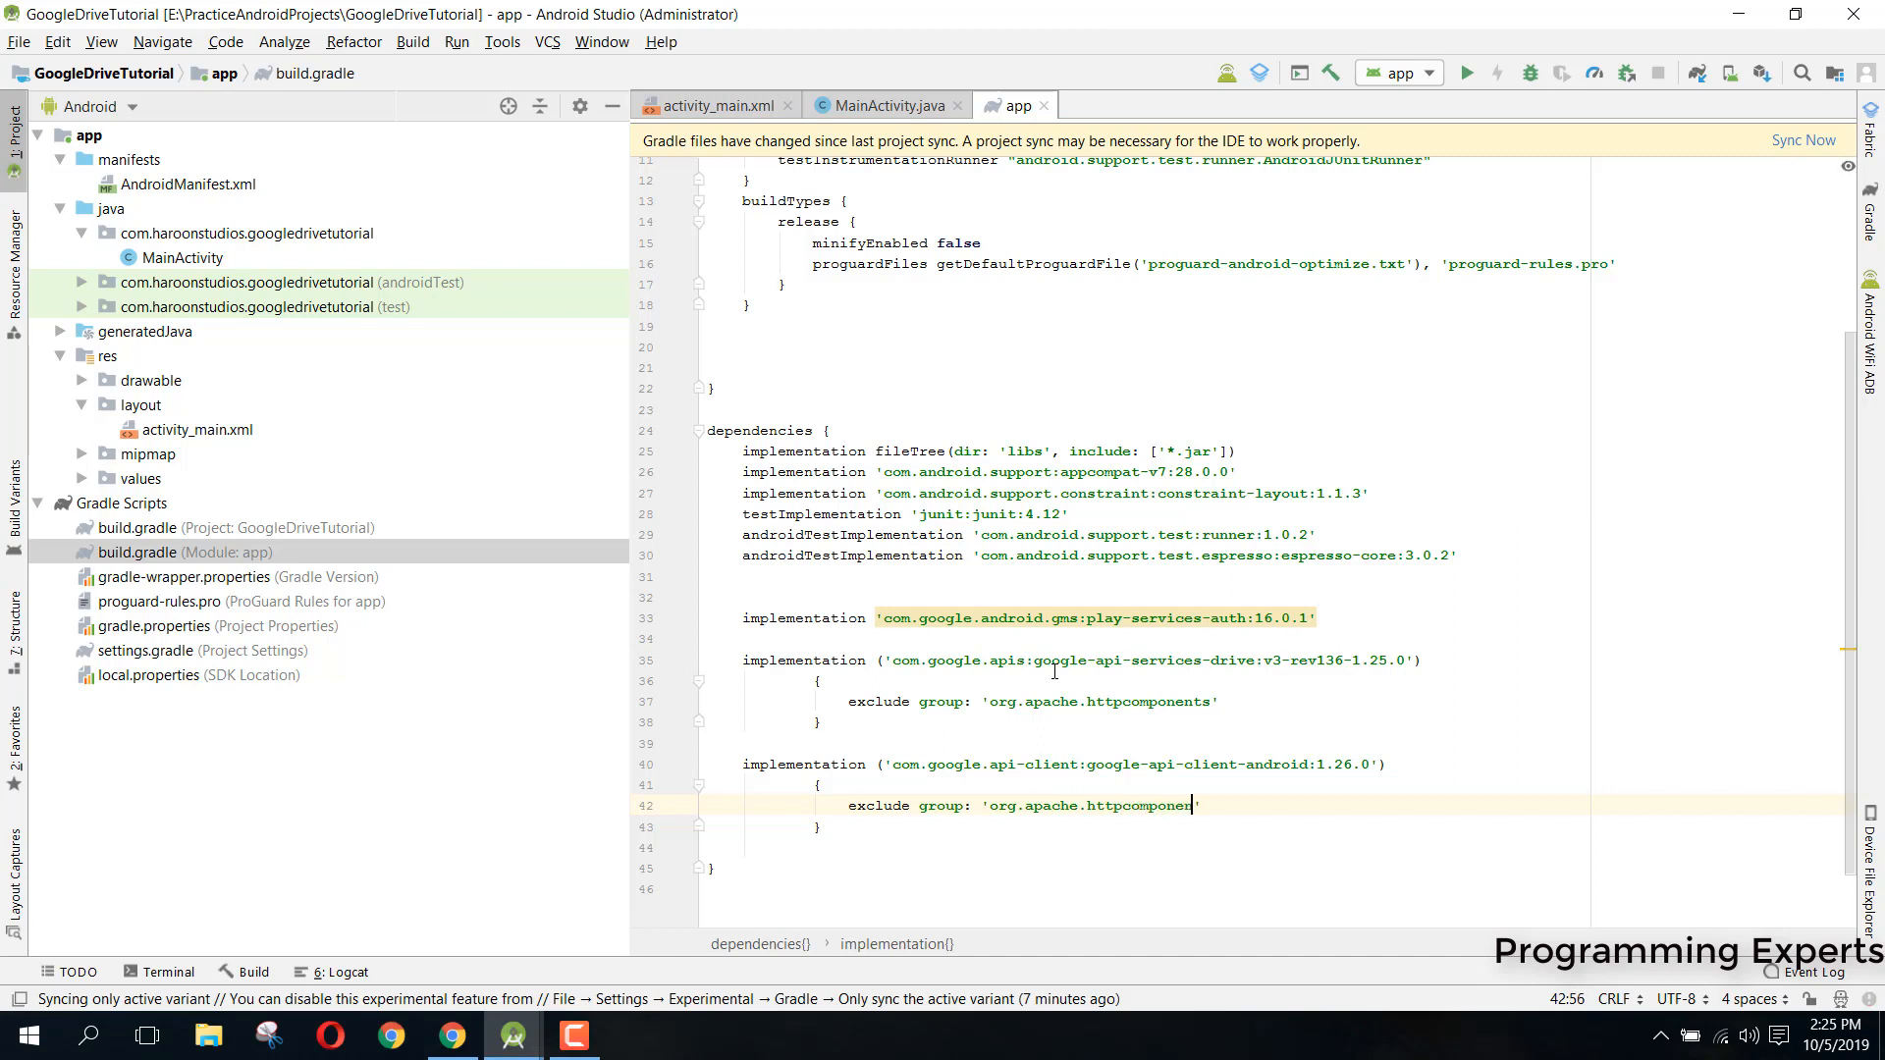
{"action": "key", "text": "BackSpace"}
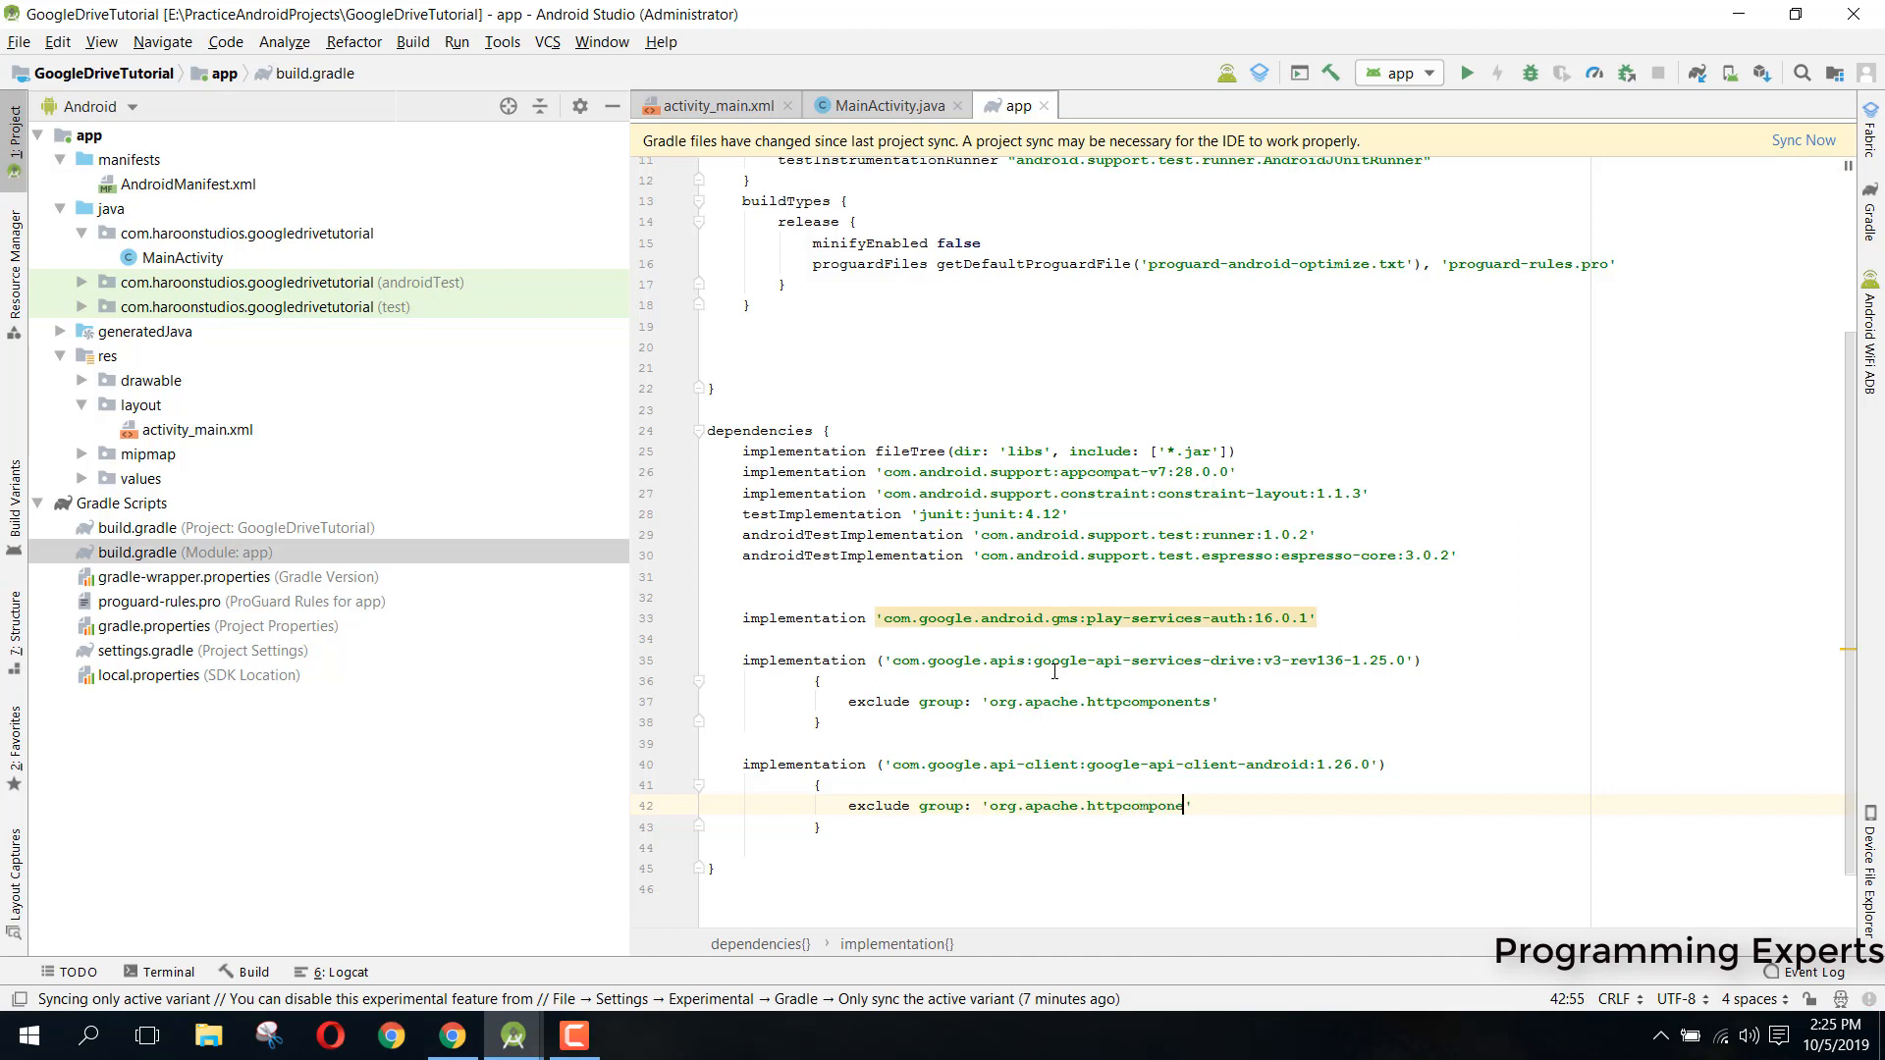
{"action": "type", "text": "nts"}
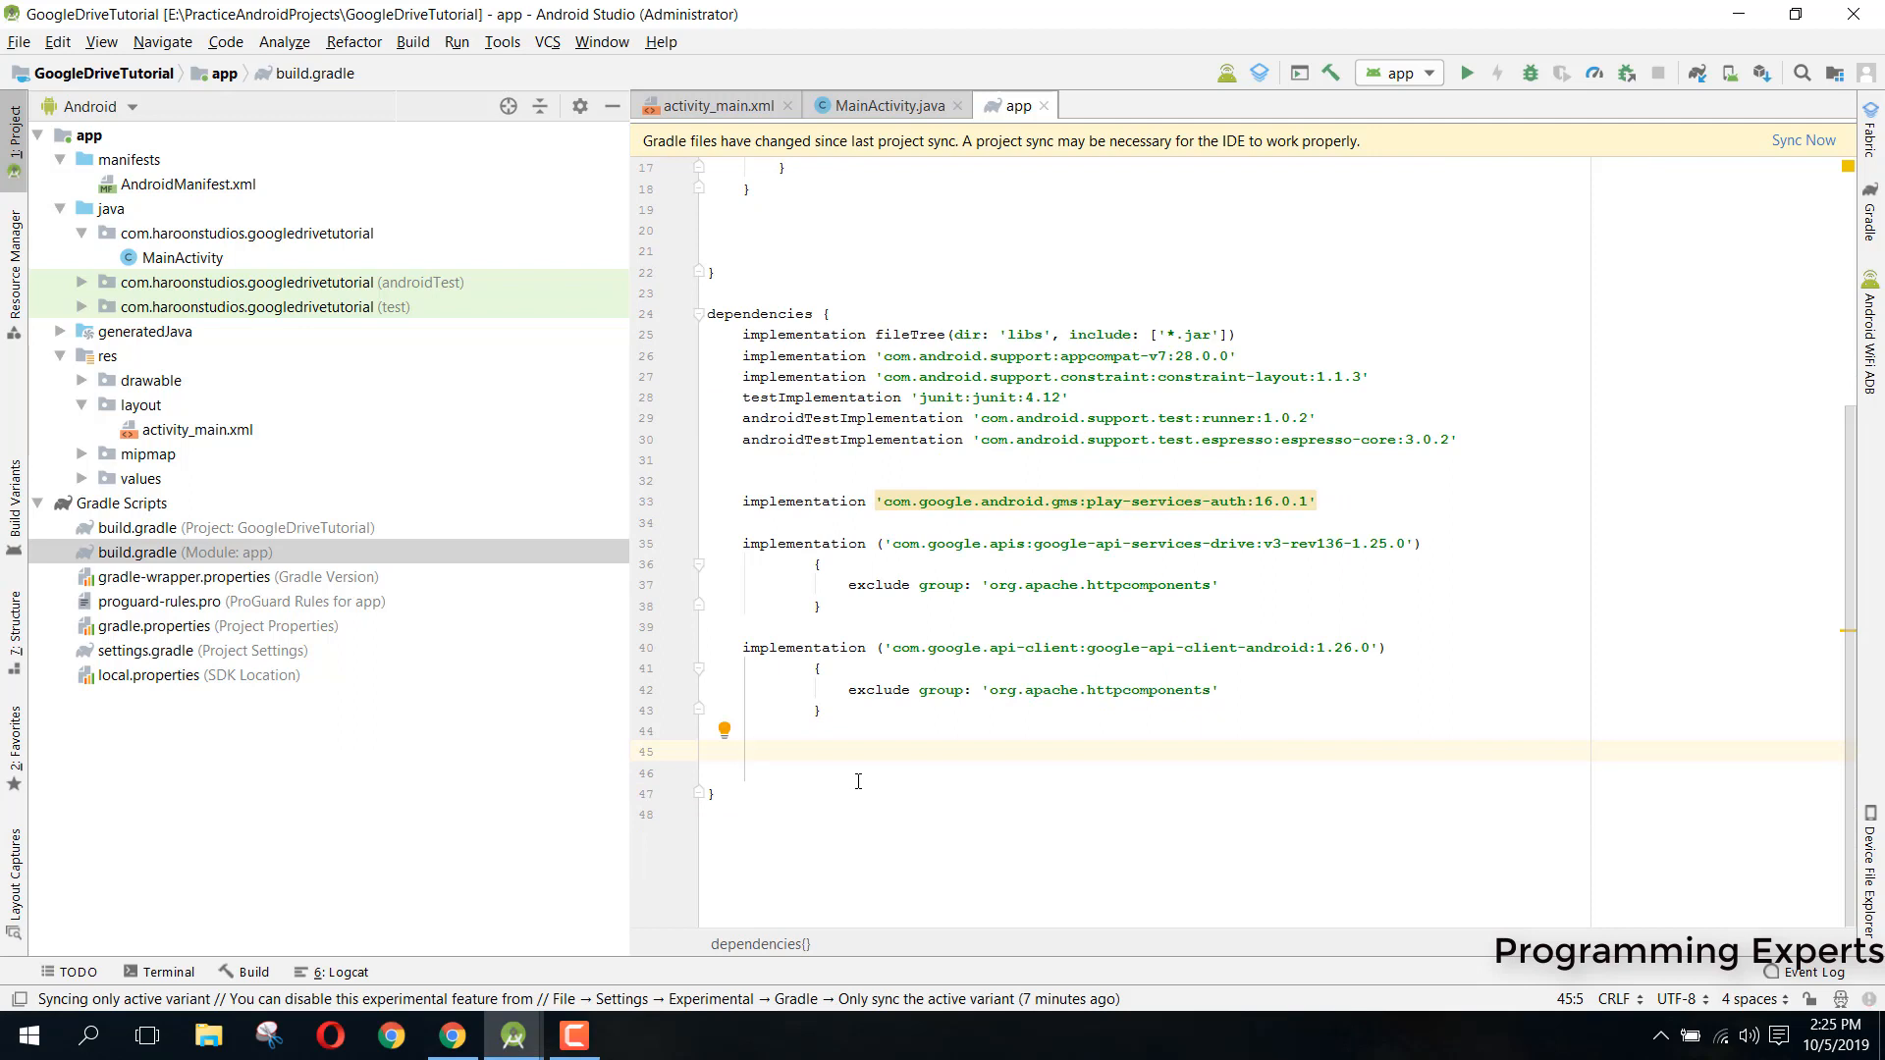
Declare implementation 'com.google.http-client:google-http-client-gson:1.26.0' in dependencies
{"action": "type", "text": "implementation"}
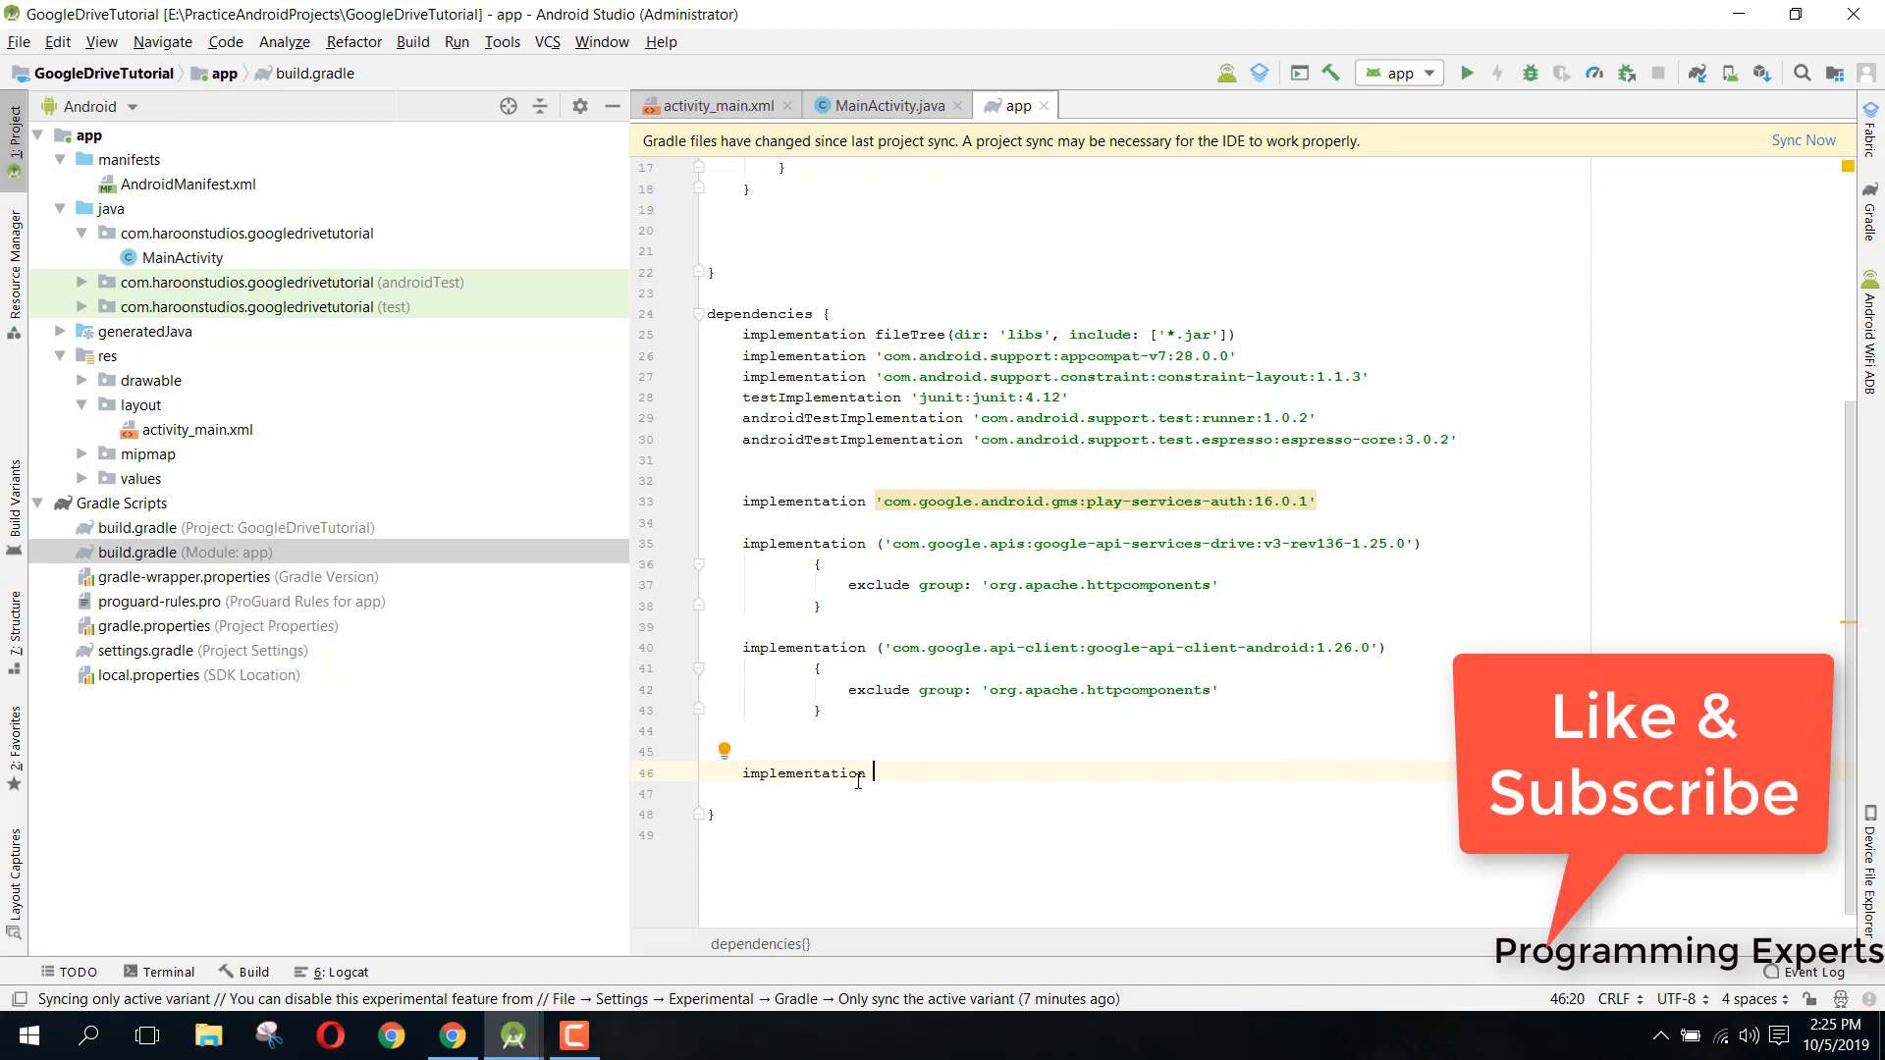
{"action": "type", "text": "''"}
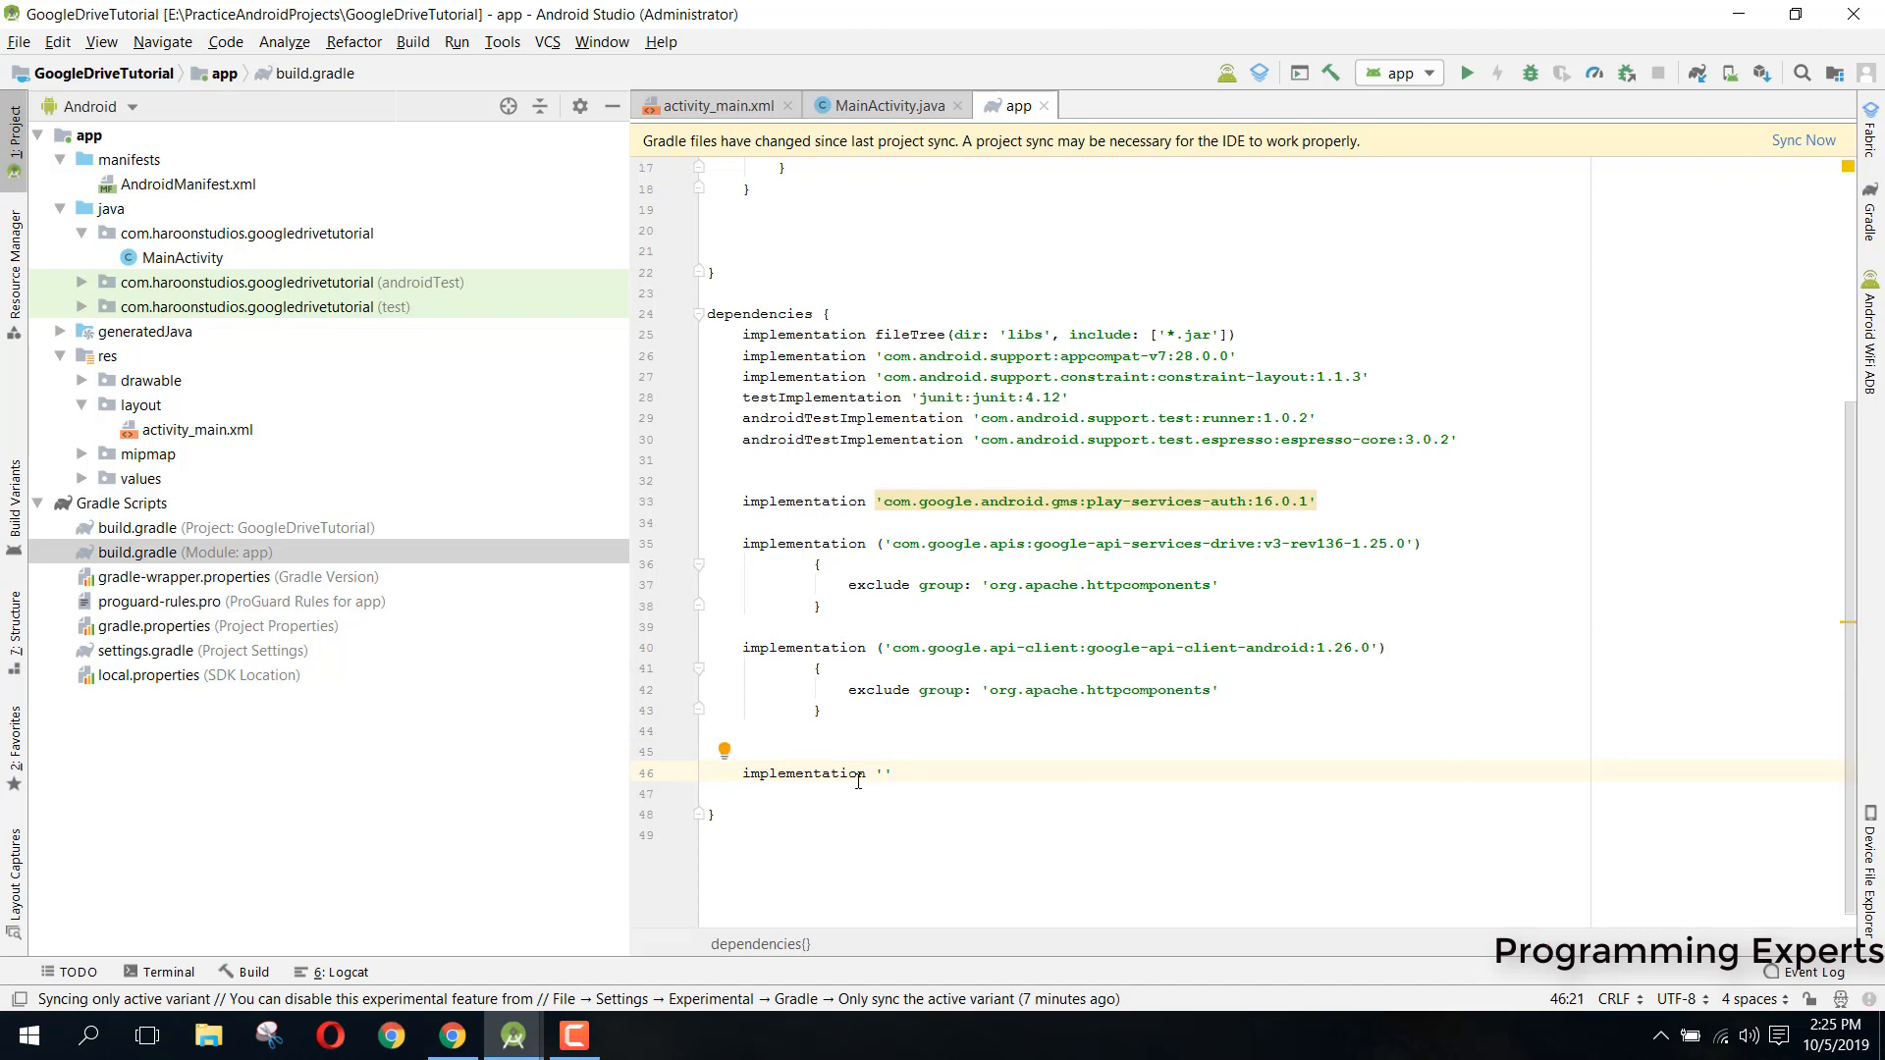
{"action": "type", "text": "com.google"}
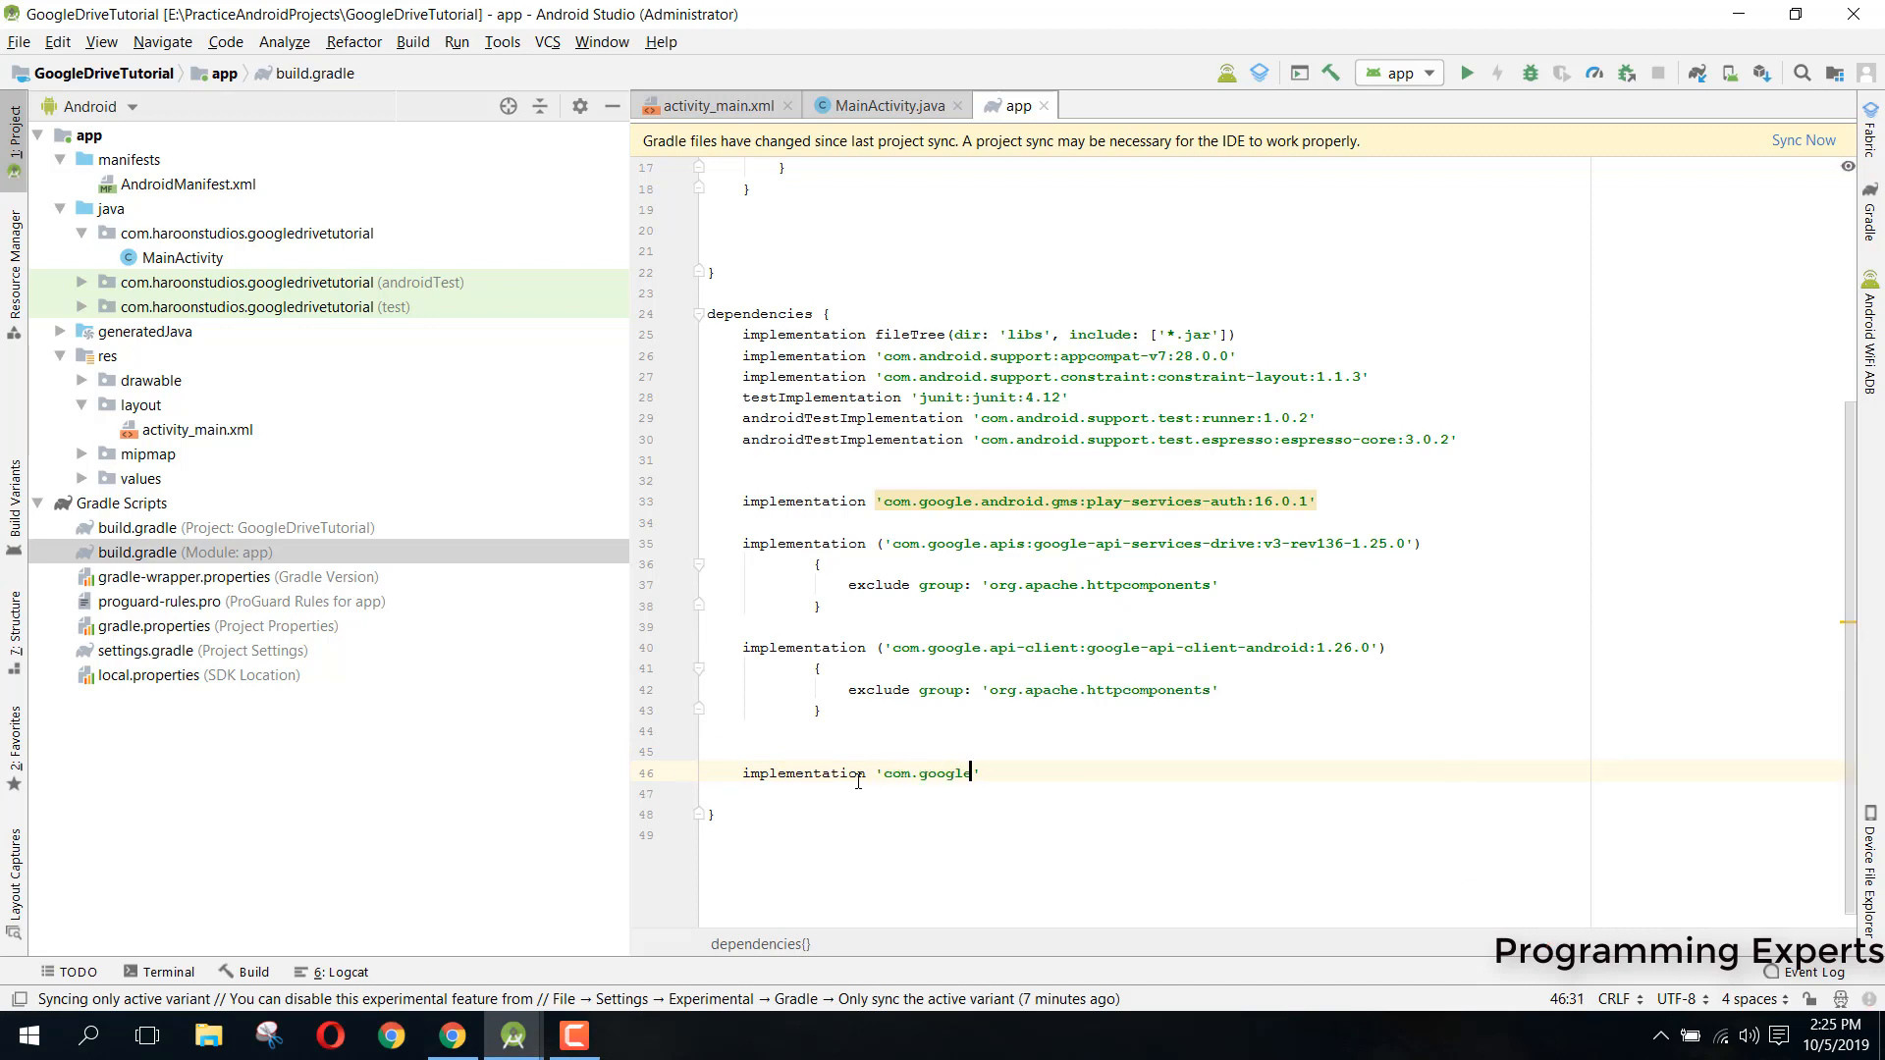
{"action": "type", "text": ".http-client:google-http-cl"}
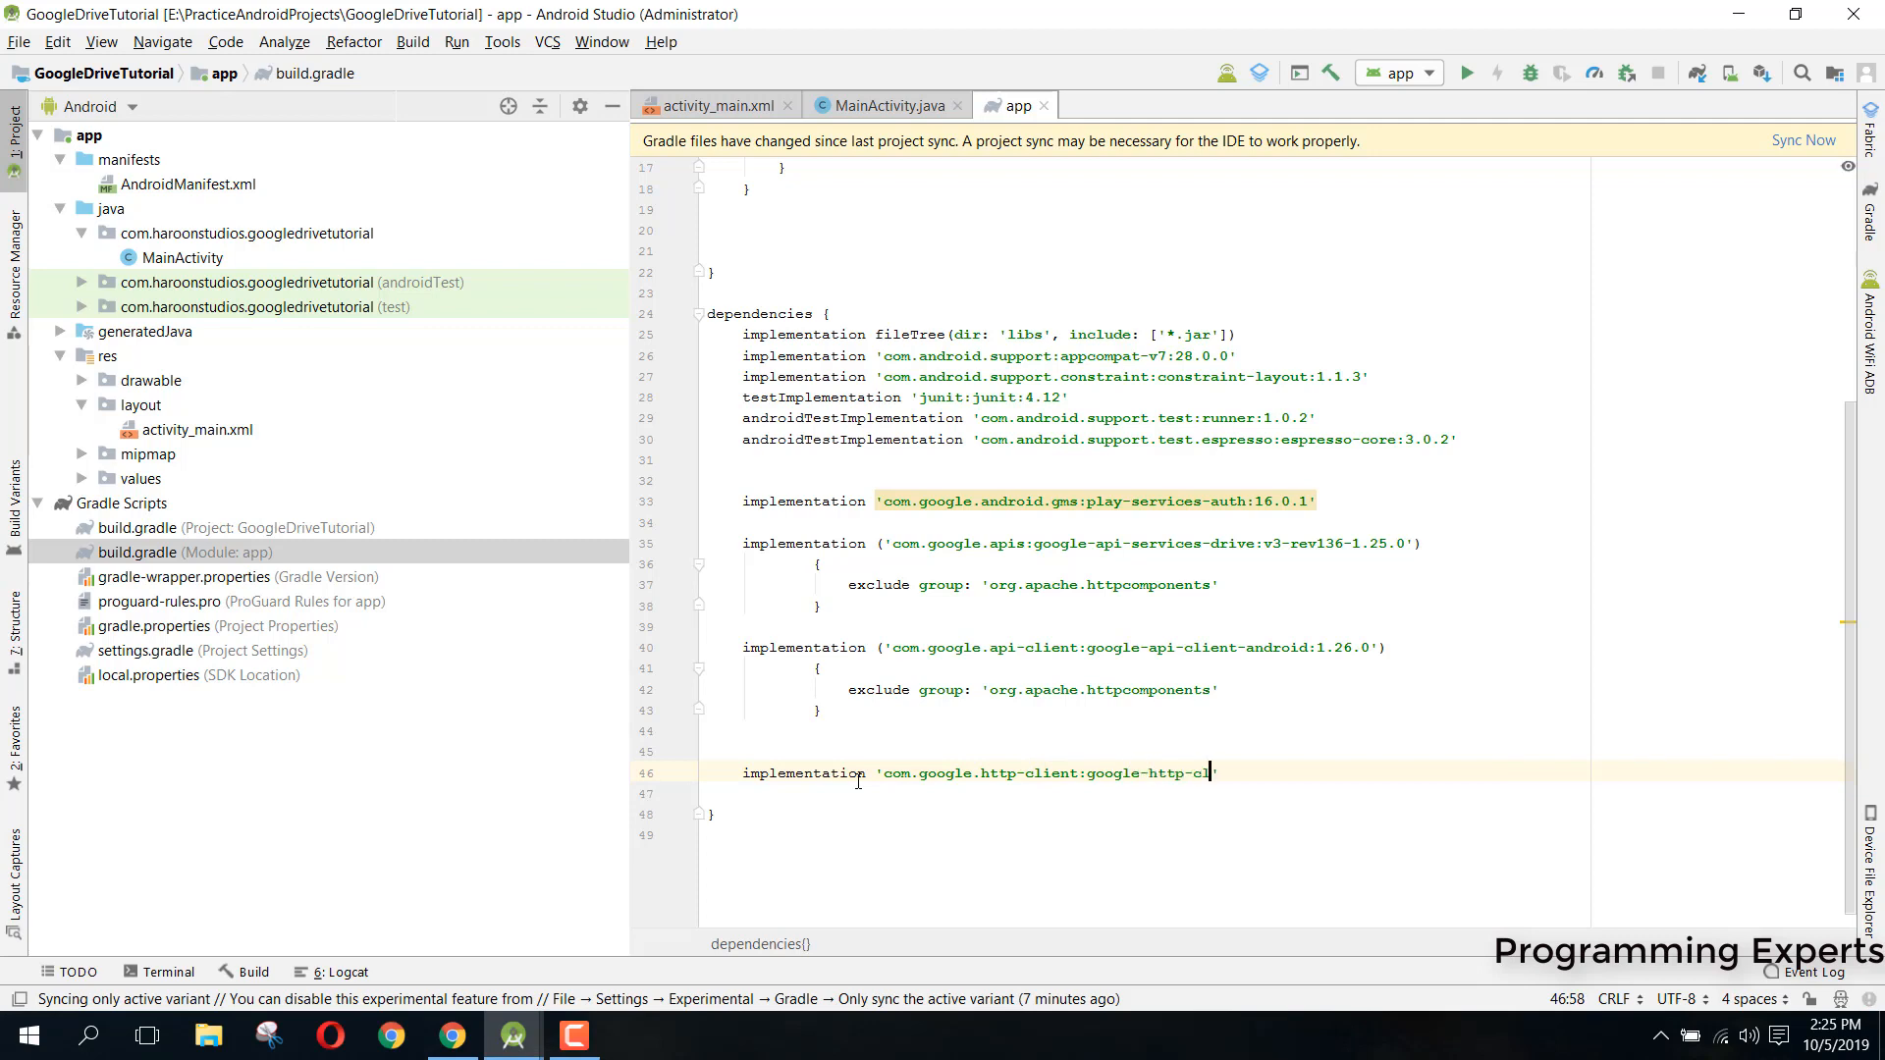
{"action": "type", "text": "ient-g"}
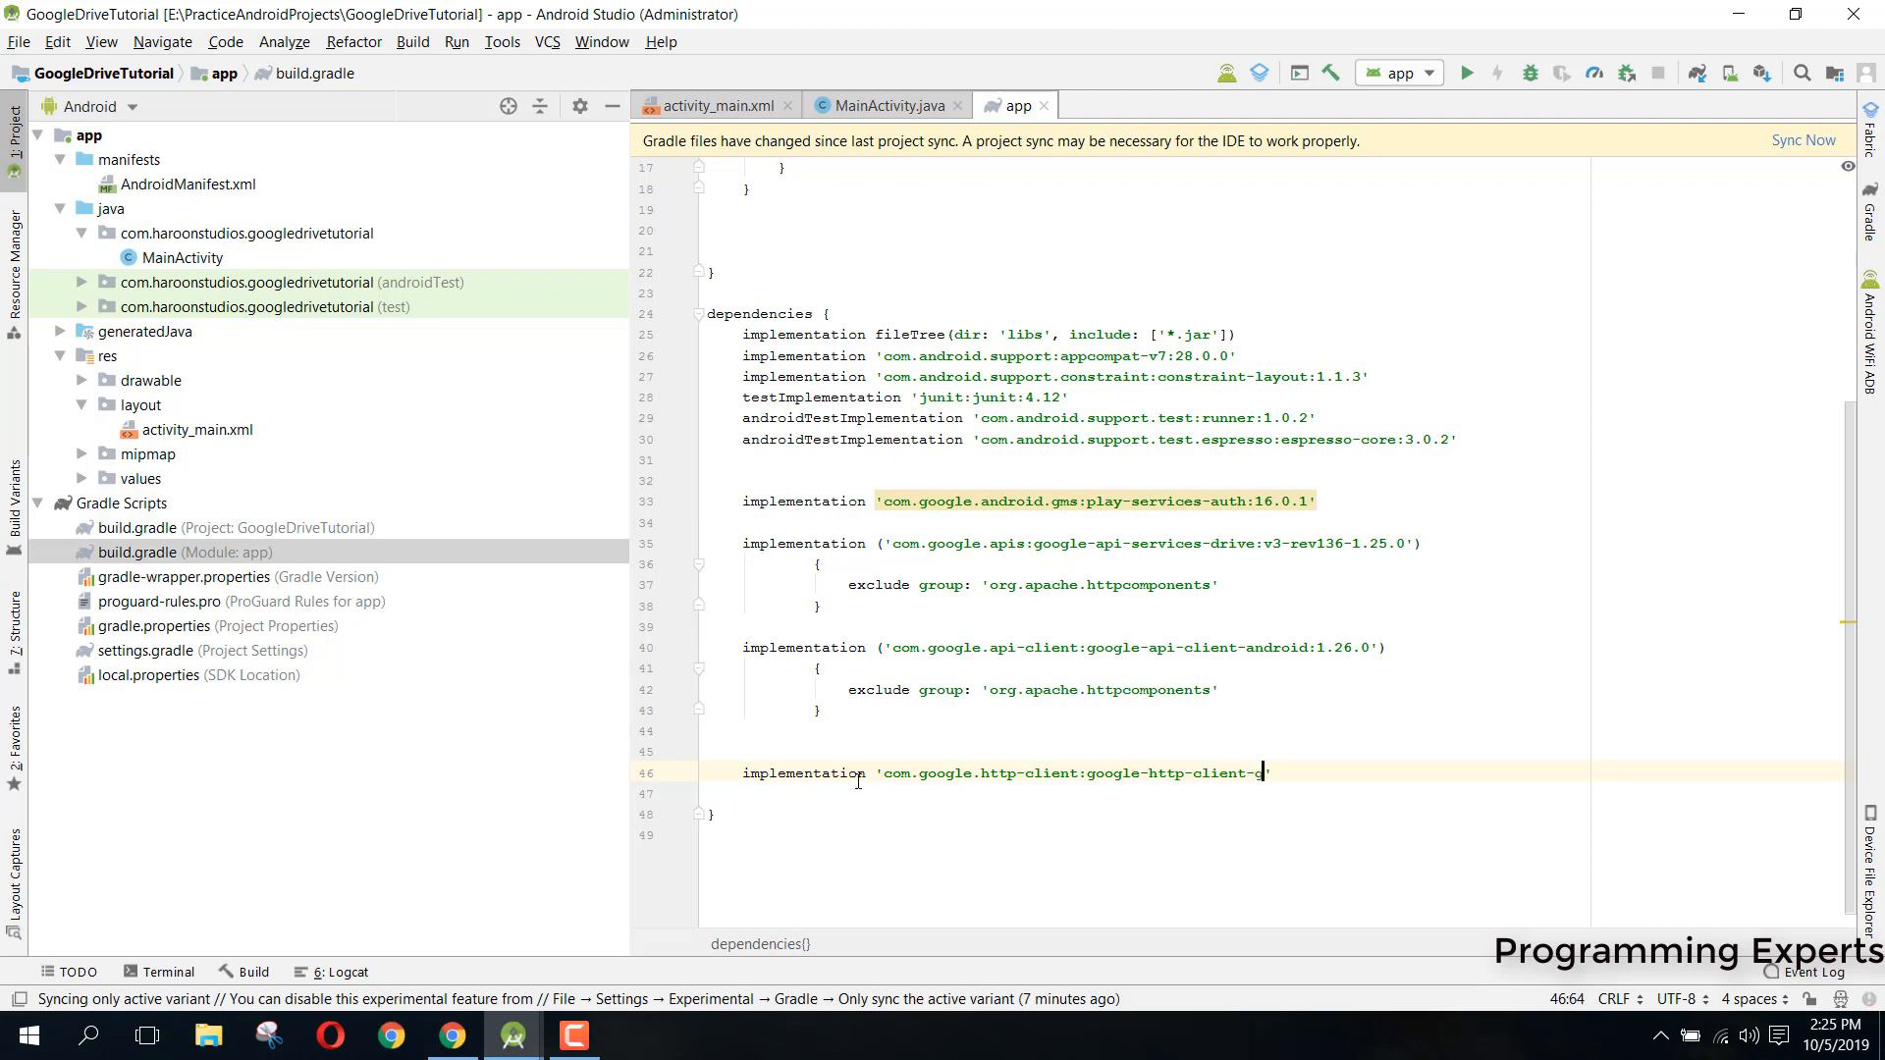
{"action": "type", "text": "son:"}
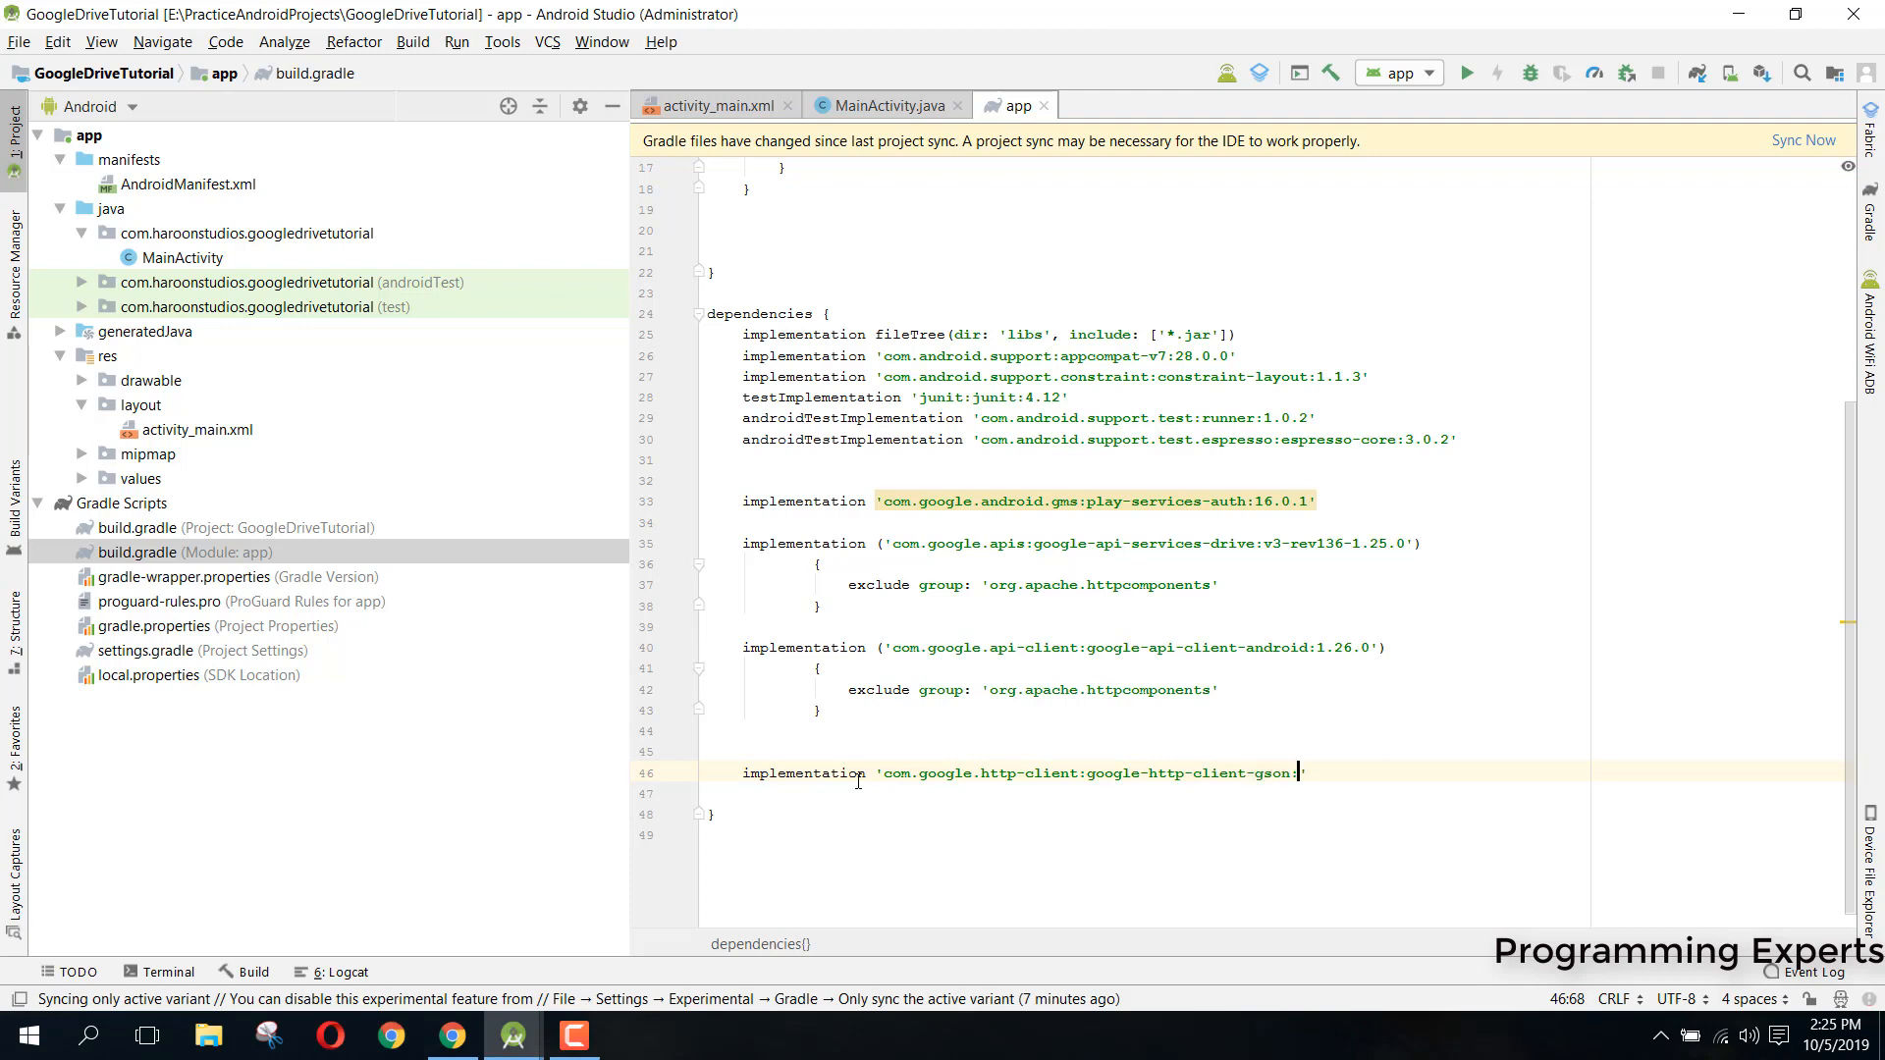
{"action": "type", "text": ":1.26.0"}
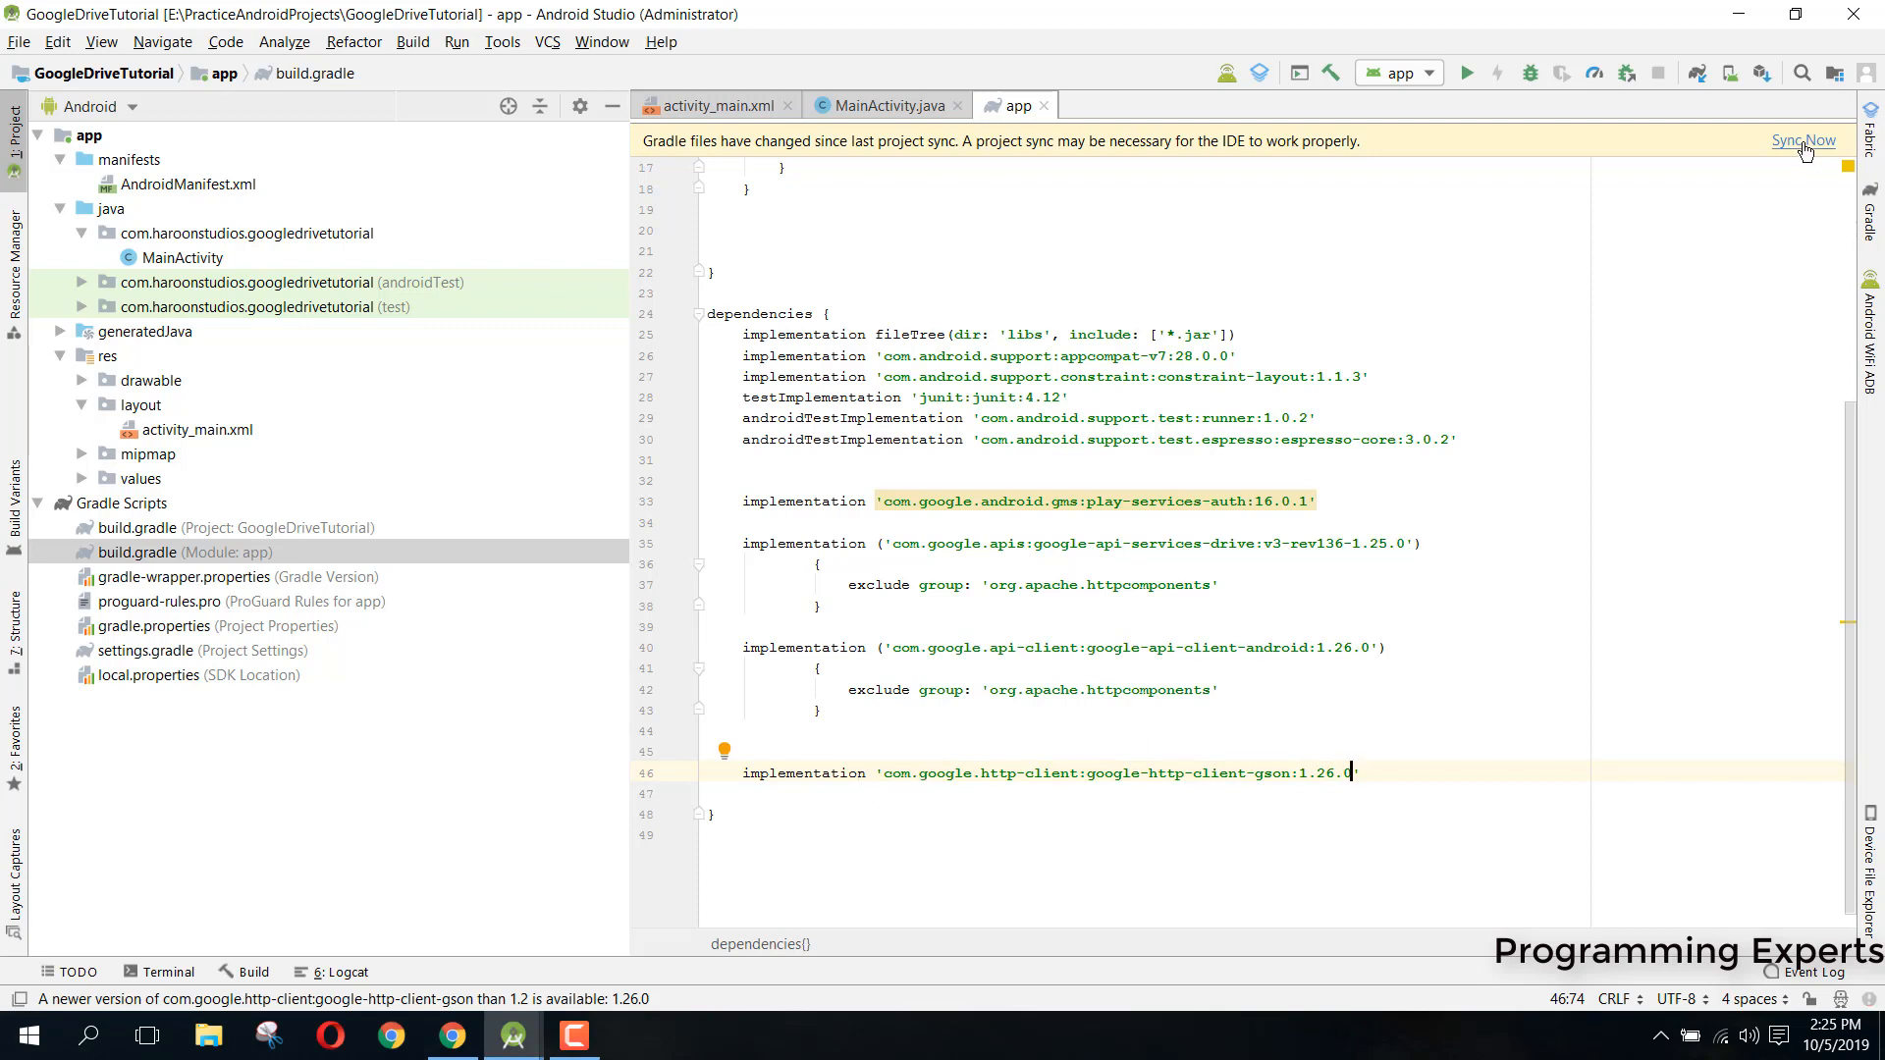
Sync the project with the updated Gradle files via Sync Now
{"action": "left_click", "coordinate": [1803, 141]}
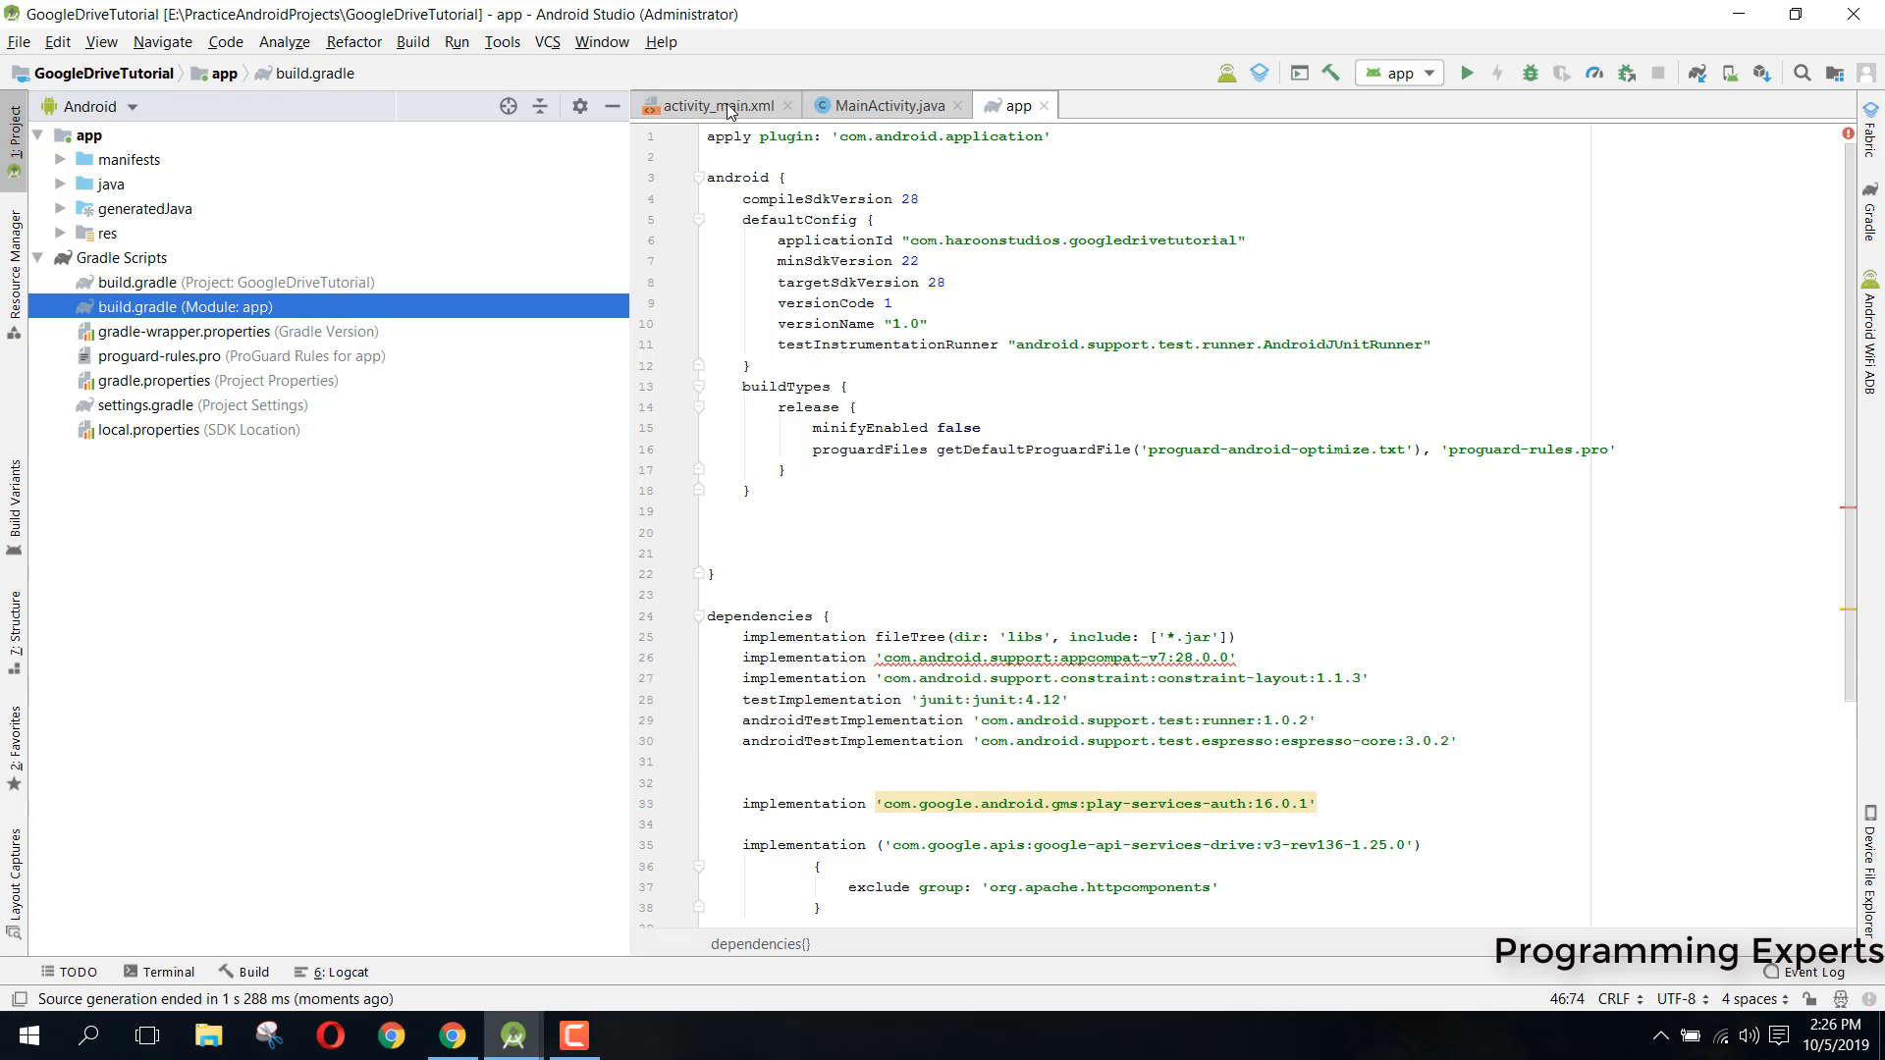
Switch to the activity_main.xml layout editor
{"action": "left_click", "coordinate": [715, 106]}
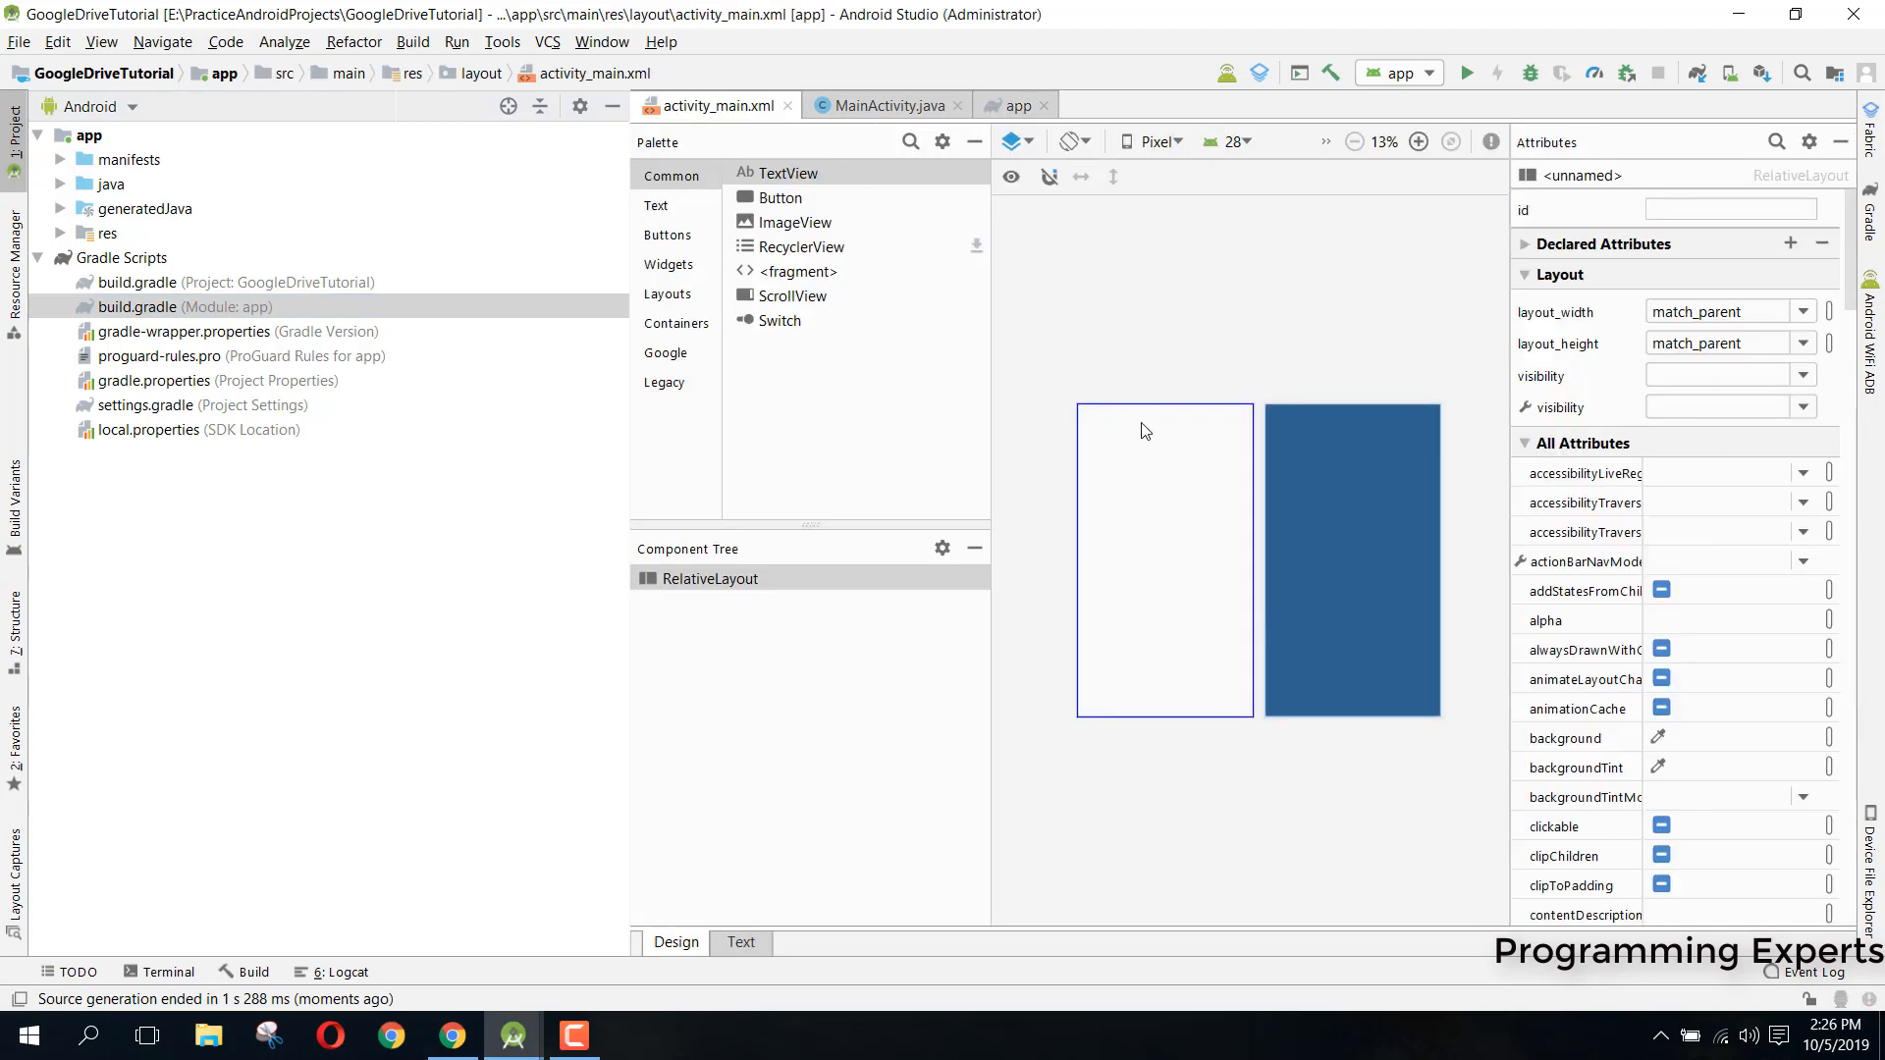
{"action": "mouse_move", "coordinate": [1145, 430]}
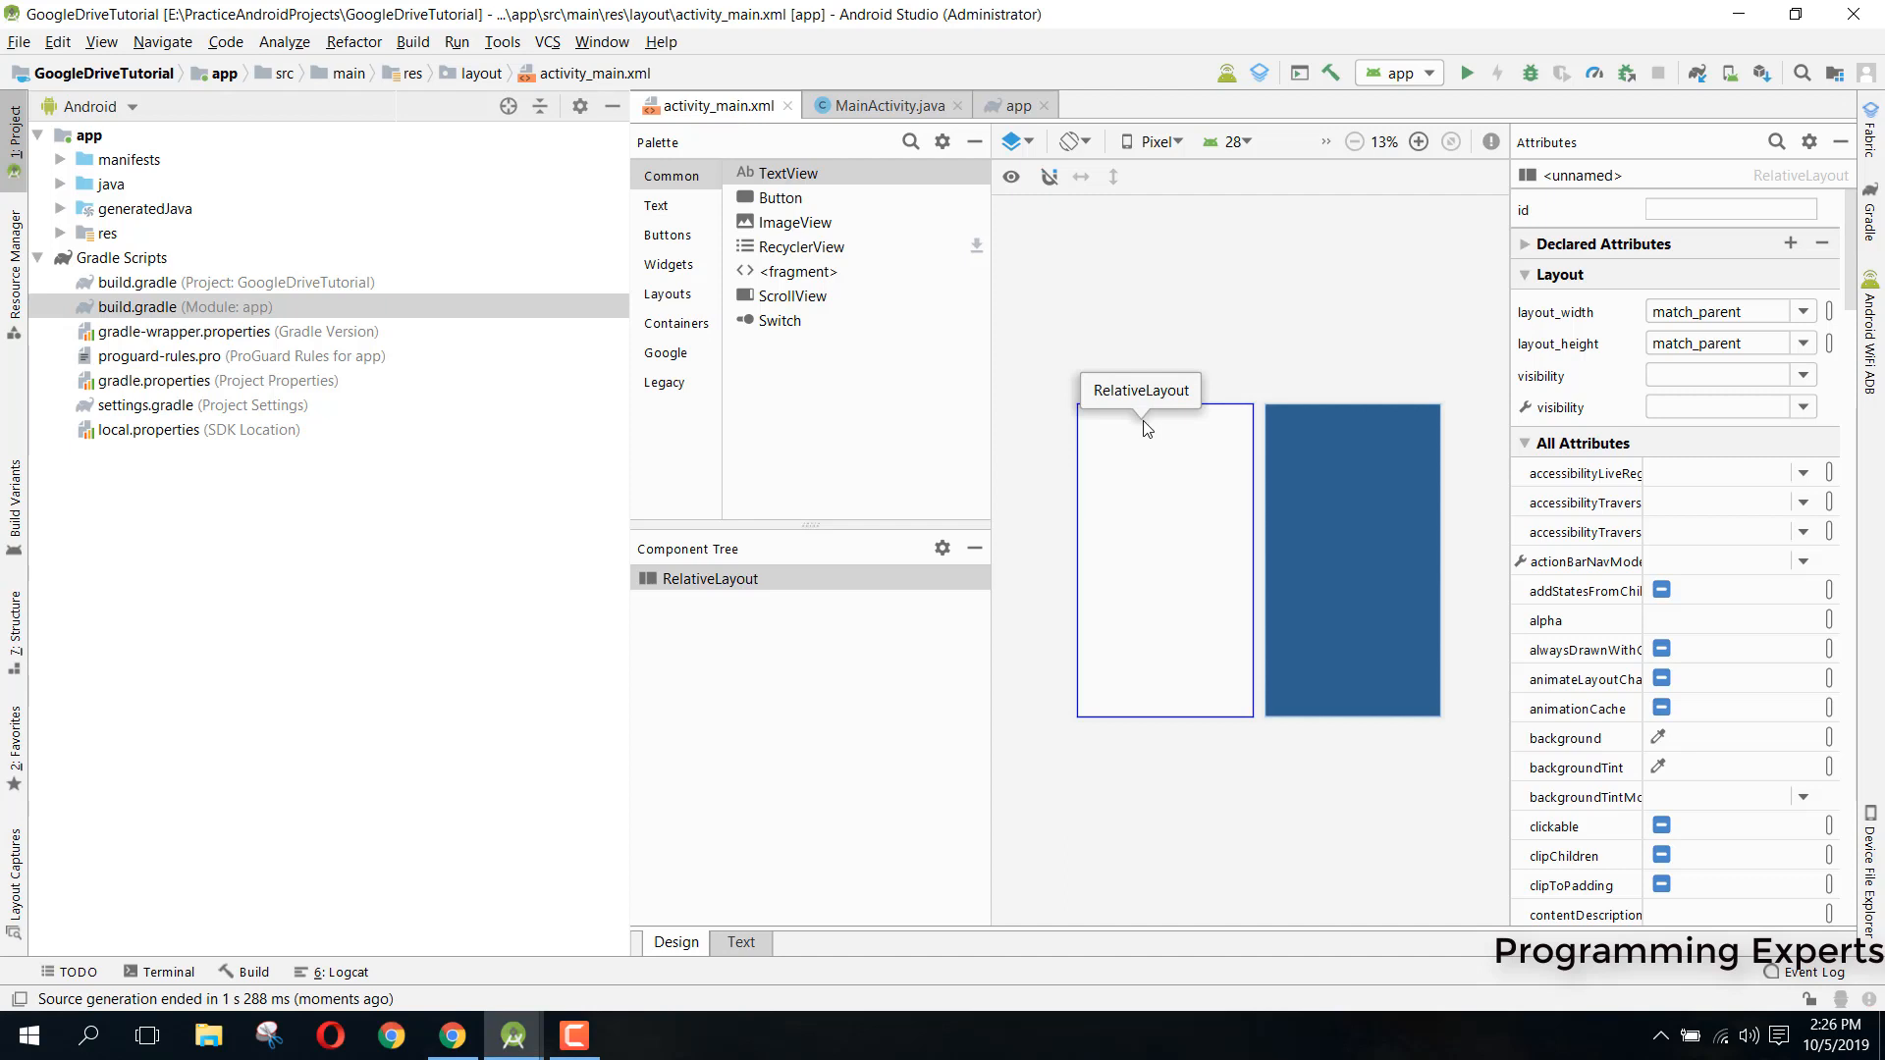
{"action": "mouse_move", "coordinate": [1258, 528]}
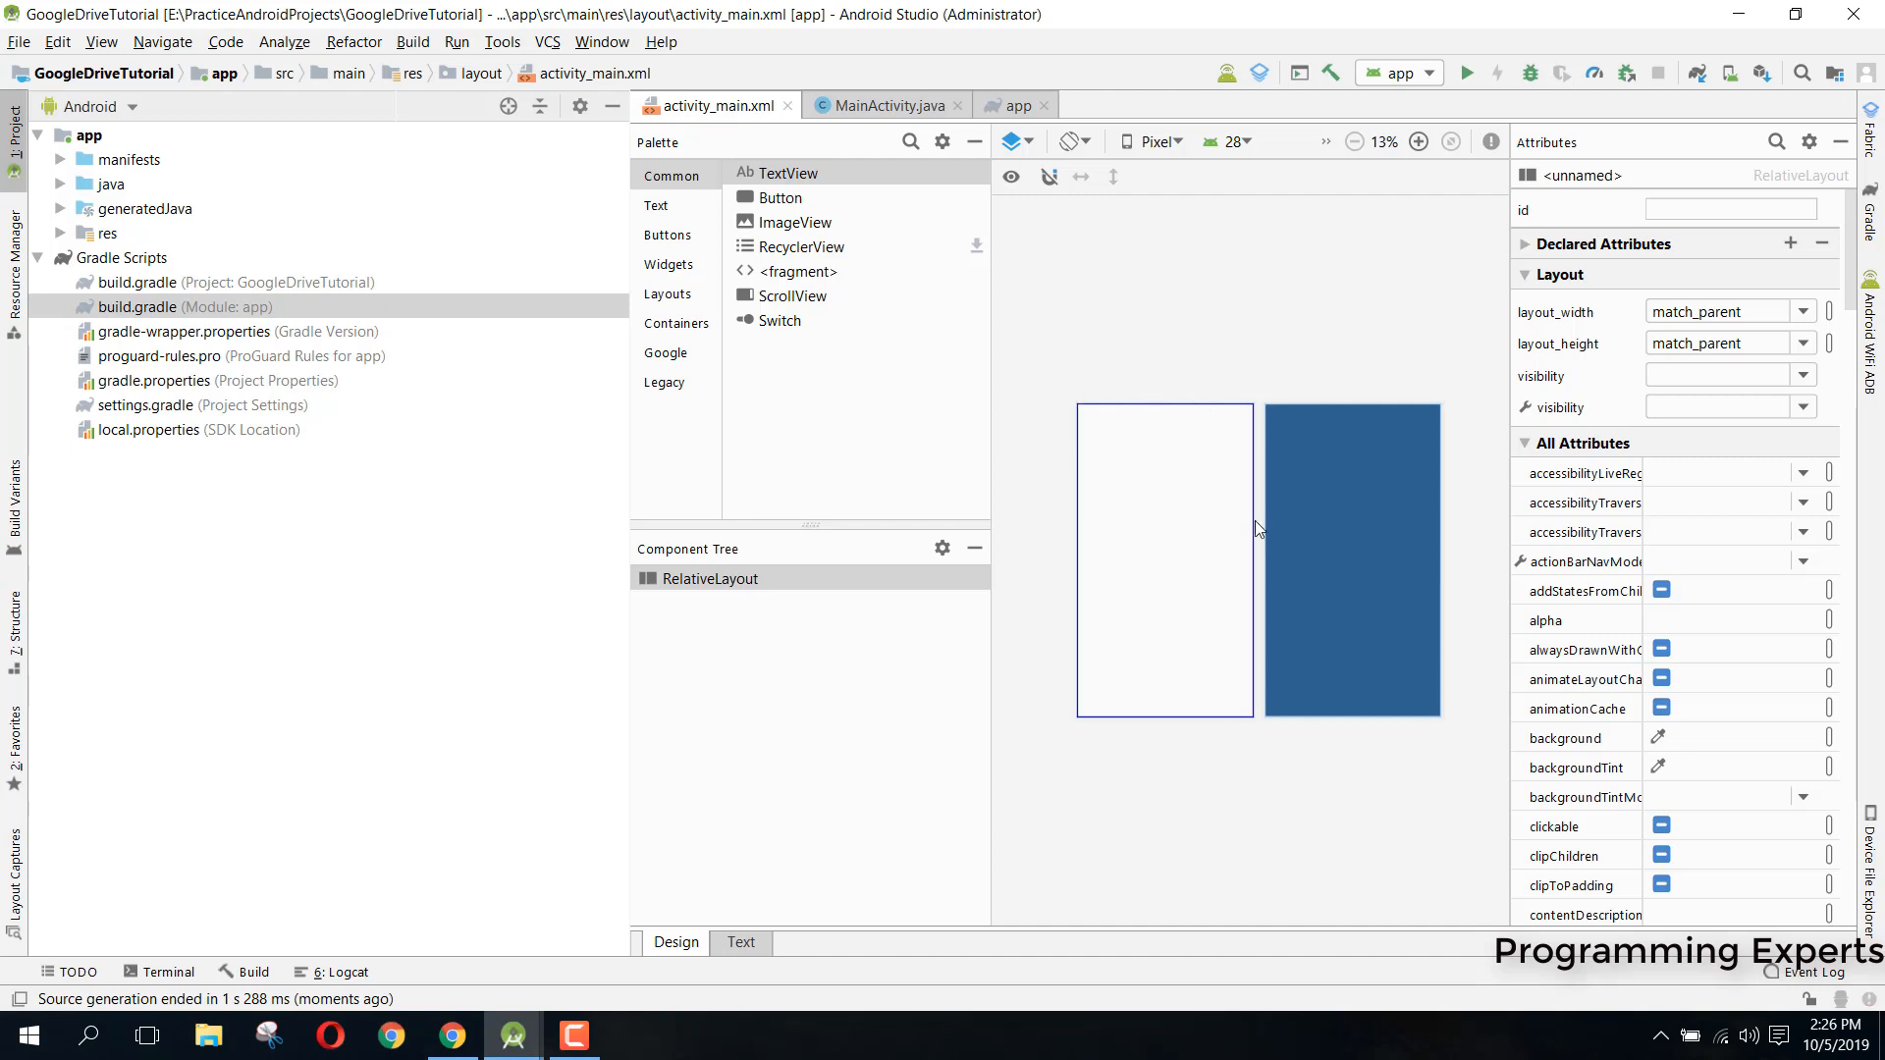
{"action": "mouse_move", "coordinate": [1143, 585]}
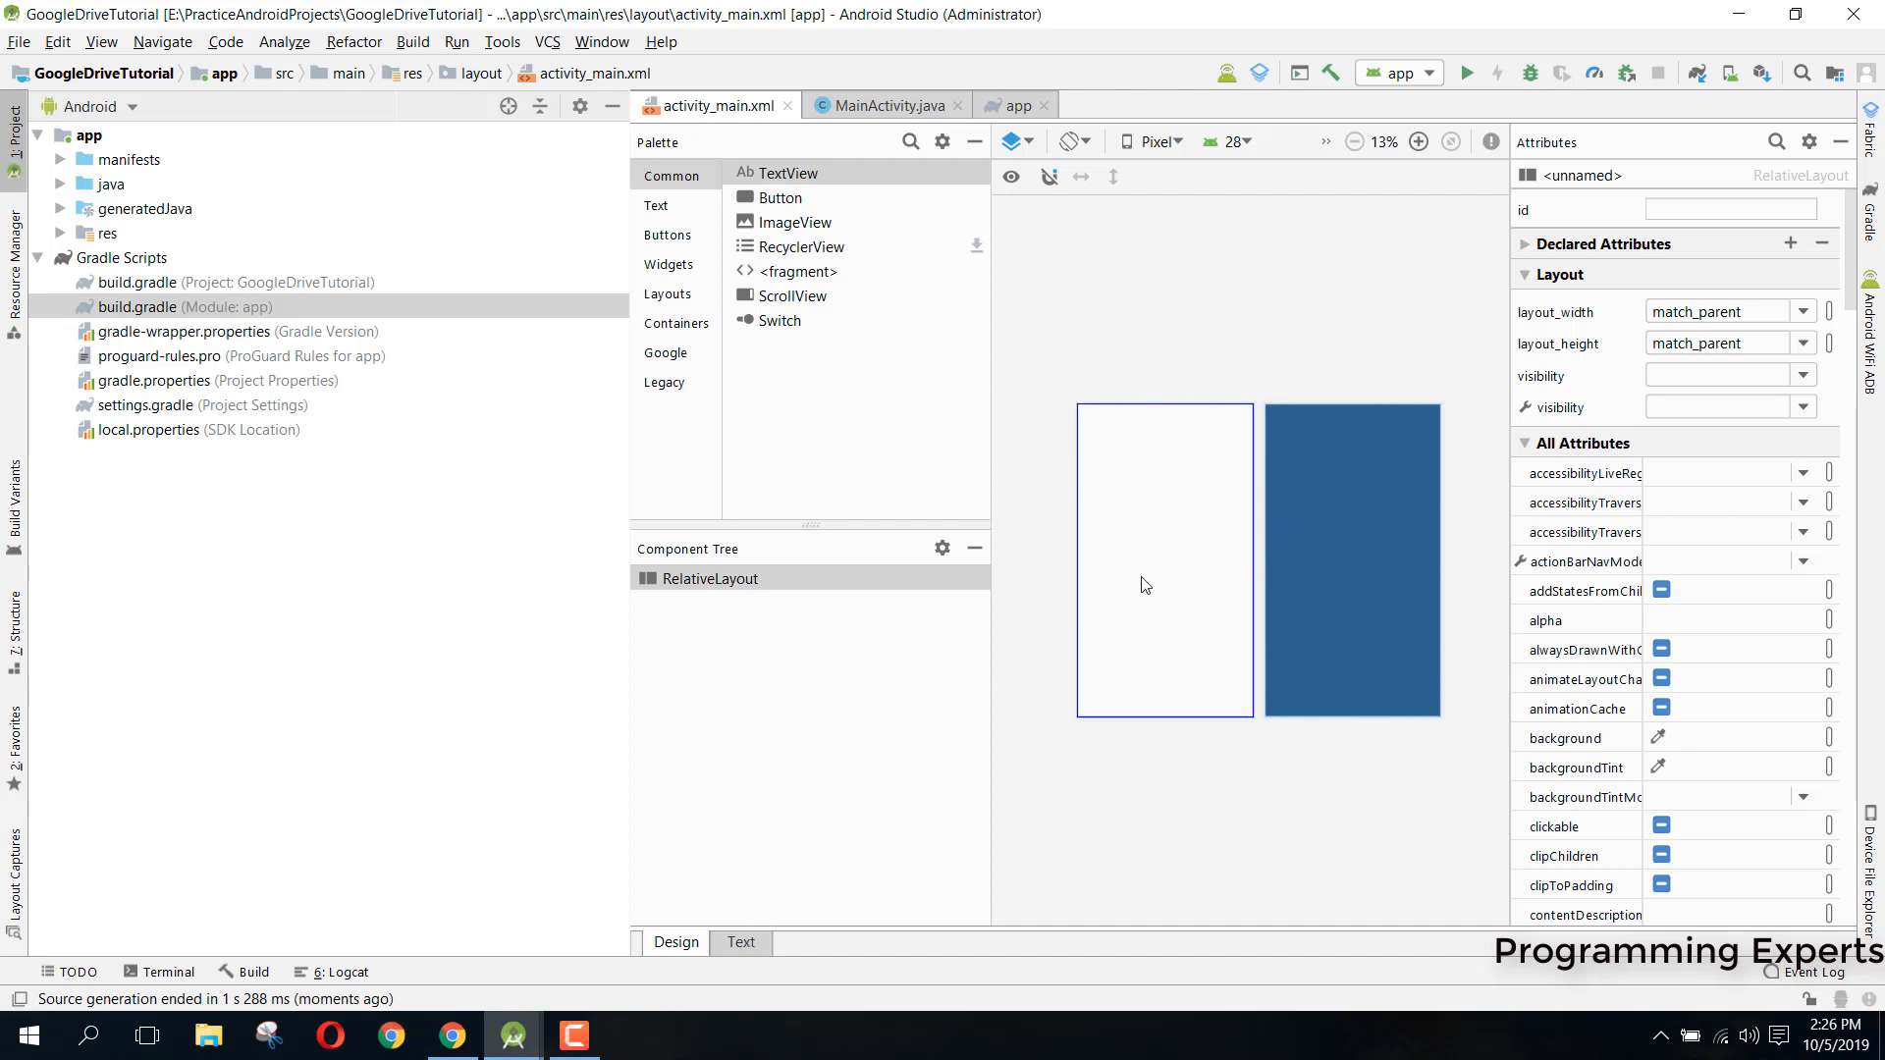
{"action": "mouse_move", "coordinate": [1102, 495]}
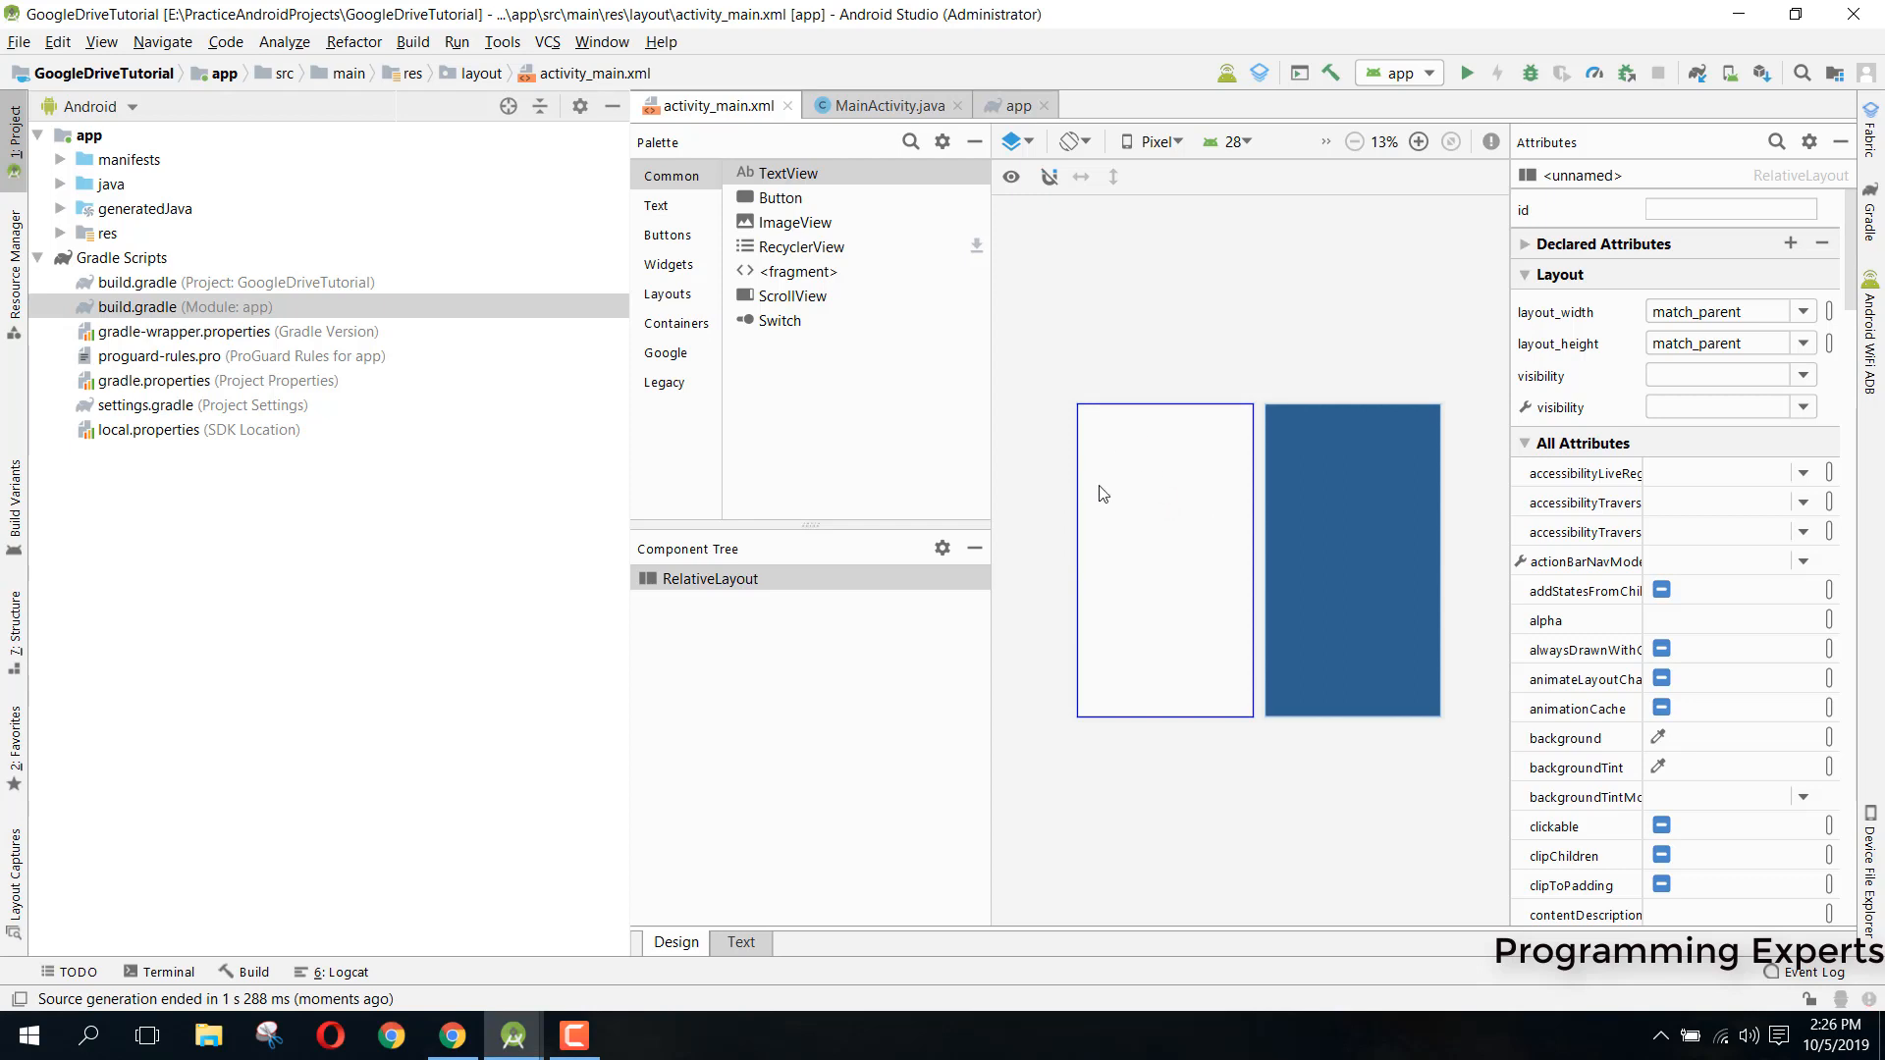
{"action": "mouse_move", "coordinate": [63, 188]}
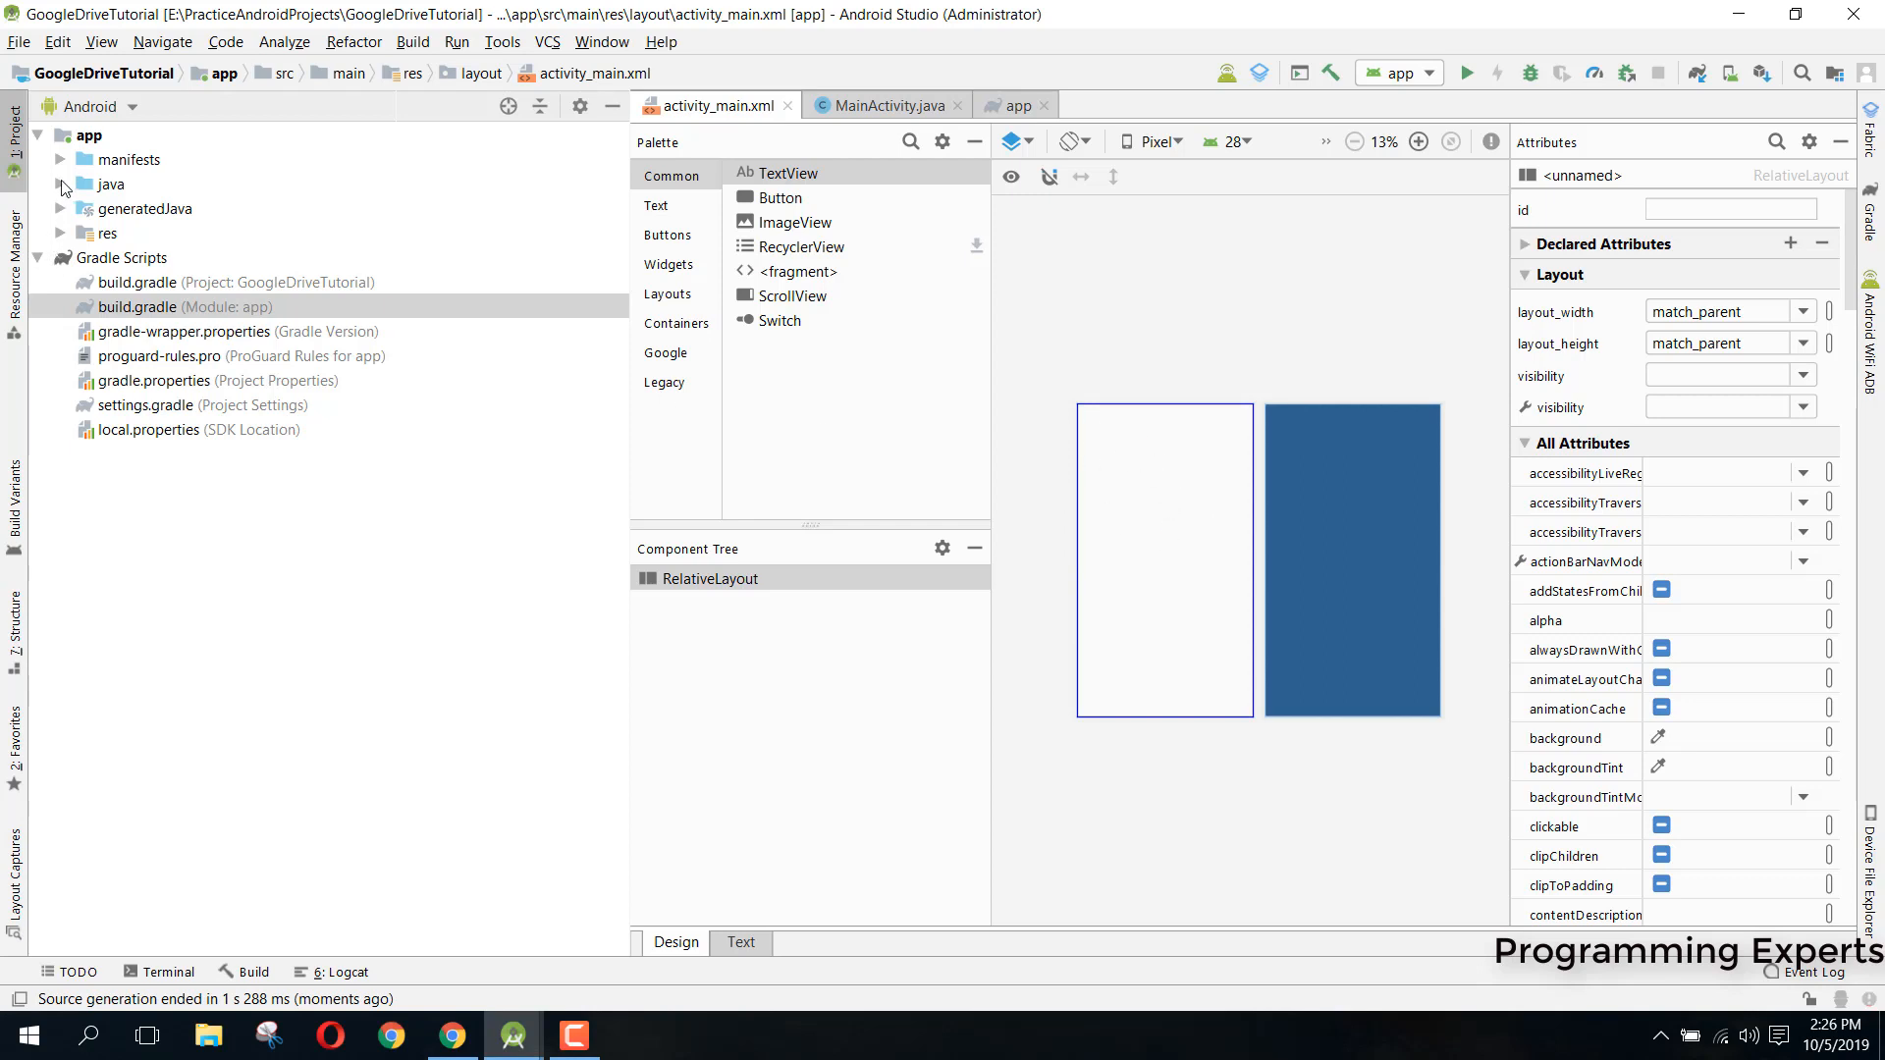
Write a <Button> with match_parent width, wrap_content height and text "UPLOAD PDF FILE"
{"action": "left_click", "coordinate": [60, 184]}
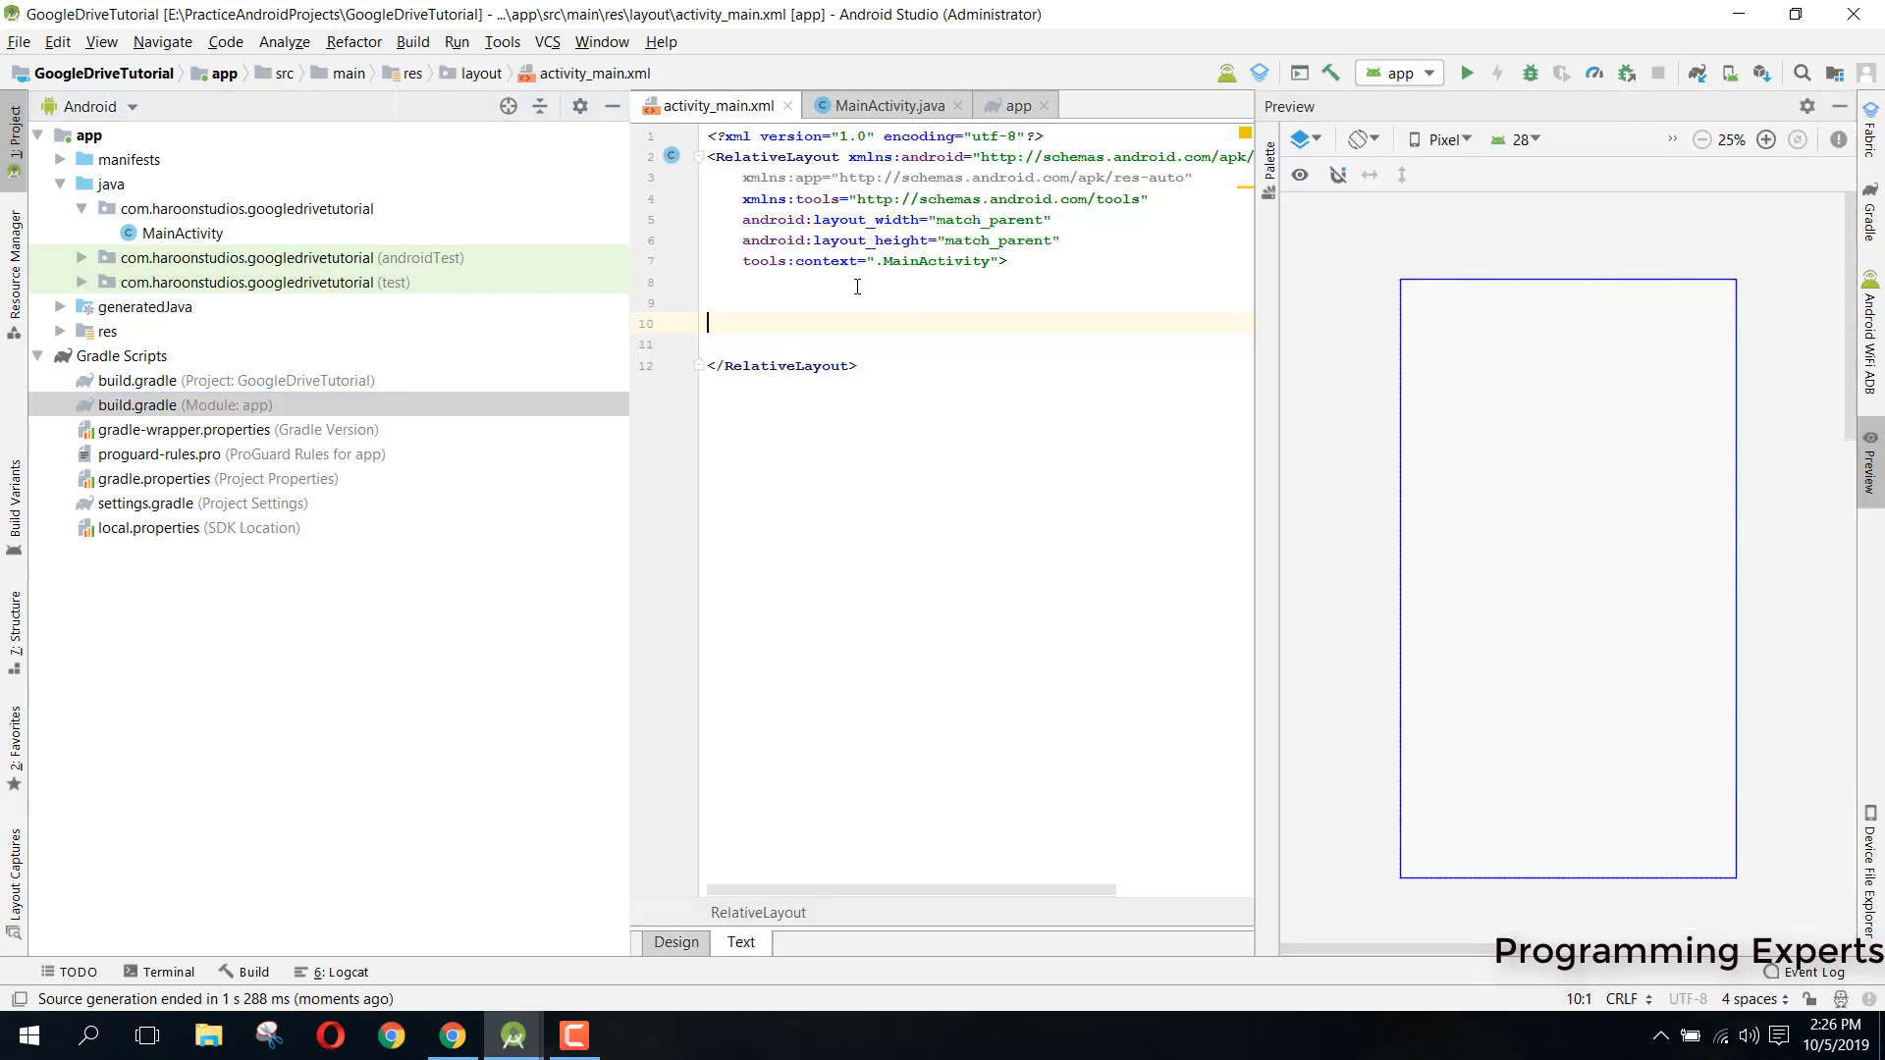
{"action": "type", "text": "<Button"}
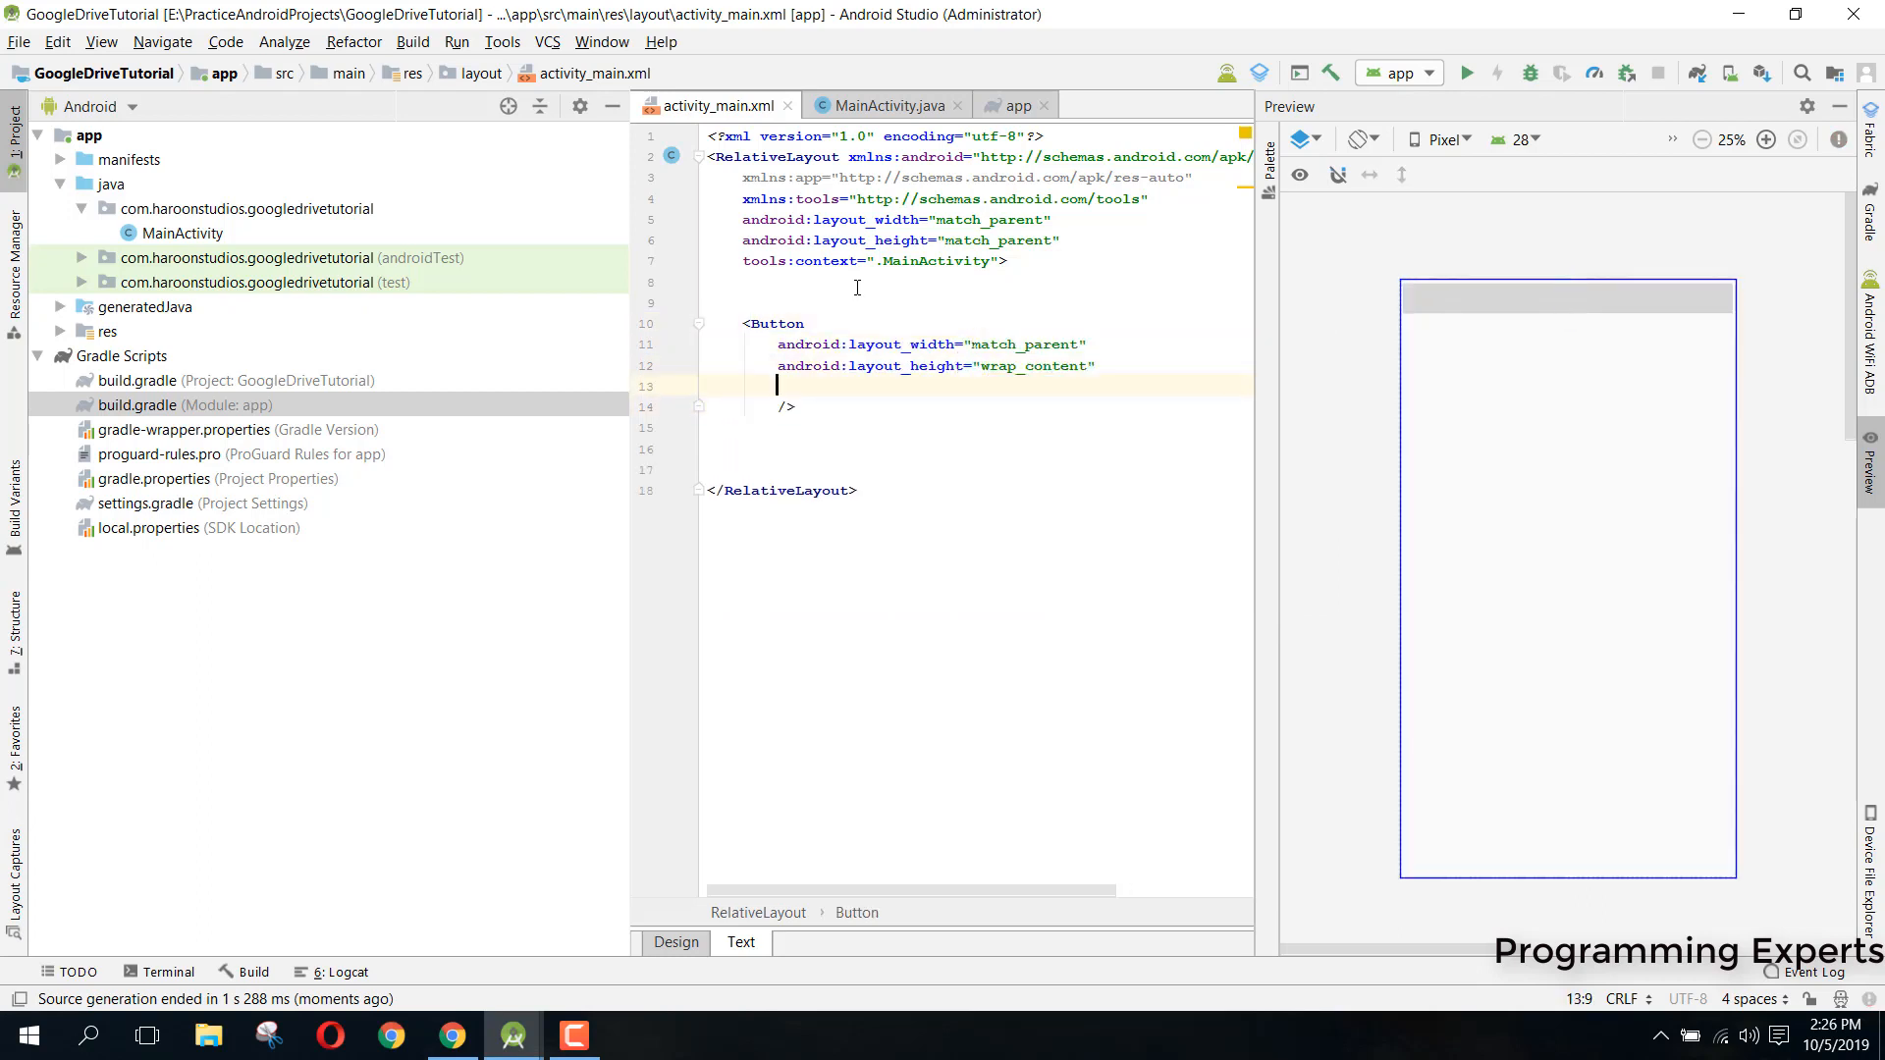
{"action": "type", "text": "android:text=\"UPI\""}
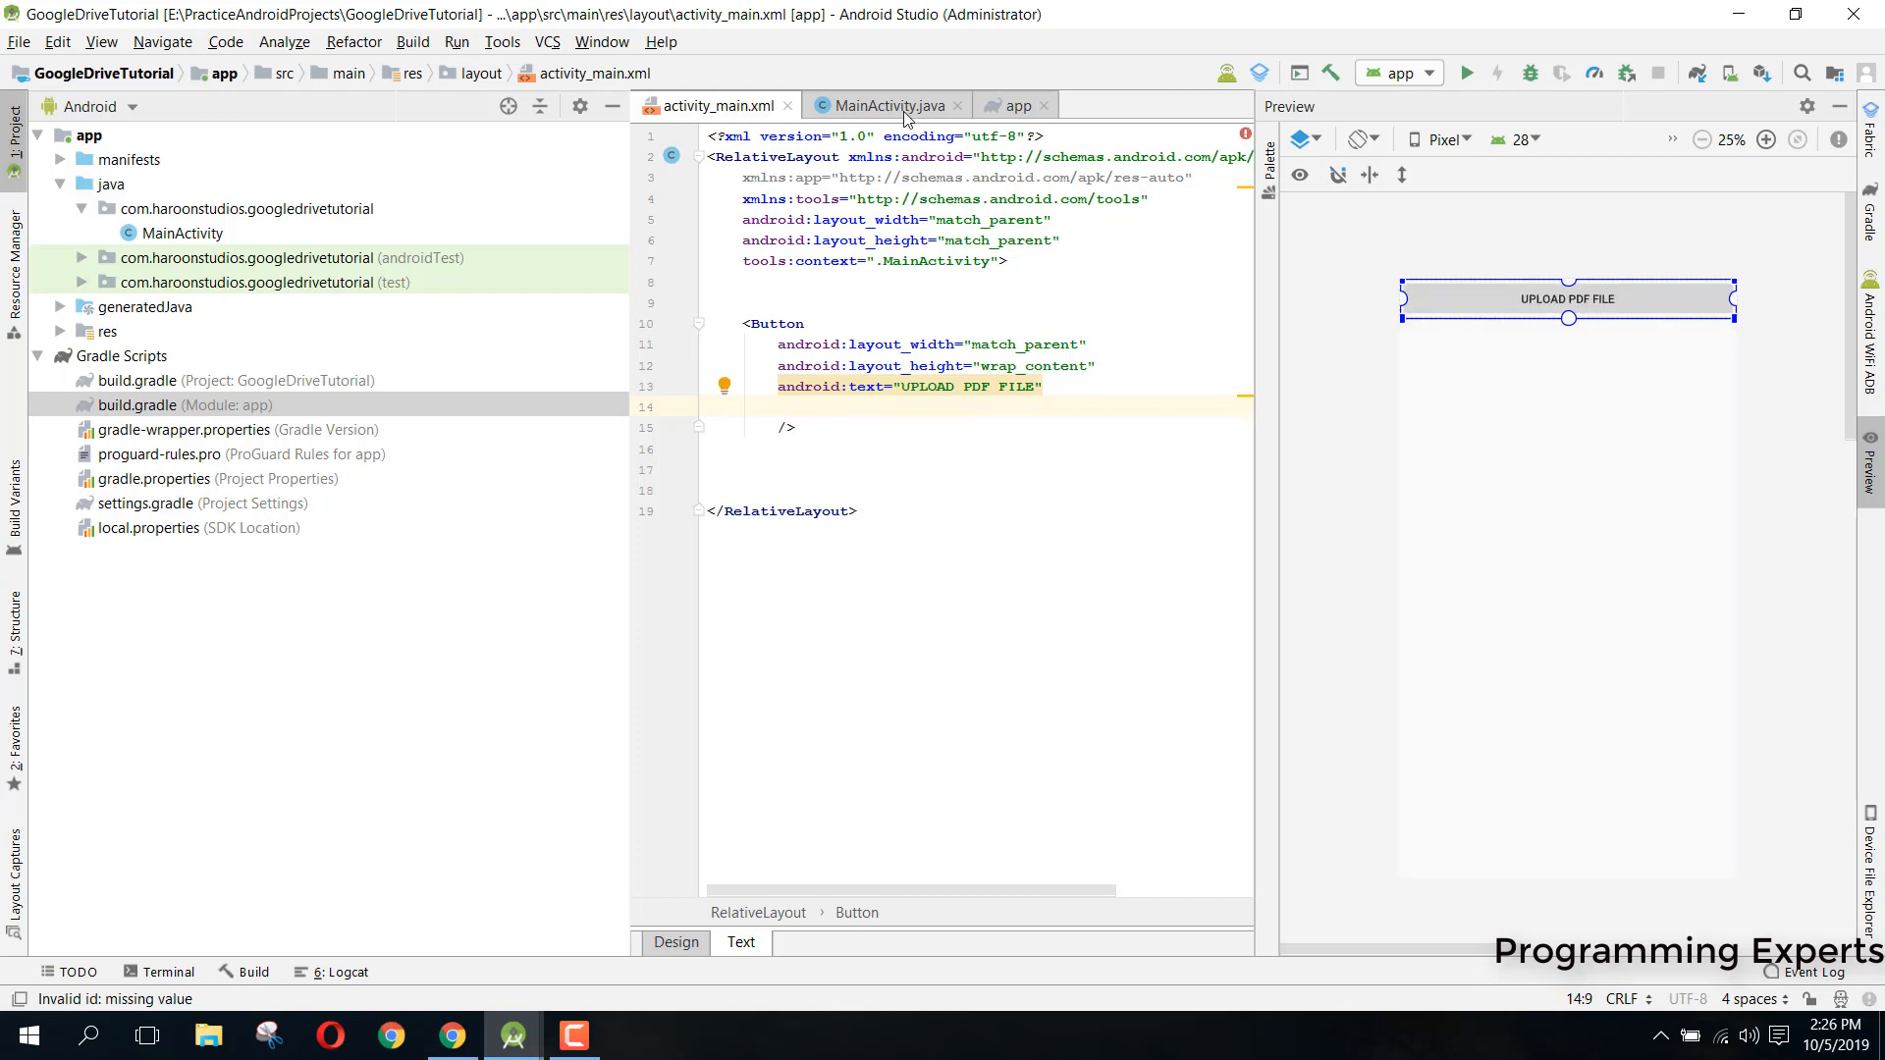
Write an empty public void uploadPdfFile(View v) method in MainActivity below onCreate
{"action": "left_click", "coordinate": [886, 106]}
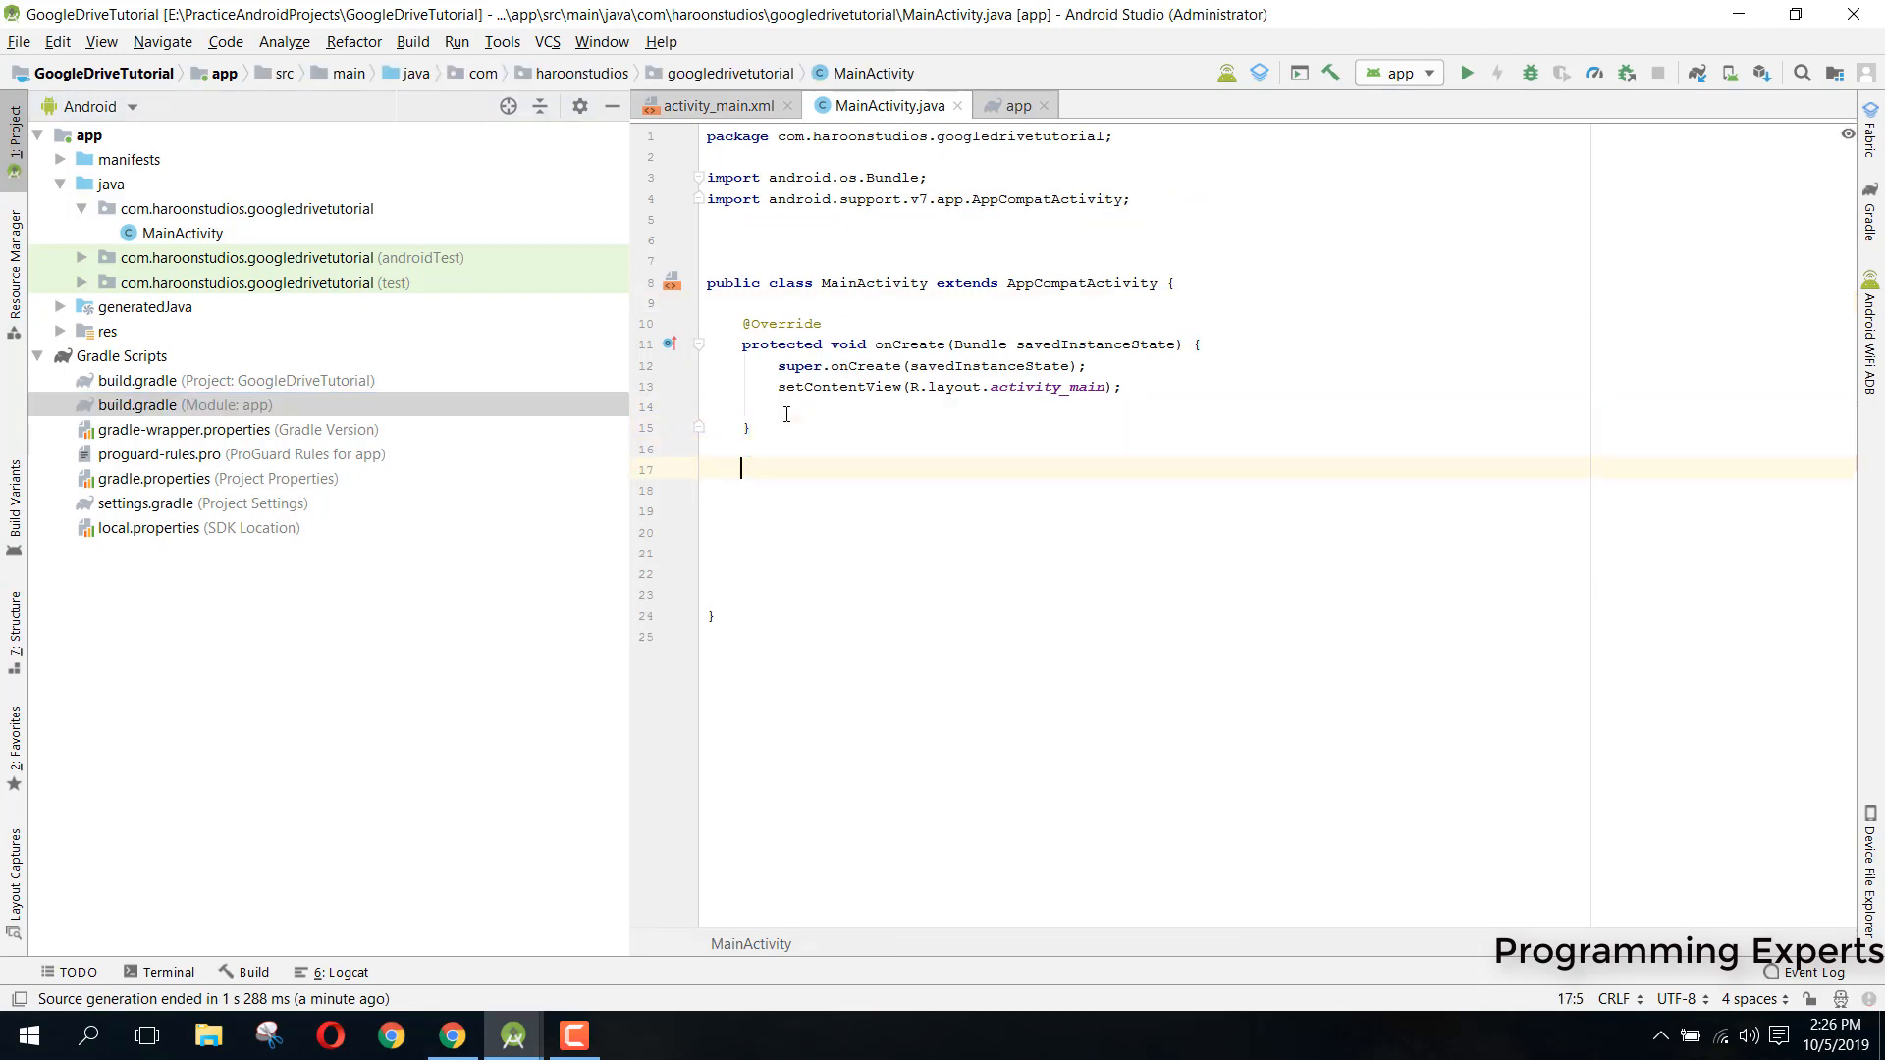
{"action": "type", "text": "public void upload"}
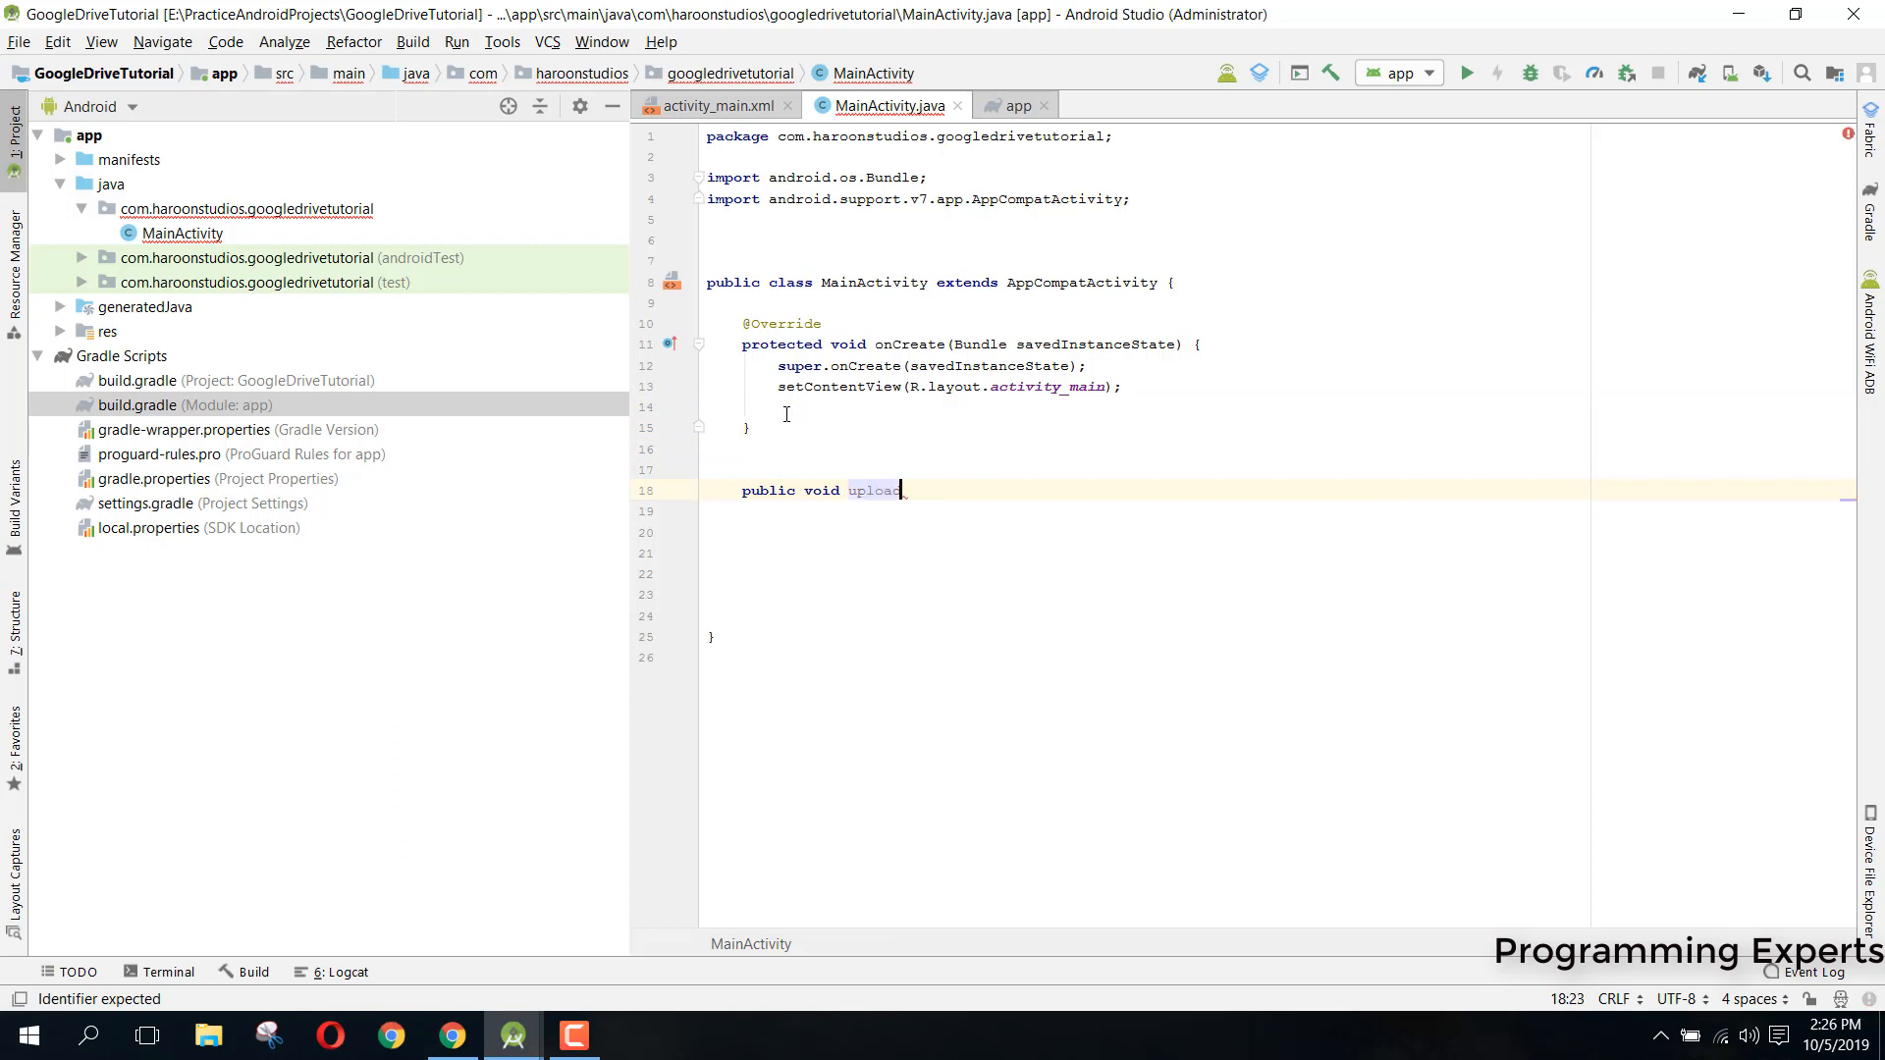
{"action": "type", "text": "PdfFile(View v"}
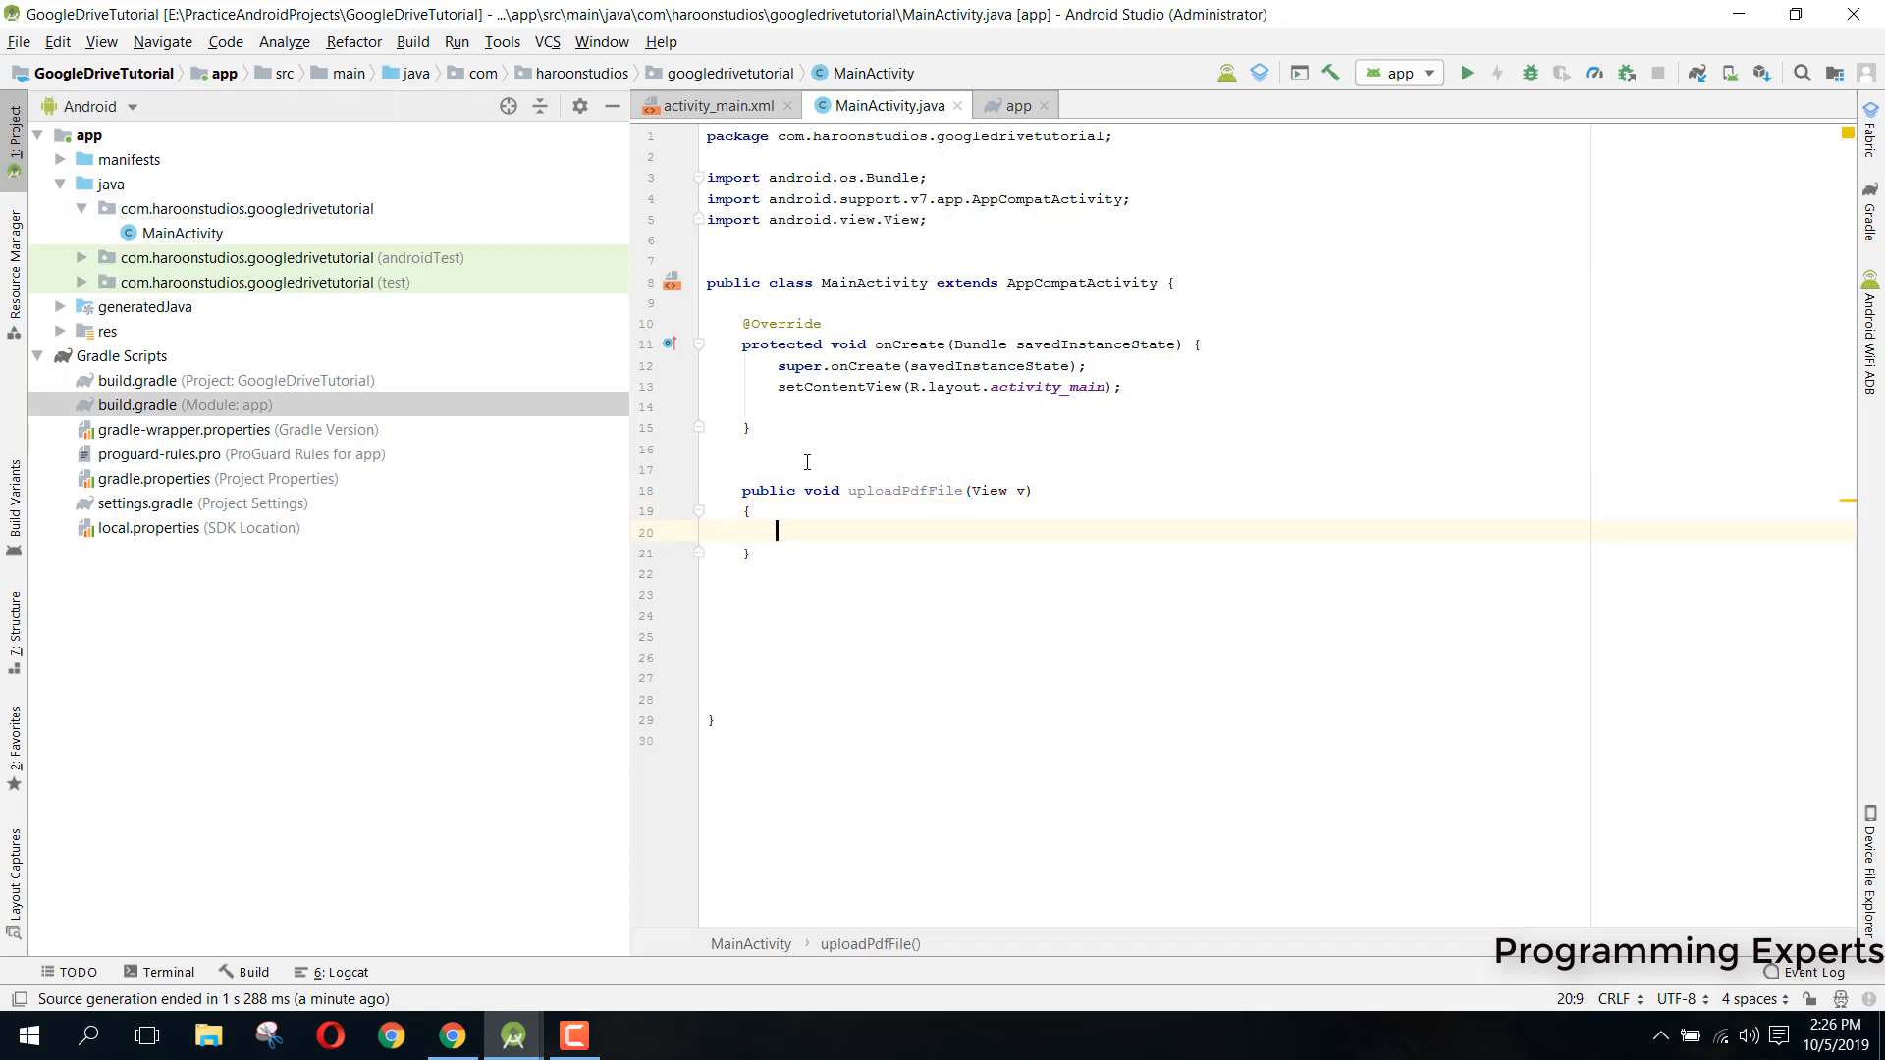
Add android:onClick="uploadPdfFile" to the UPLOAD PDF FILE button in activity_main.xml, then switch to AndroidManifest.xml
{"action": "left_click", "coordinate": [709, 106]}
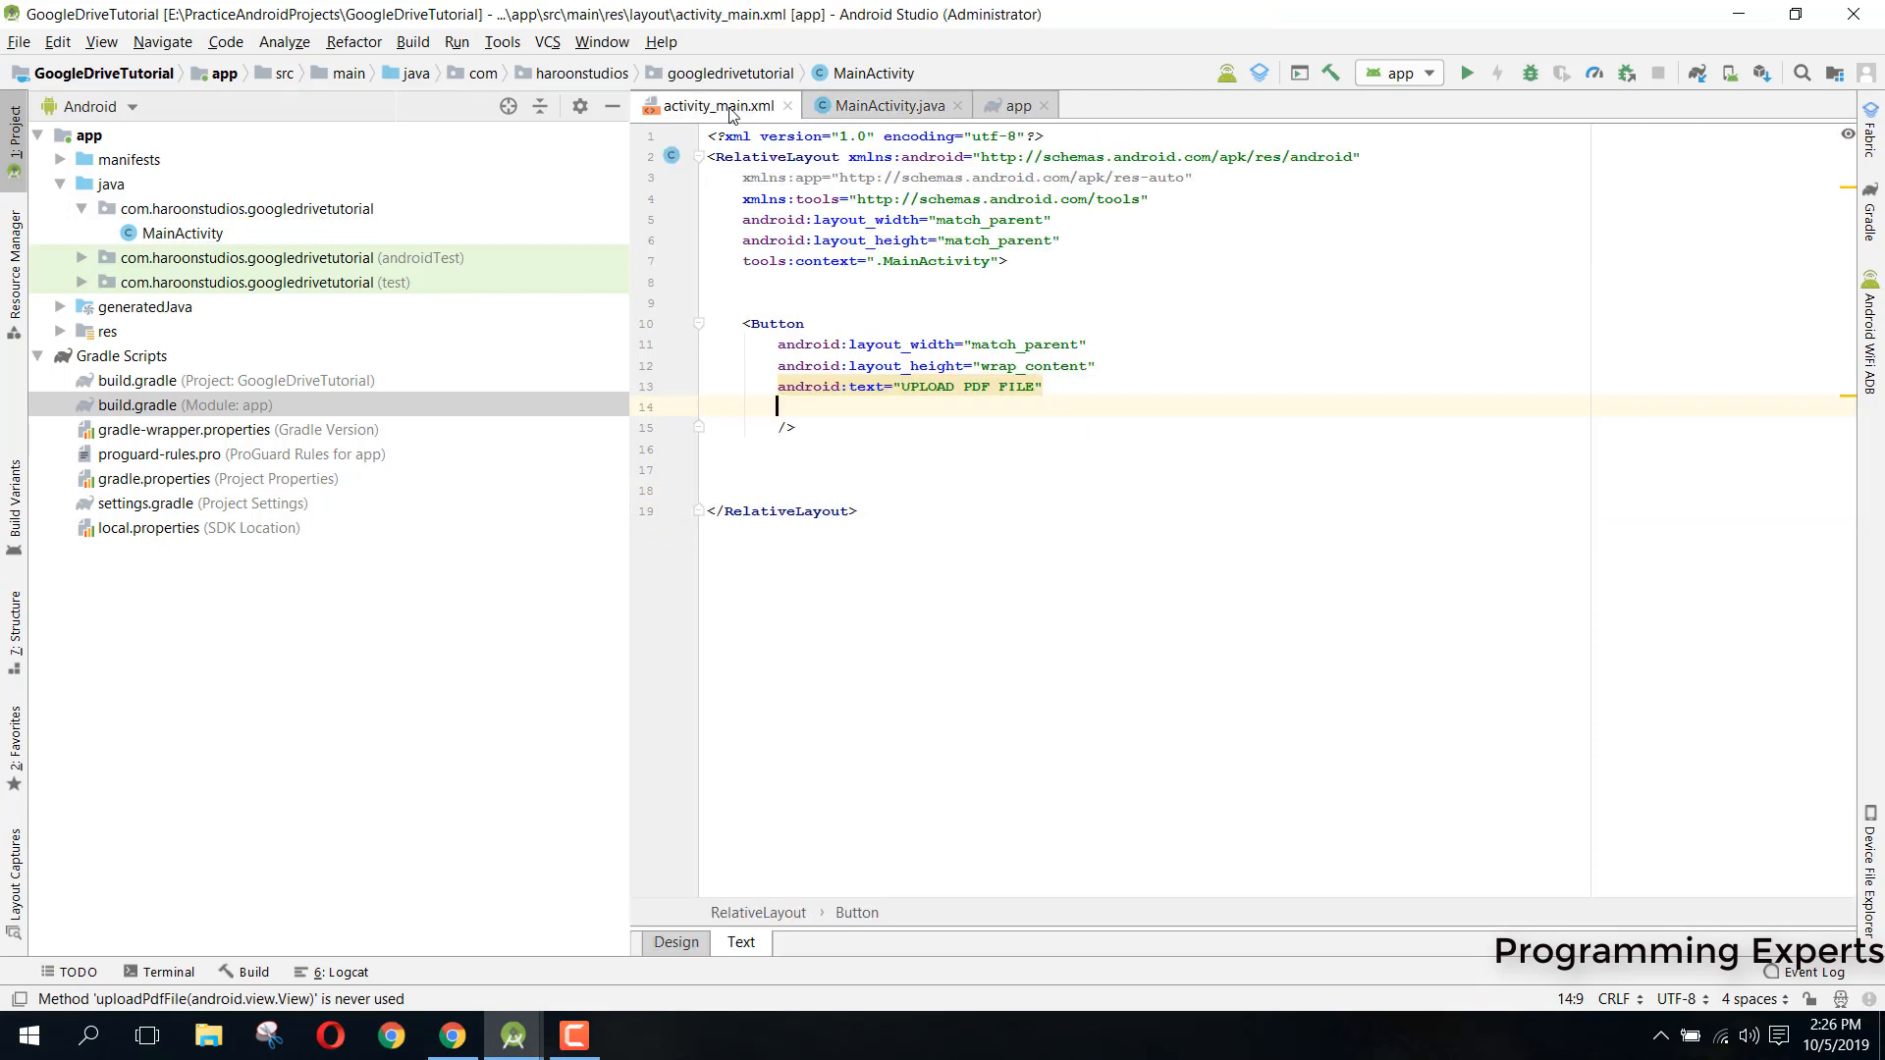
{"action": "type", "text": "onClick=\"uploadPdfFile"}
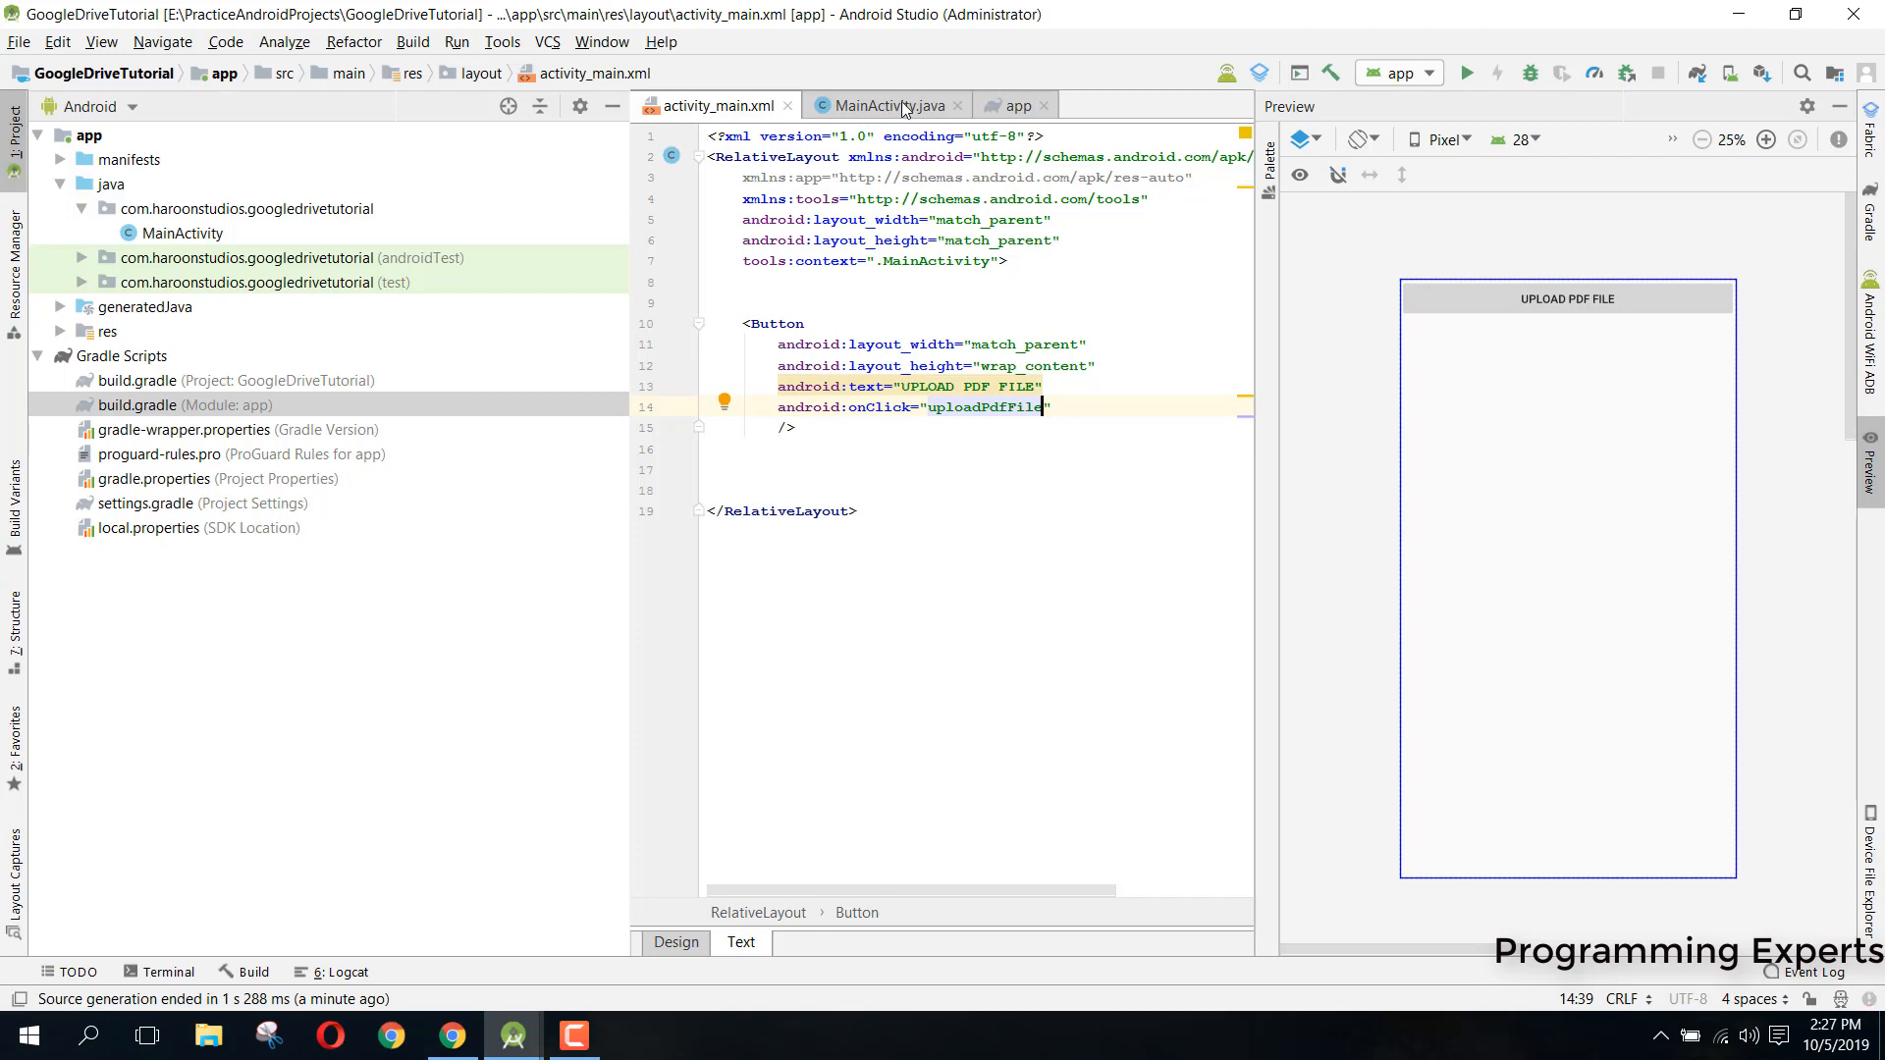
{"action": "left_click", "coordinate": [888, 106]}
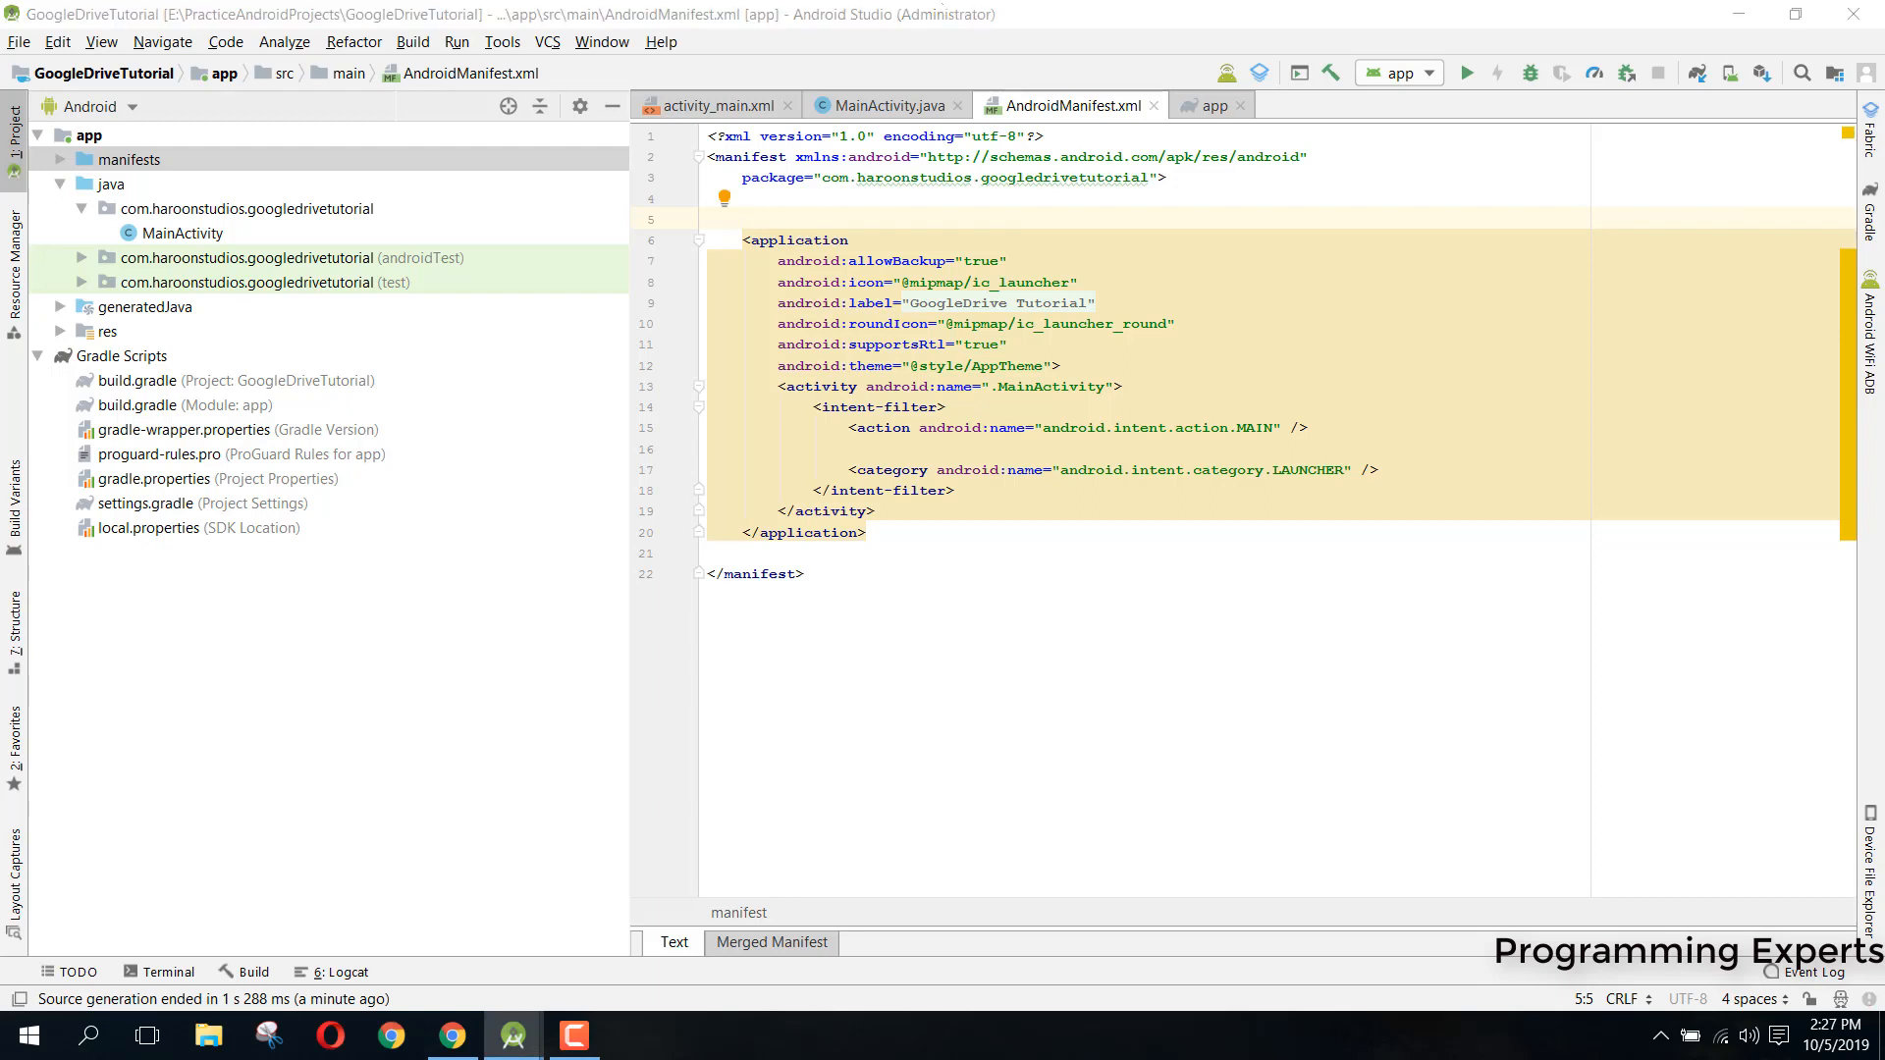
Declare uses-permission tags for INTERNET, GET_ACCOUNTS and READ_EXTERNAL_STORAGE in AndroidManifest.xml
{"action": "key", "text": "enter"}
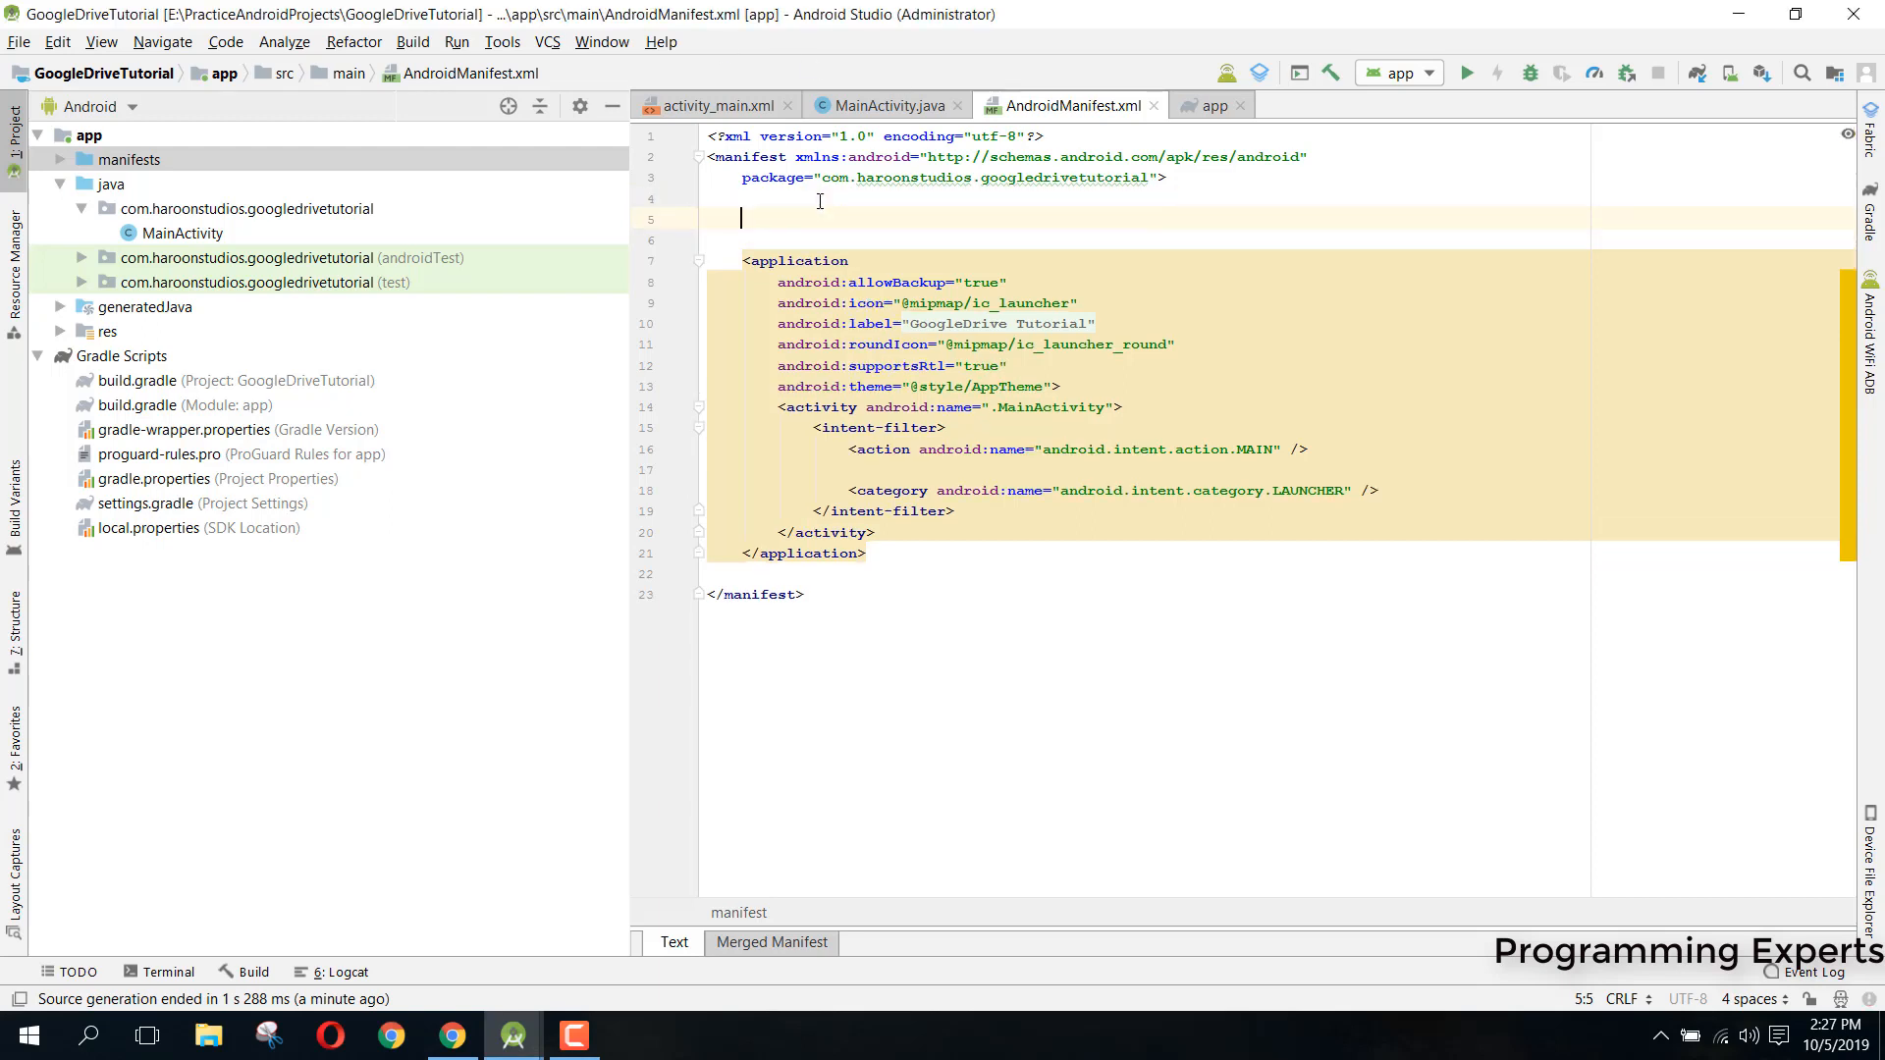
{"action": "type", "text": "<uses-permission android:name=\"IN"}
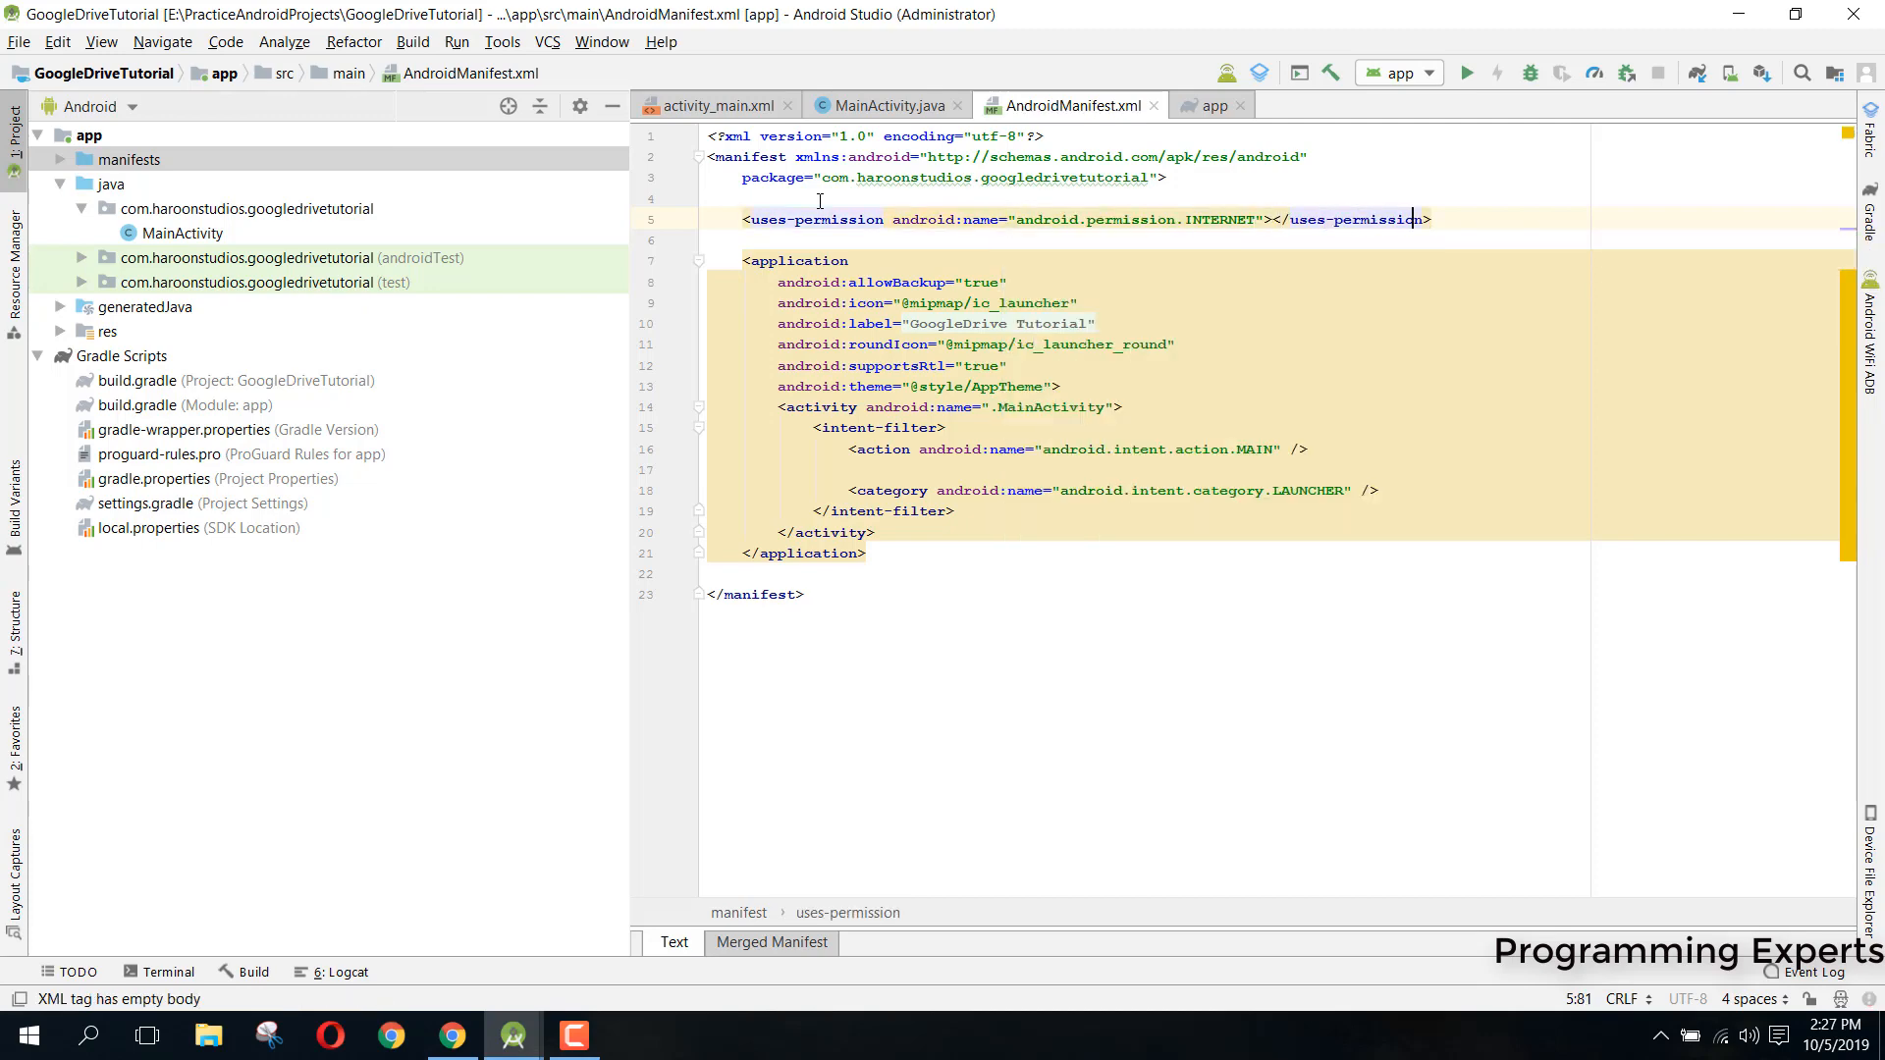
{"action": "type", "text": "<uses-permission android:name=\"\""}
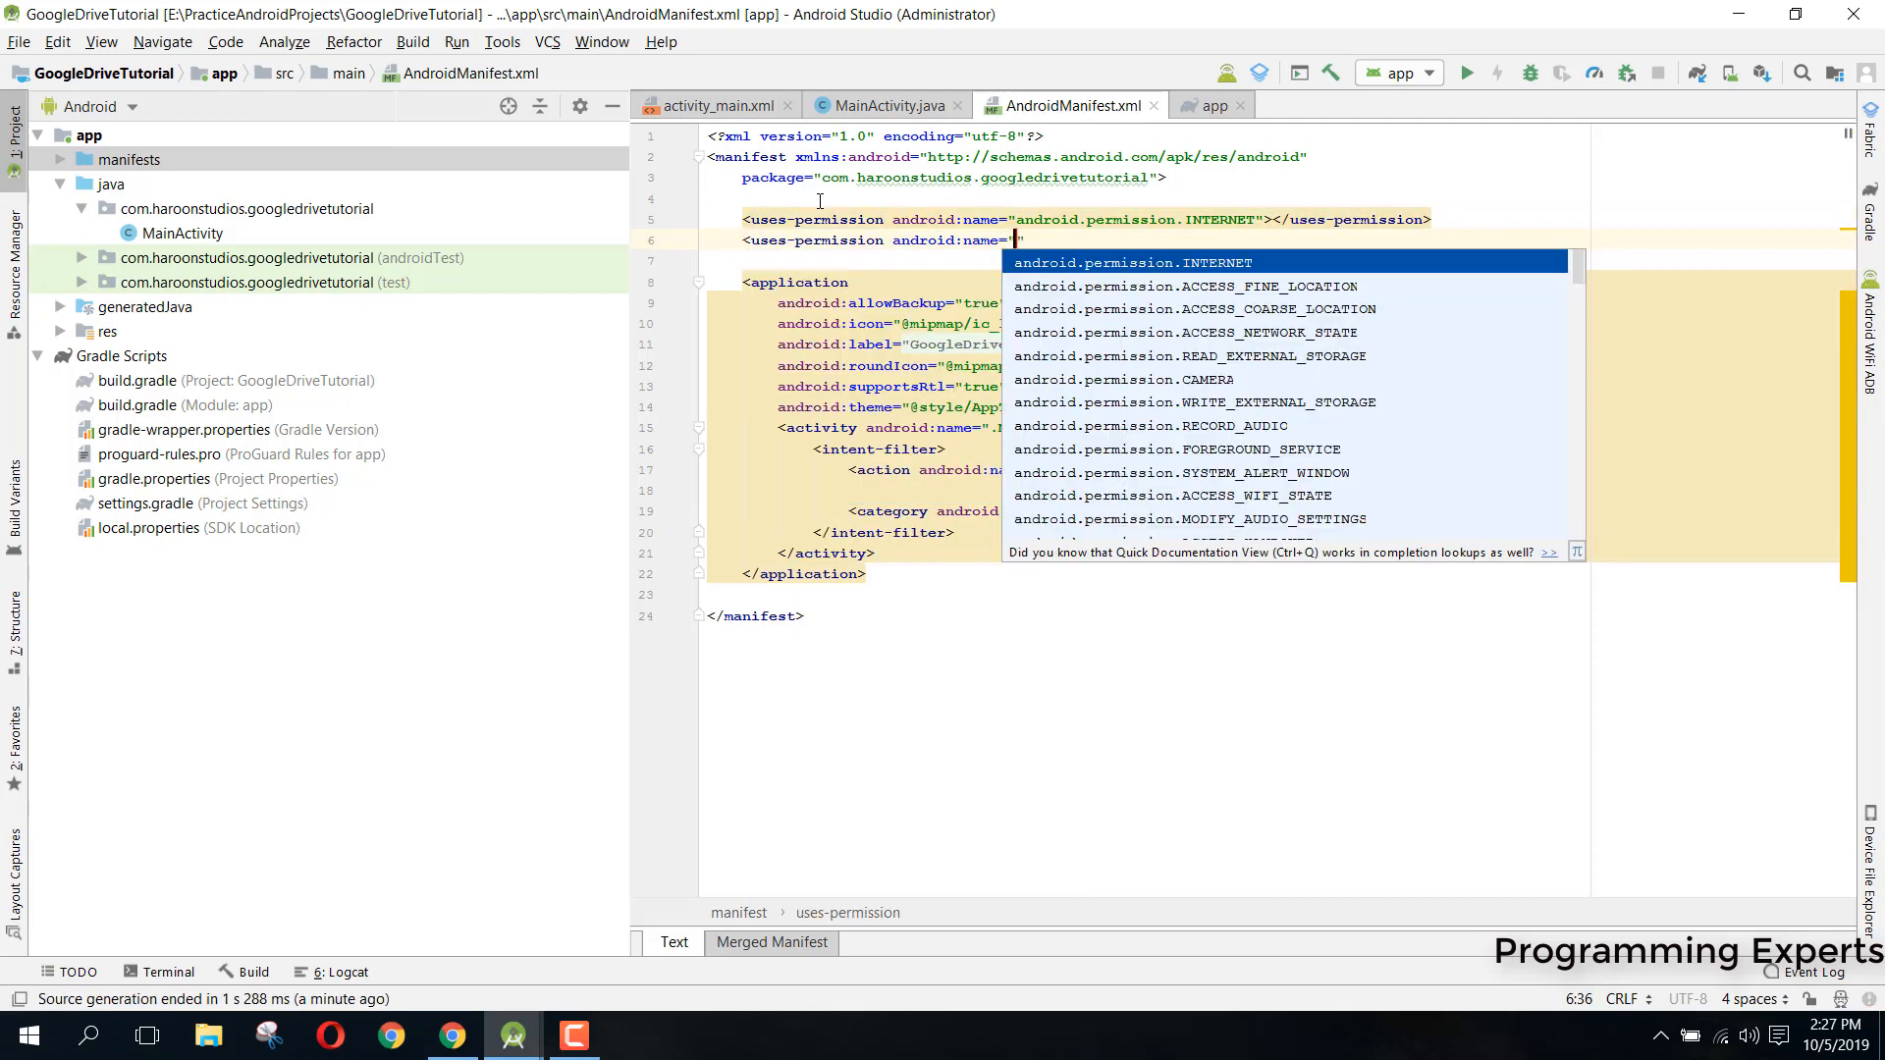
{"action": "type", "text": "GET_ACCOUNTS"}
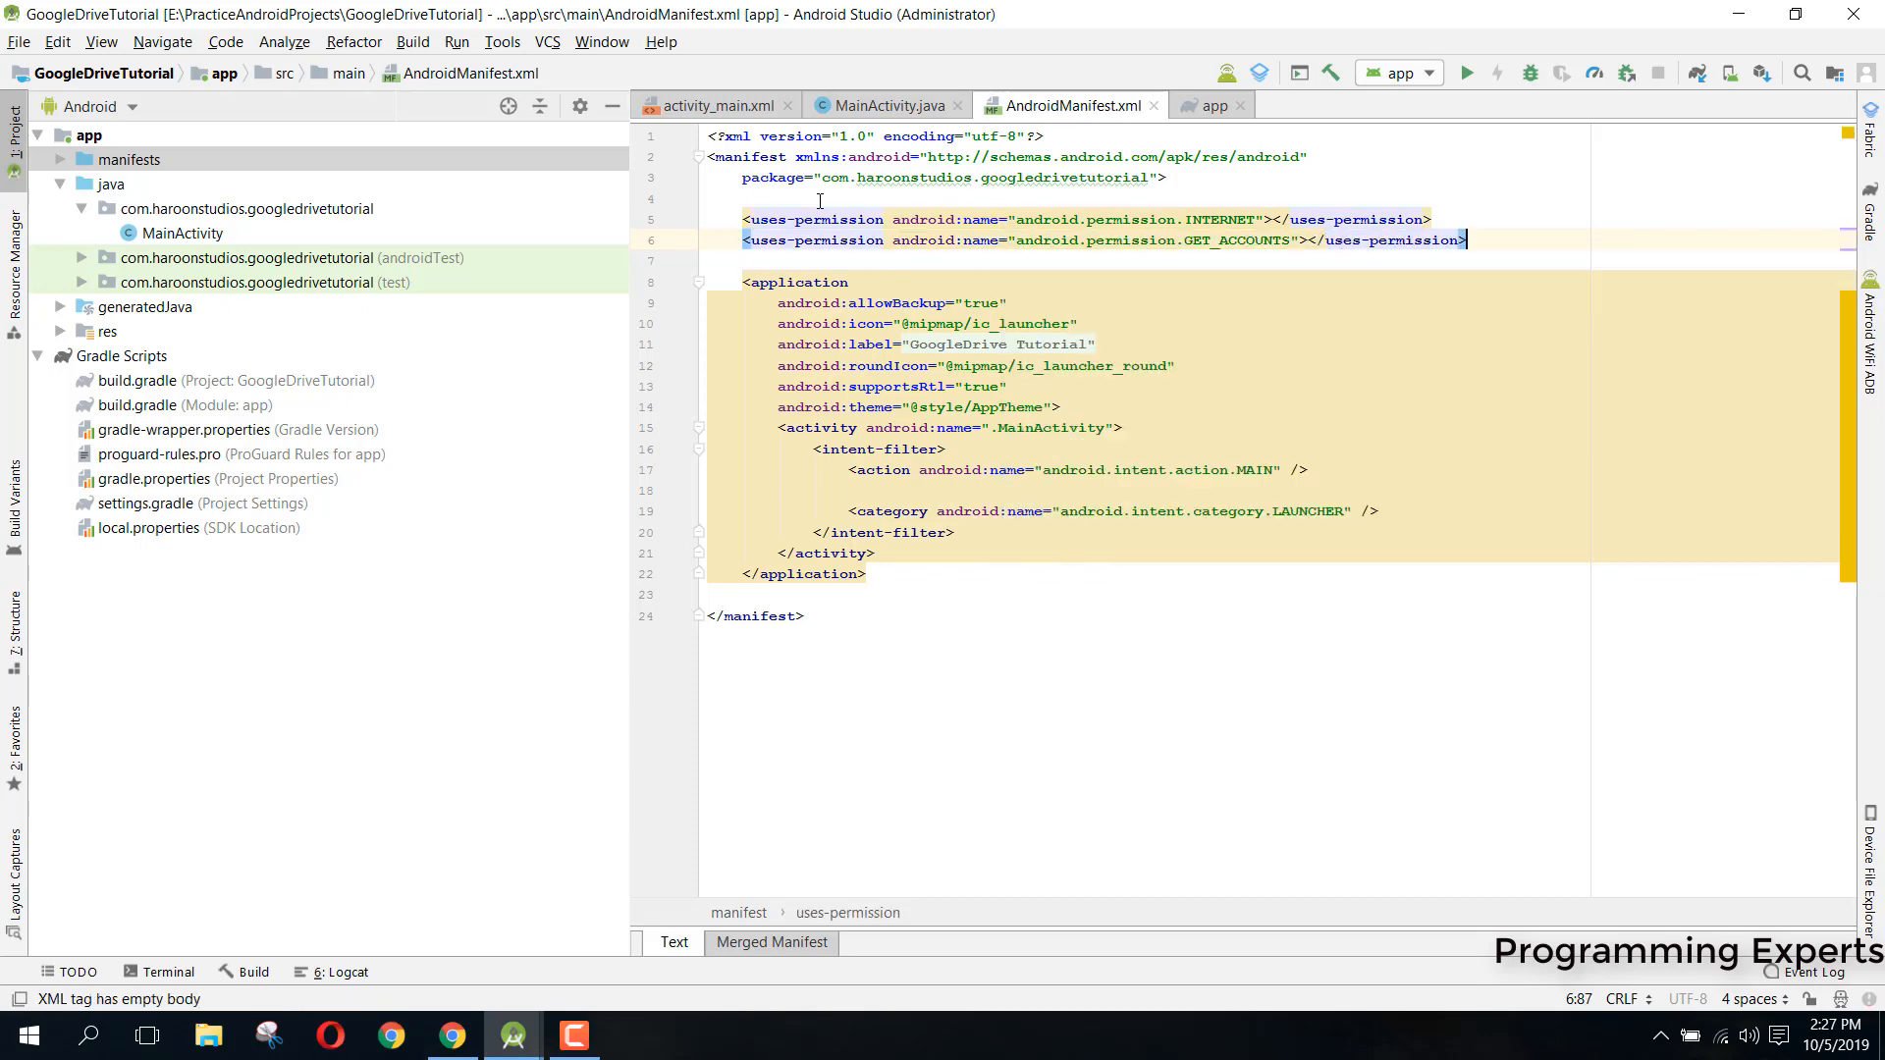
{"action": "type", "text": "<uses-permission android:name=\""}
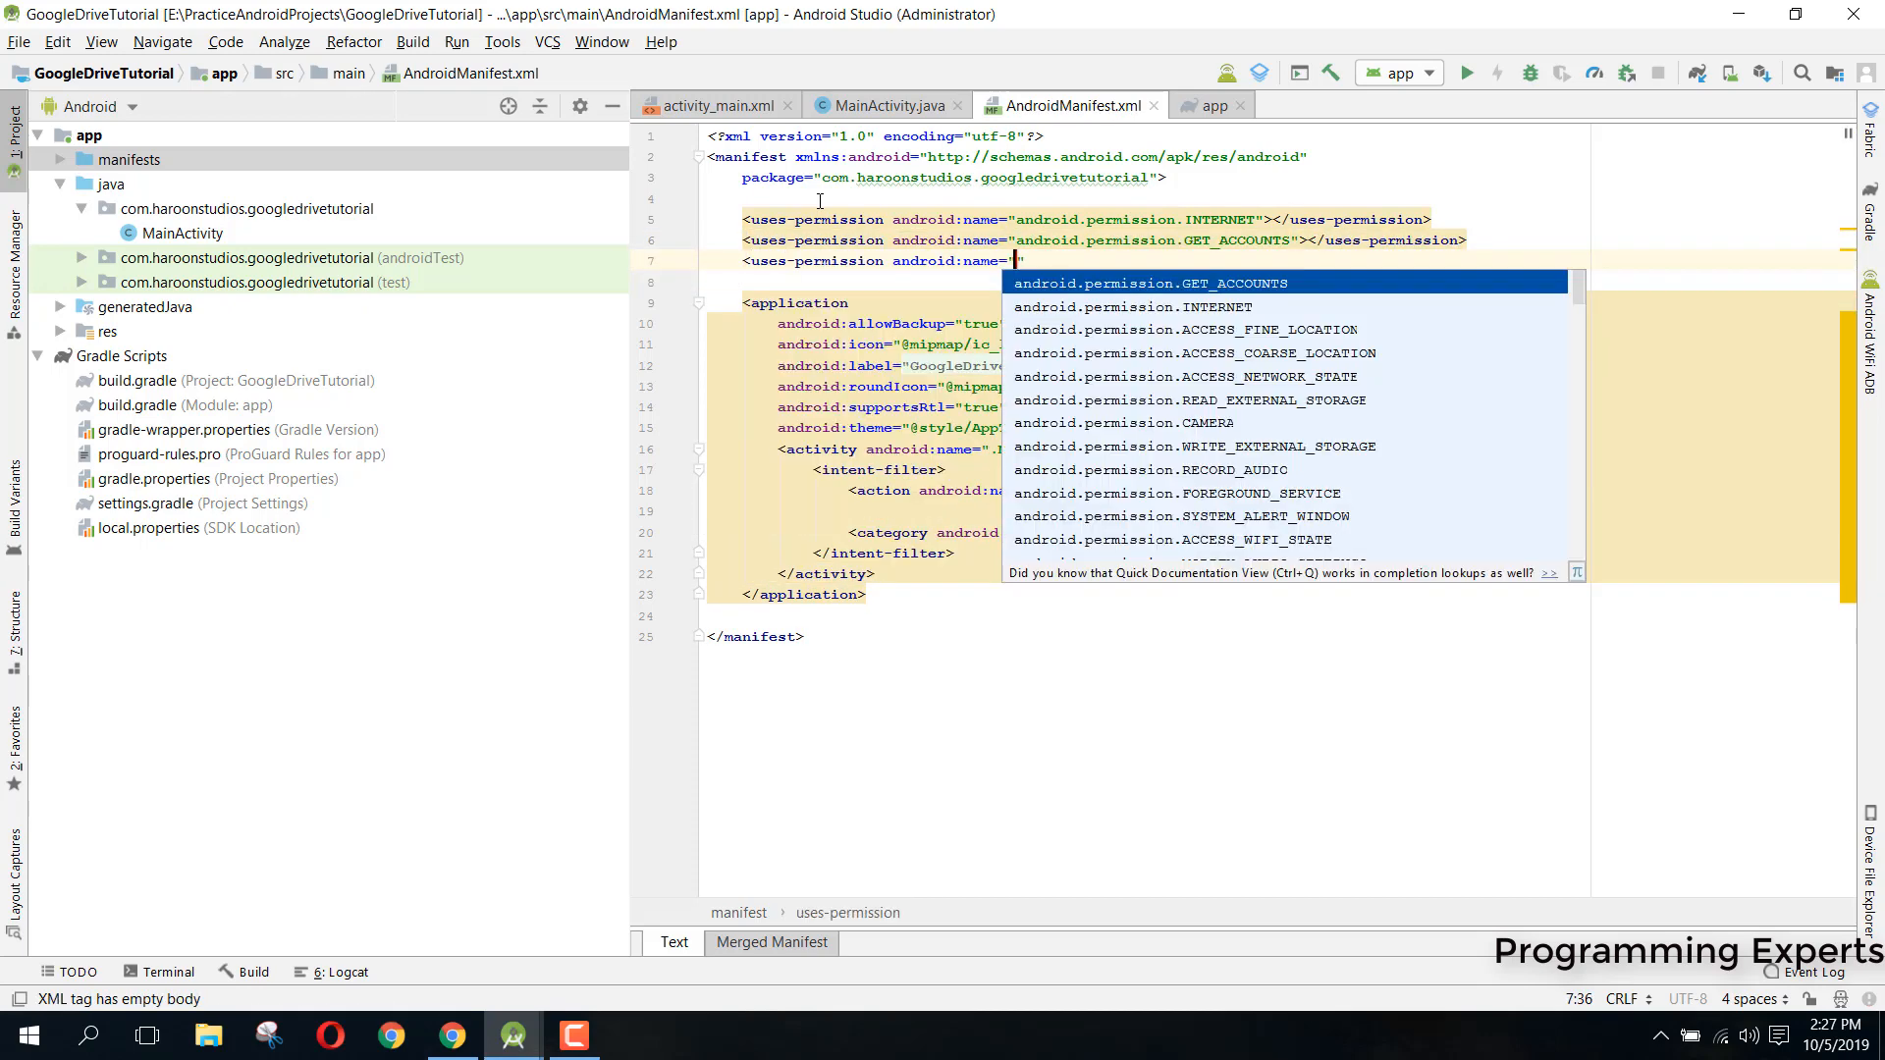
{"action": "type", "text": "READ"}
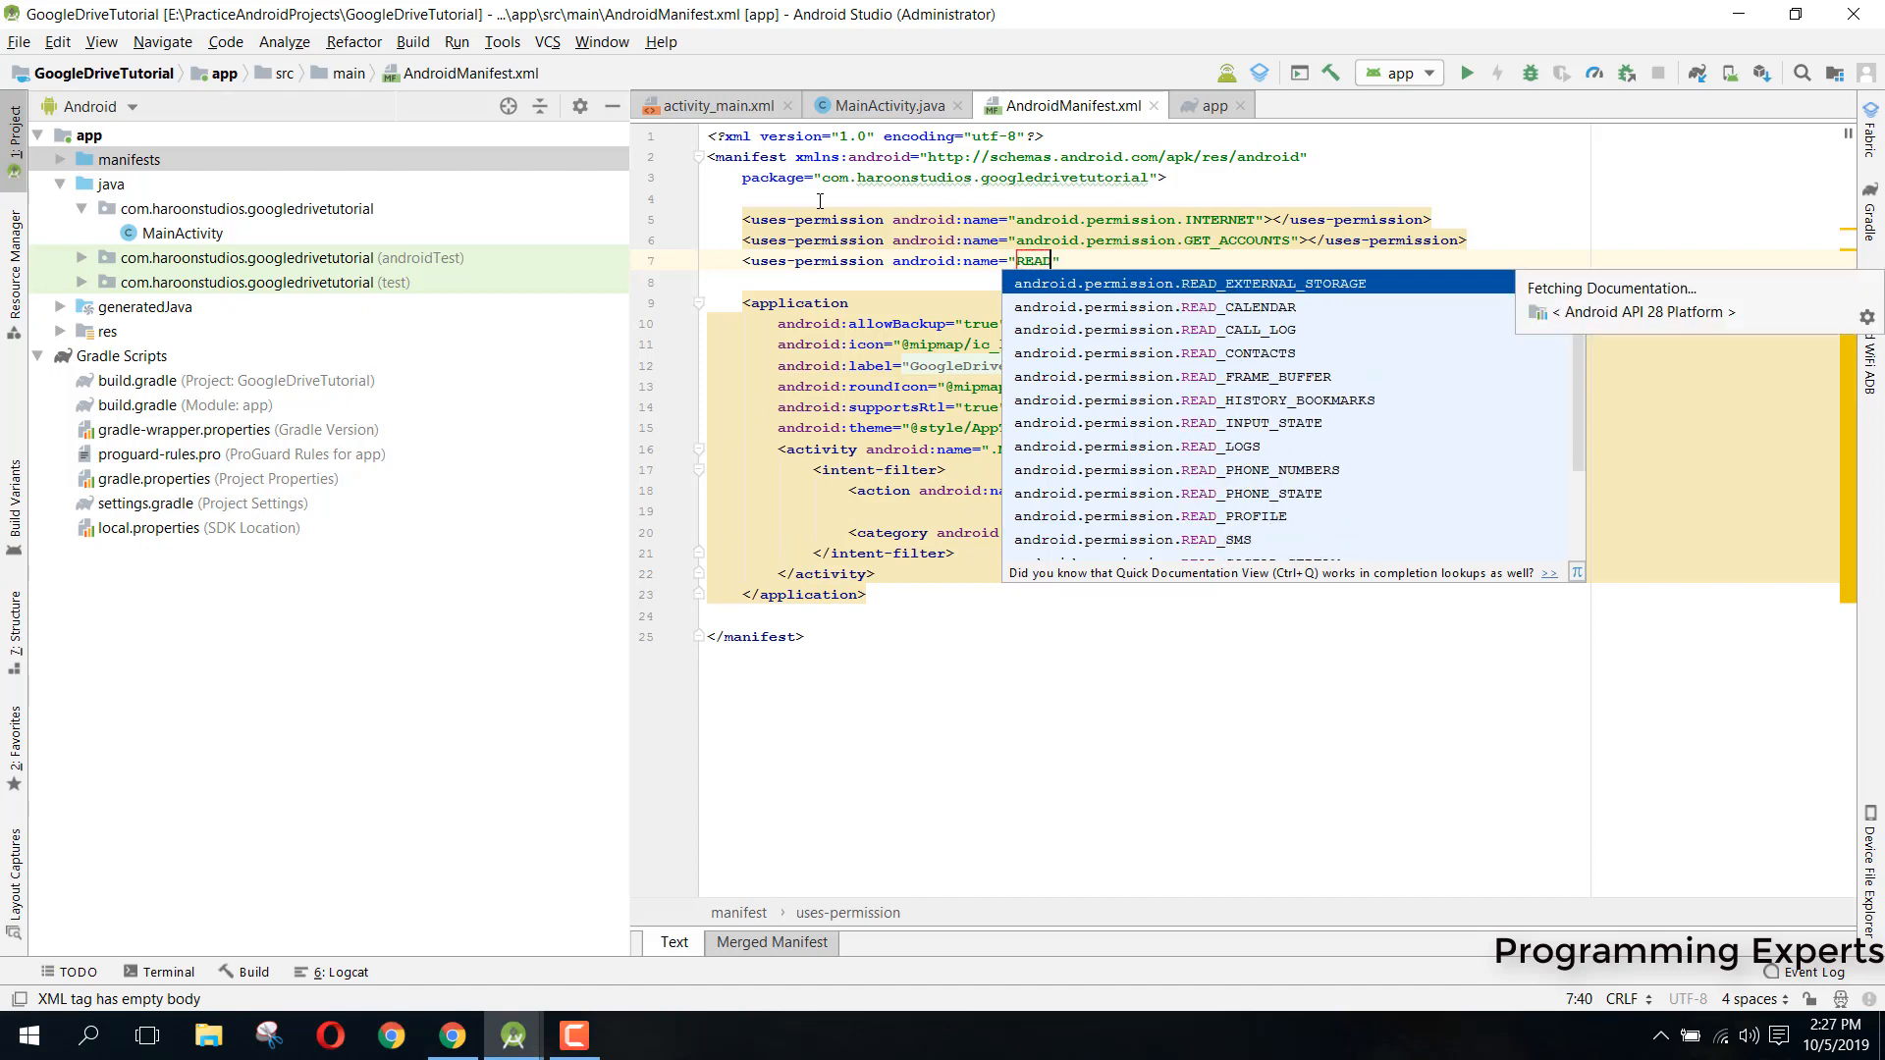
{"action": "left_click", "coordinate": [1174, 283]}
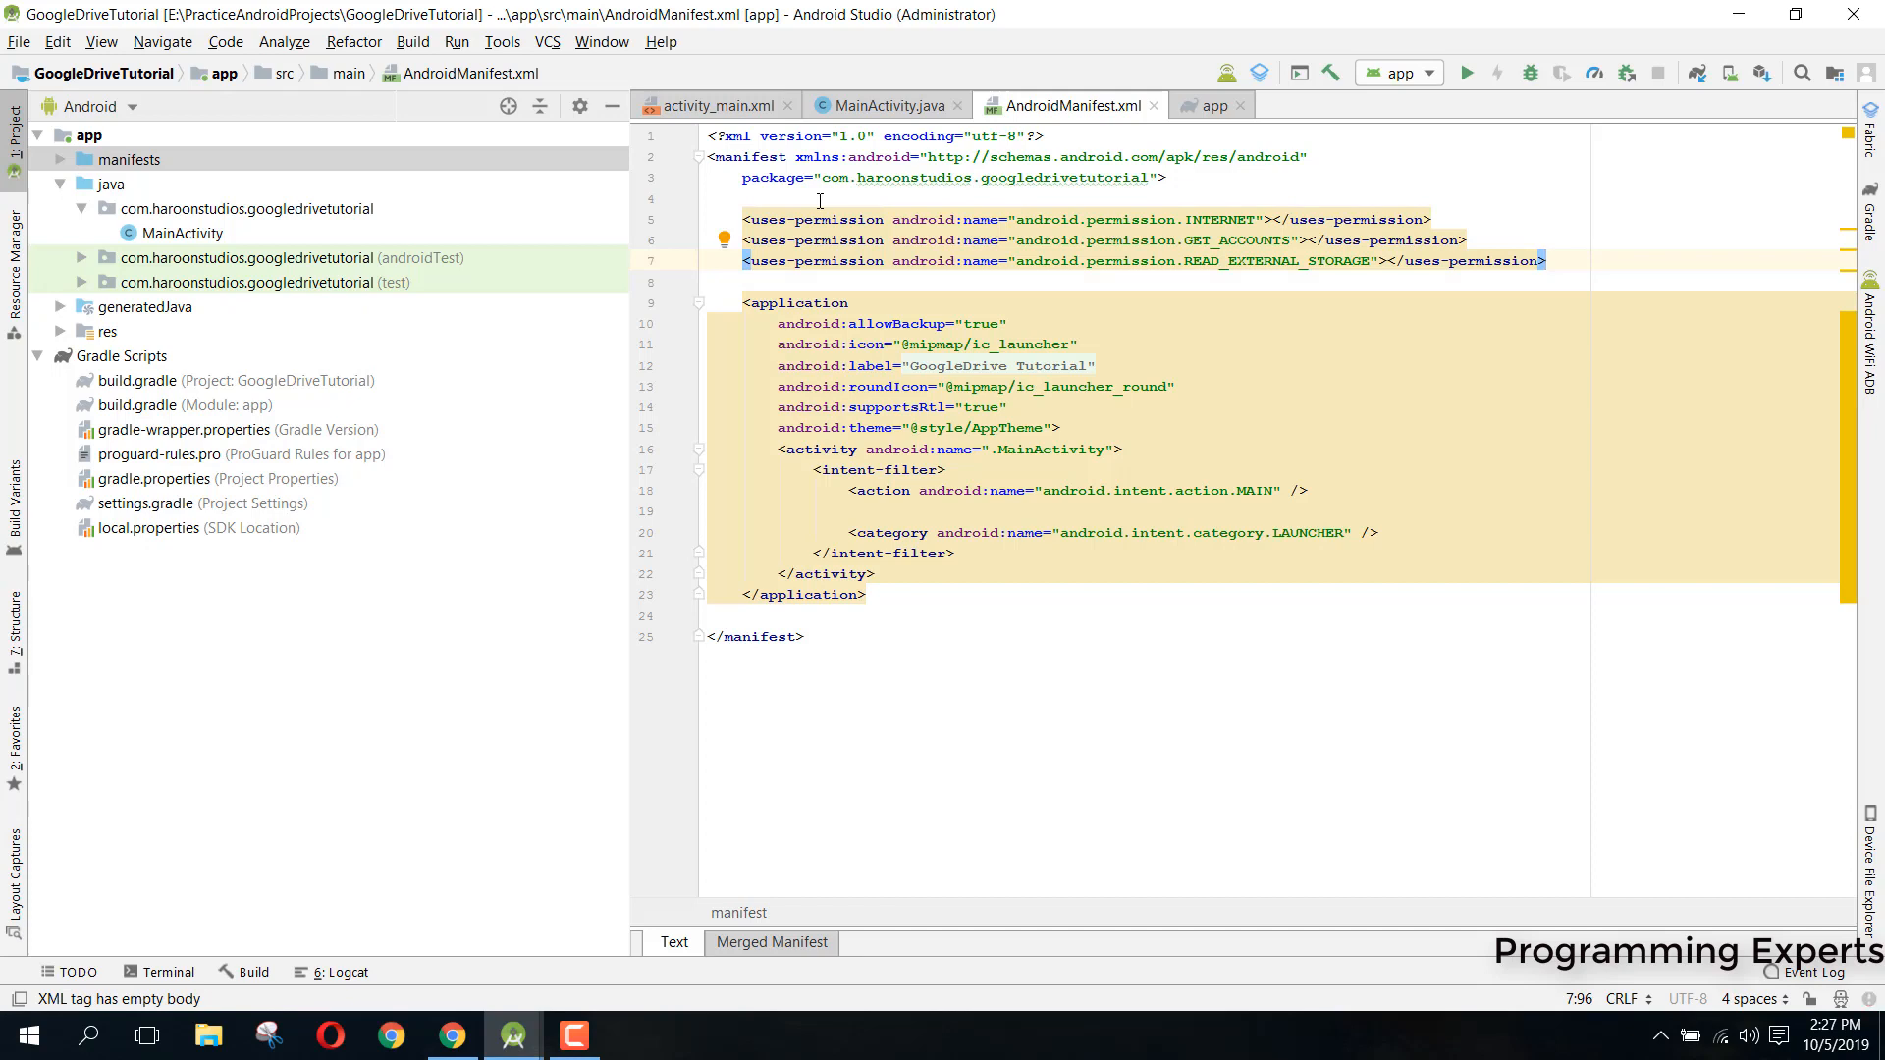
Return to MainActivity.java and place the cursor inside the uploadPdfFile method
{"action": "left_click", "coordinate": [885, 106]}
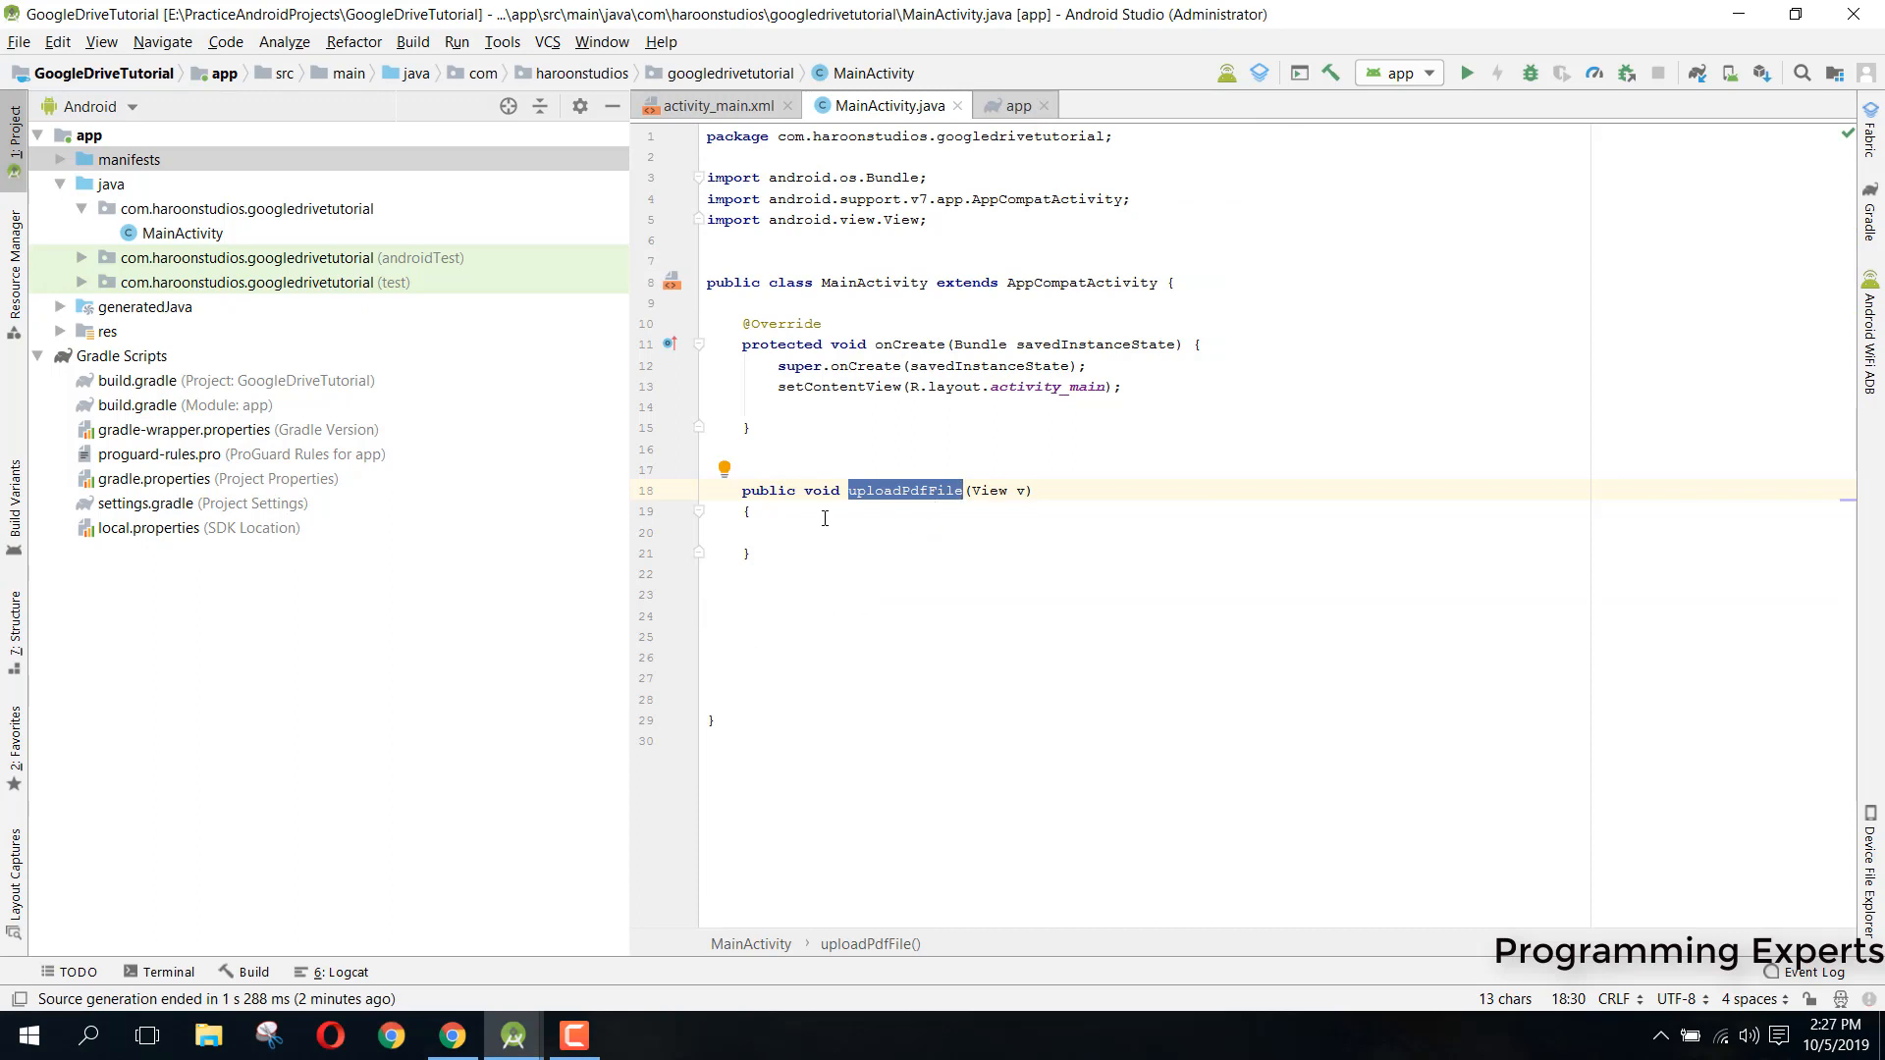
{"action": "left_click", "coordinate": [817, 532]}
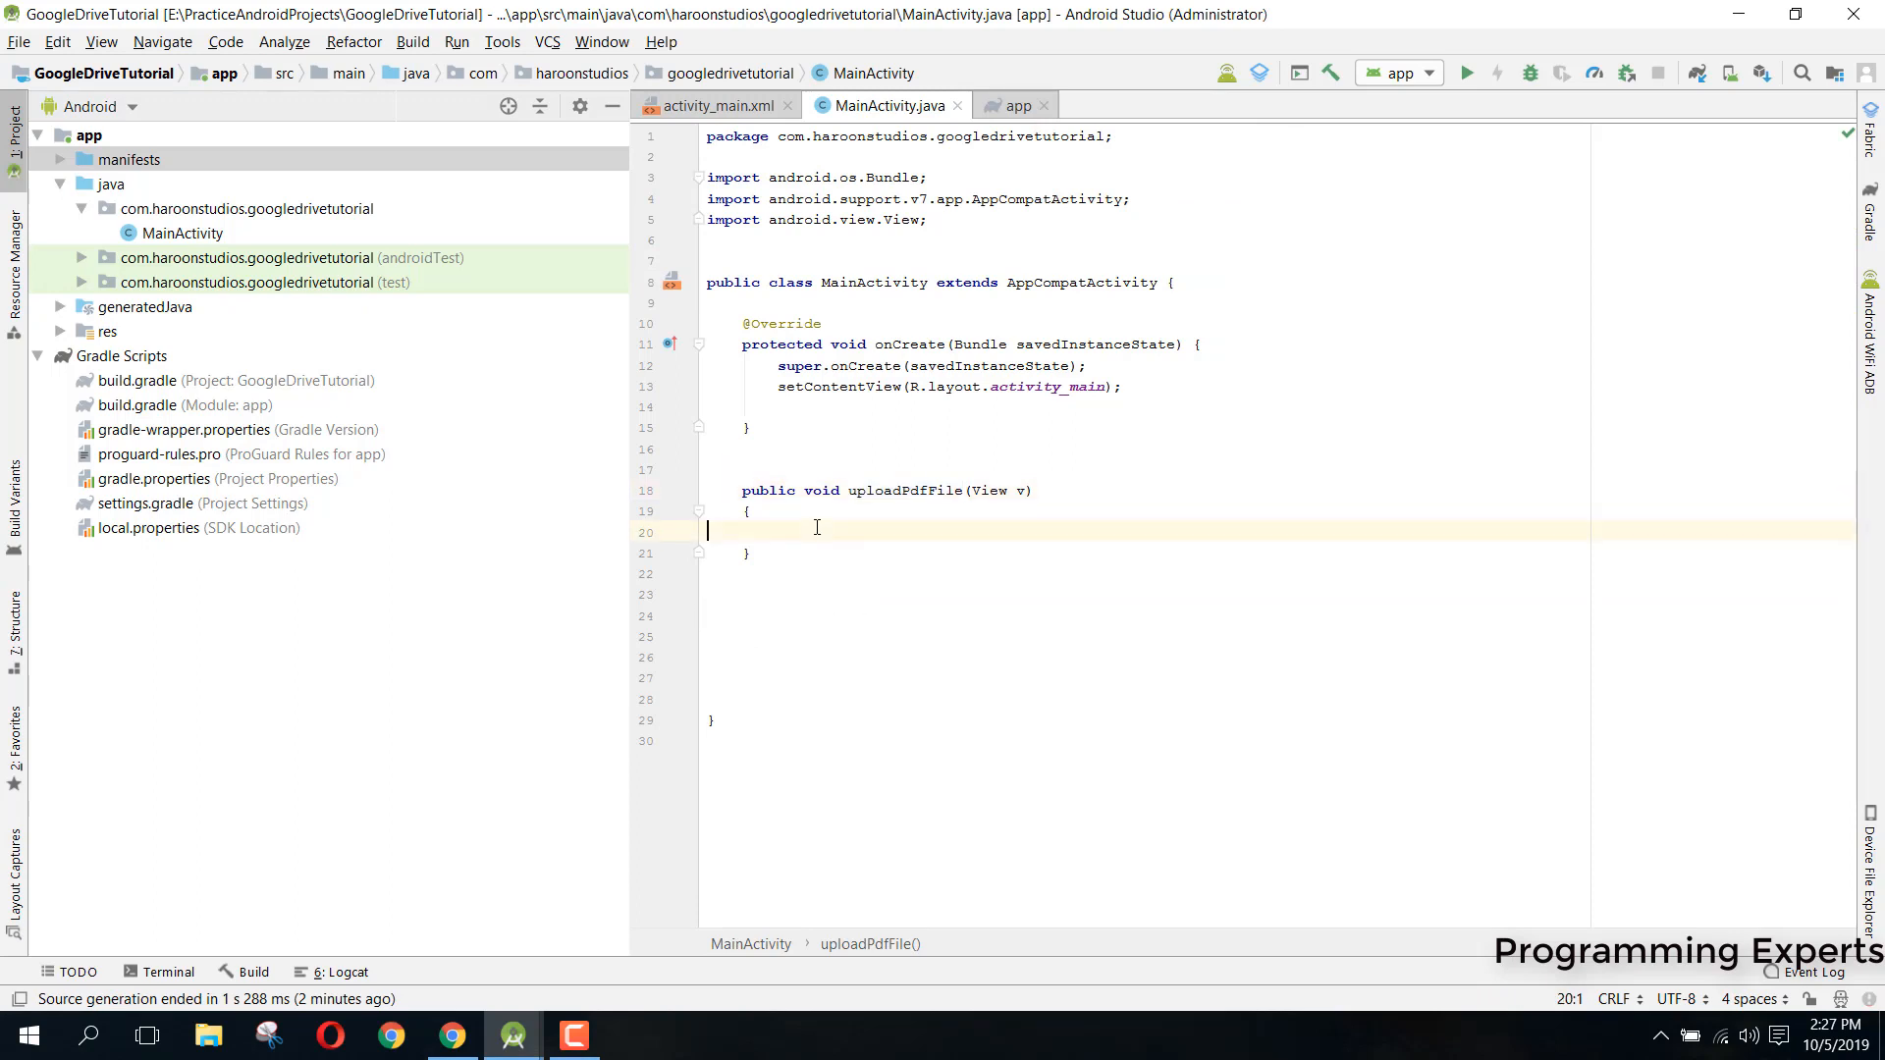